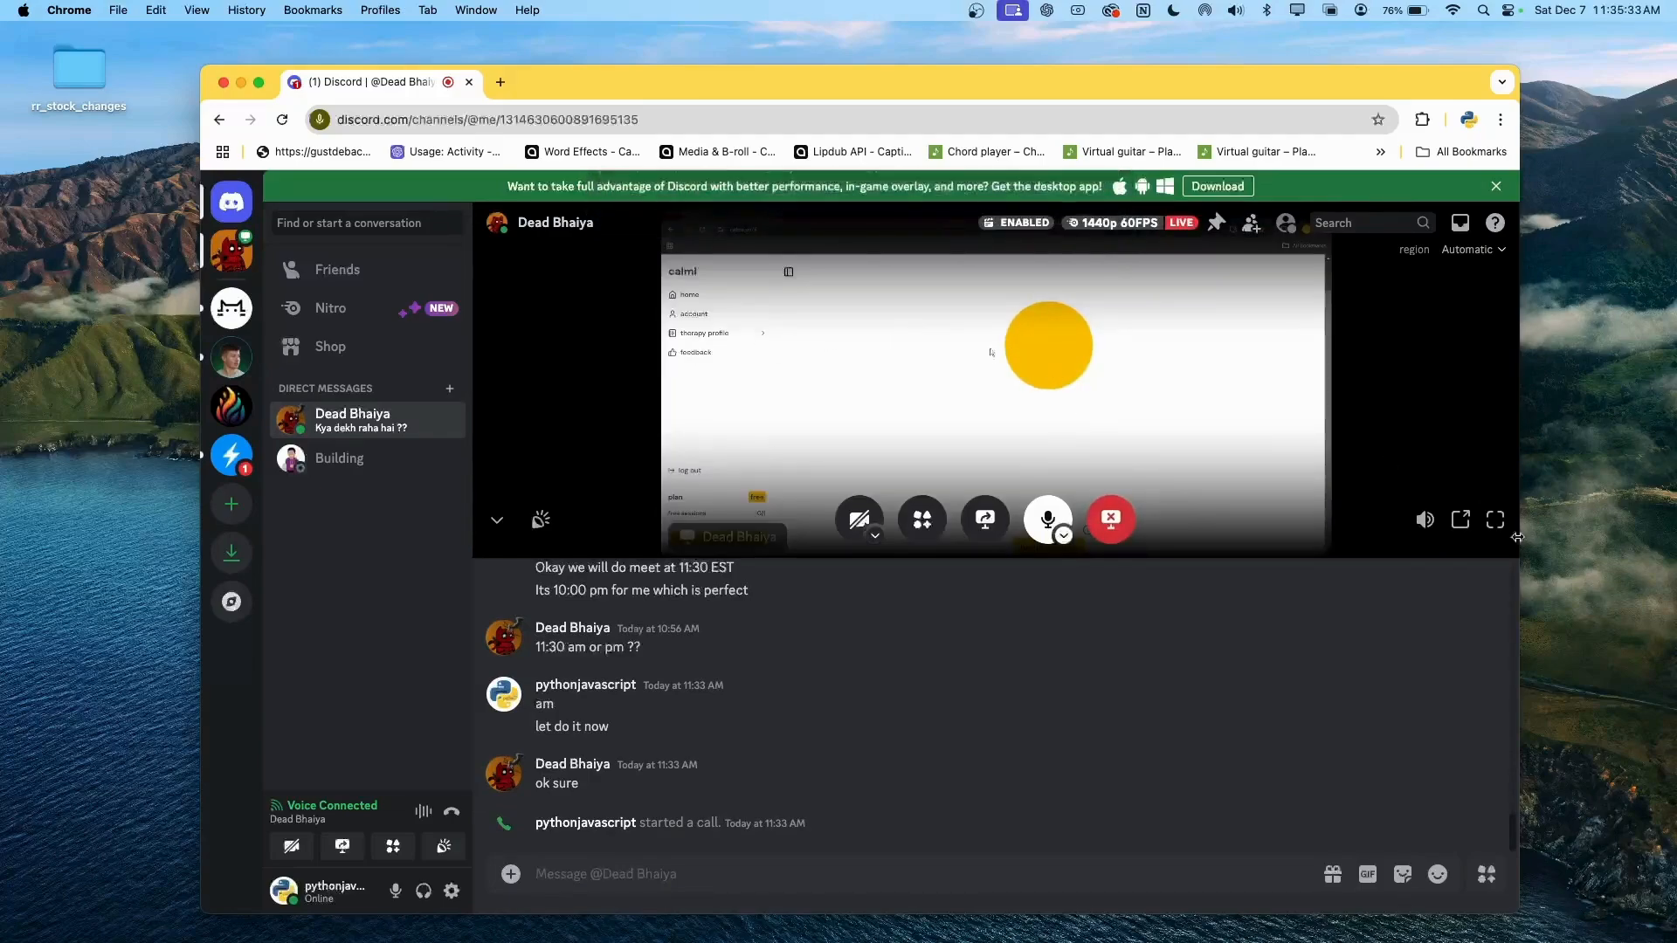
Go full screen, start a Calmi voice session, then end it with confirmation.
left_click(1495, 519)
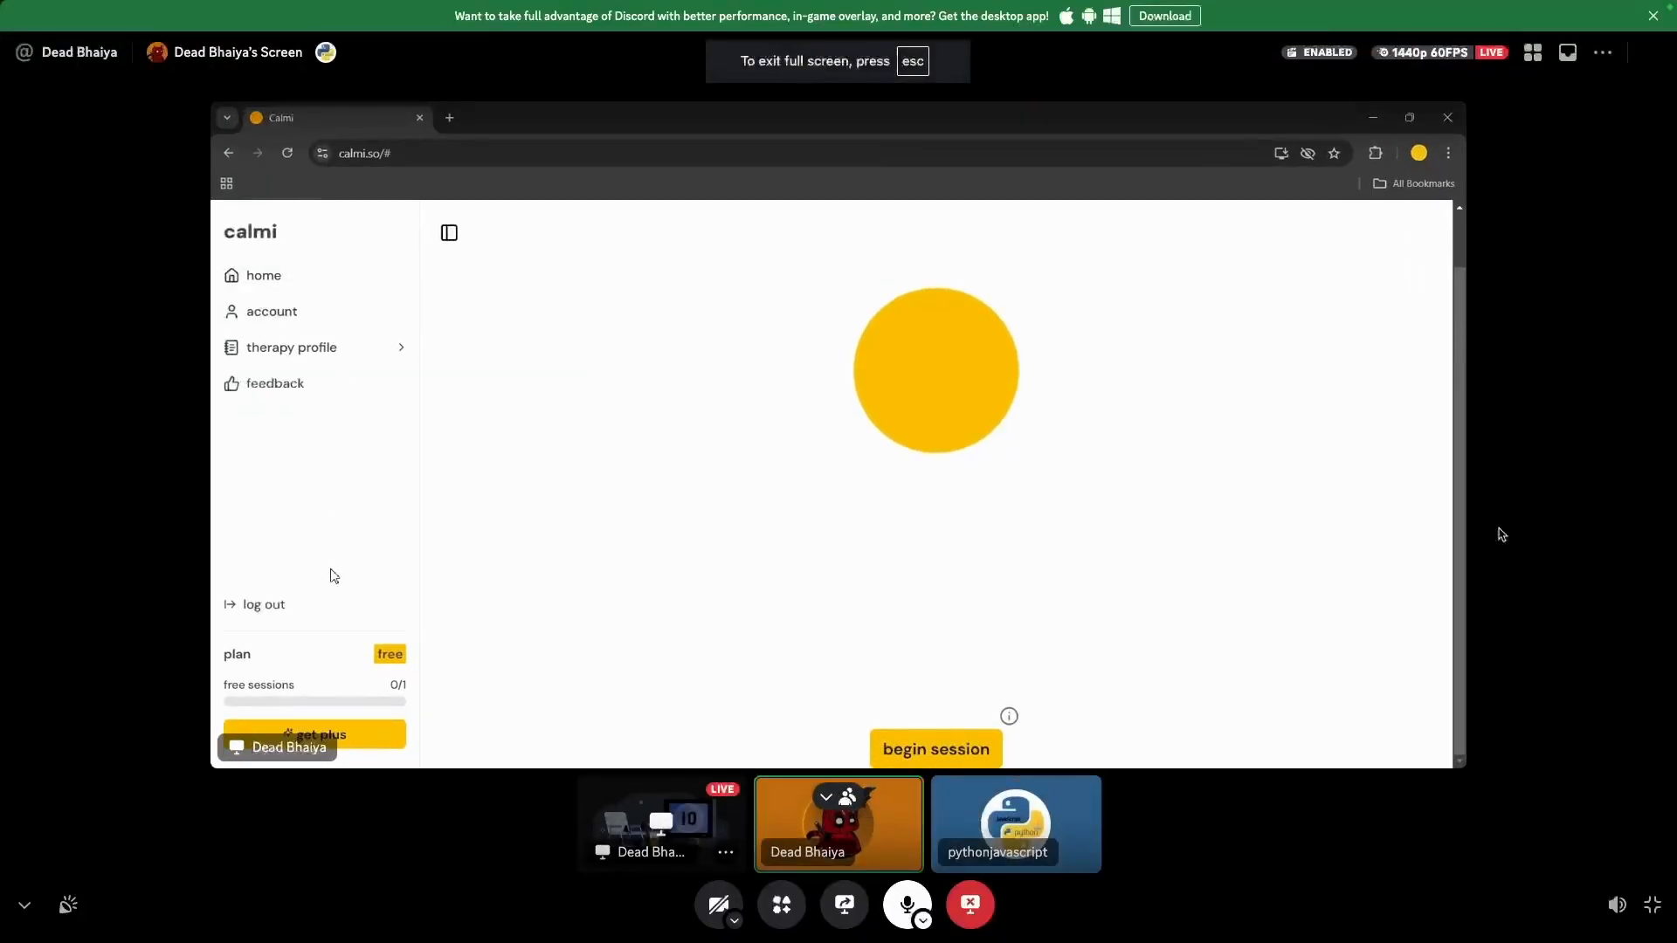
left_click(933, 748)
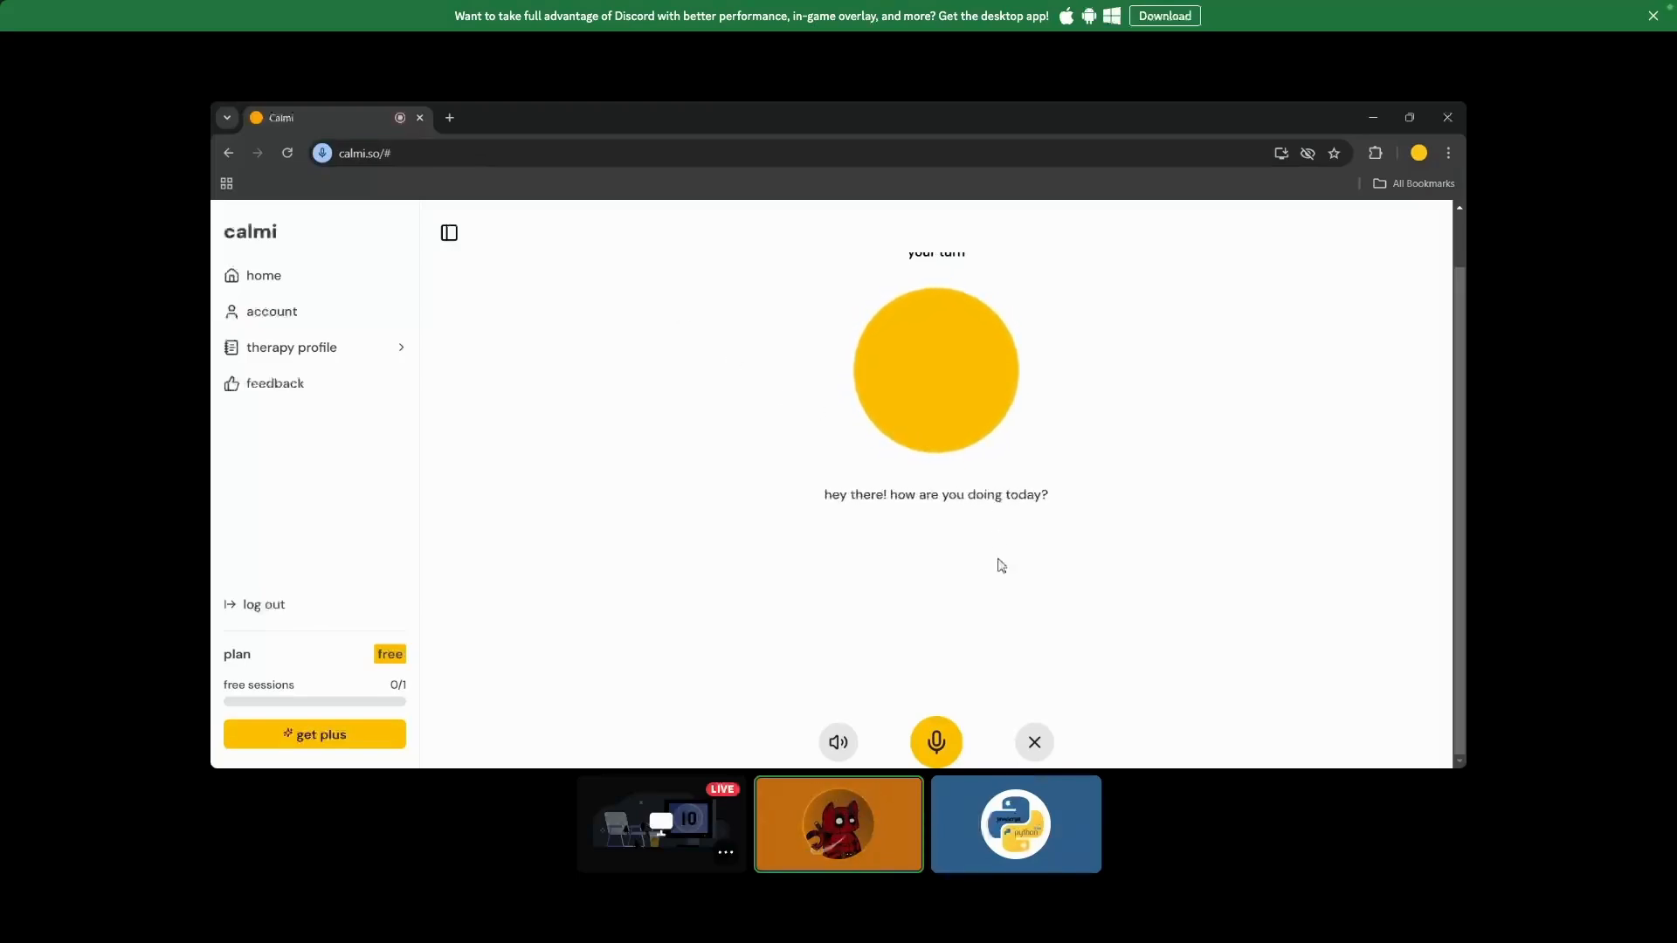
left_click(934, 741)
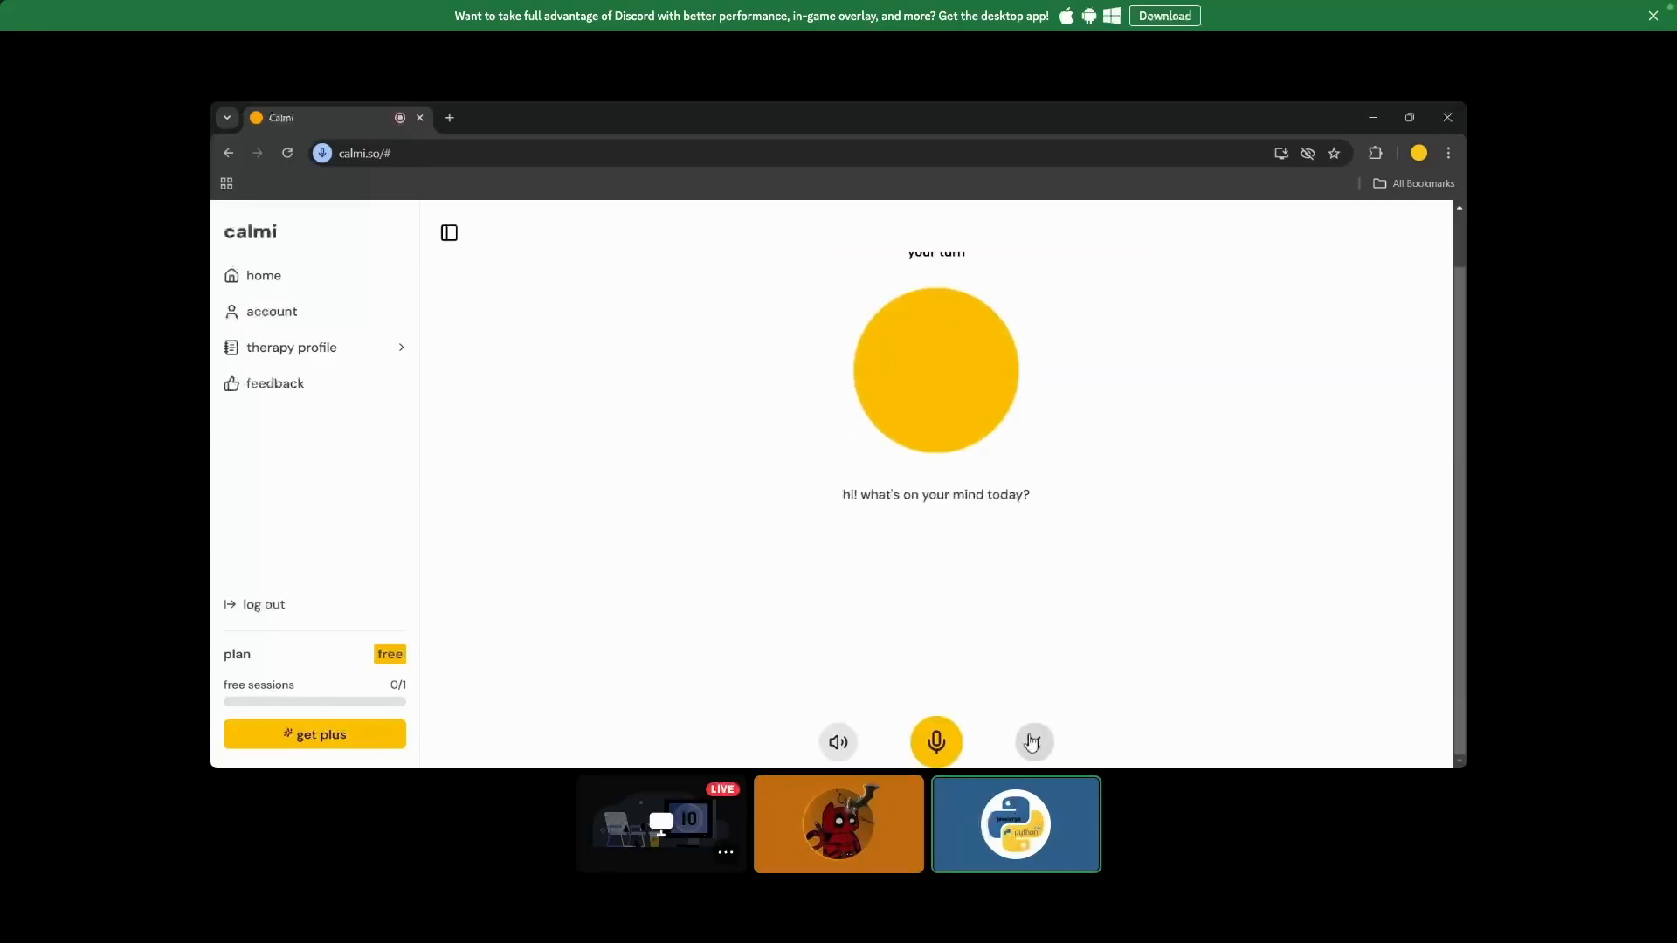
left_click(1033, 742)
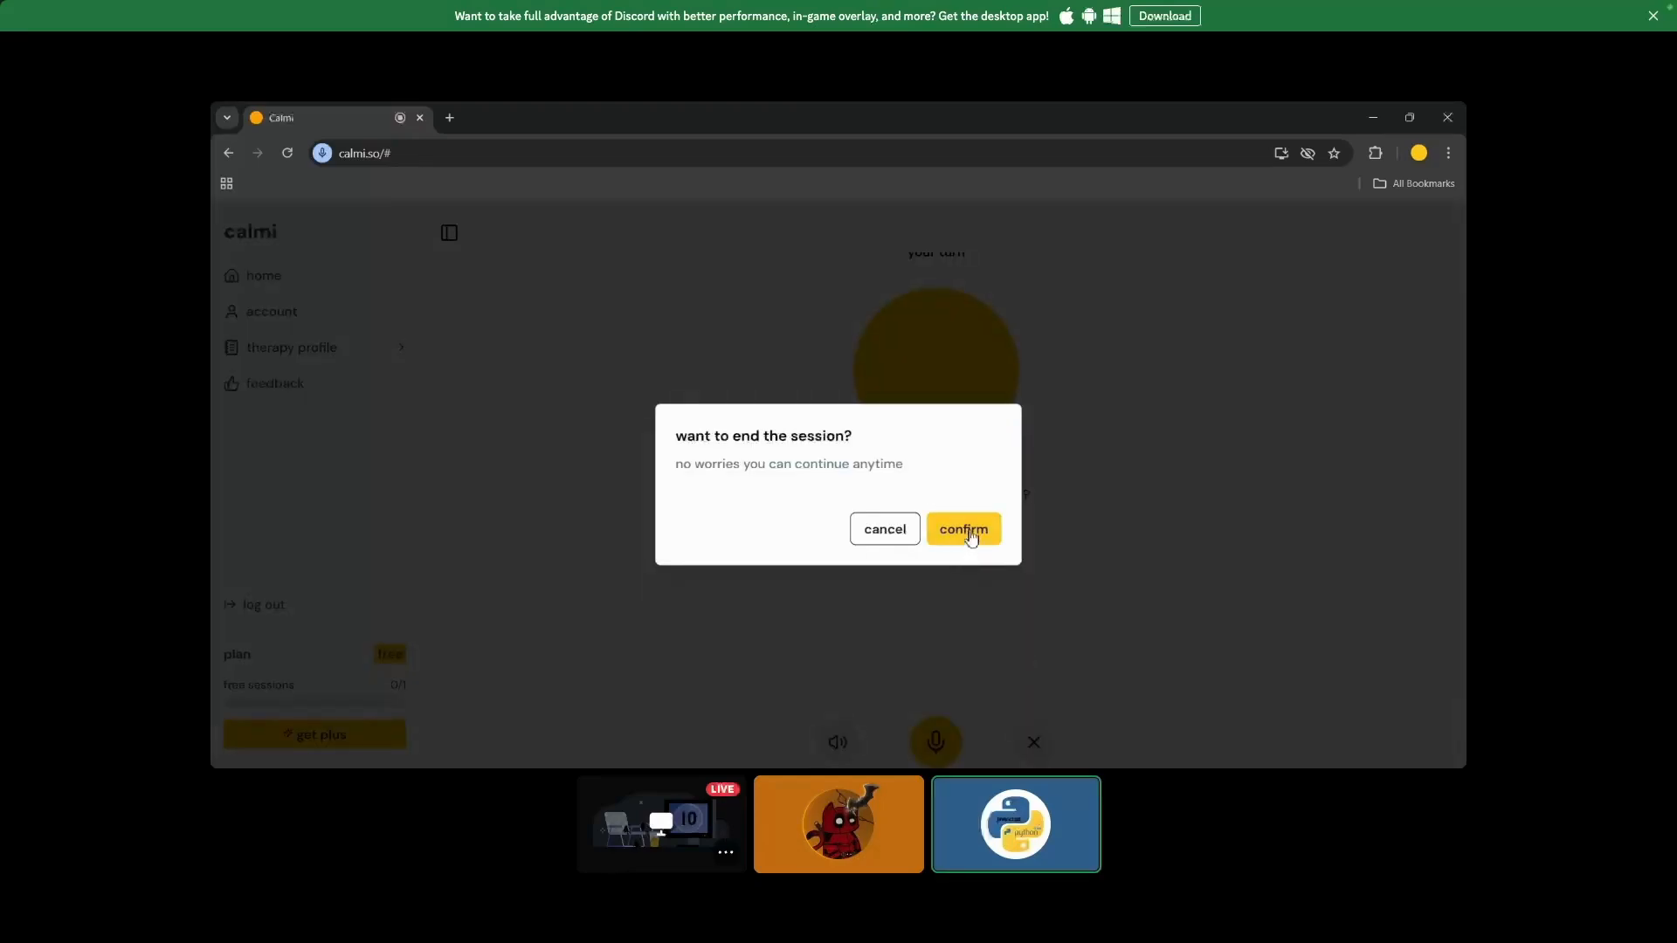
left_click(962, 529)
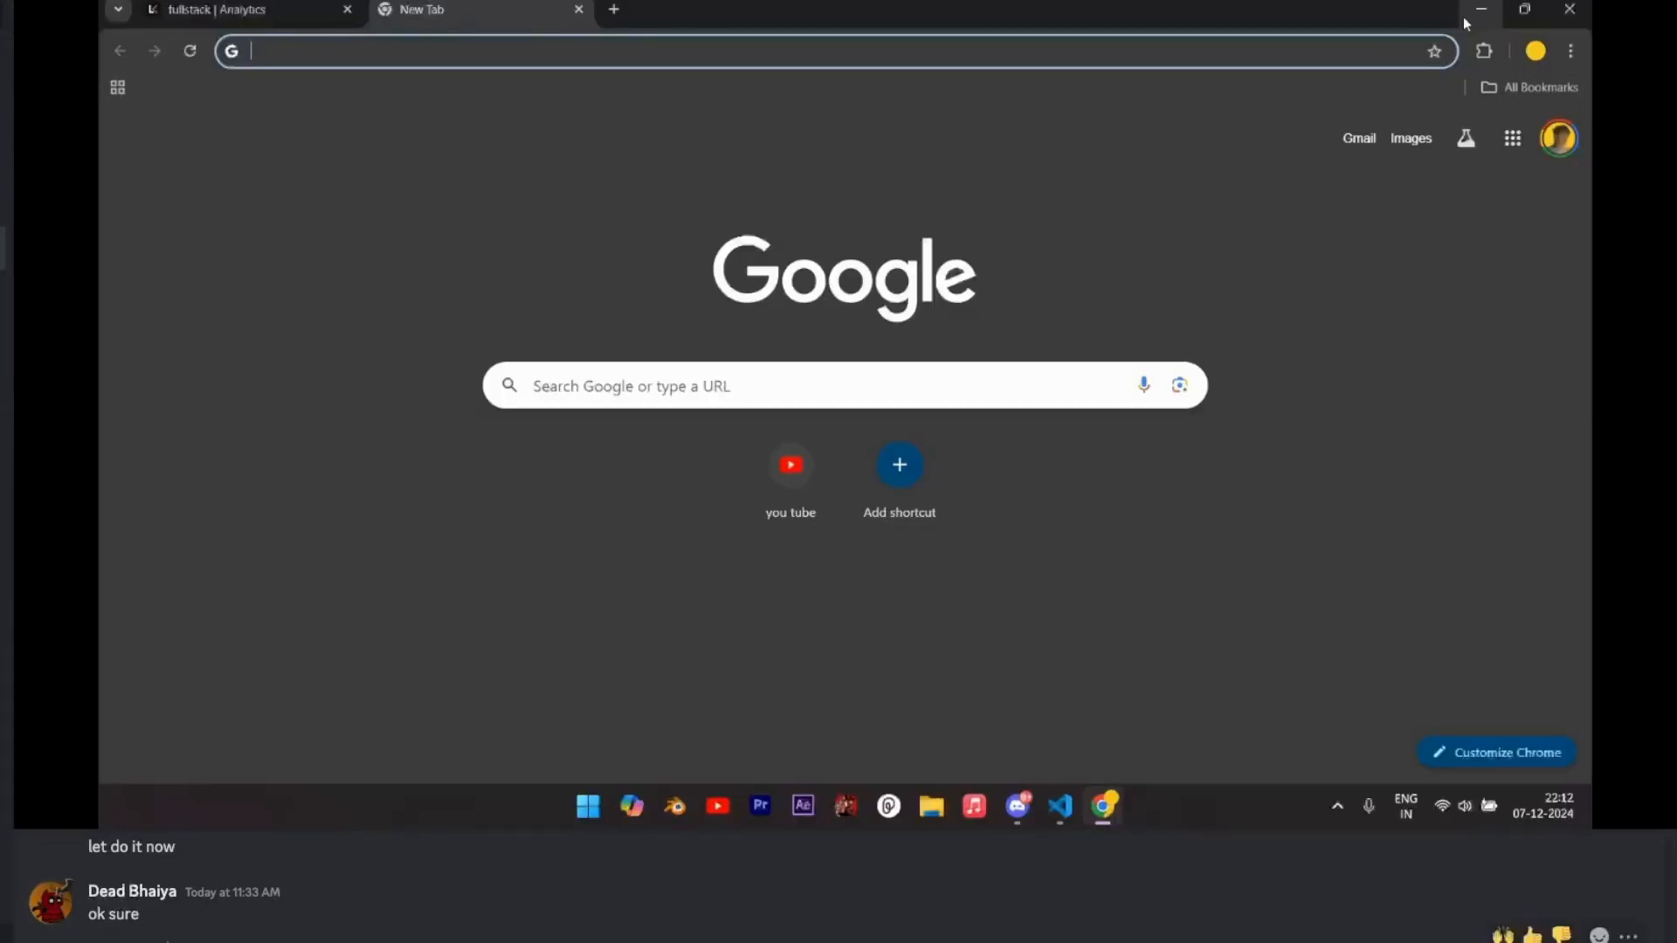
mouse_move(174, 876)
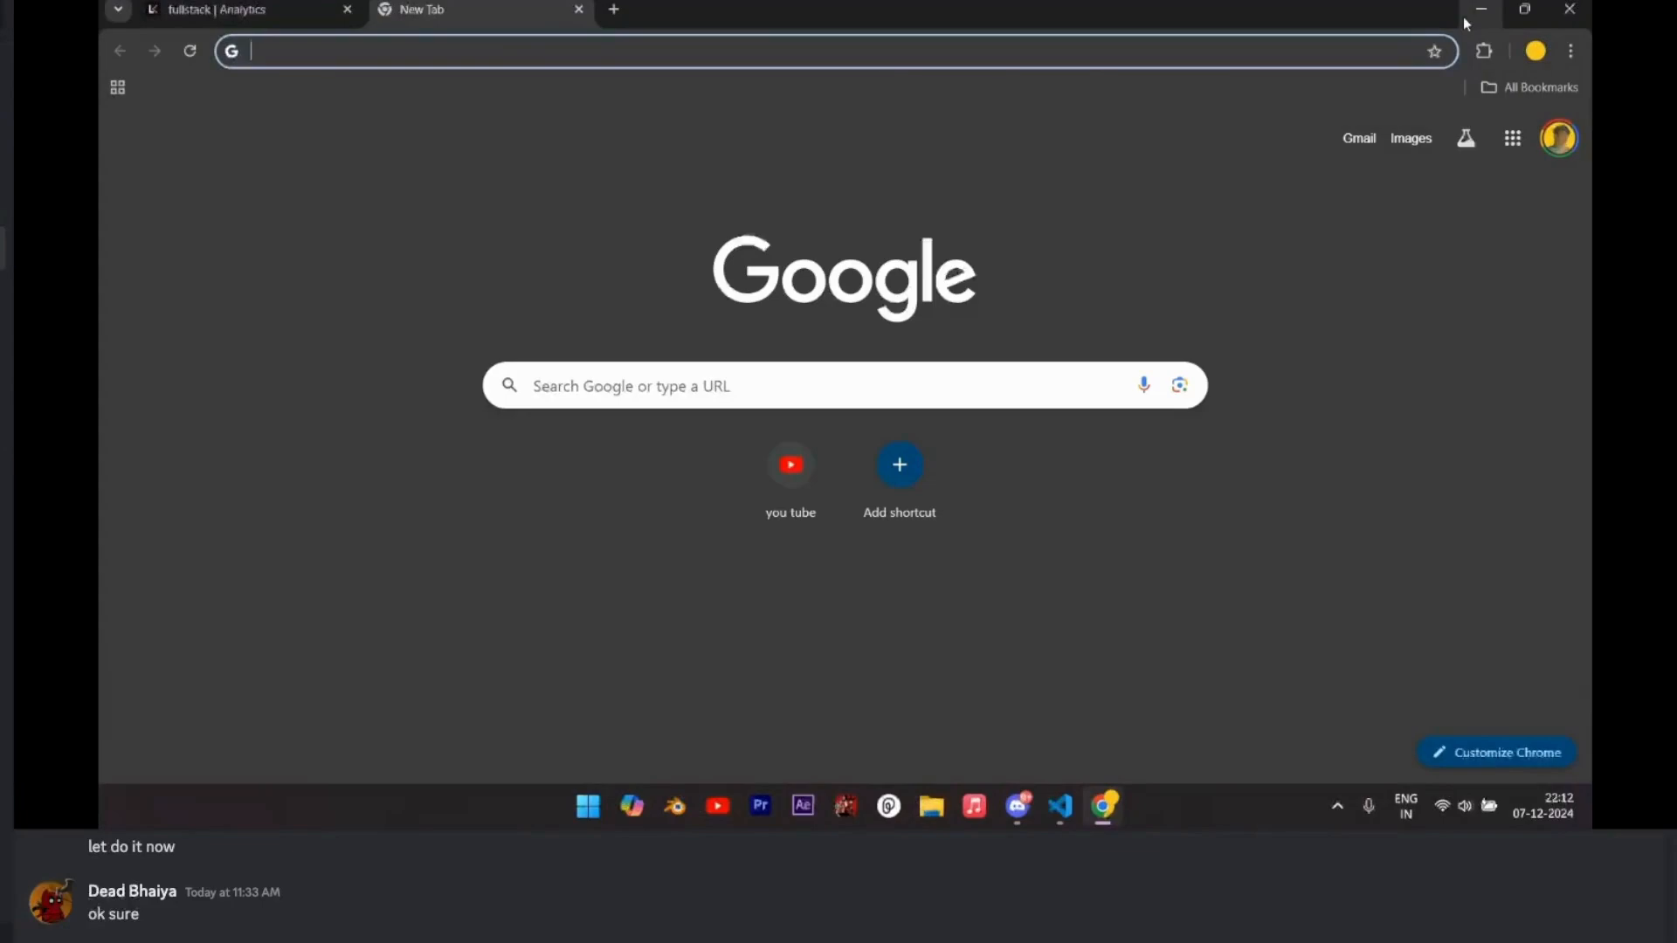
mouse_move(1017, 805)
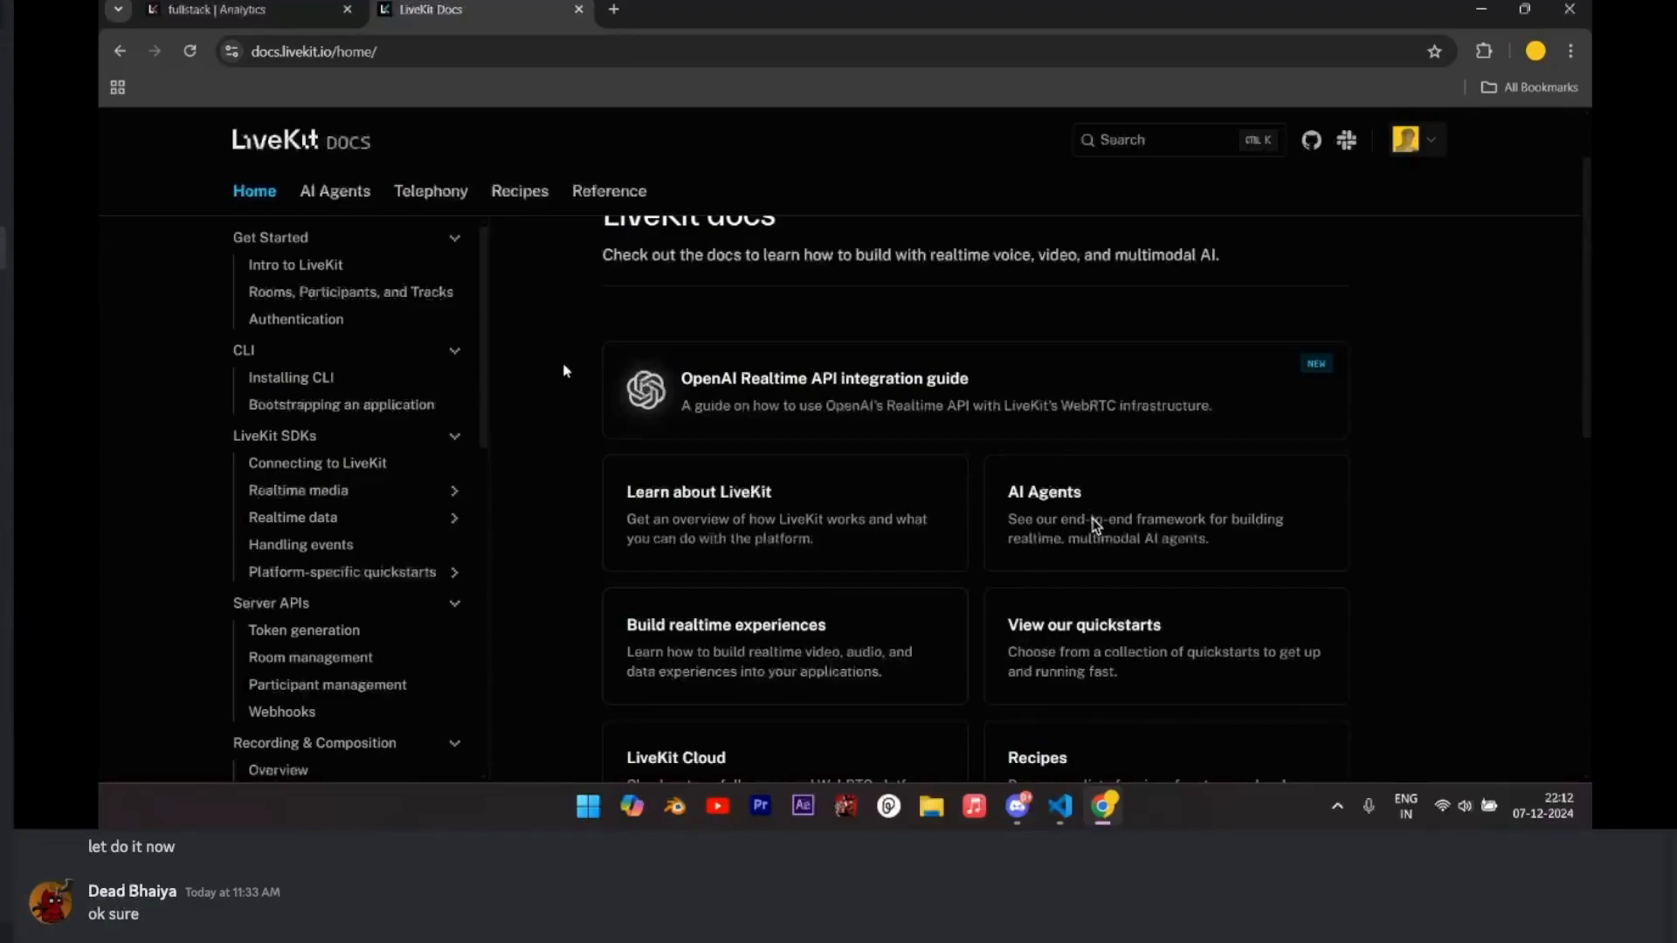
Read the AI Agents overview docs, then go to the LiveKit Cloud dashboard.
left_click(1044, 491)
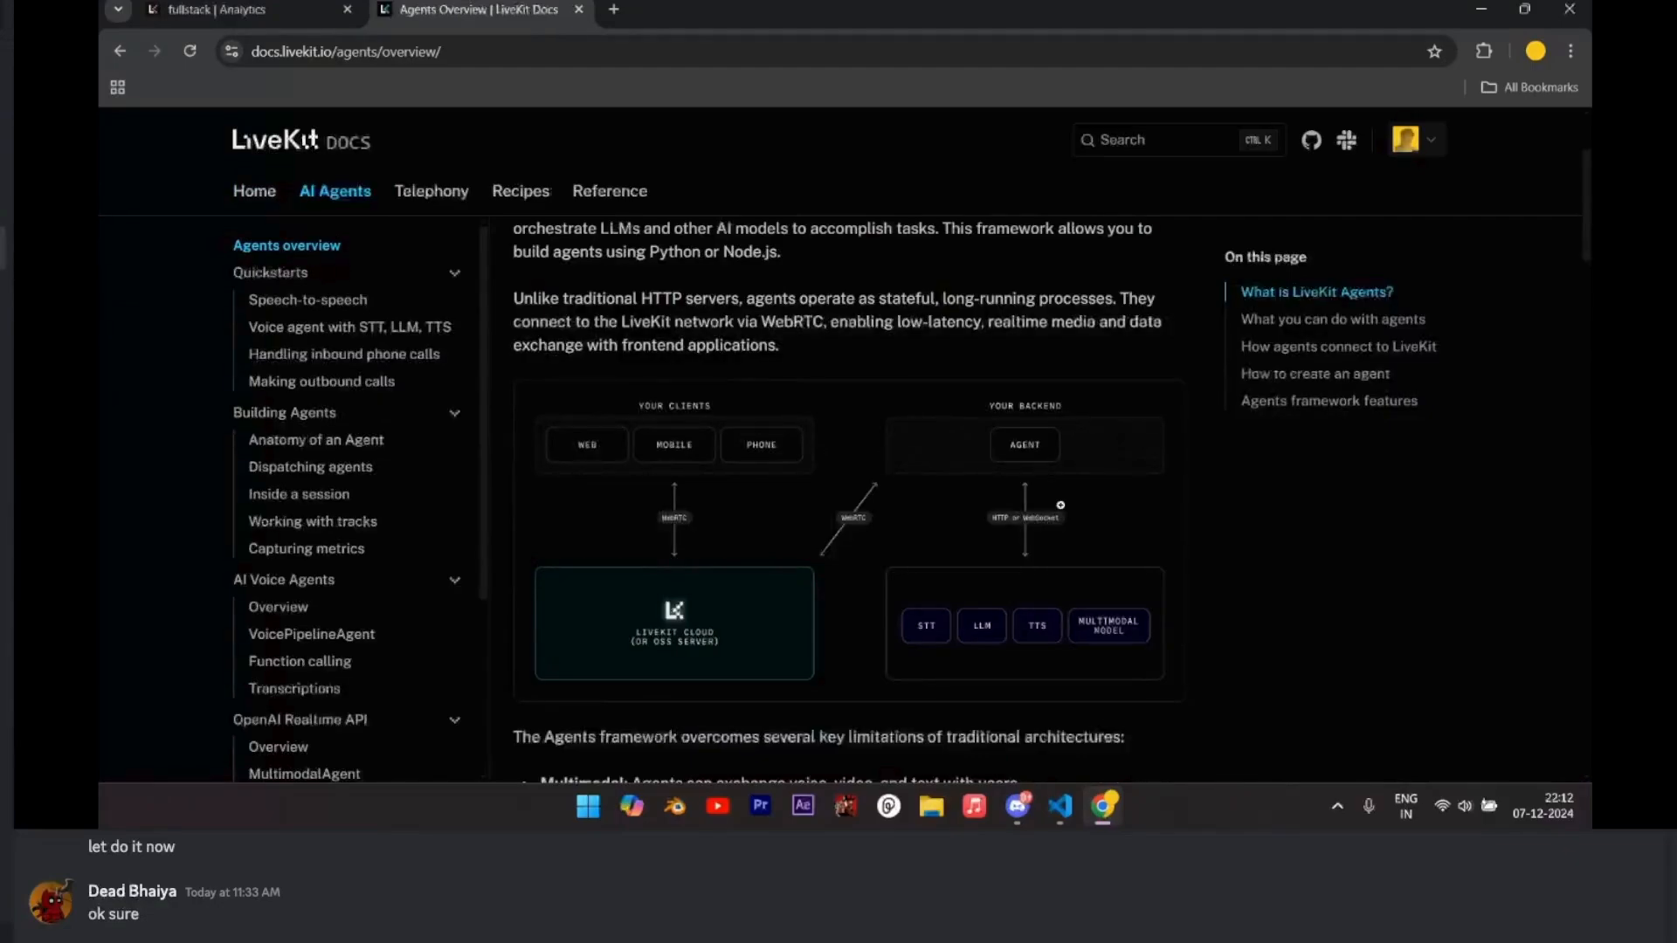
mouse_move(1473, 749)
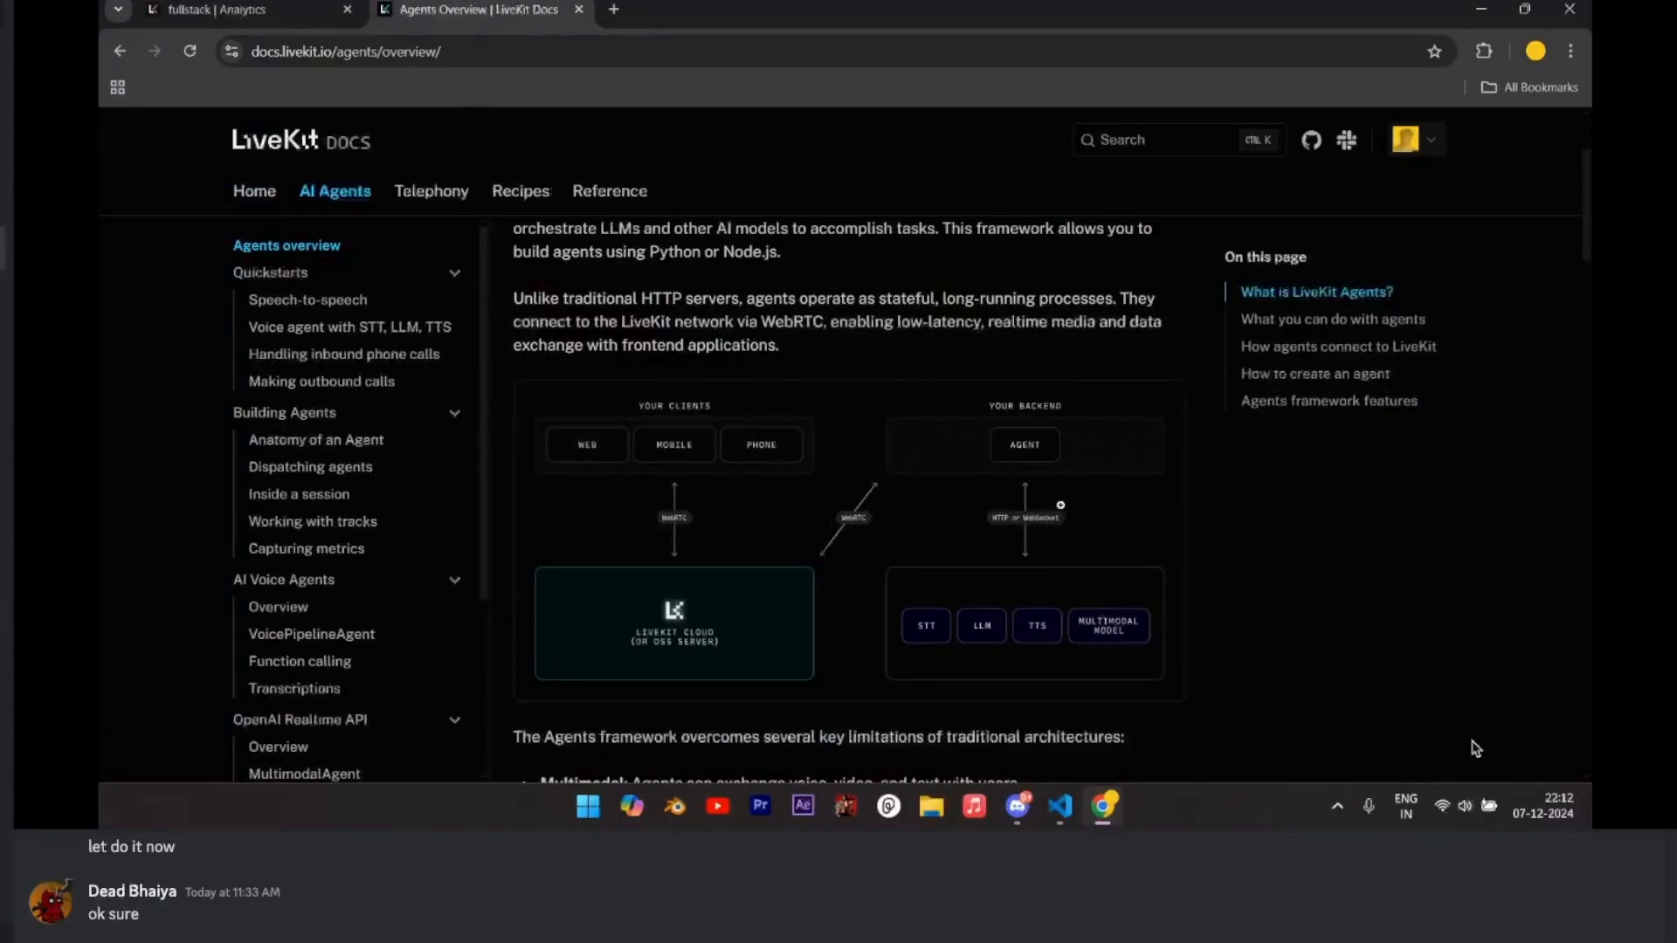
mouse_move(1143, 514)
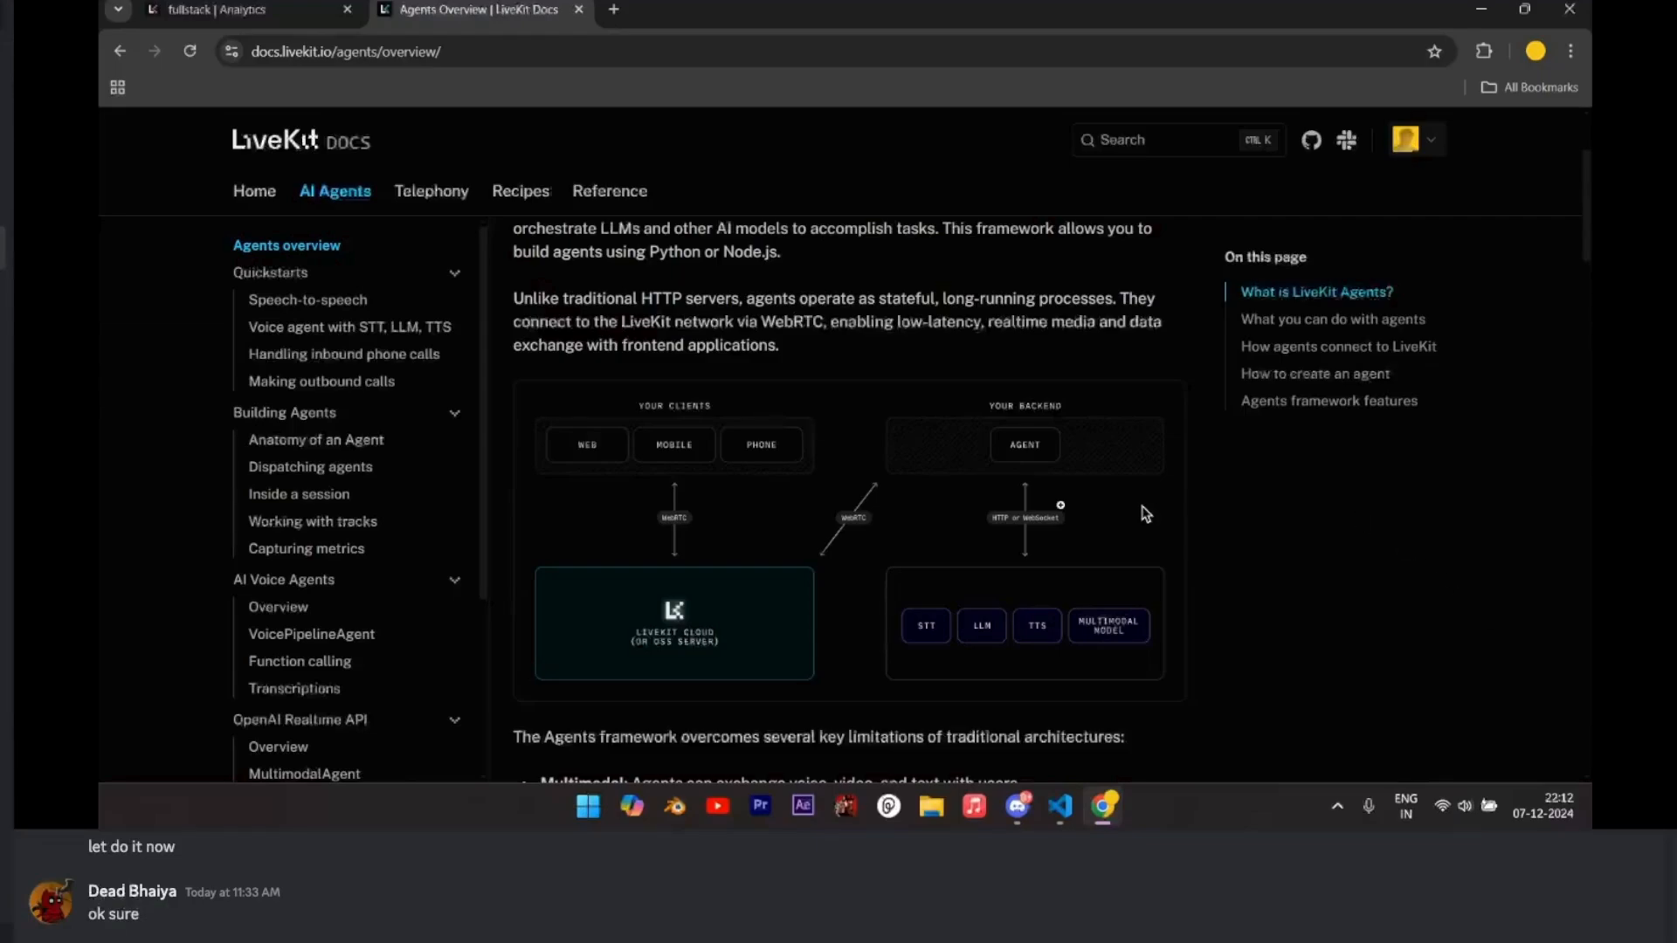
mouse_move(912, 415)
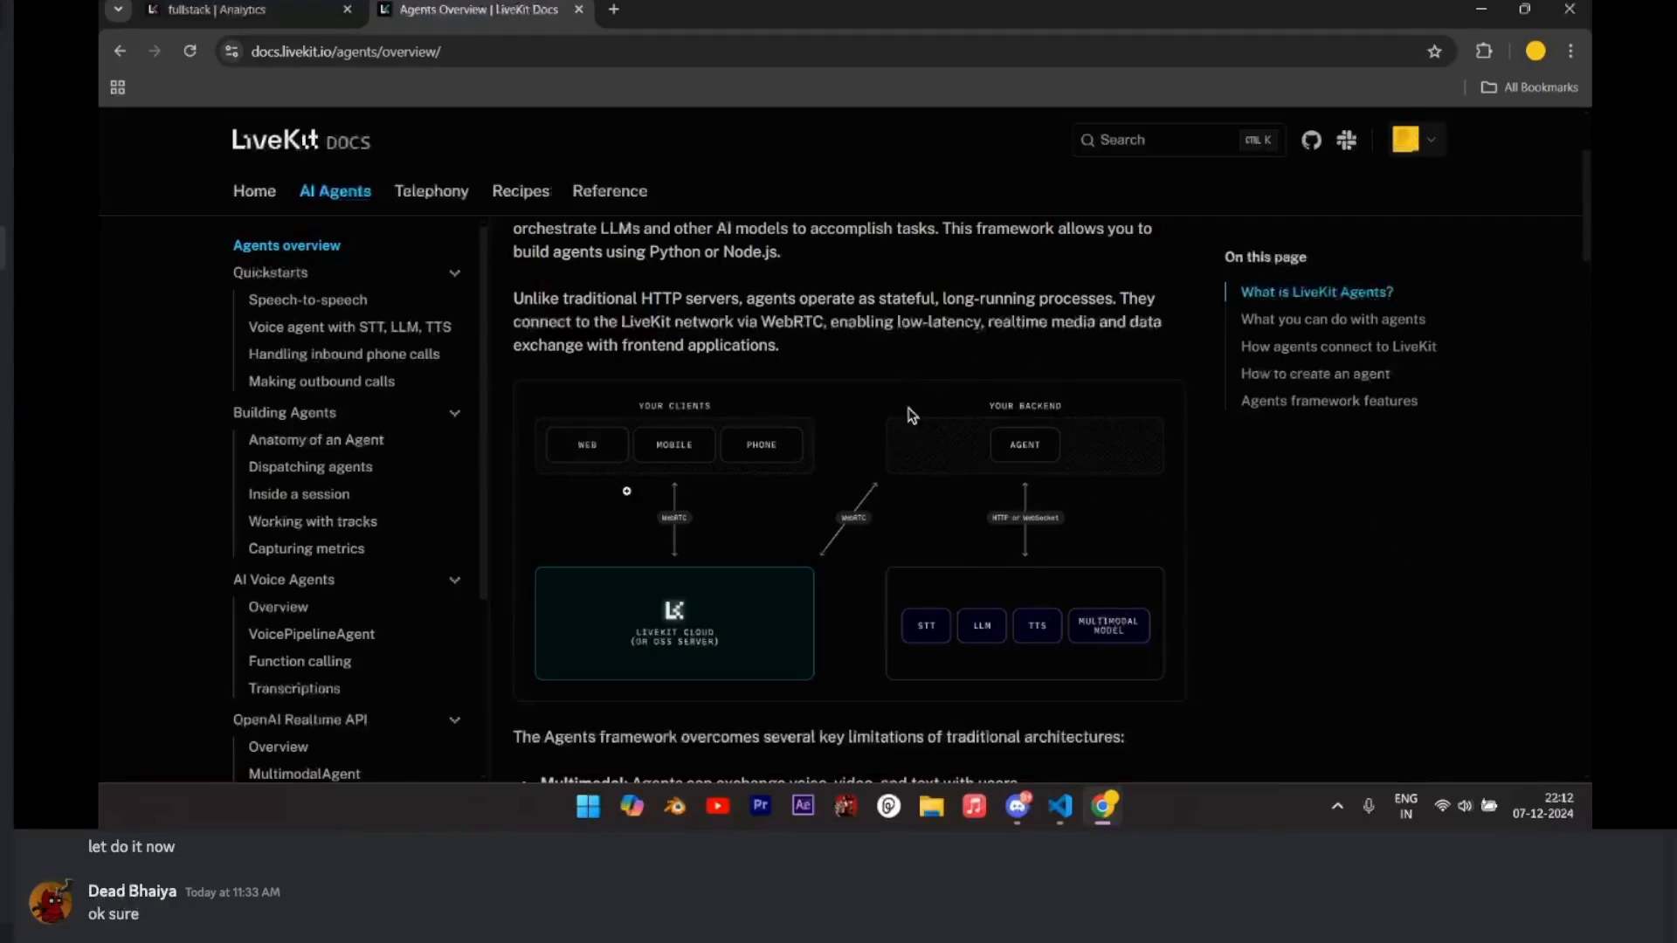
mouse_move(973, 575)
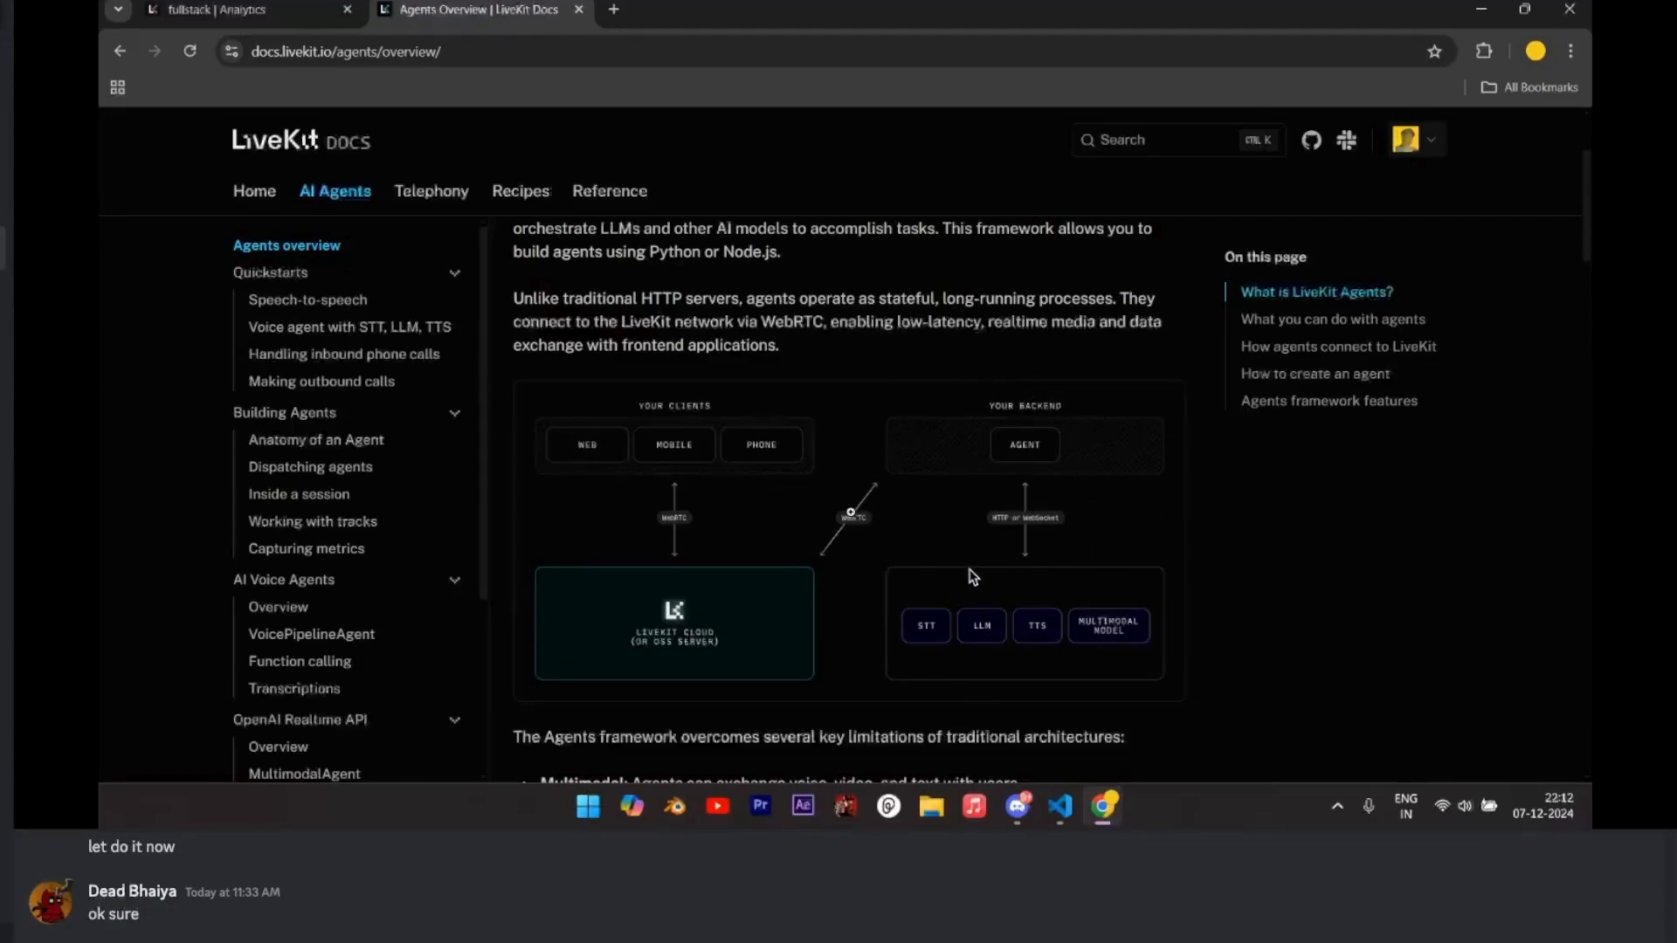
scroll("down", 3)
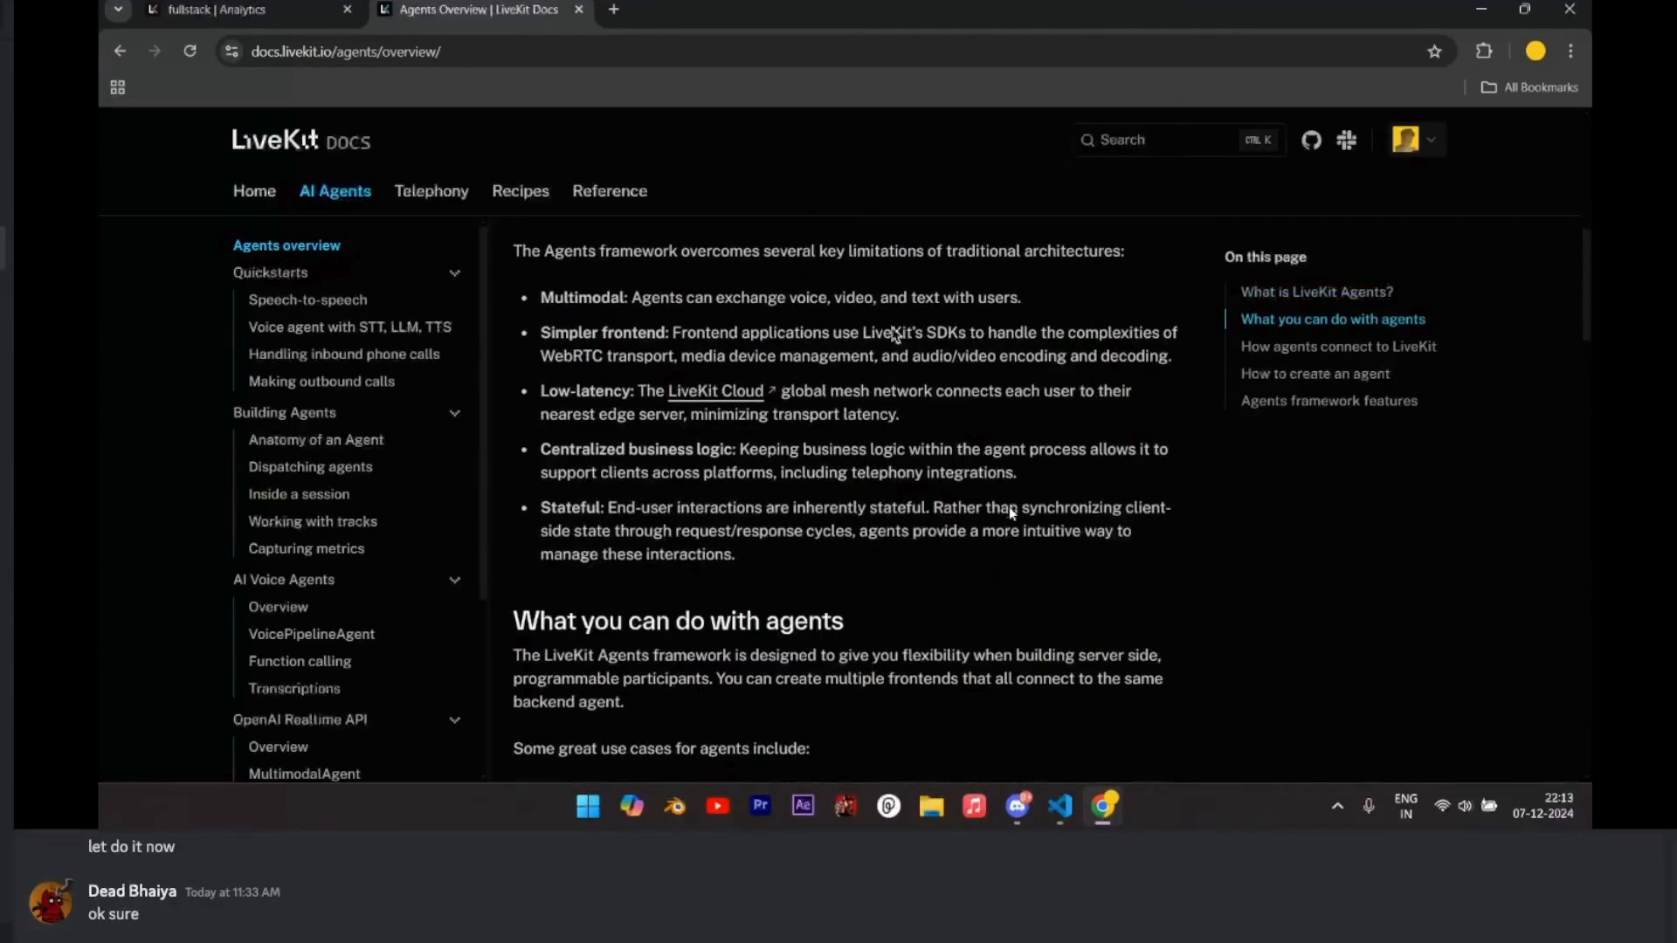
mouse_move(771, 588)
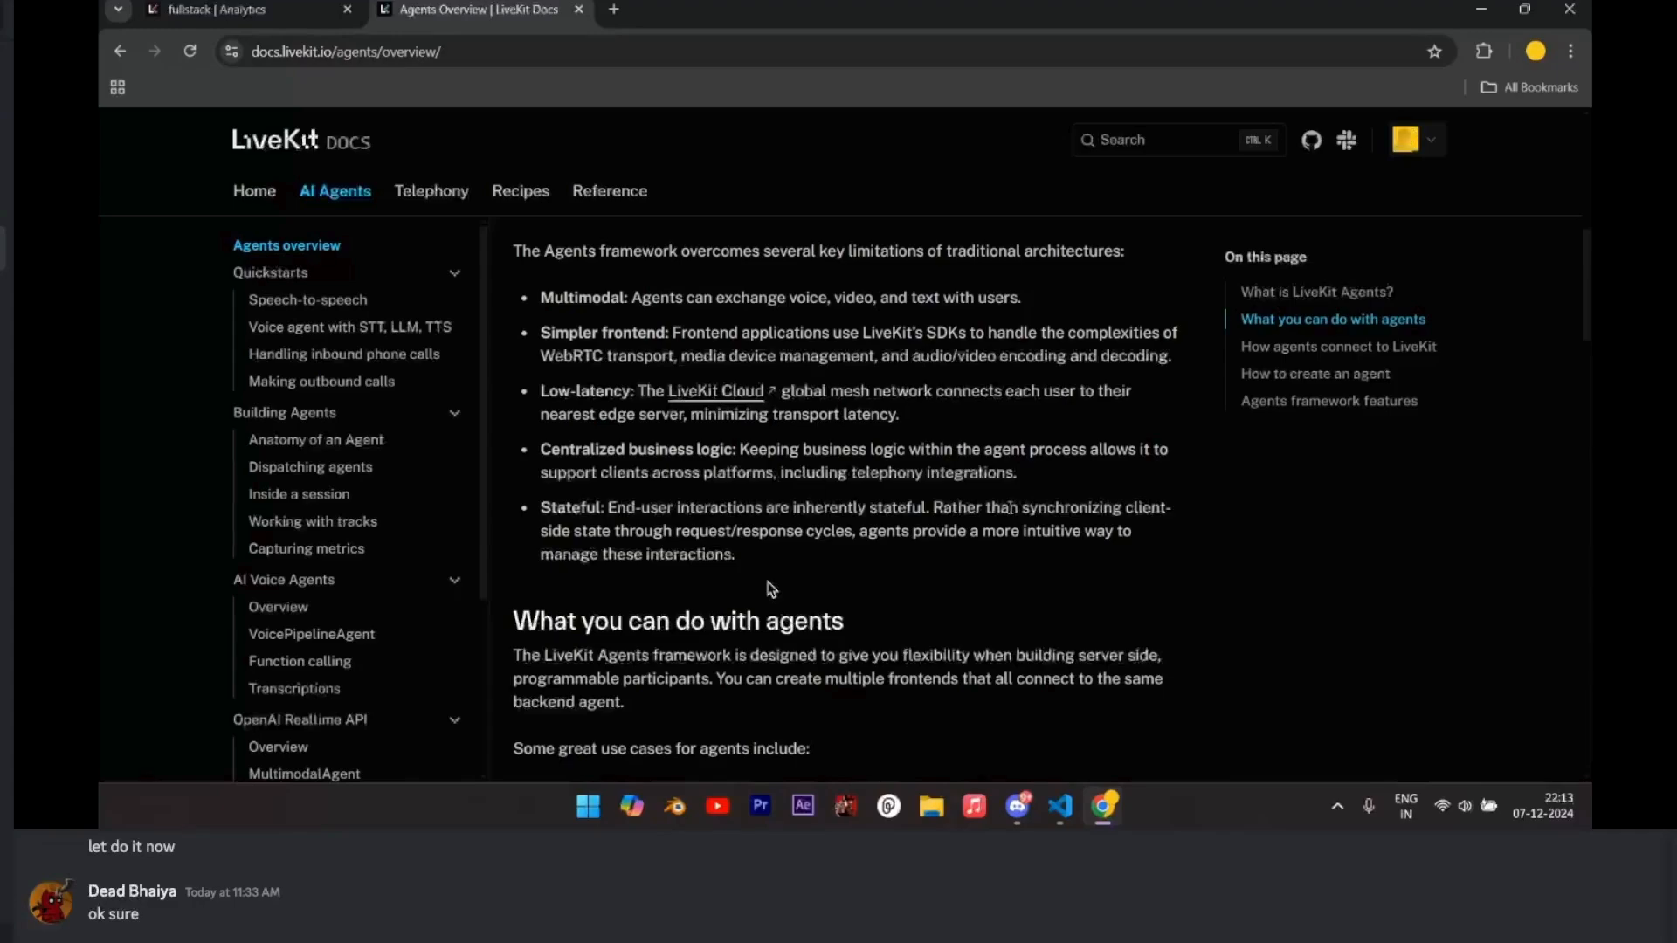
mouse_move(754, 398)
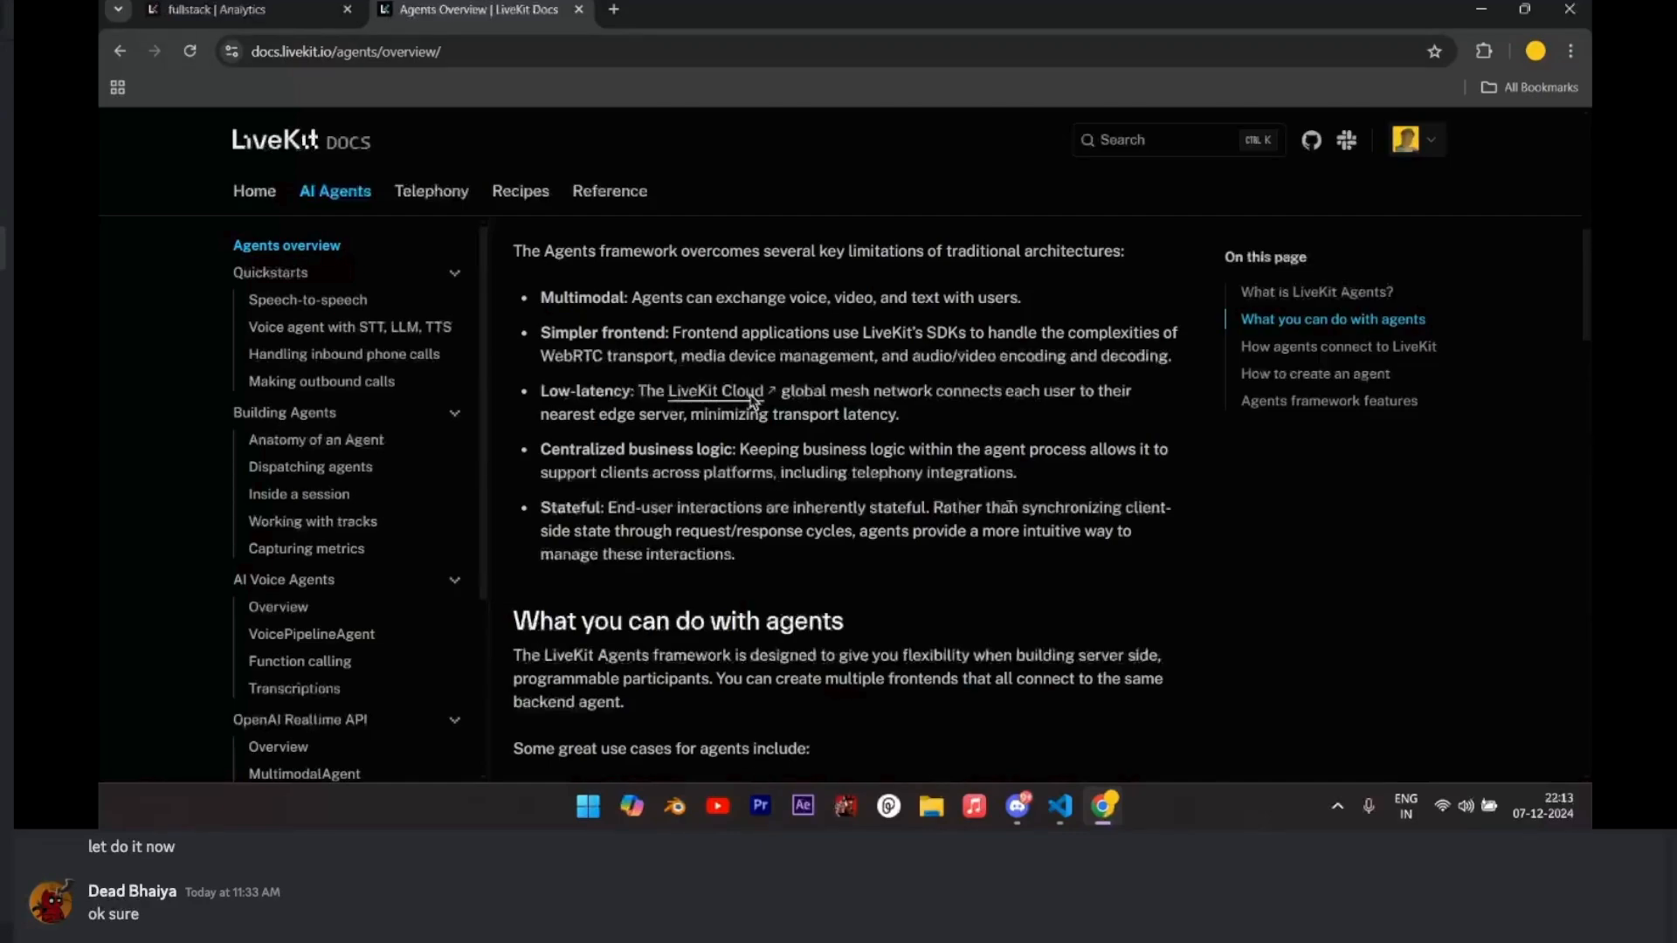
left_click(714, 391)
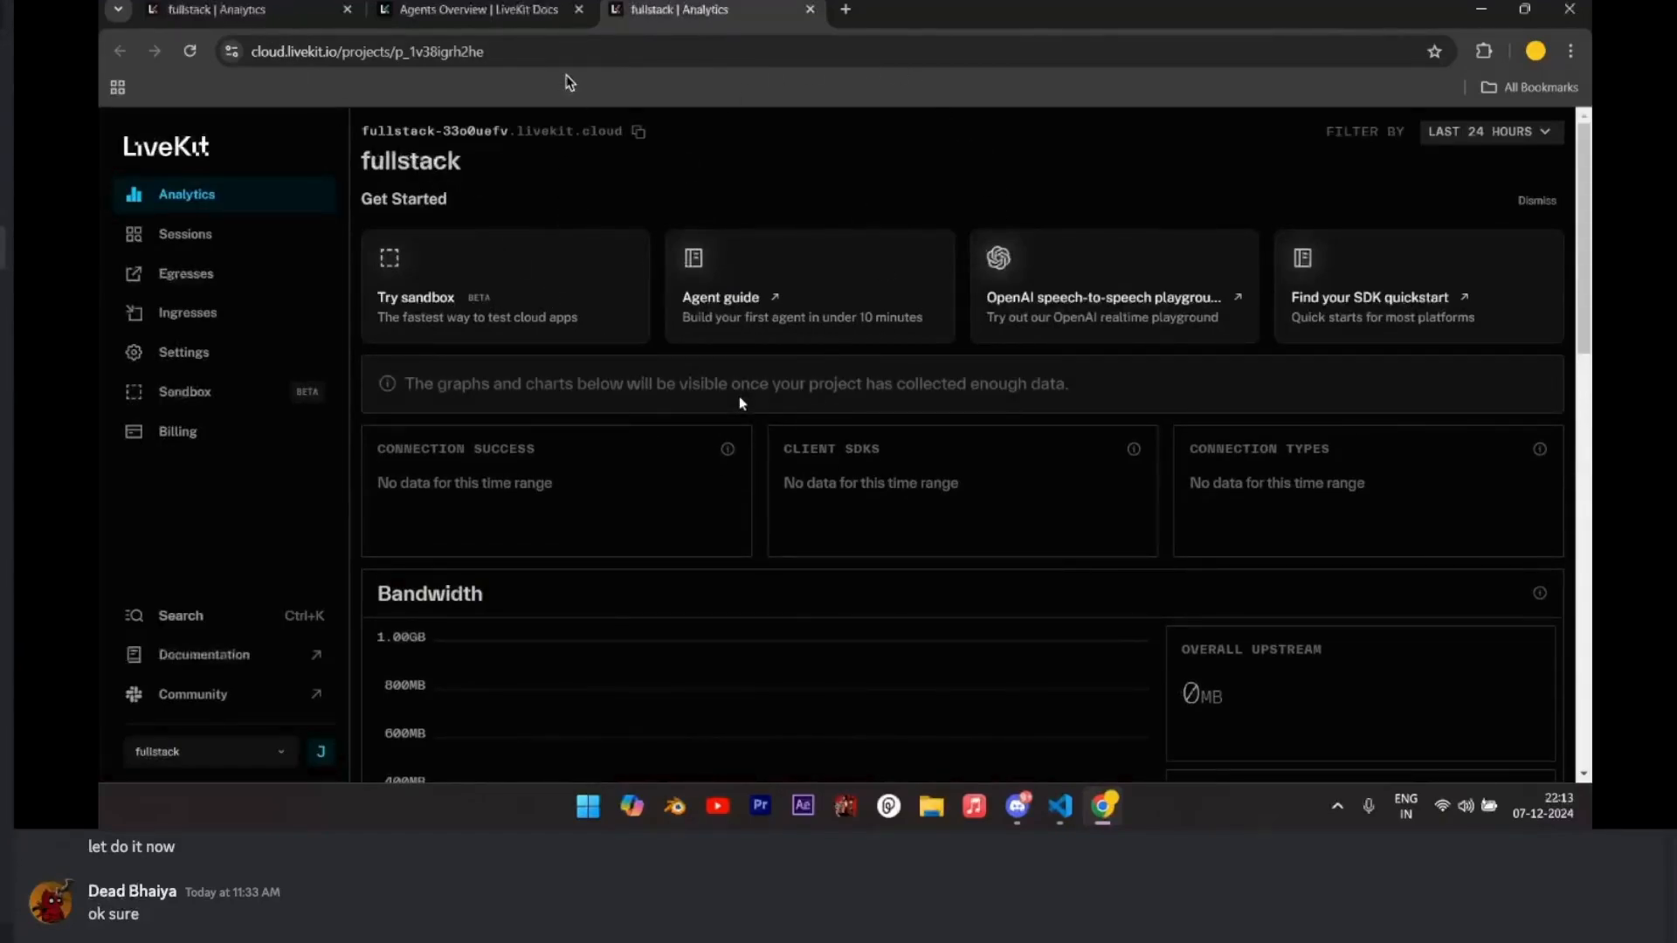
mouse_move(534, 310)
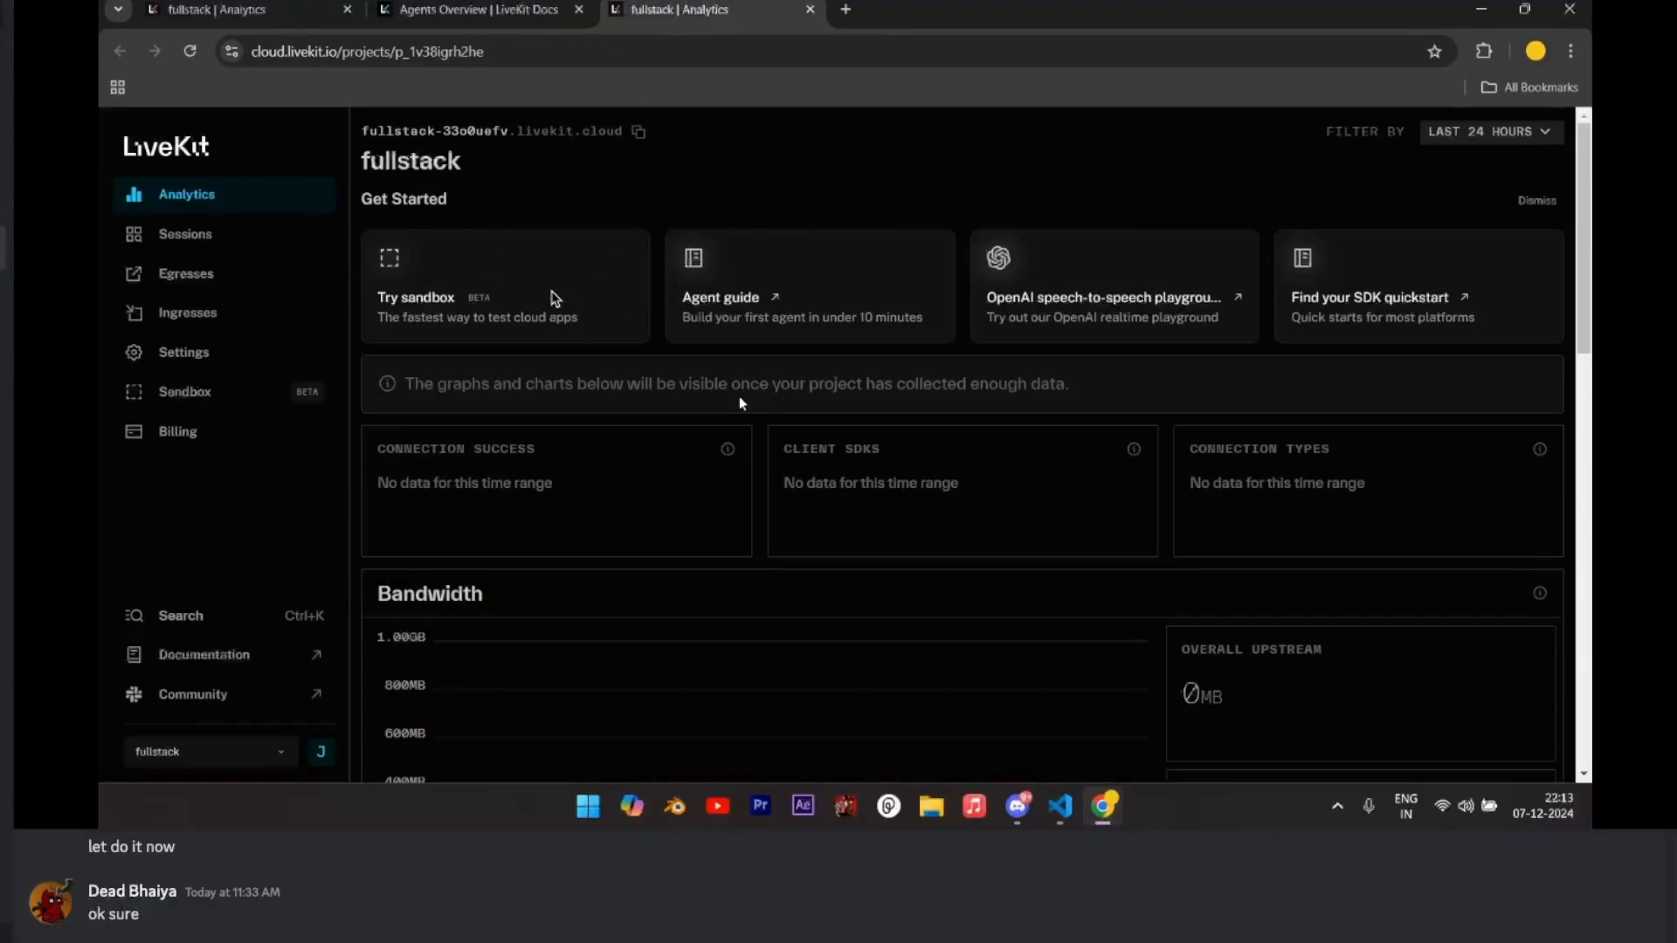
From Sandbox, run the voice assistant template to create encrypted-module-2ippq9.
left_click(184, 391)
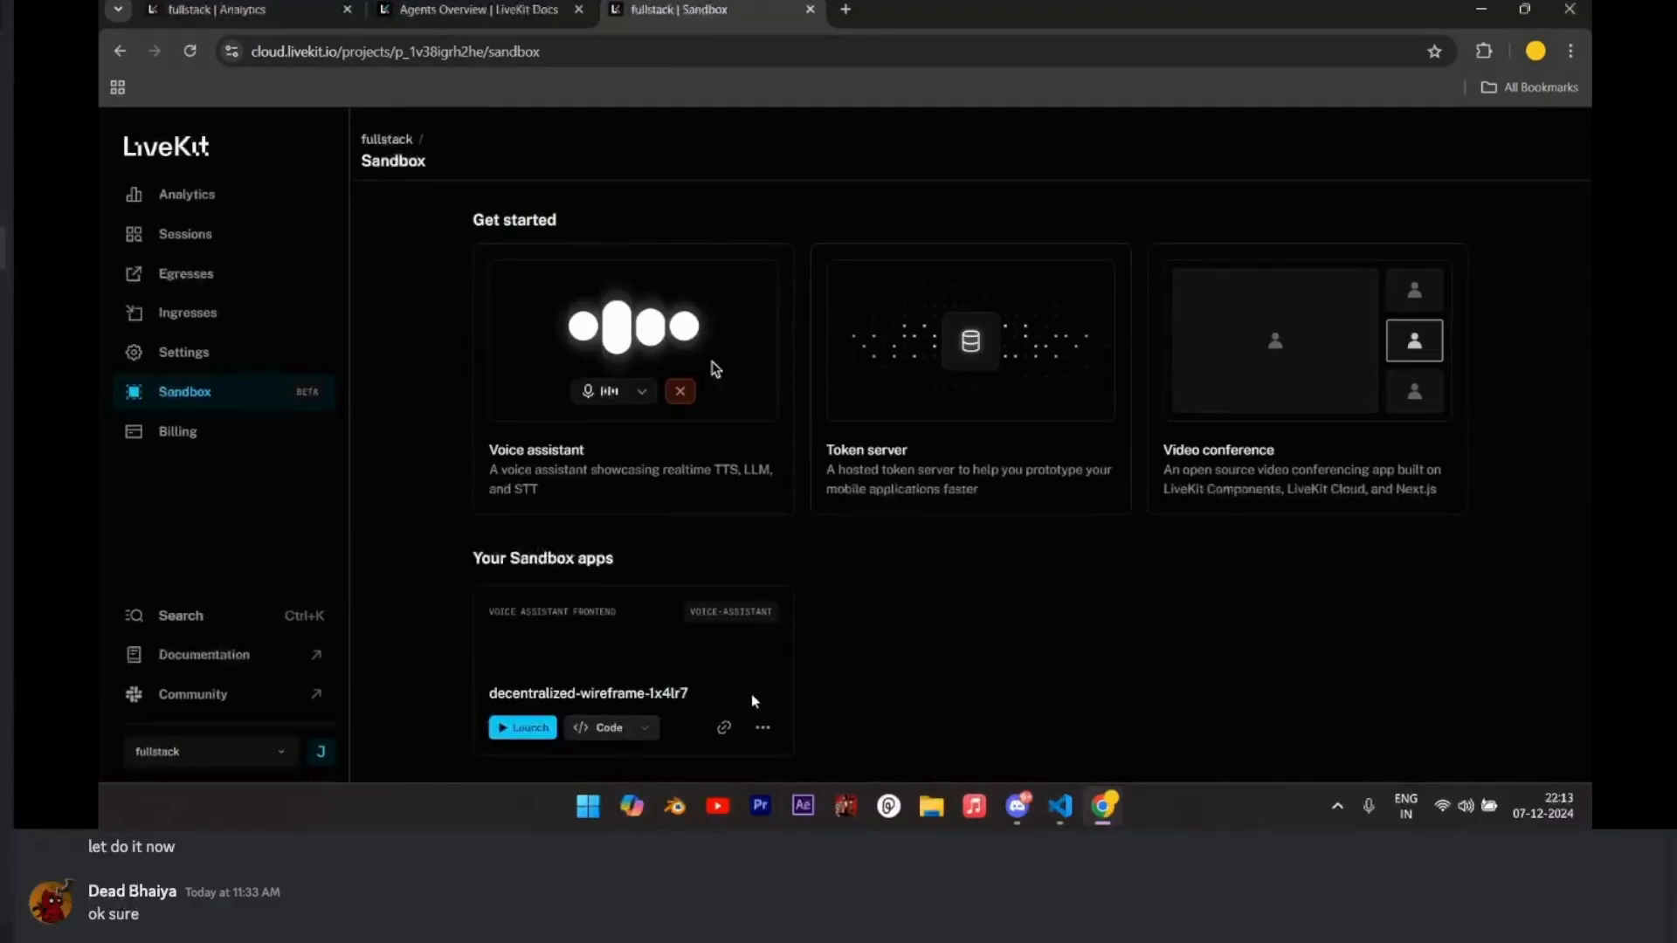
mouse_move(553, 471)
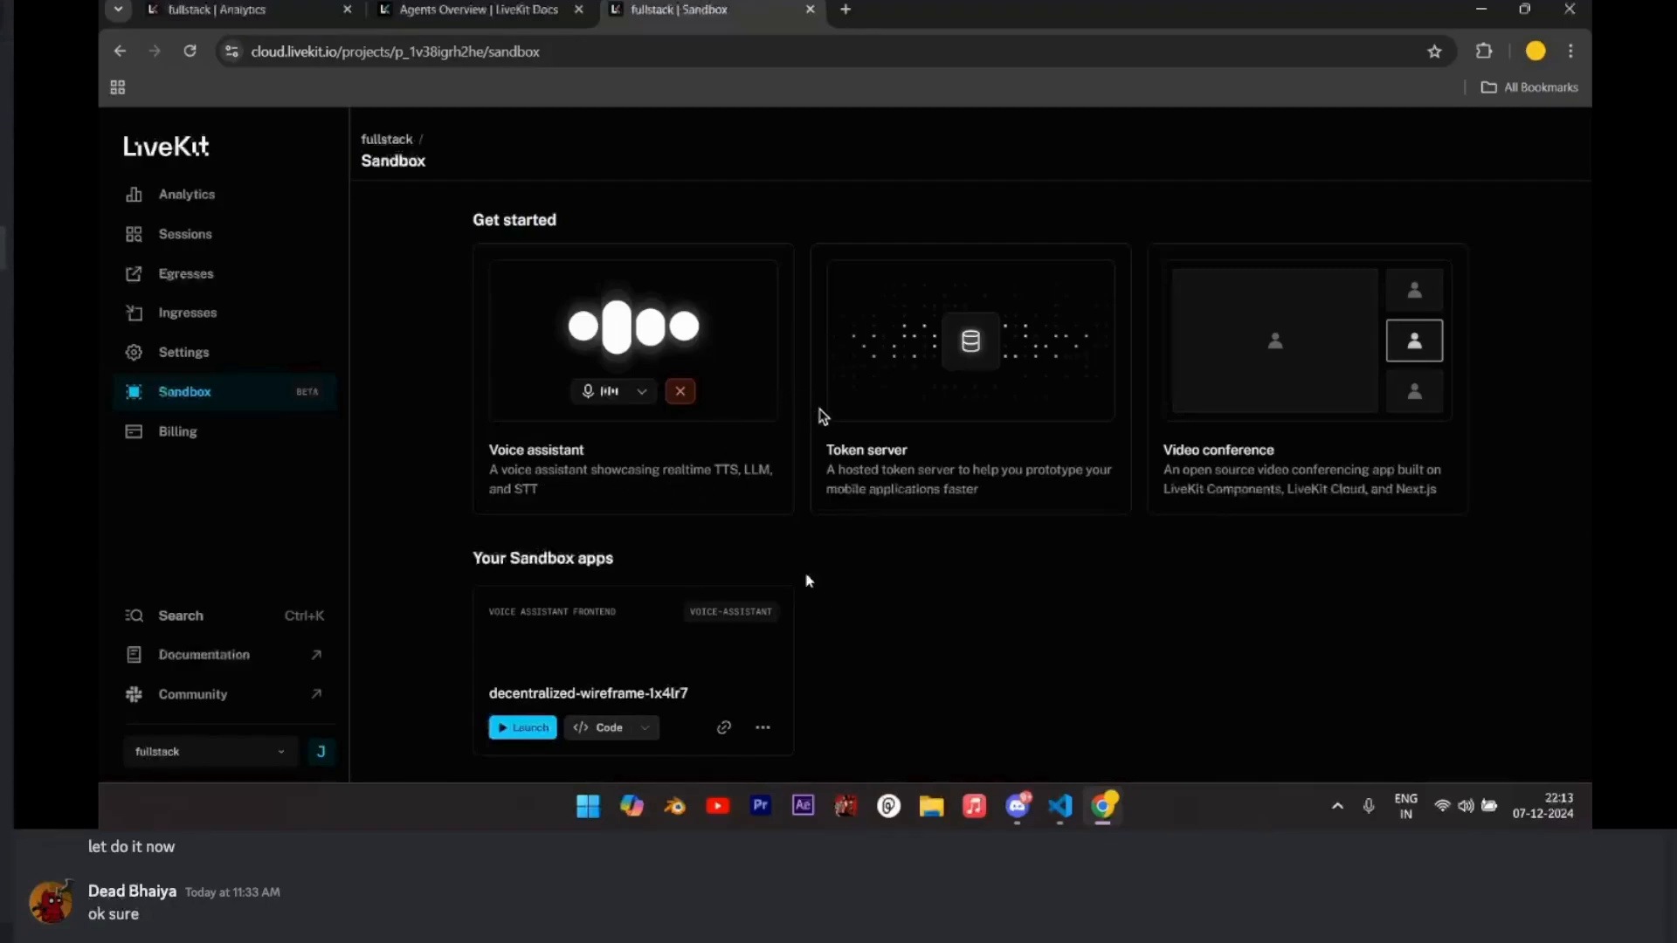
mouse_move(523, 728)
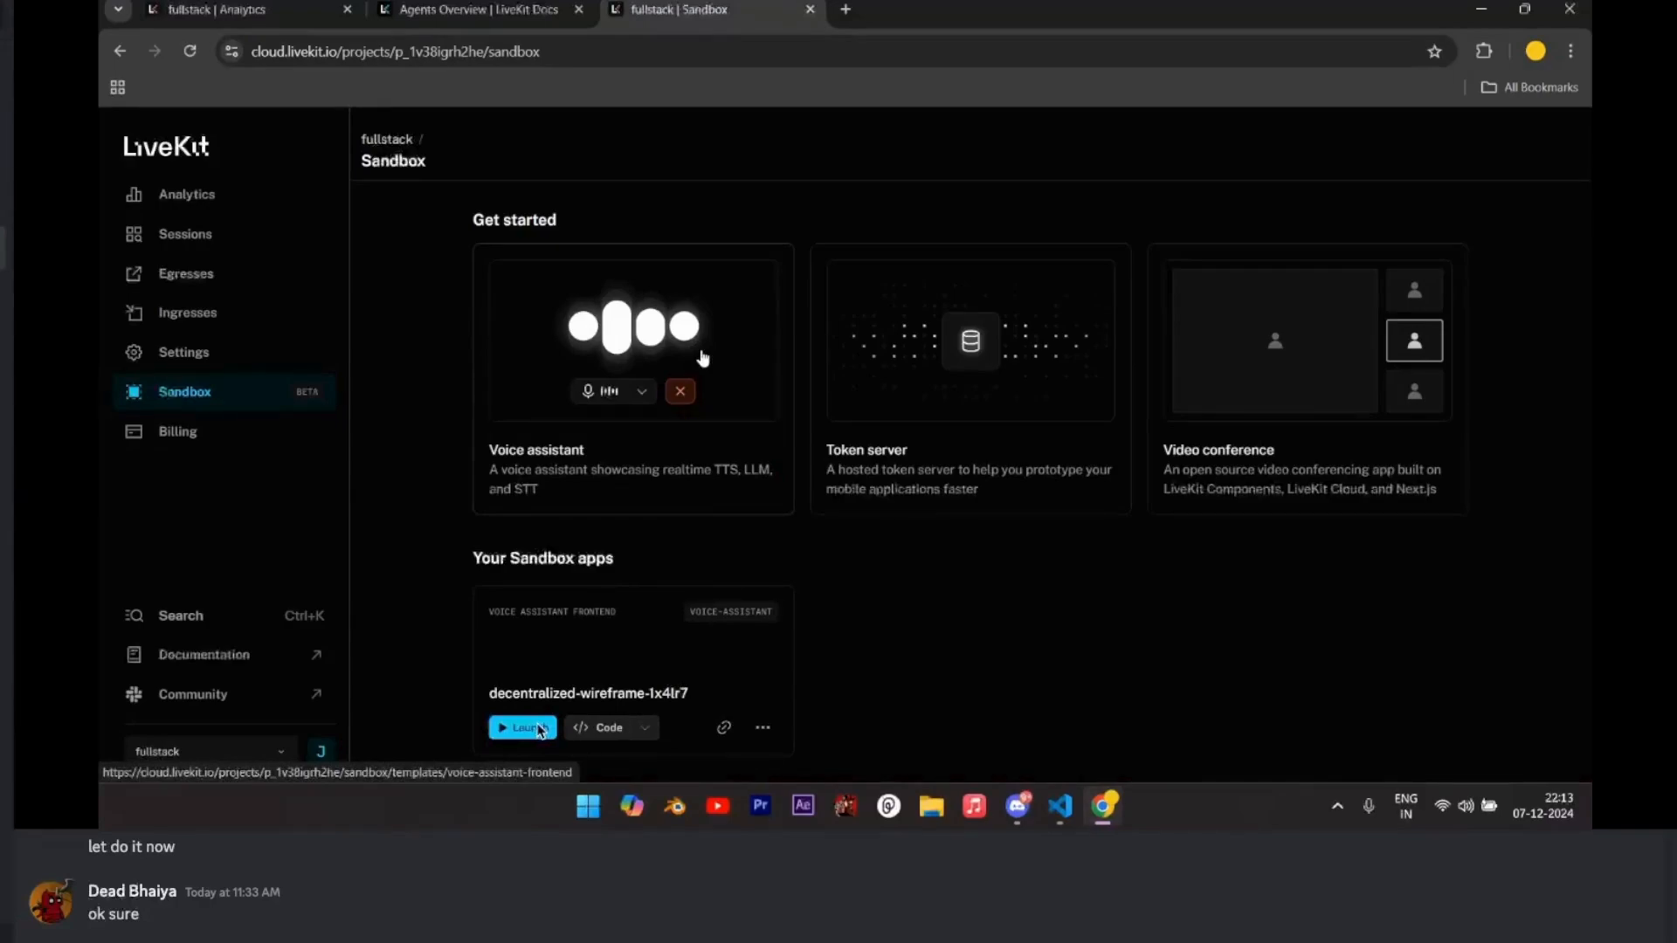
left_click(523, 728)
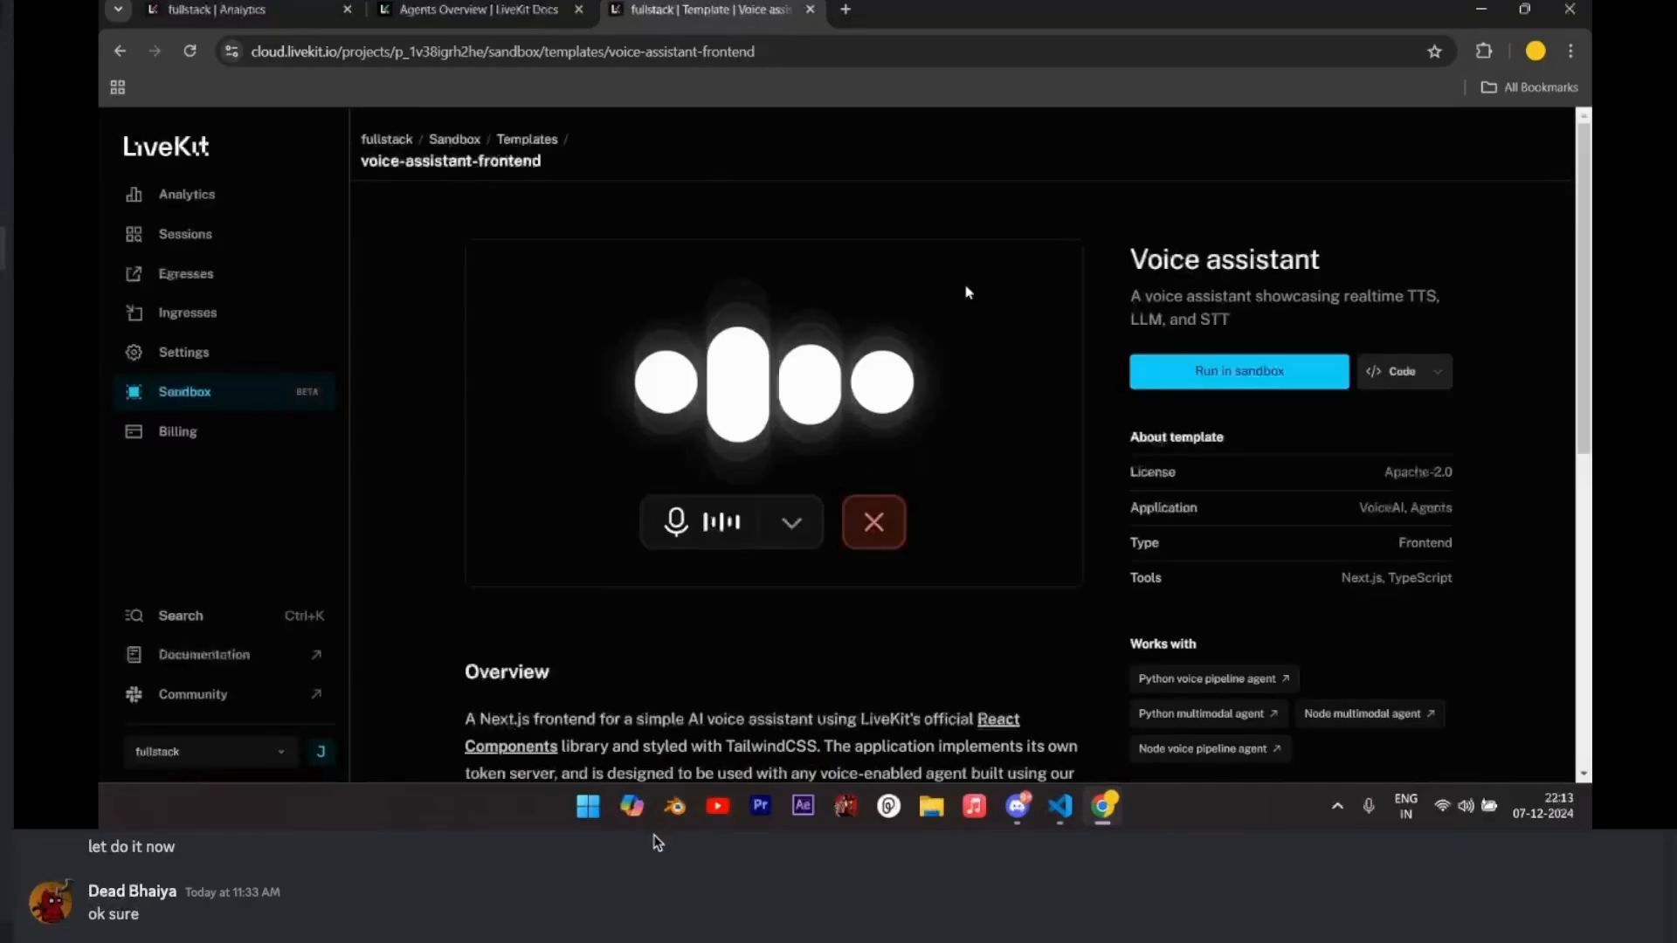
left_click(1238, 372)
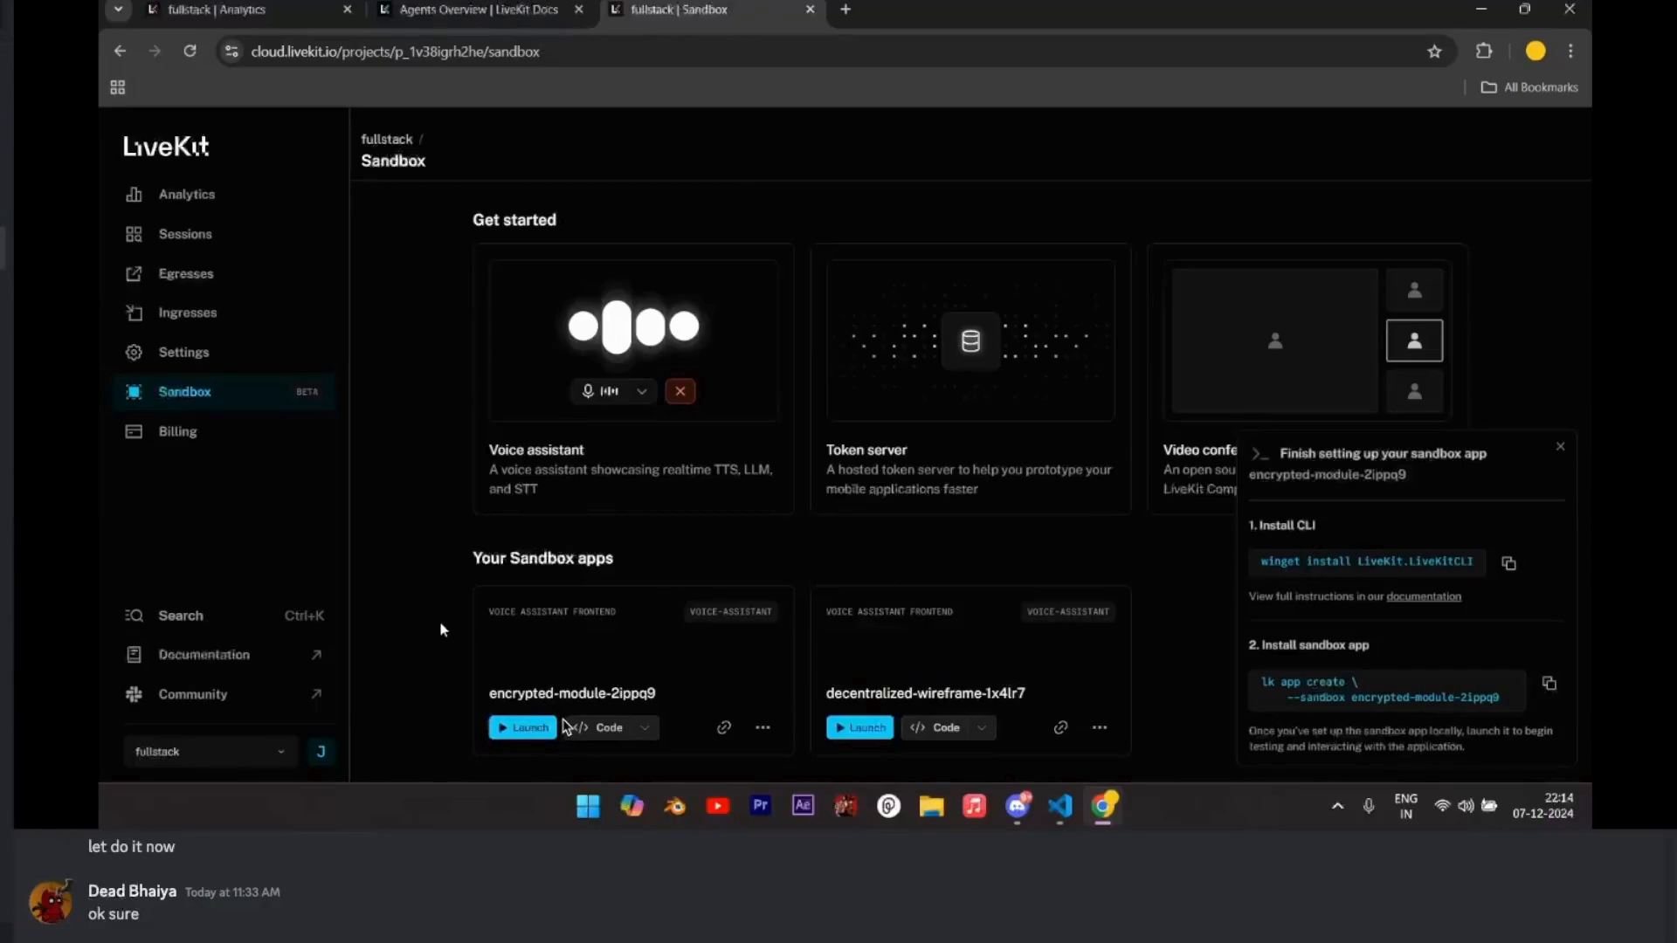
Launch encrypted-module-2ippq9, start a conversation, and view its network requests in DevTools.
left_click(523, 728)
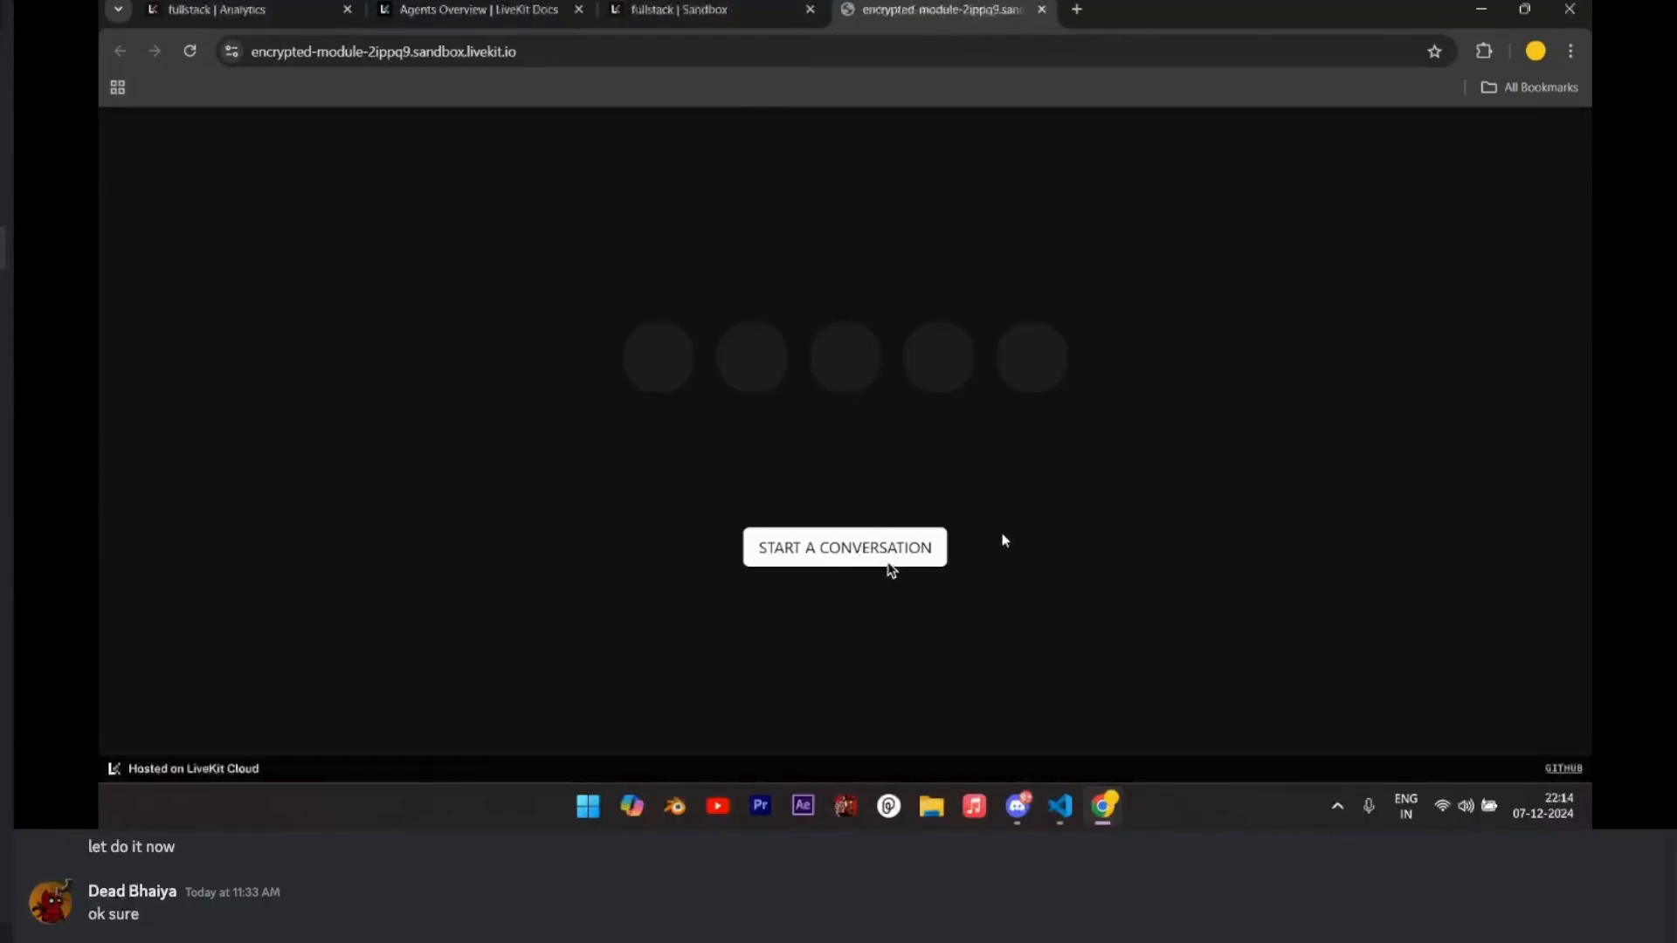
left_click(843, 546)
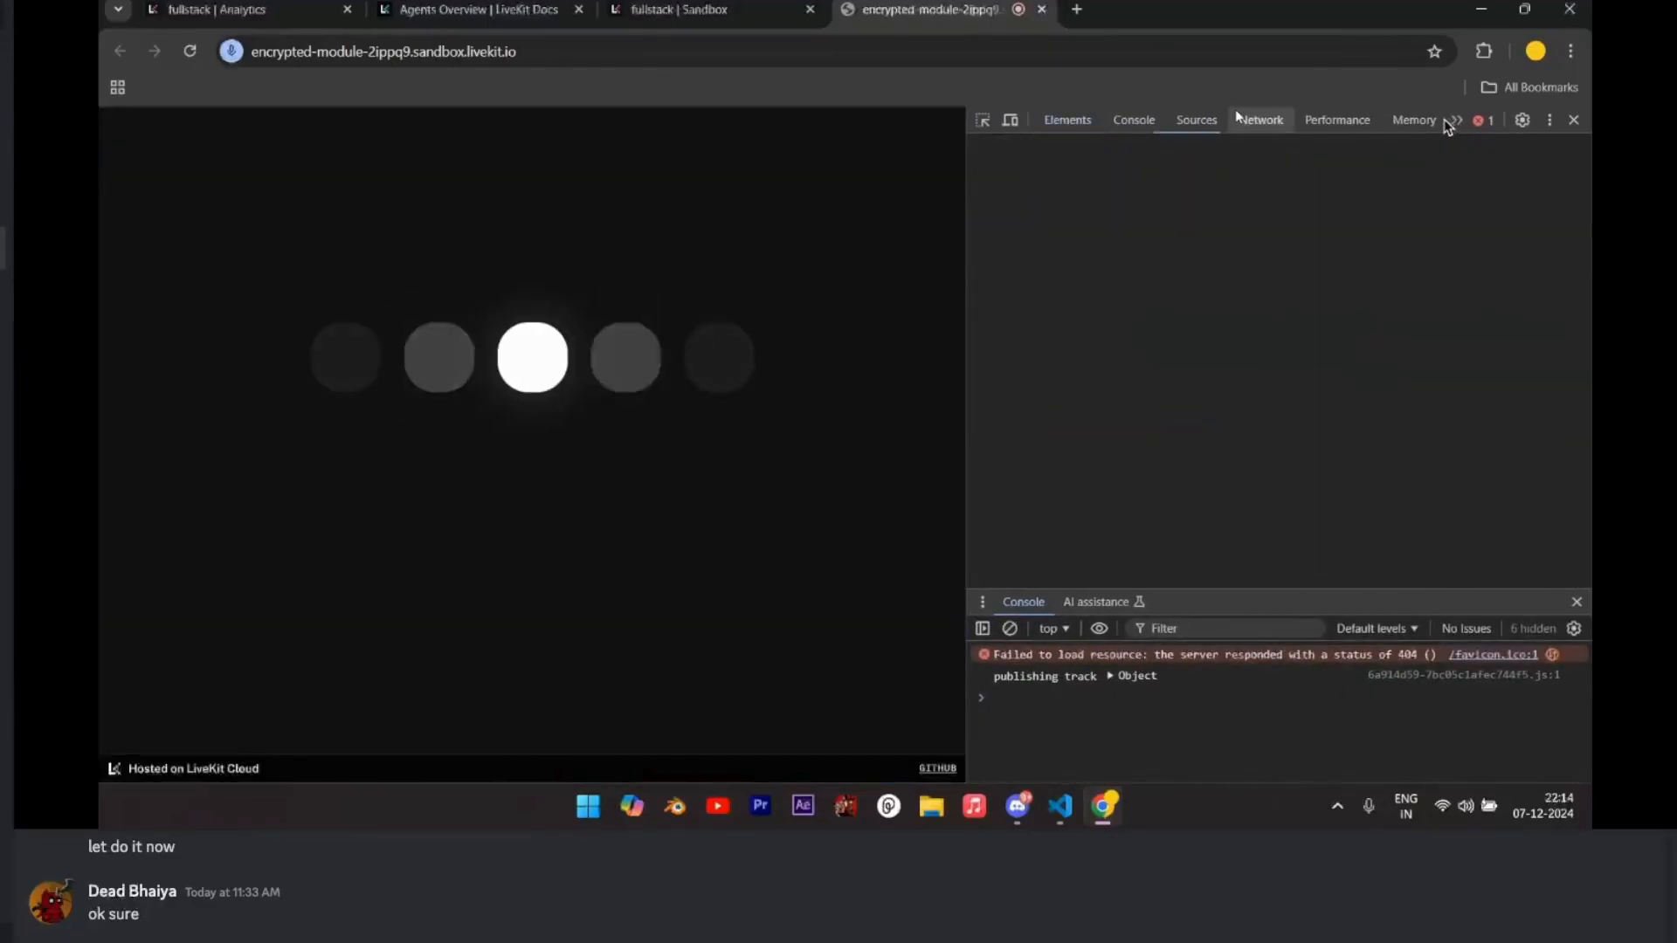
left_click(1258, 118)
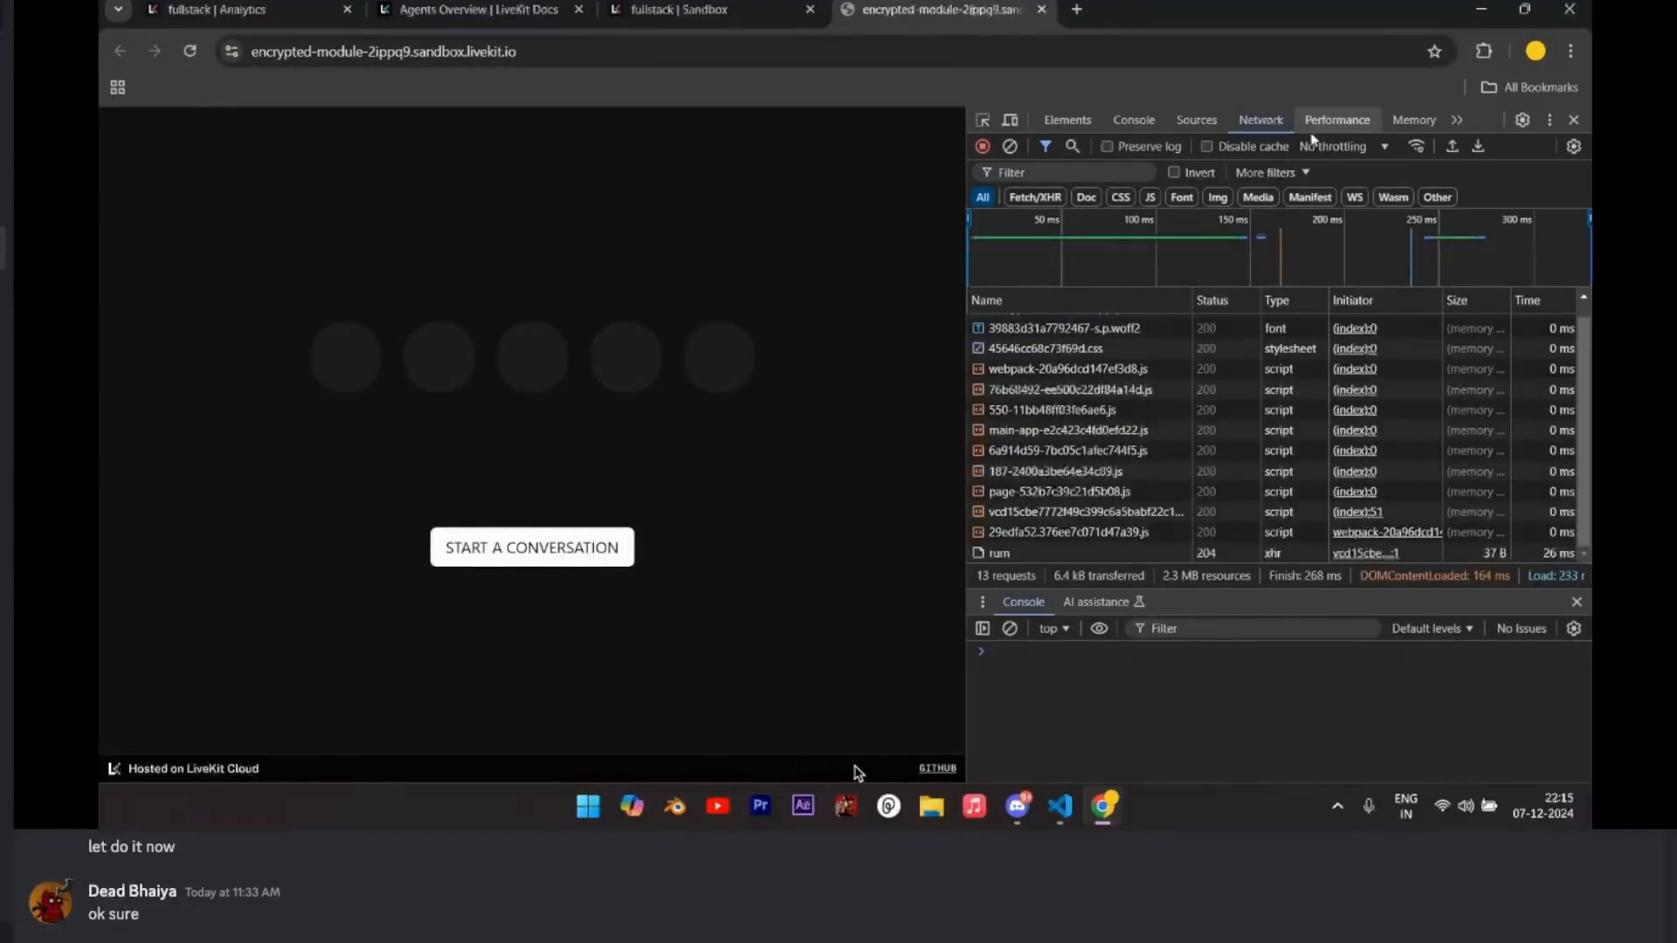
left_click(532, 547)
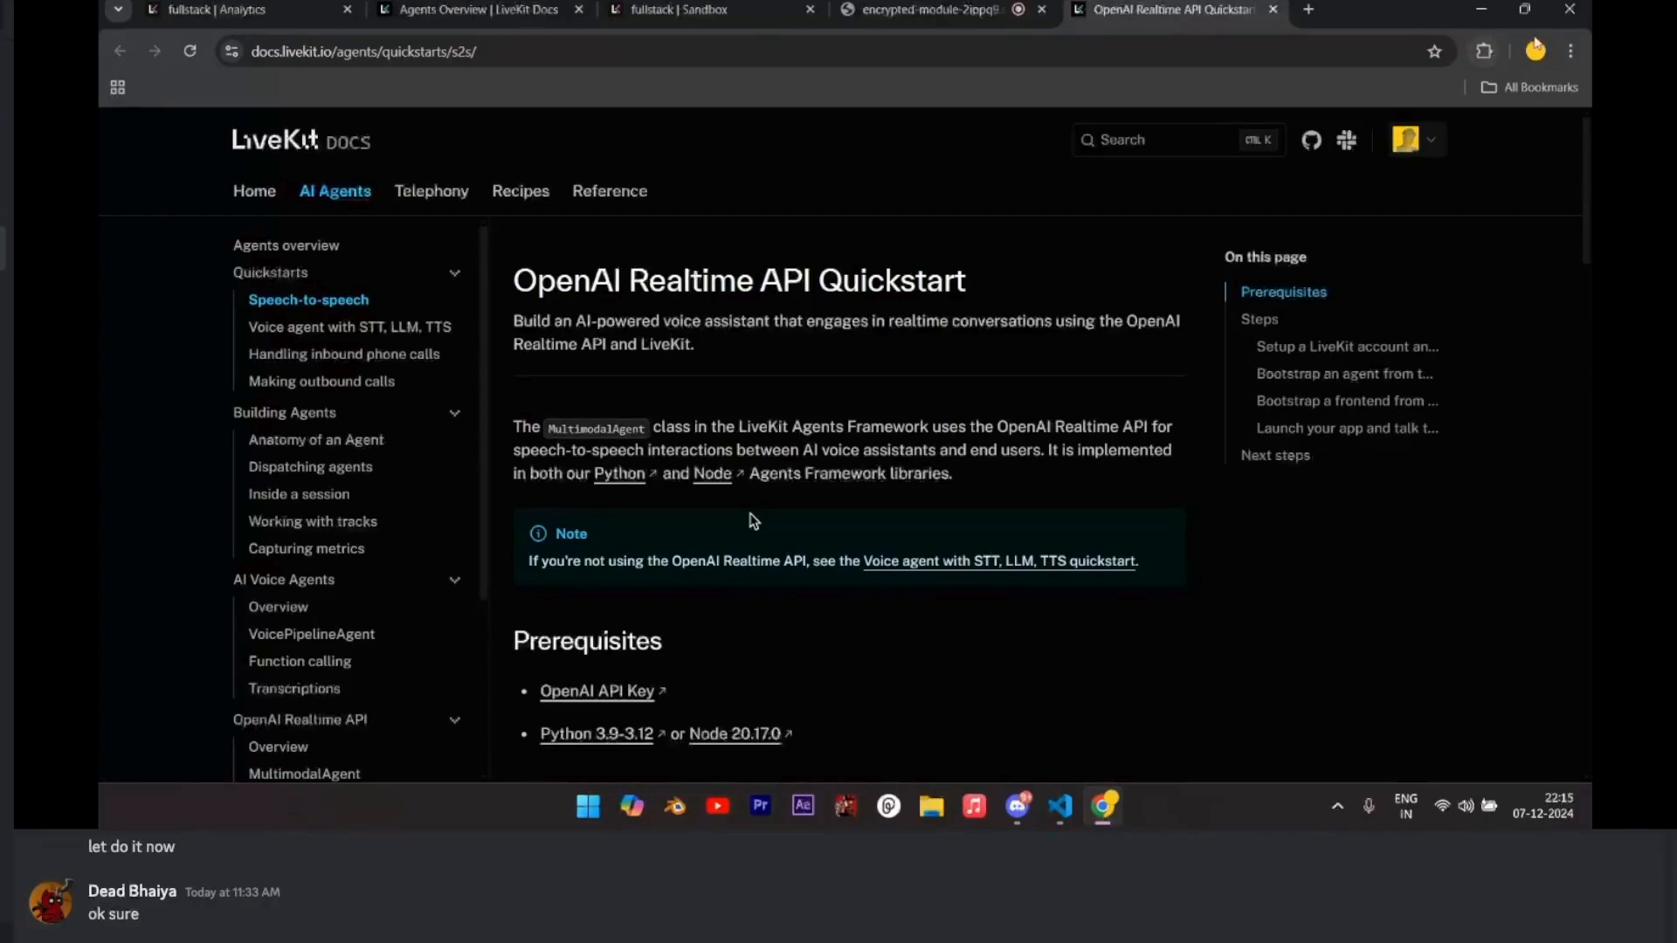
Bookmark the OpenAI Realtime API Quickstart and scroll to its prerequisites.
left_click(1434, 51)
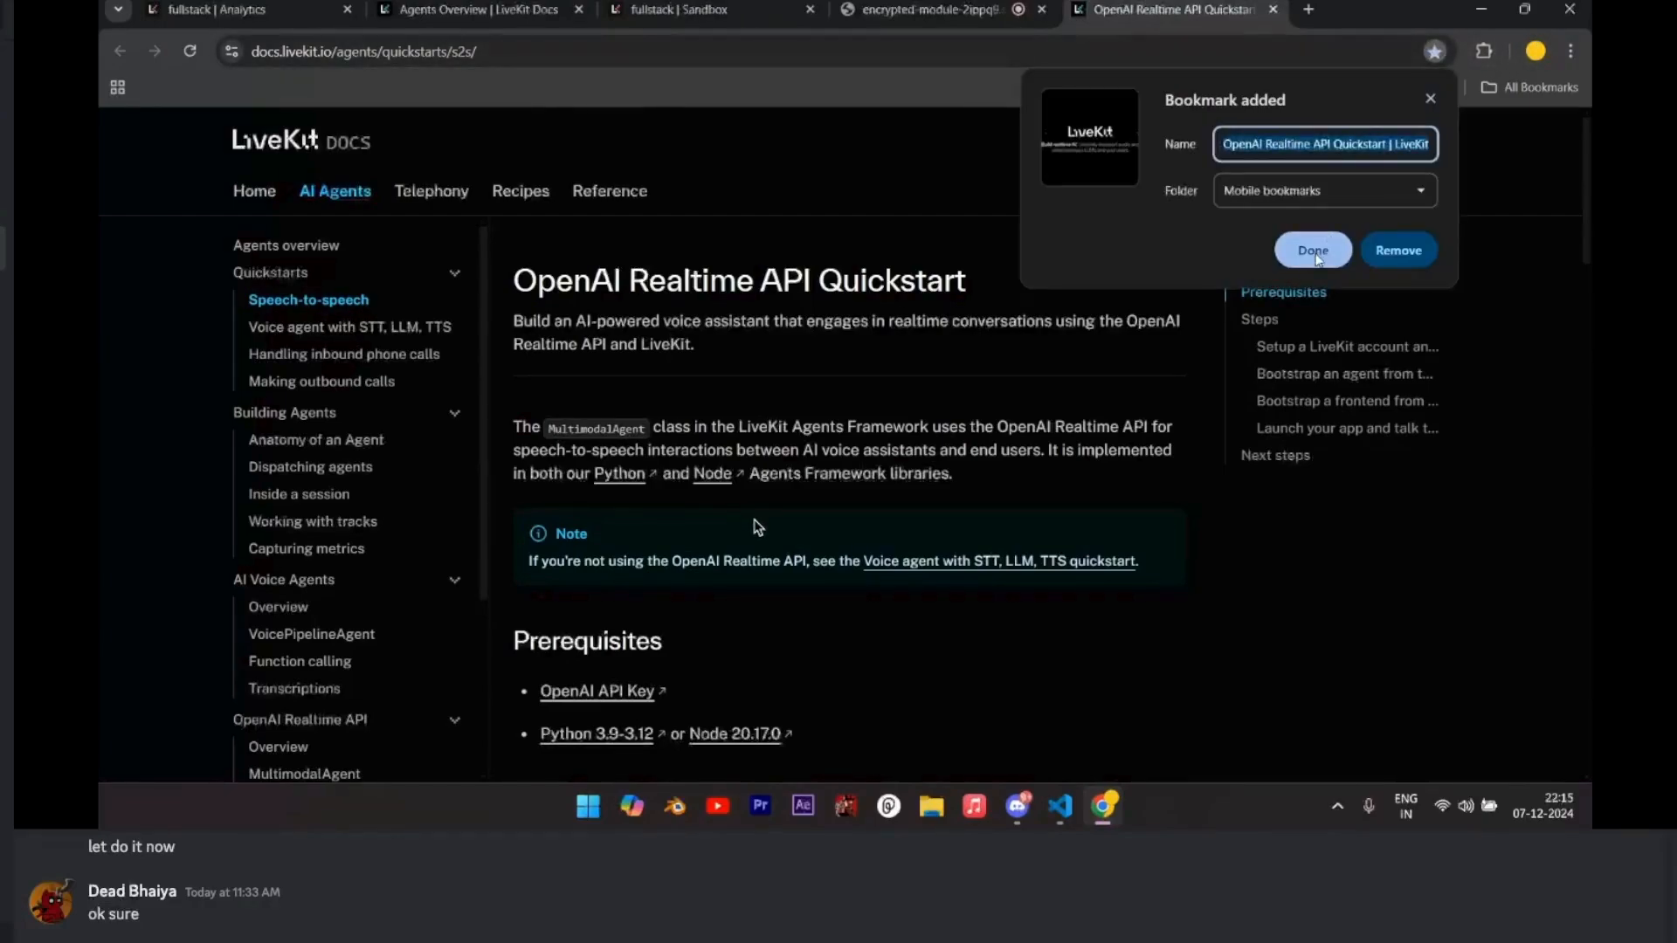
left_click(1311, 249)
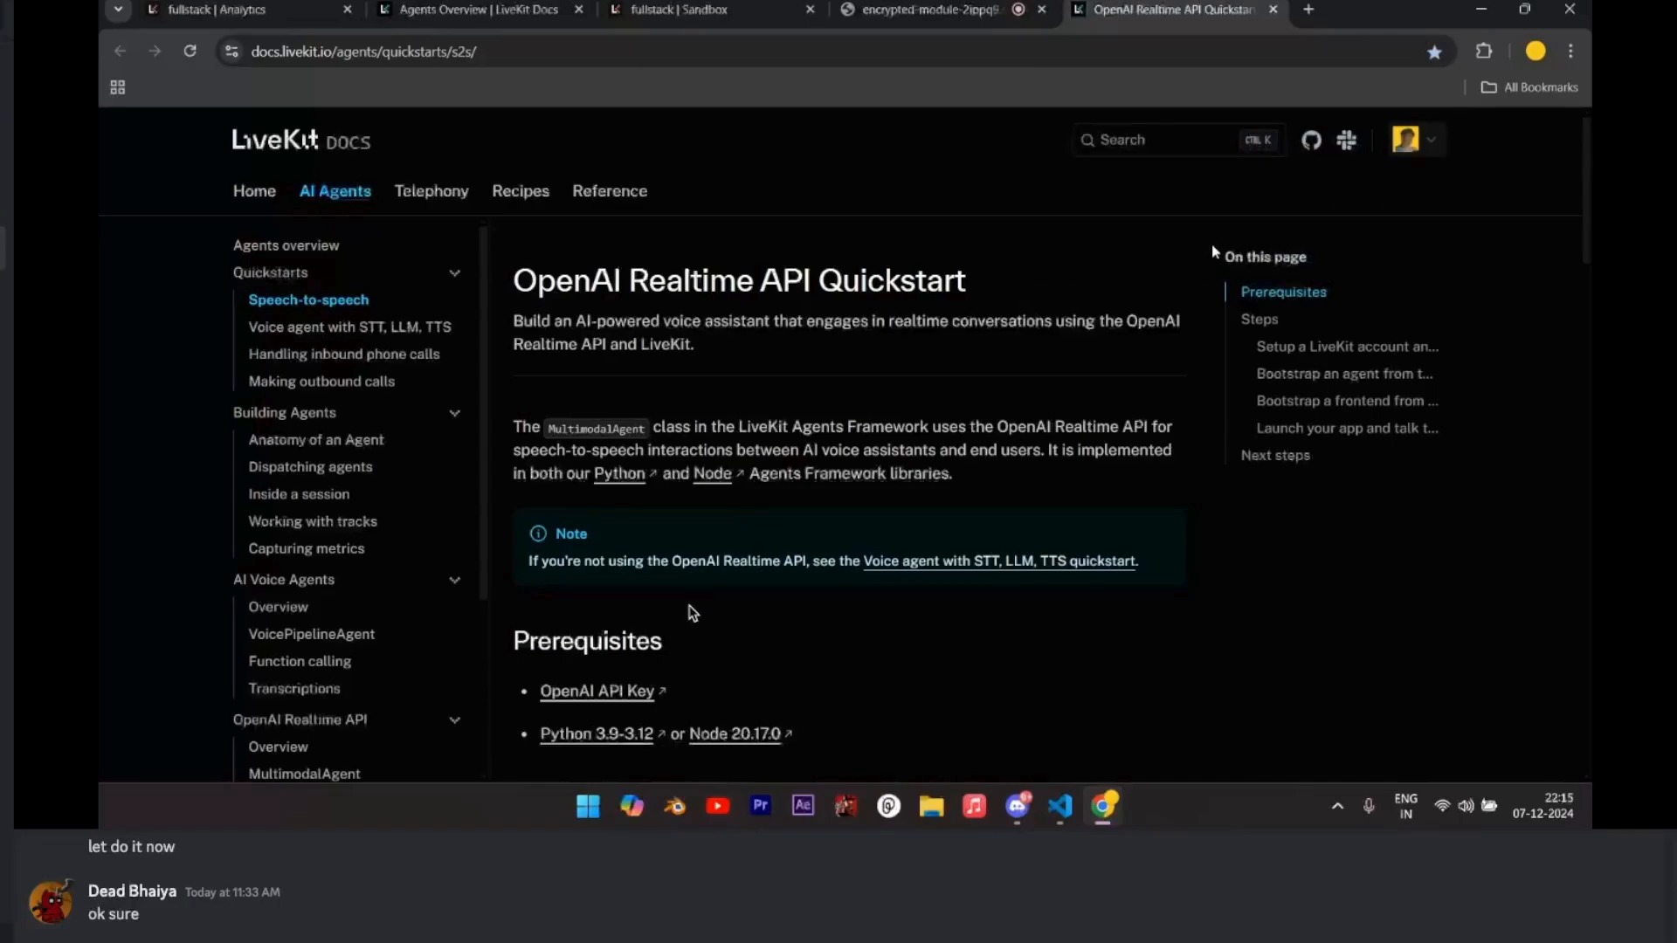
scroll("down", 3)
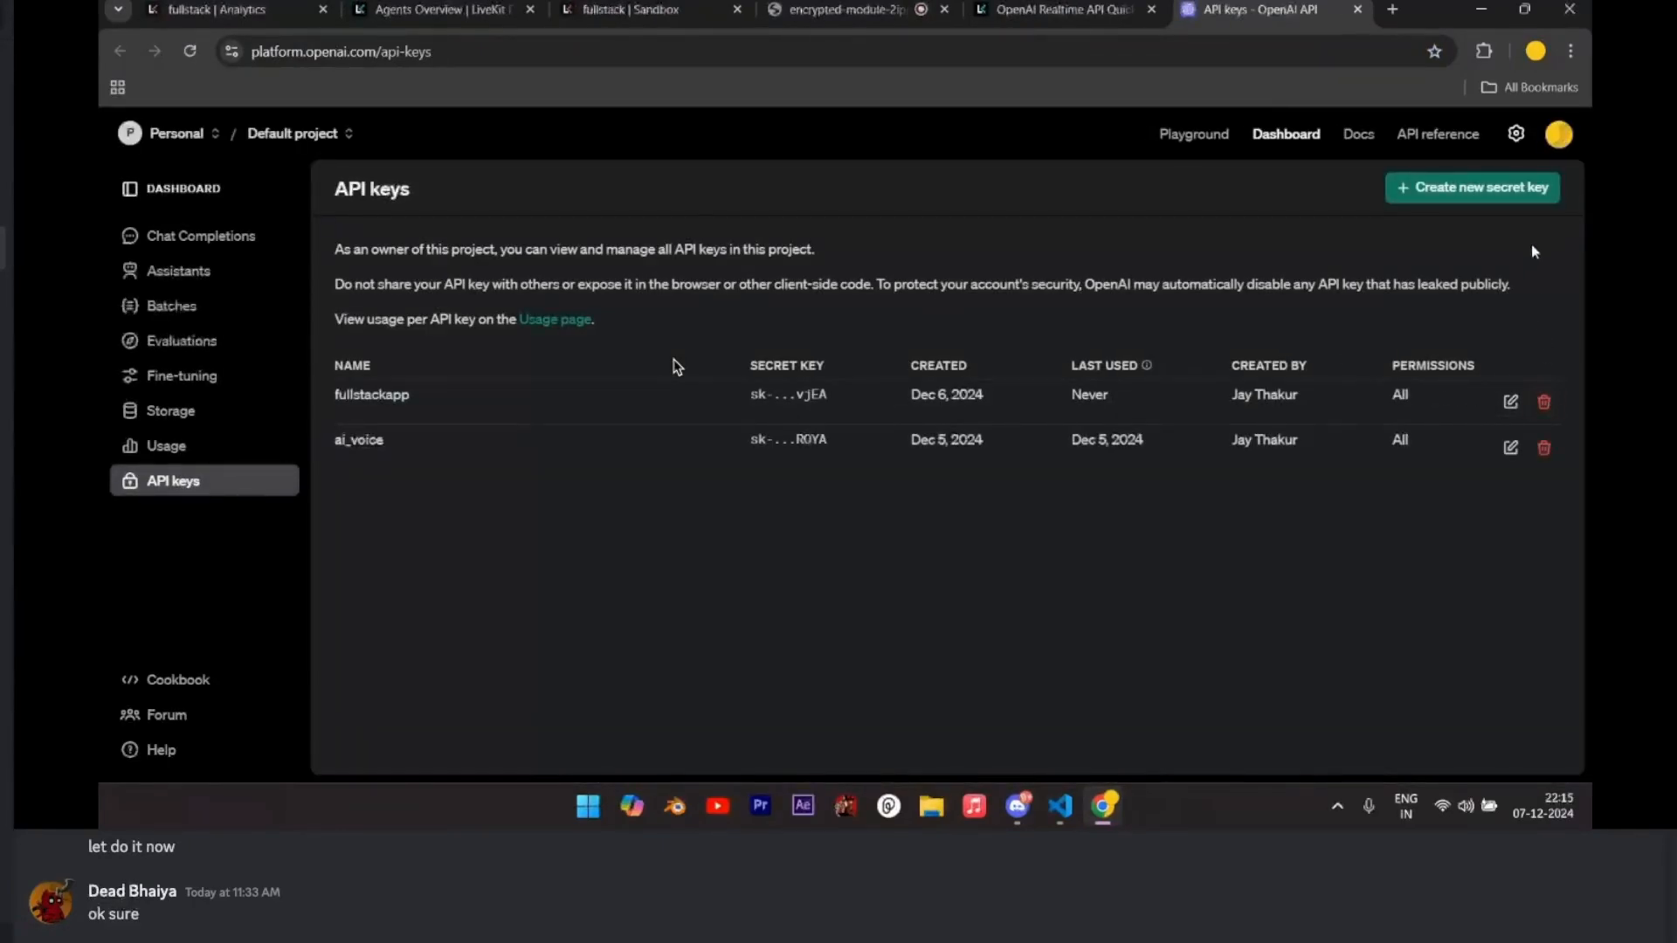
Generate a new OpenAI secret key named 'Secret key' and copy its value.
left_click(1472, 187)
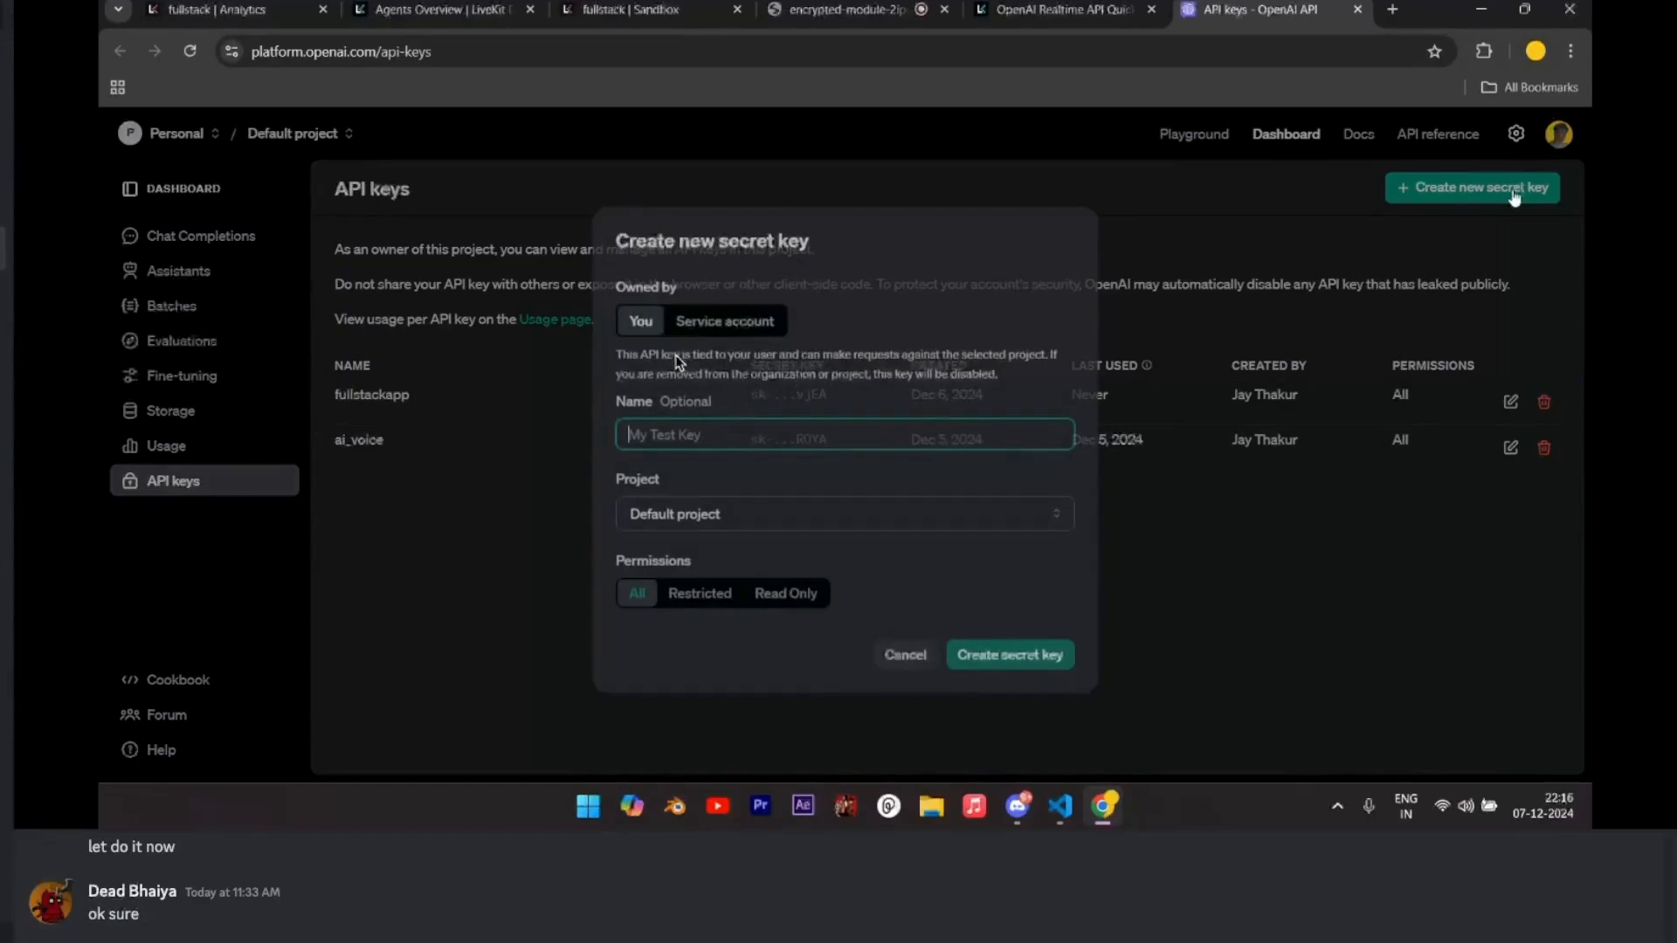
left_click(1007, 653)
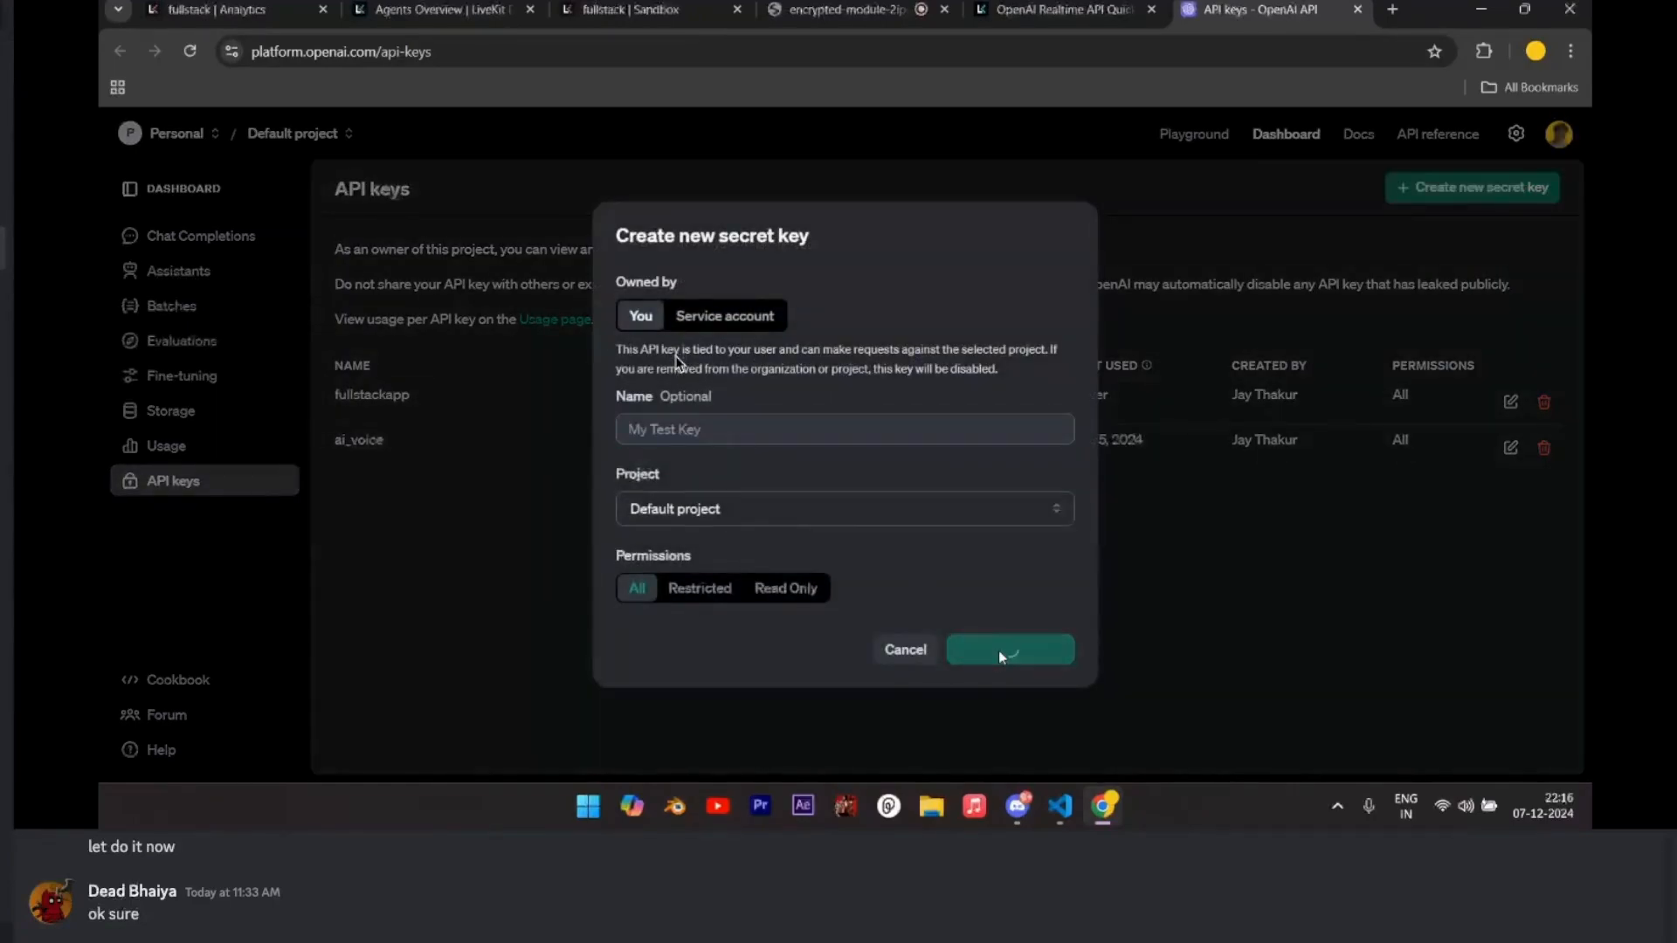
left_click(1009, 649)
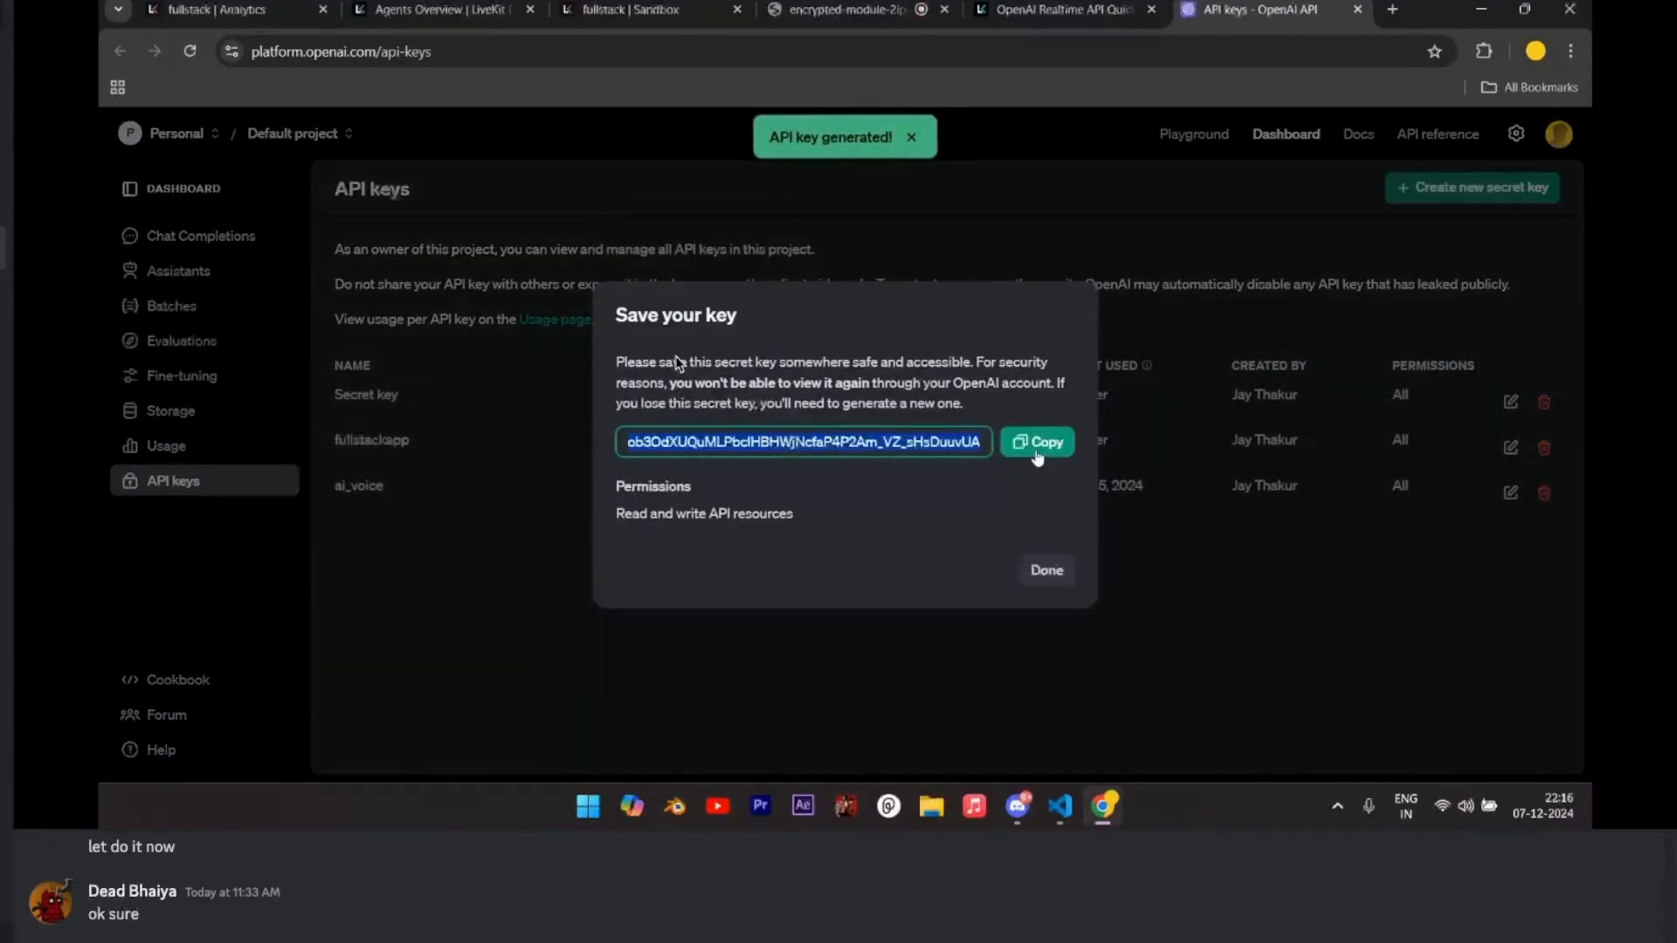
left_click(1036, 442)
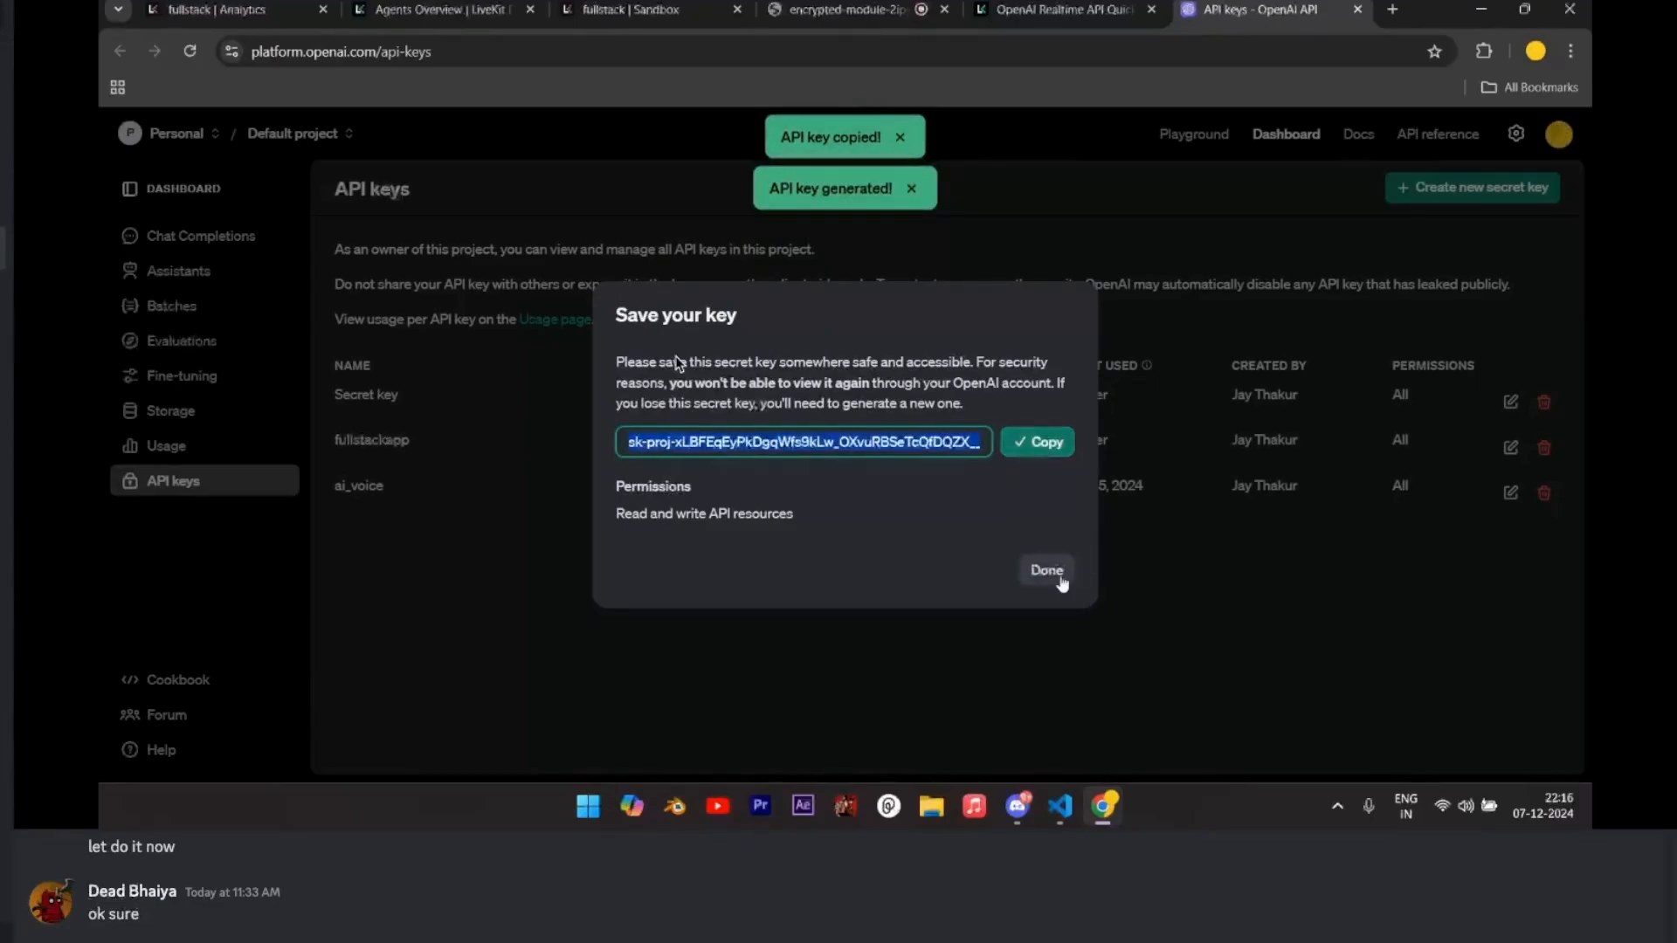
left_click(1044, 570)
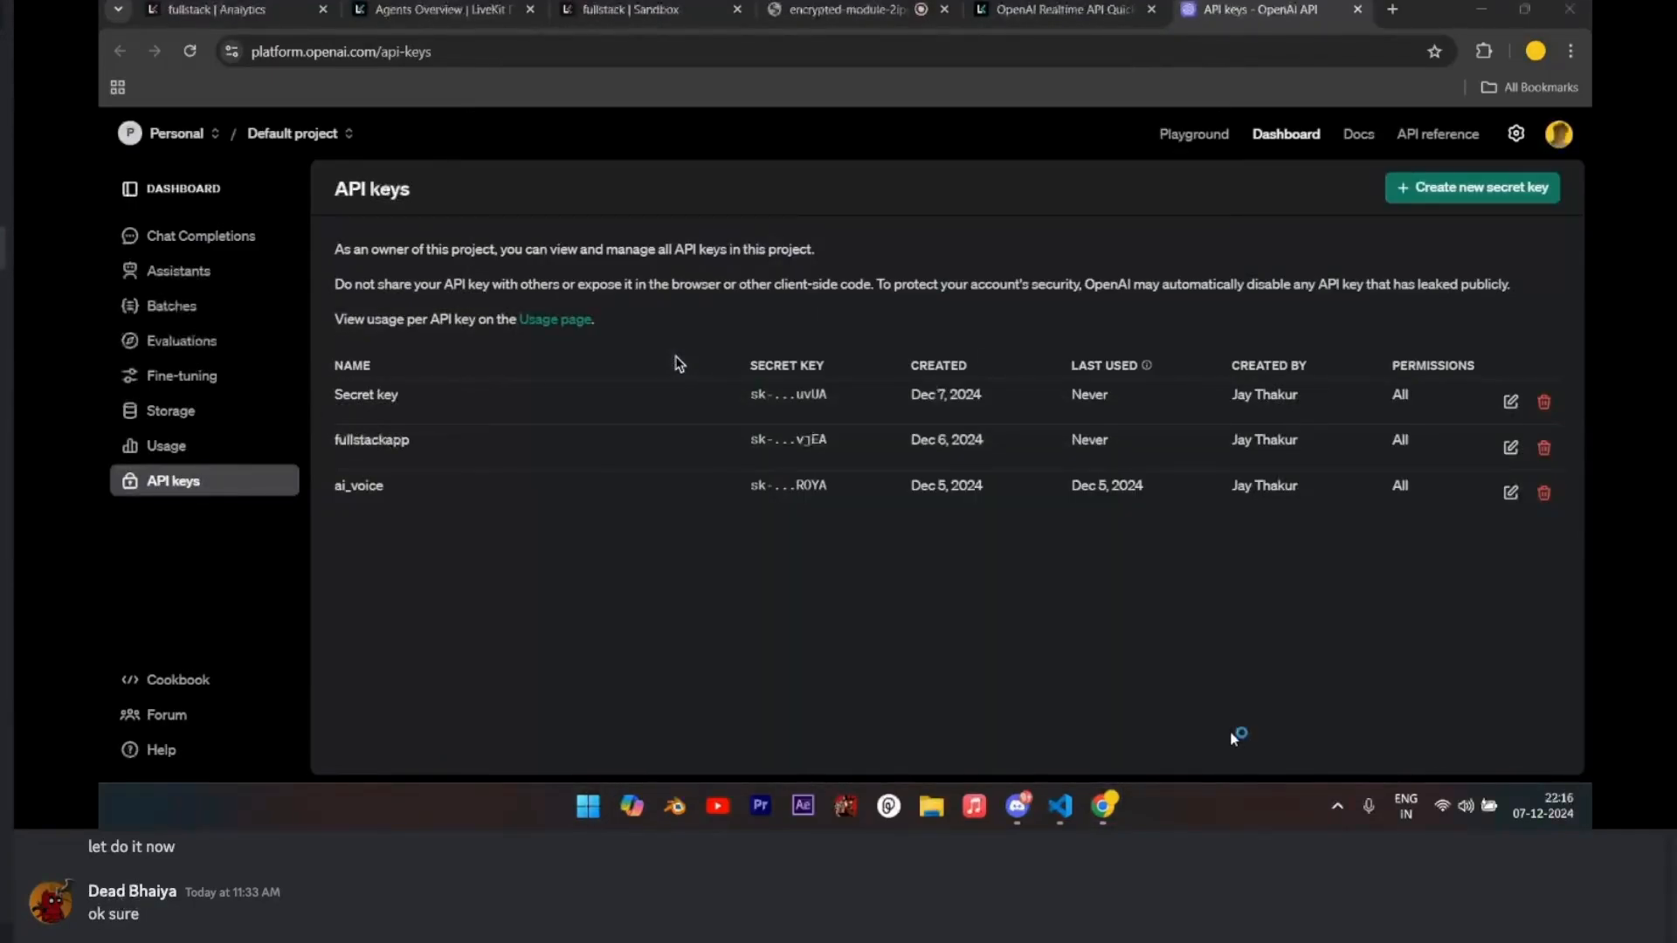
left_click(586, 805)
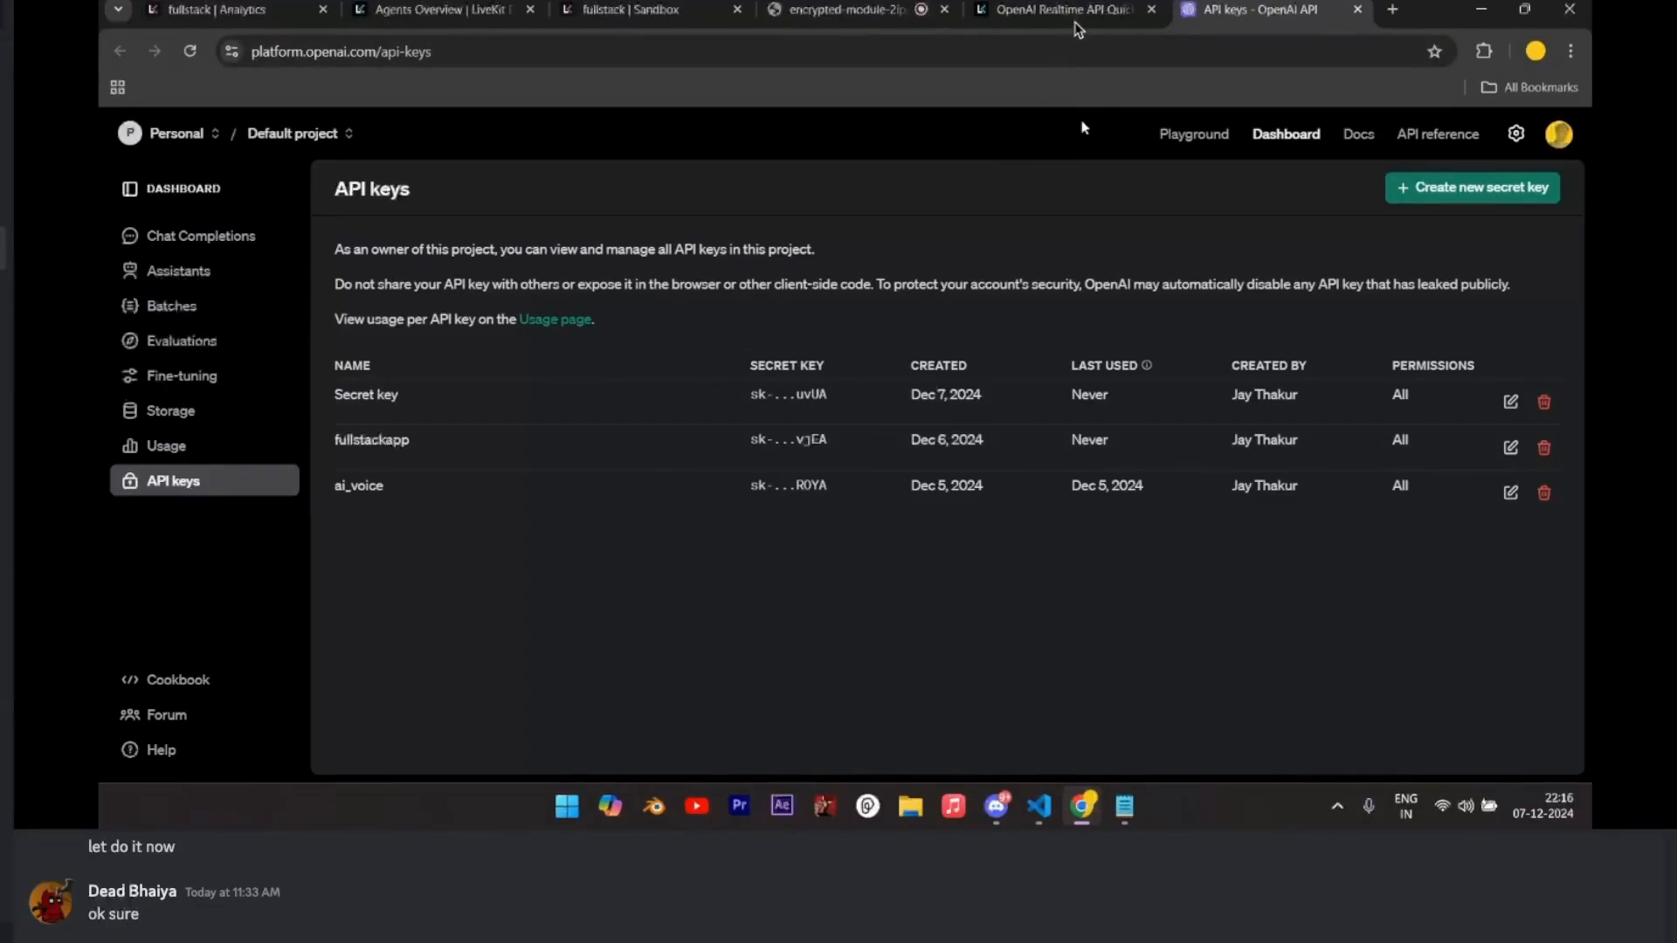
Return to the quickstart tab and scroll to the account and CLI setup steps.
left_click(1059, 10)
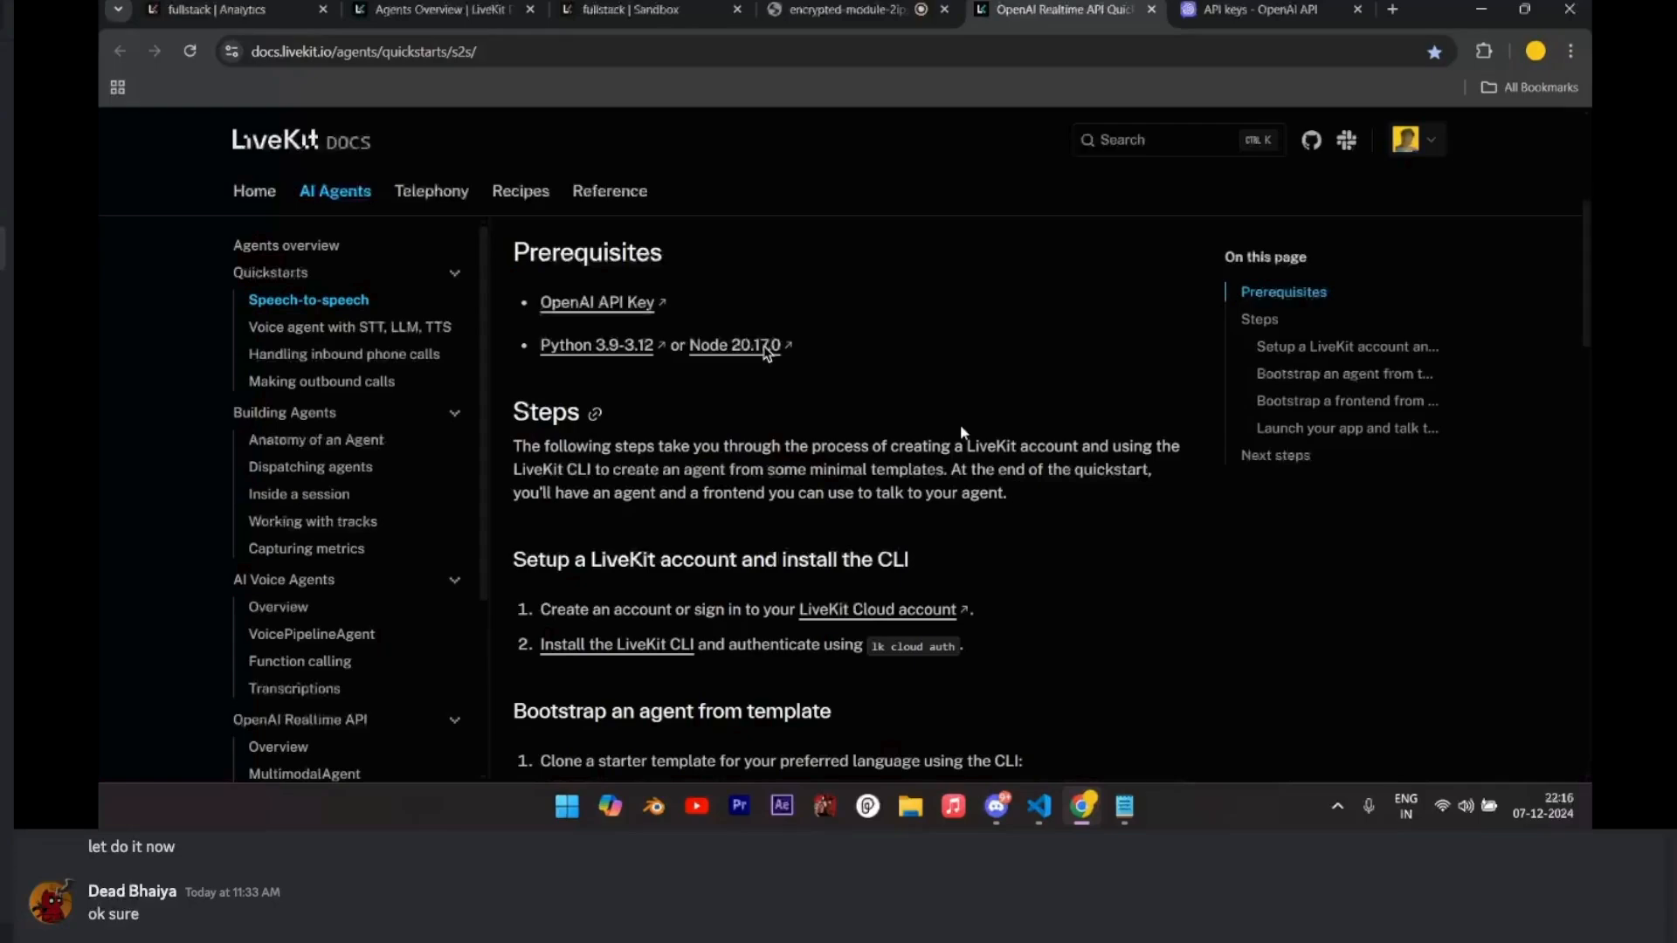
scroll("down", 3)
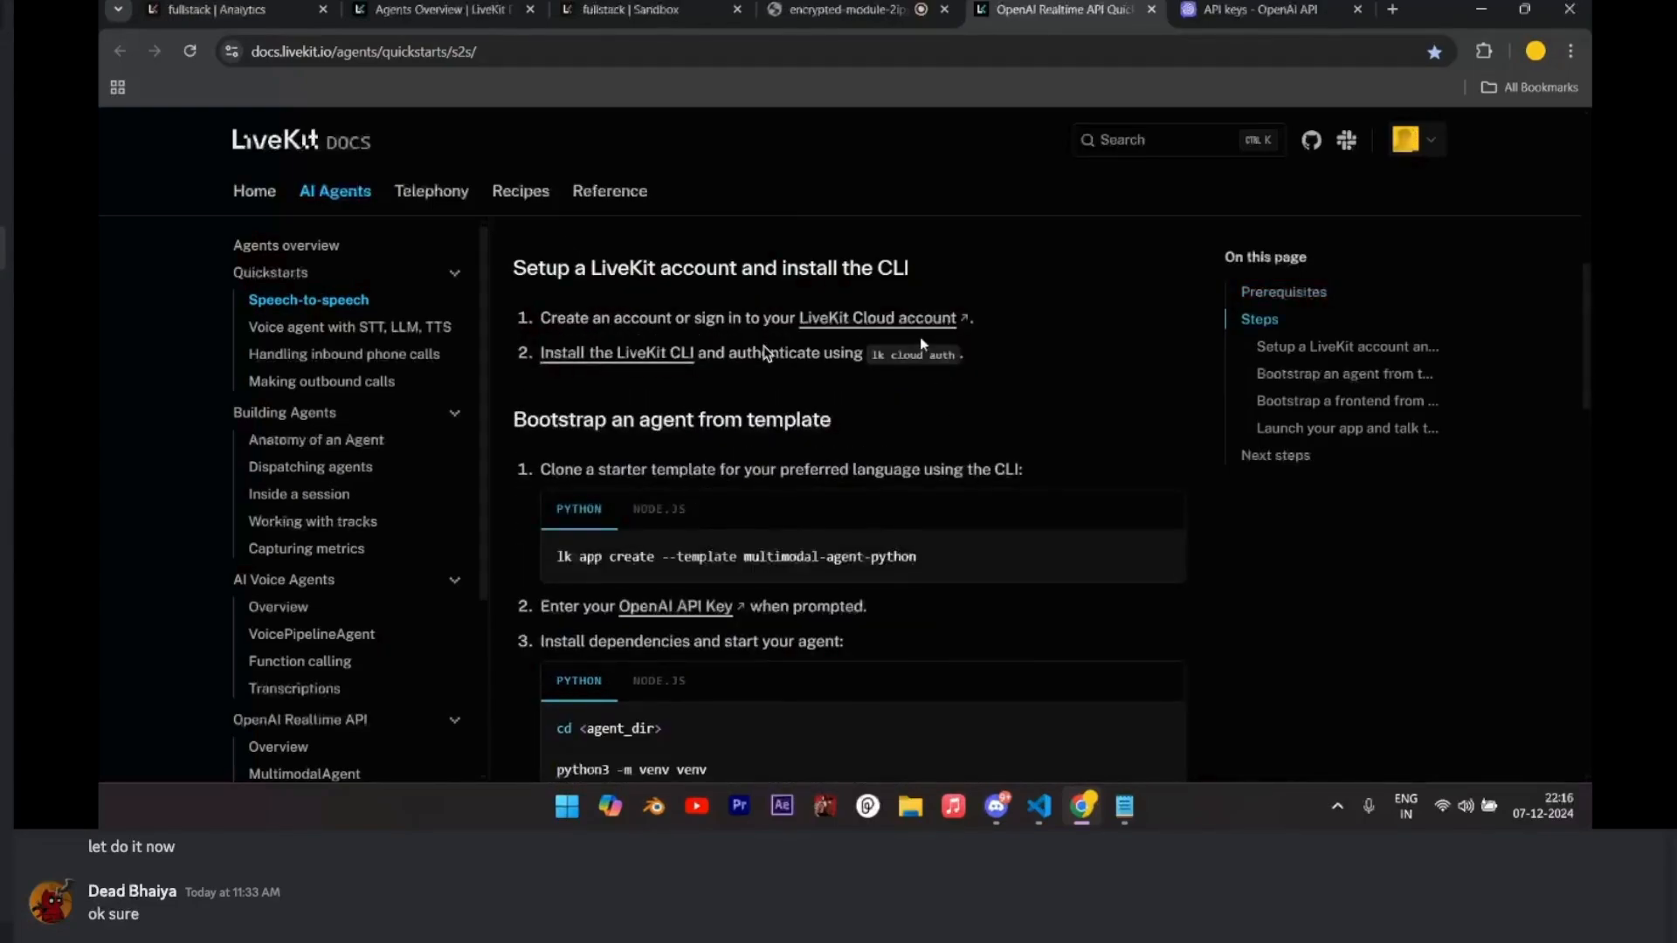
mouse_move(876, 317)
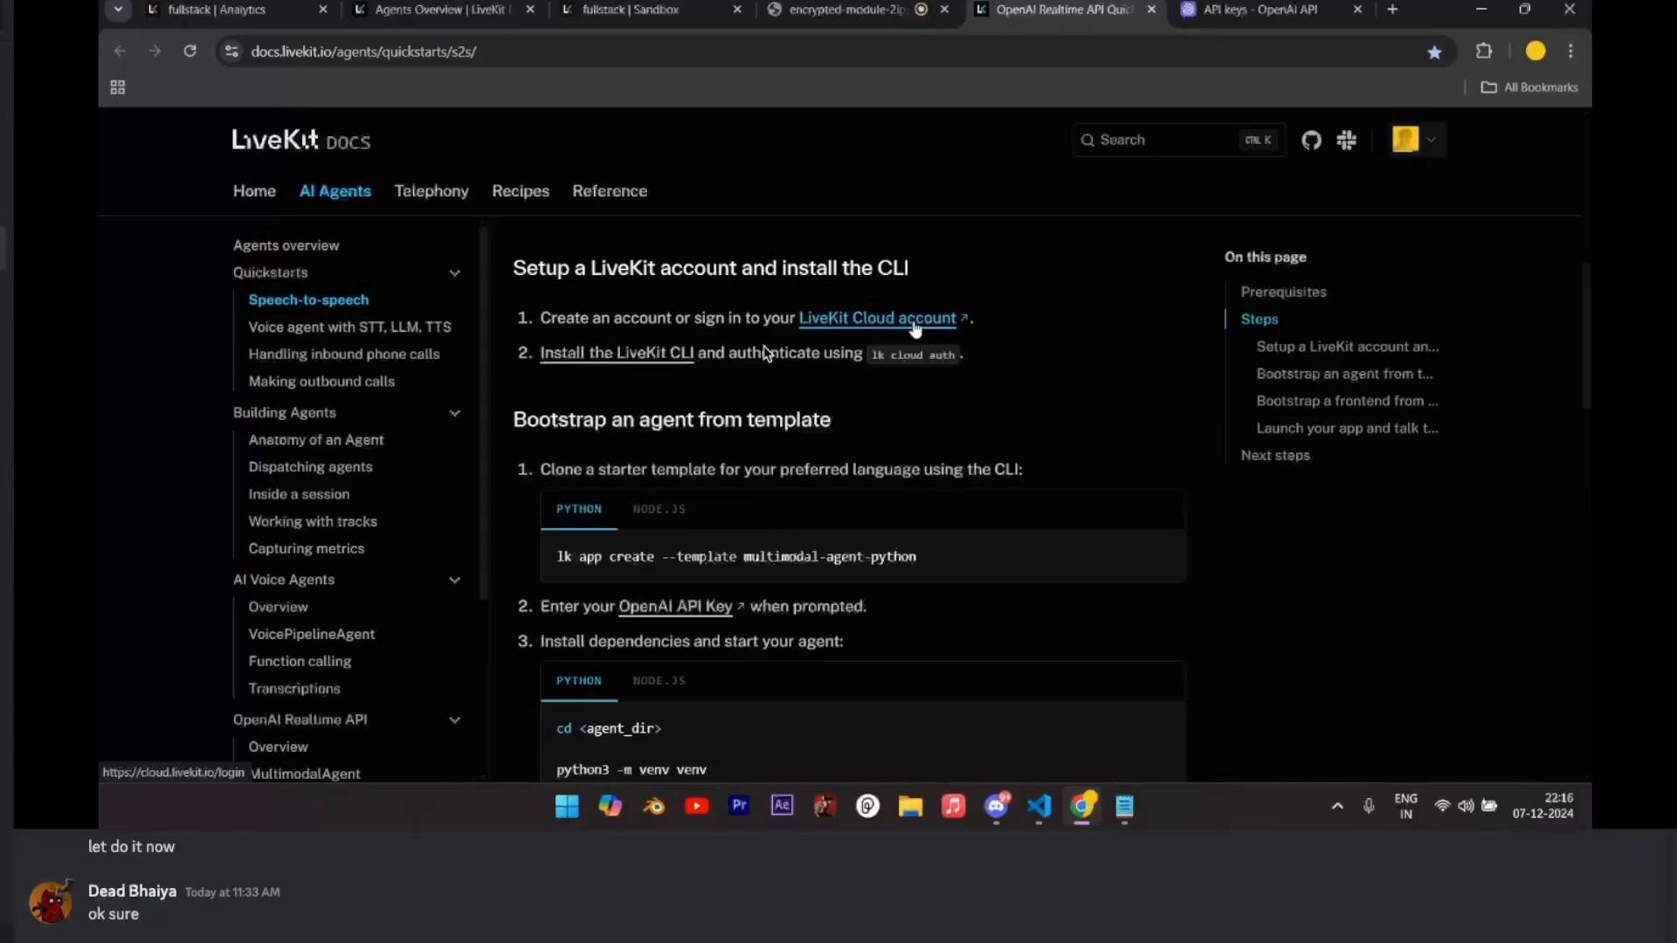
mouse_move(1006, 385)
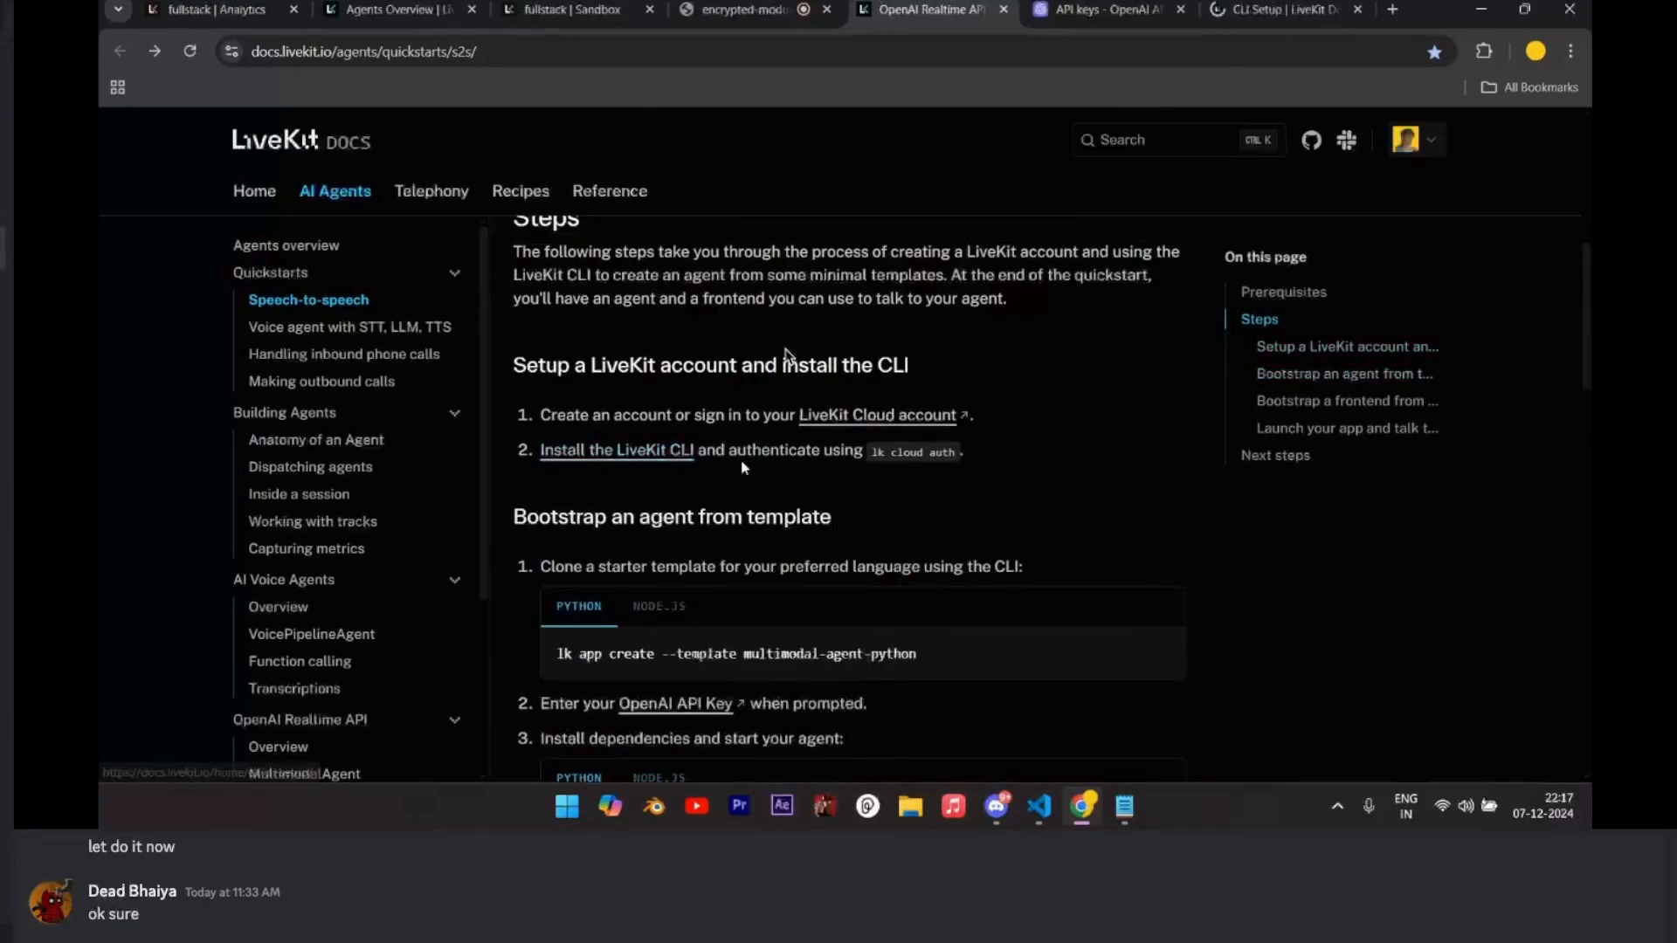
On the CLI Setup page, scroll down to the Windows LiveKit CLI install command.
left_click(1278, 10)
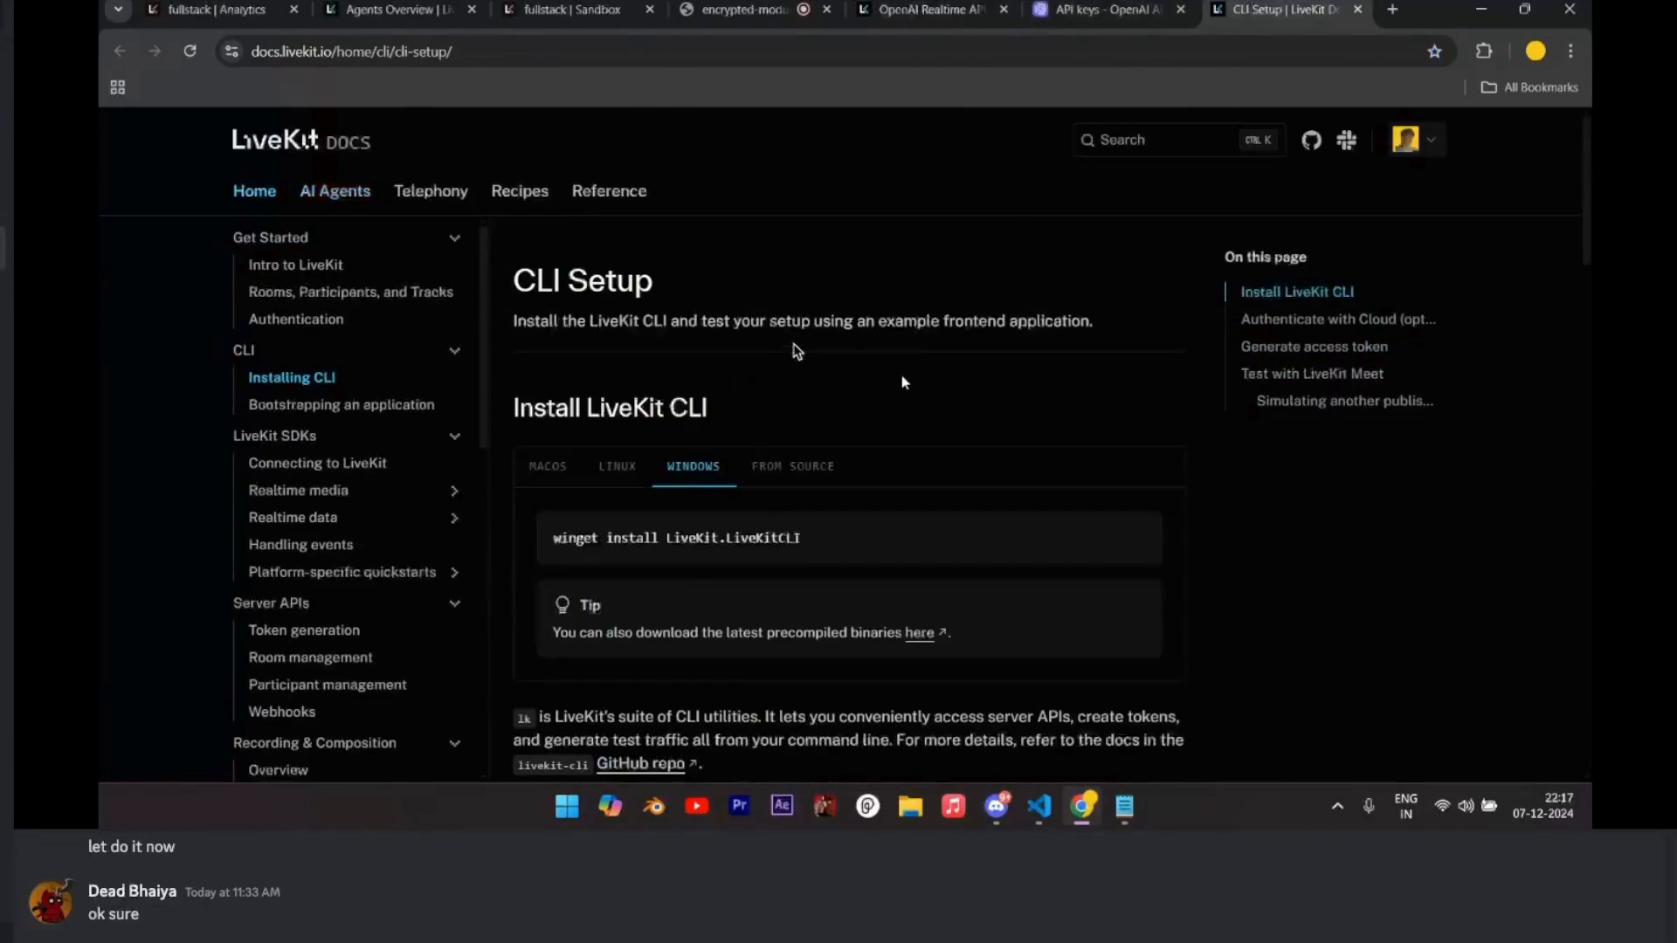
left_click(1091, 9)
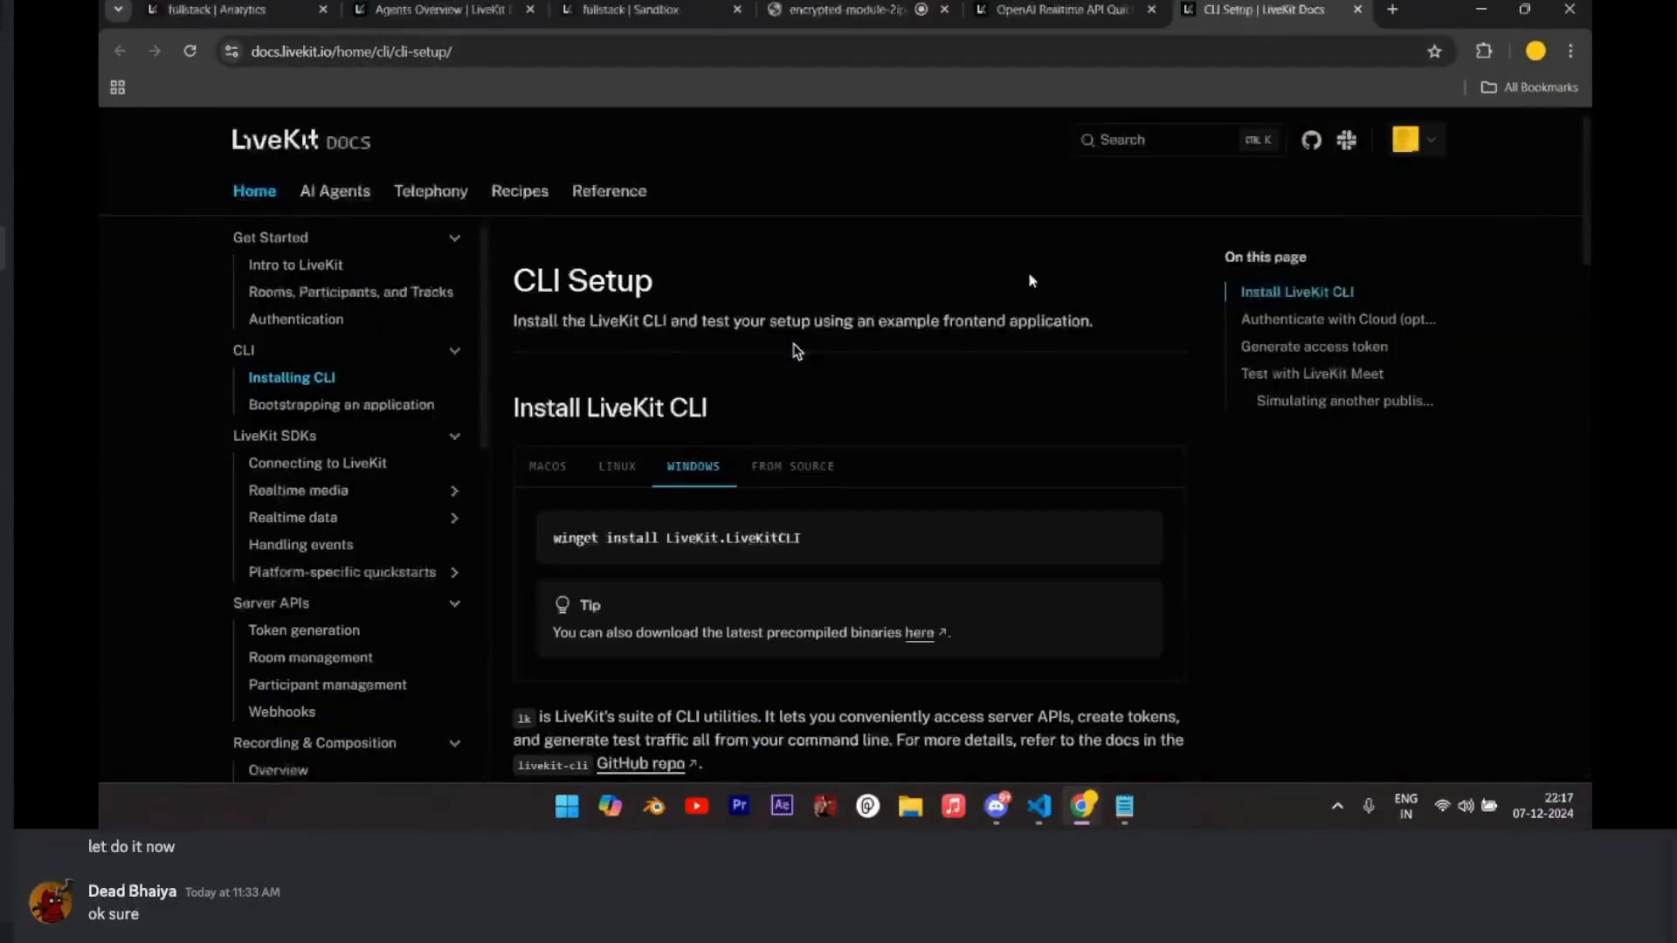
scroll("down", 3)
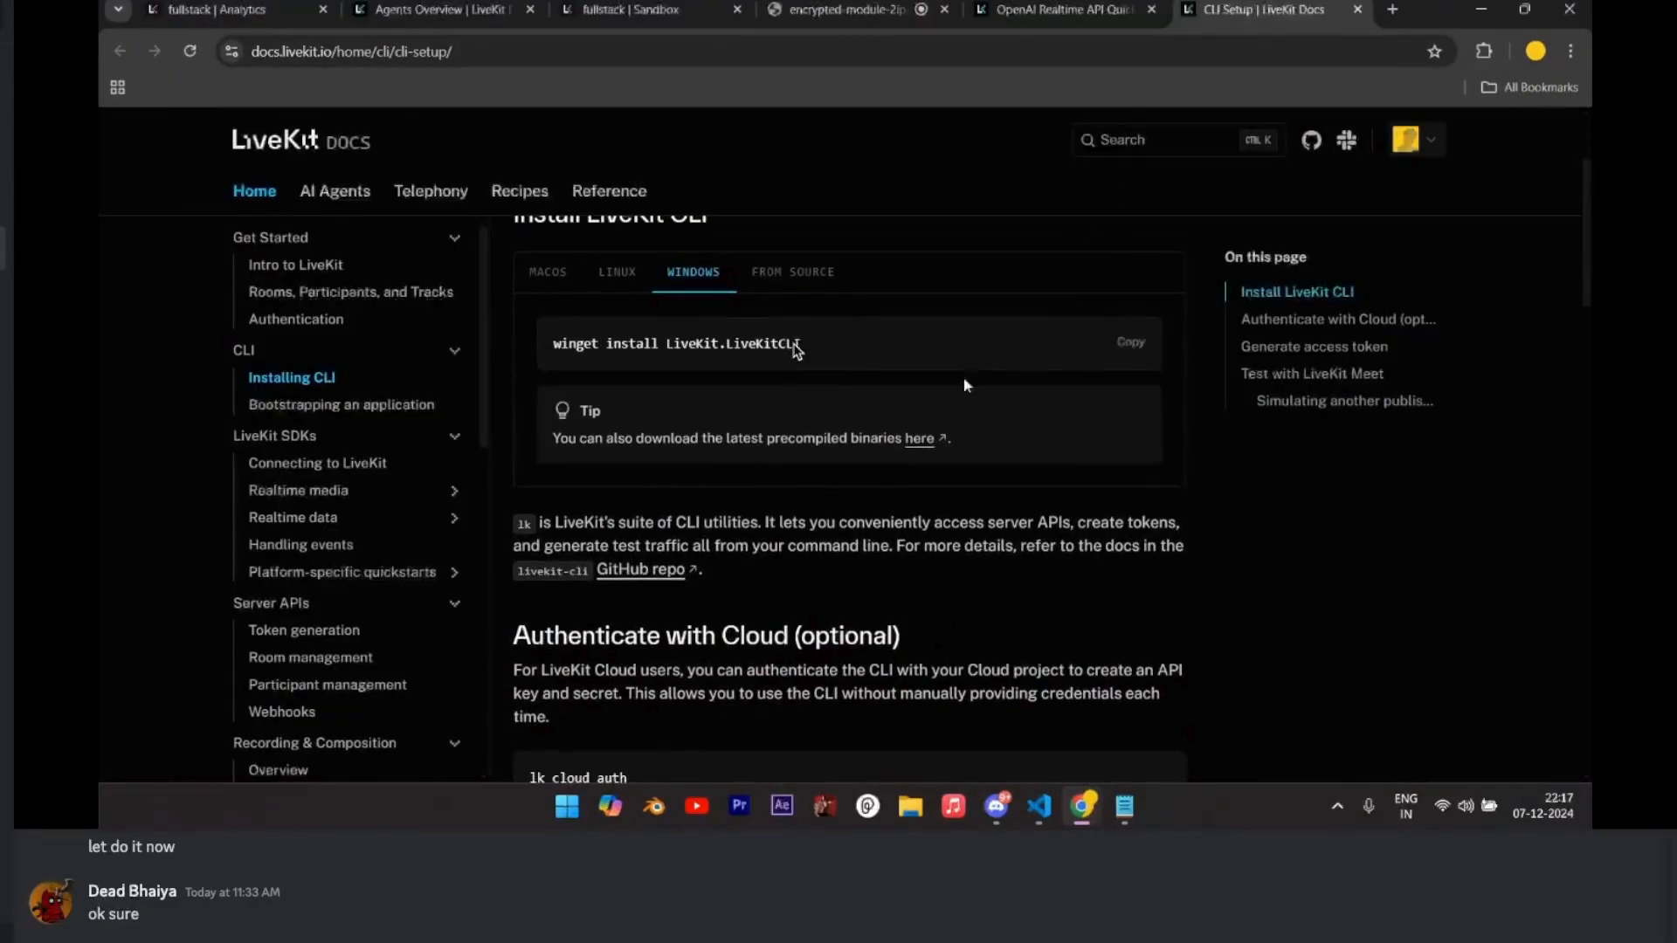
scroll("down", 3)
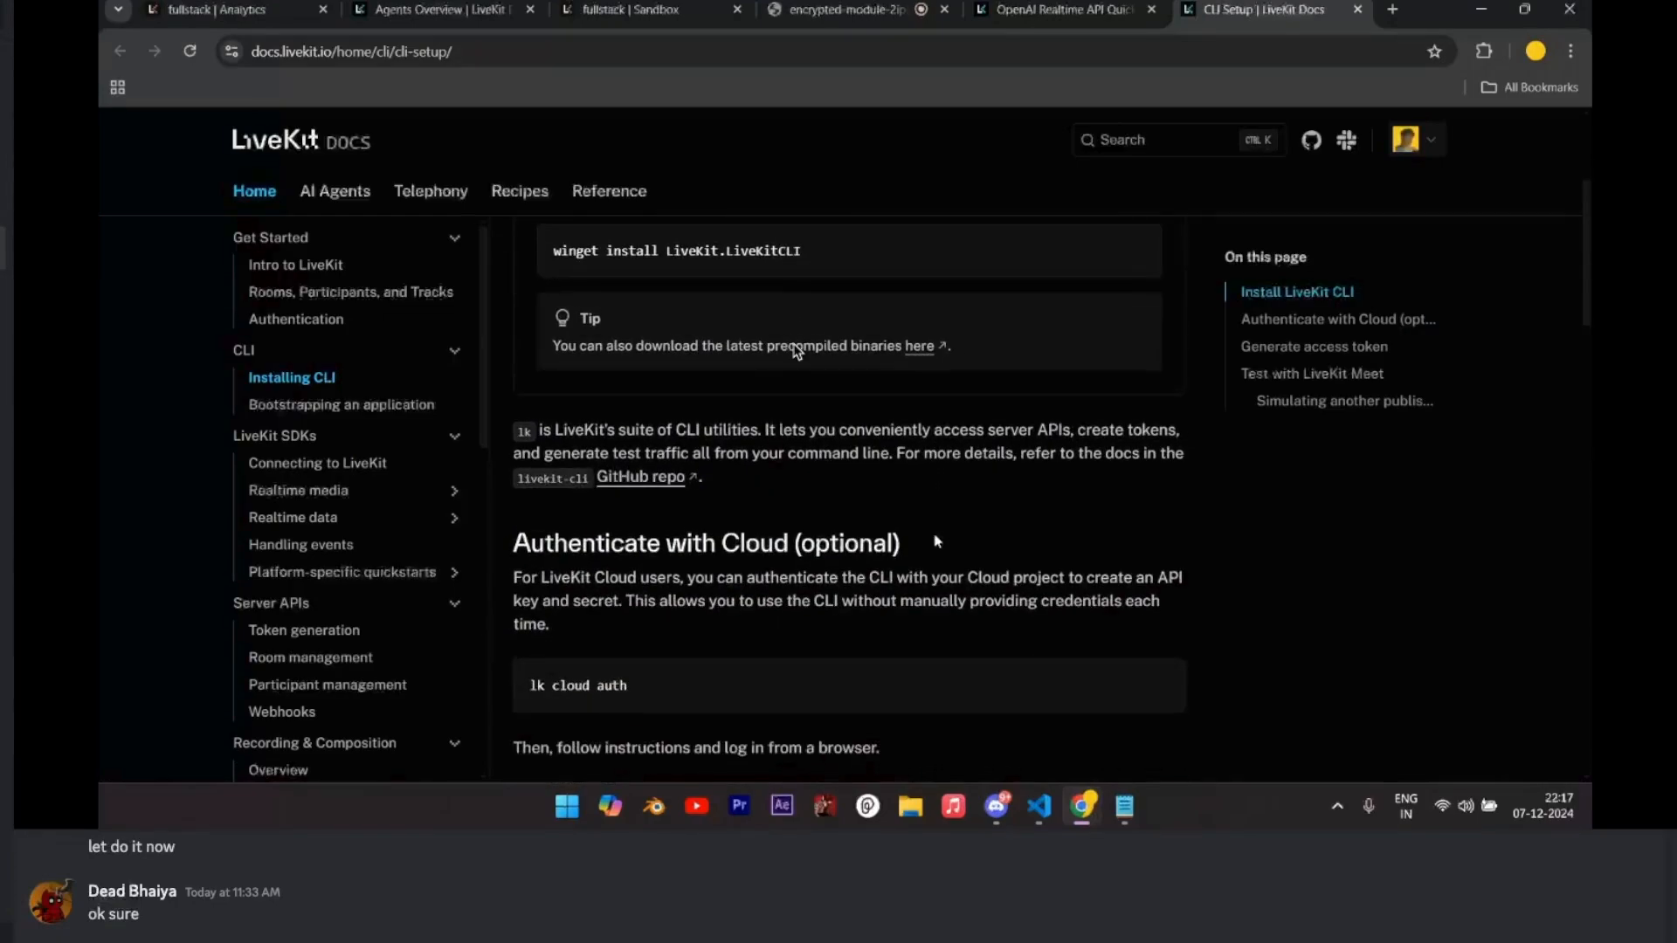
scroll("down", 3)
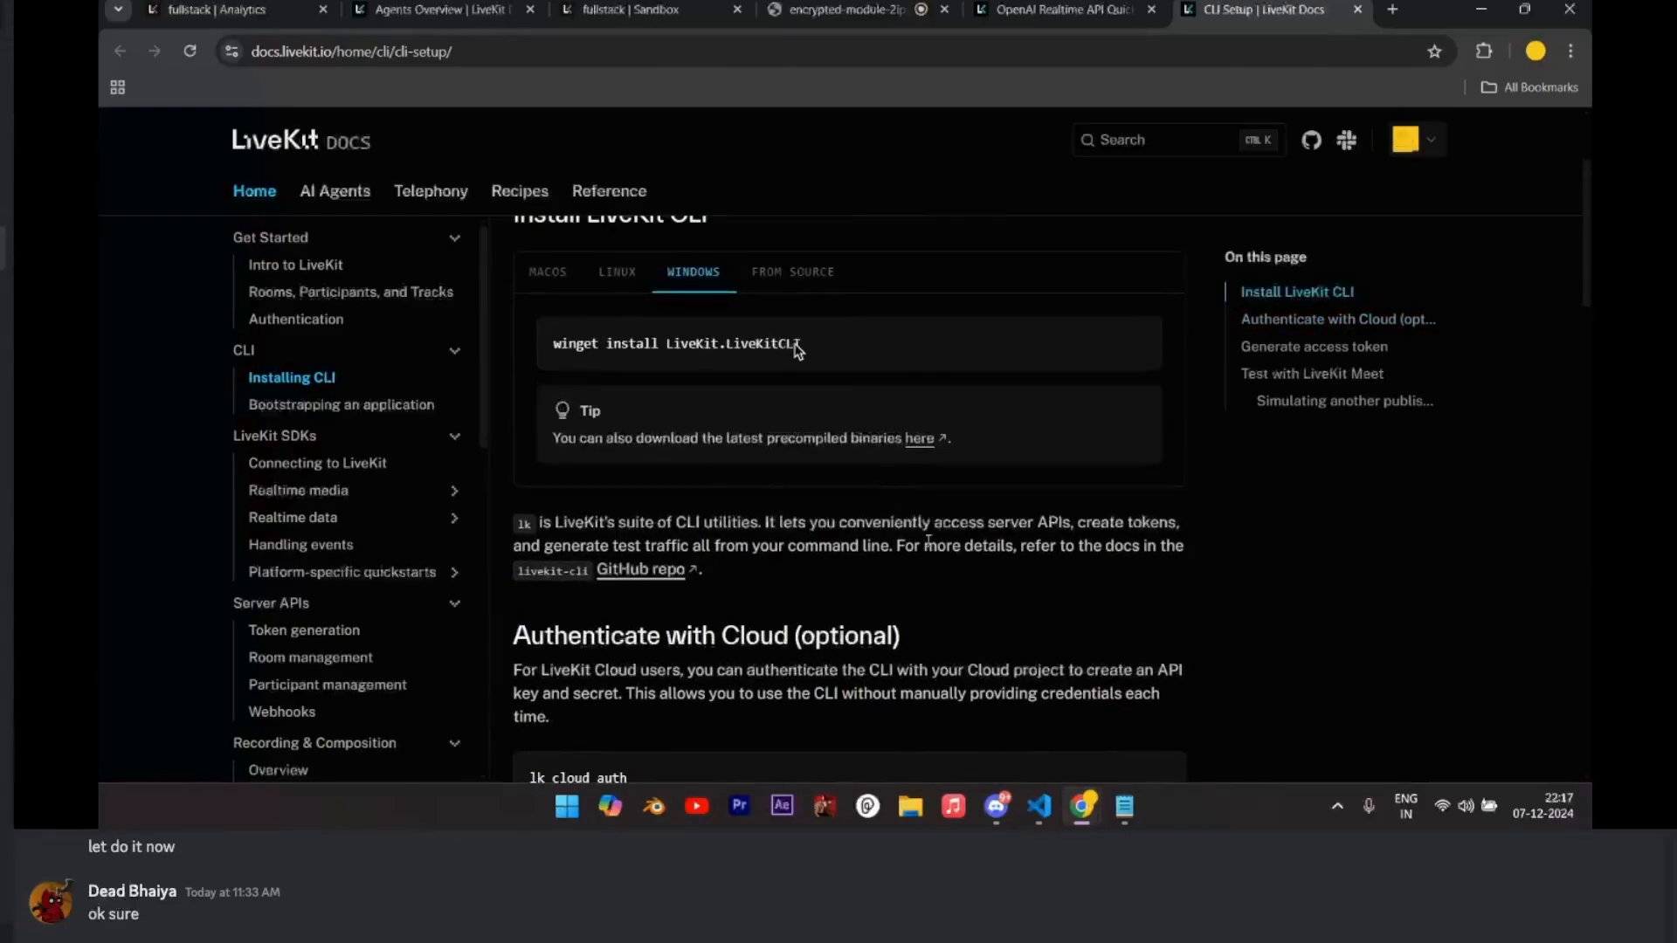
scroll("down", 3)
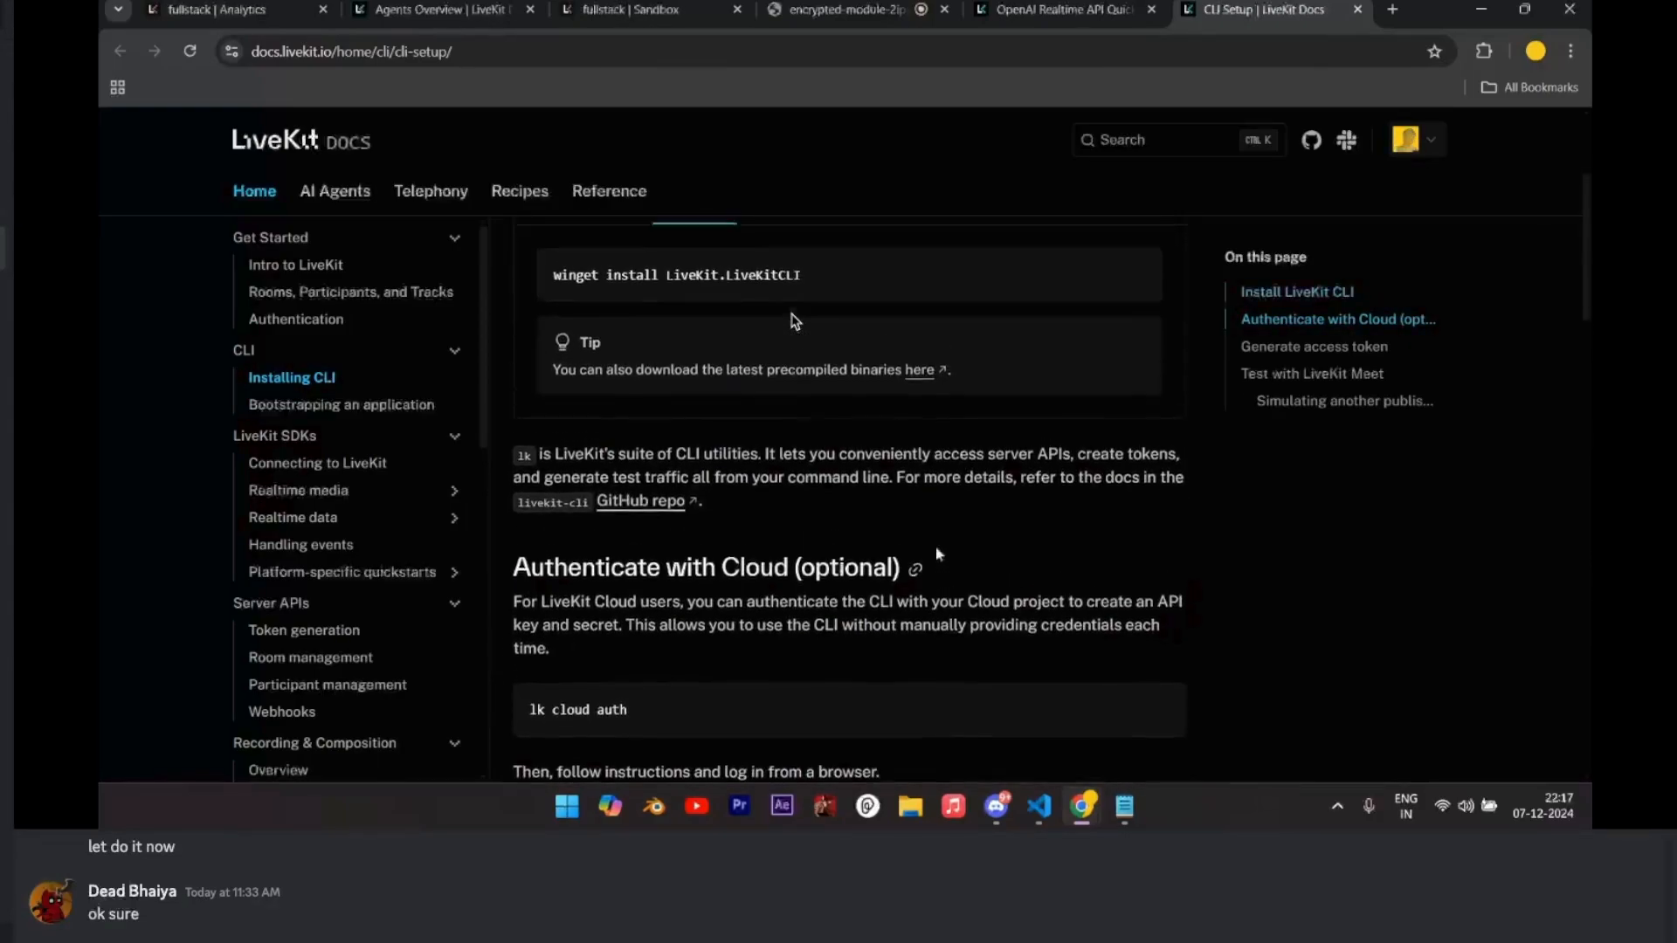
scroll("down", 3)
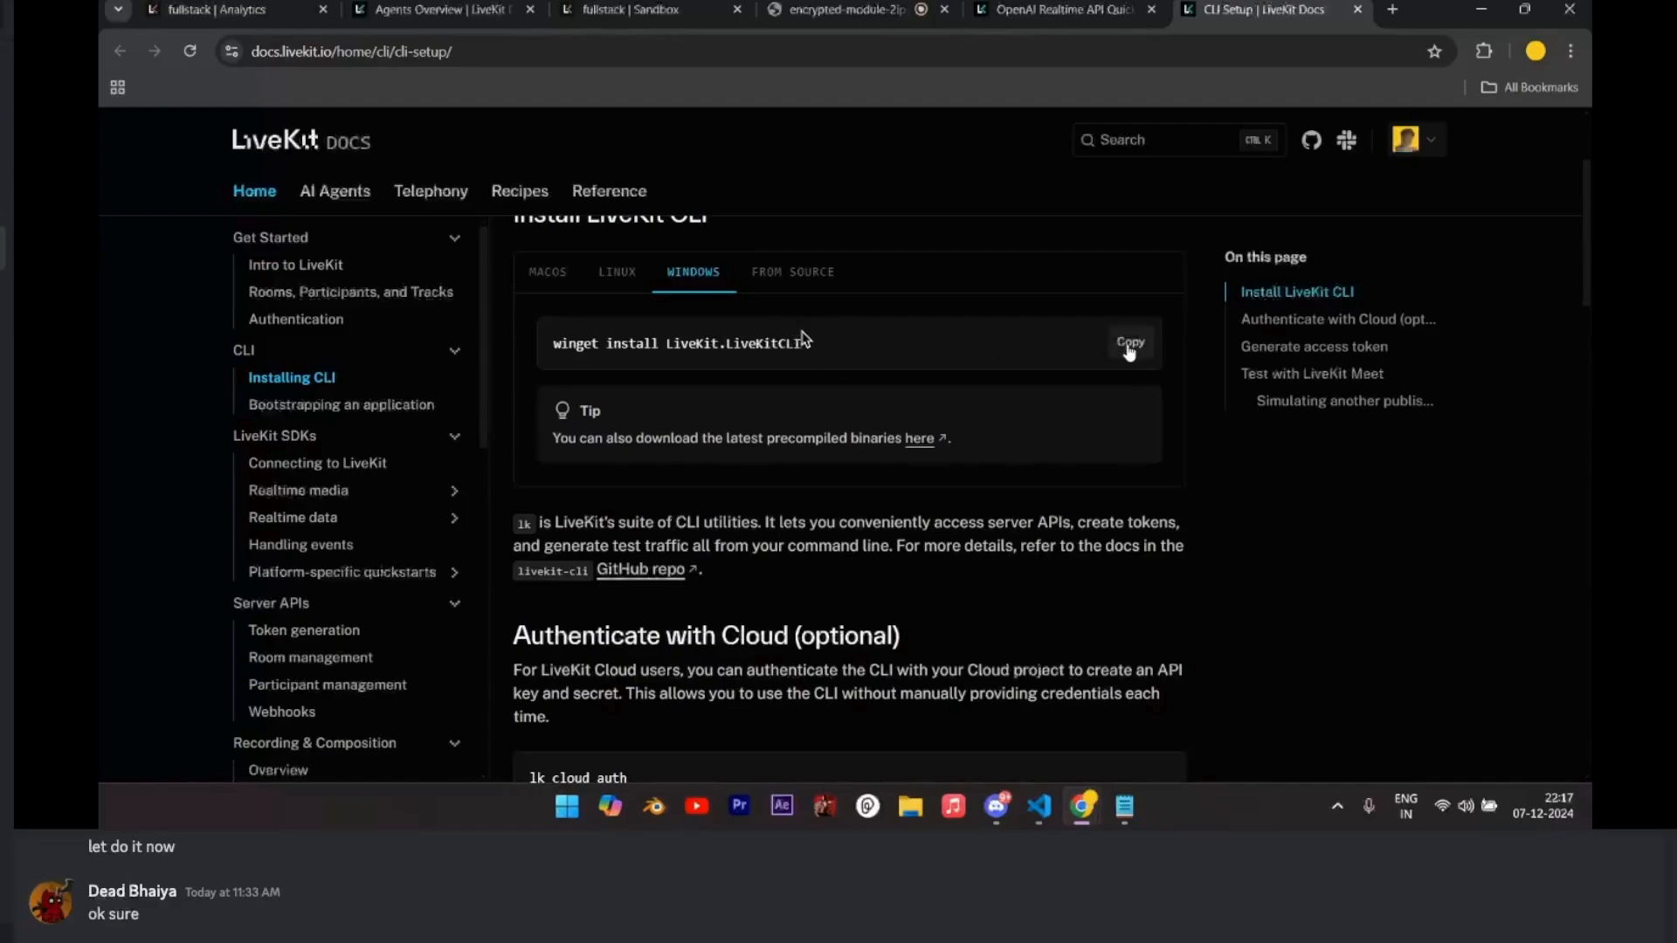
scroll("down", 3)
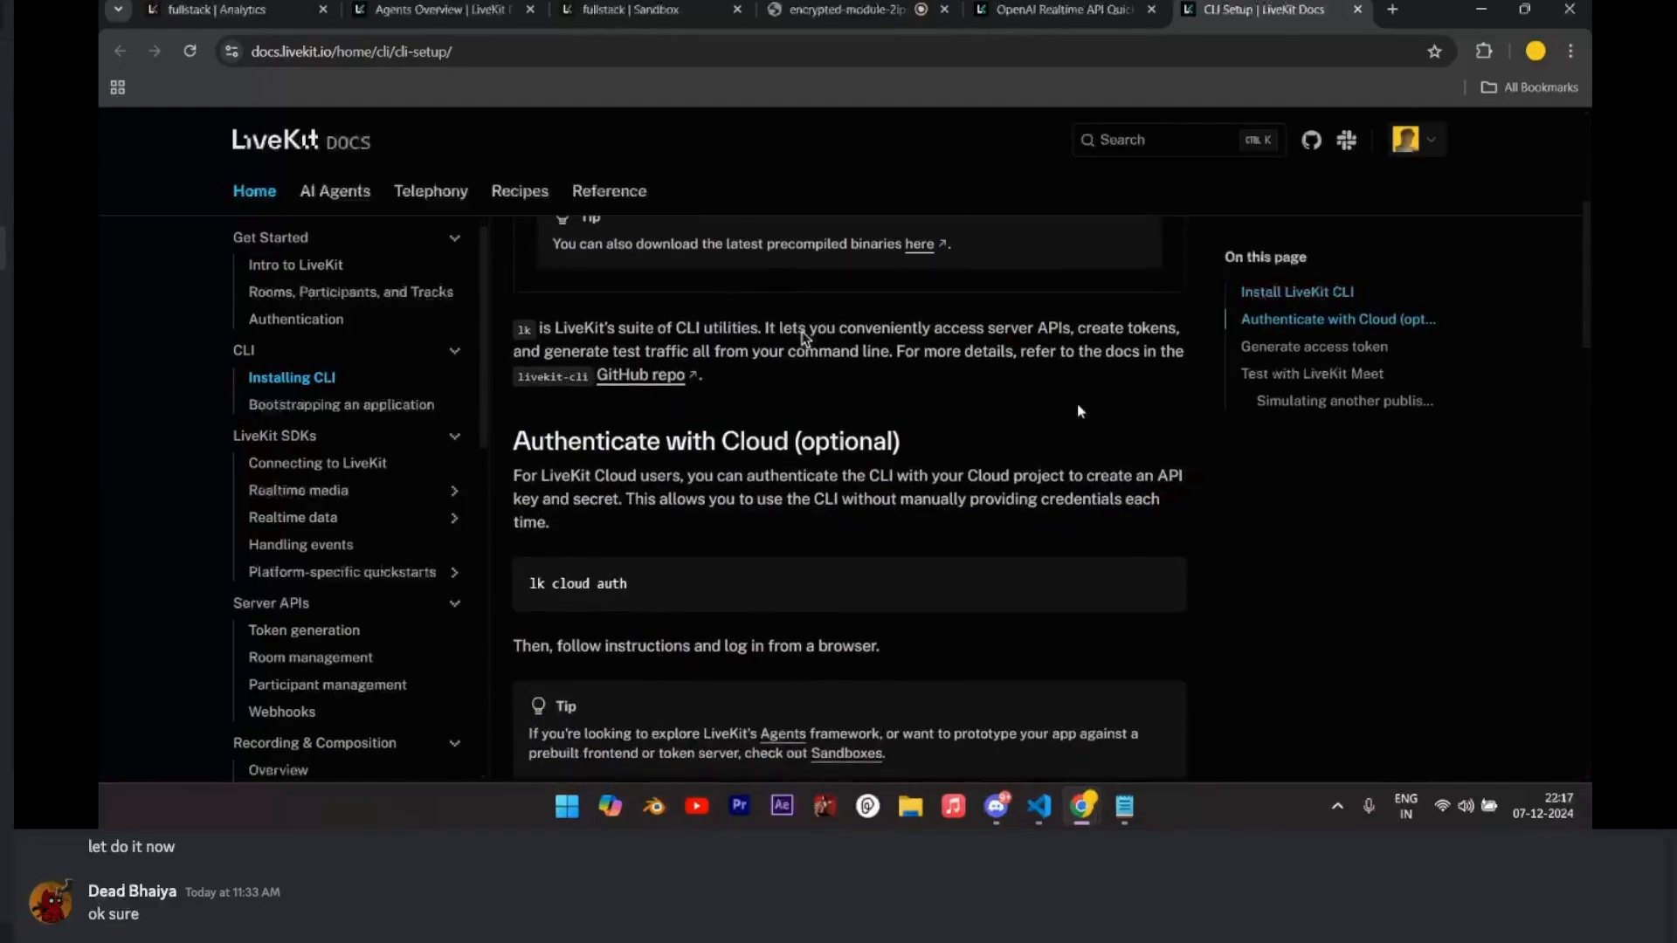
scroll("down", 3)
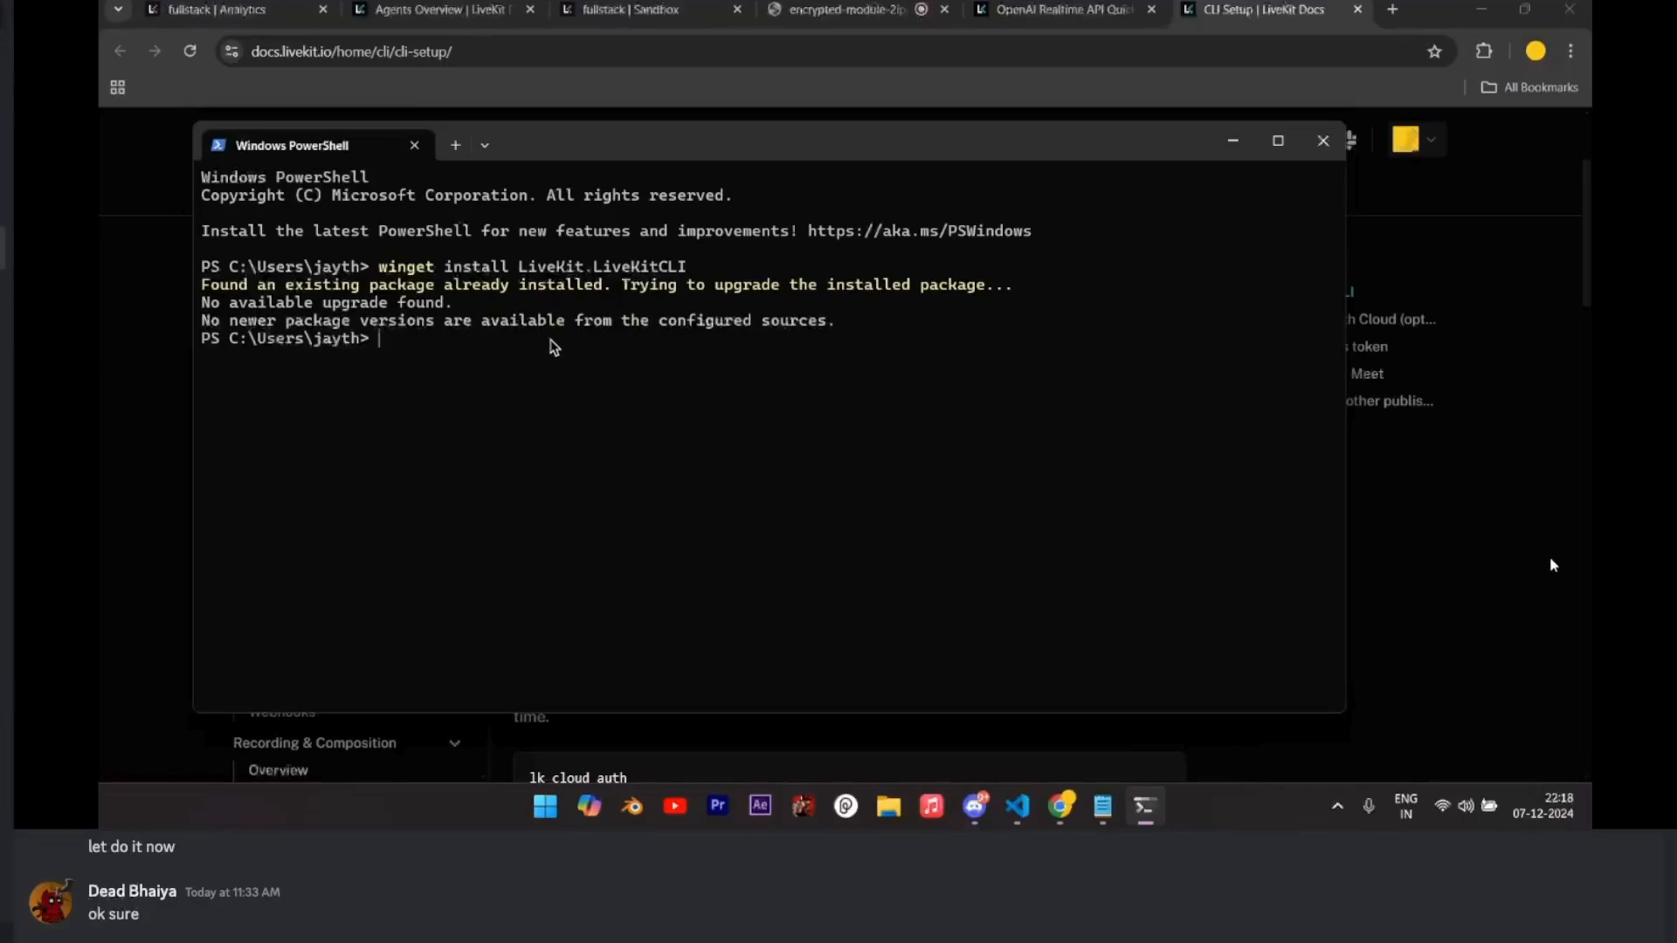
mouse_move(1521, 506)
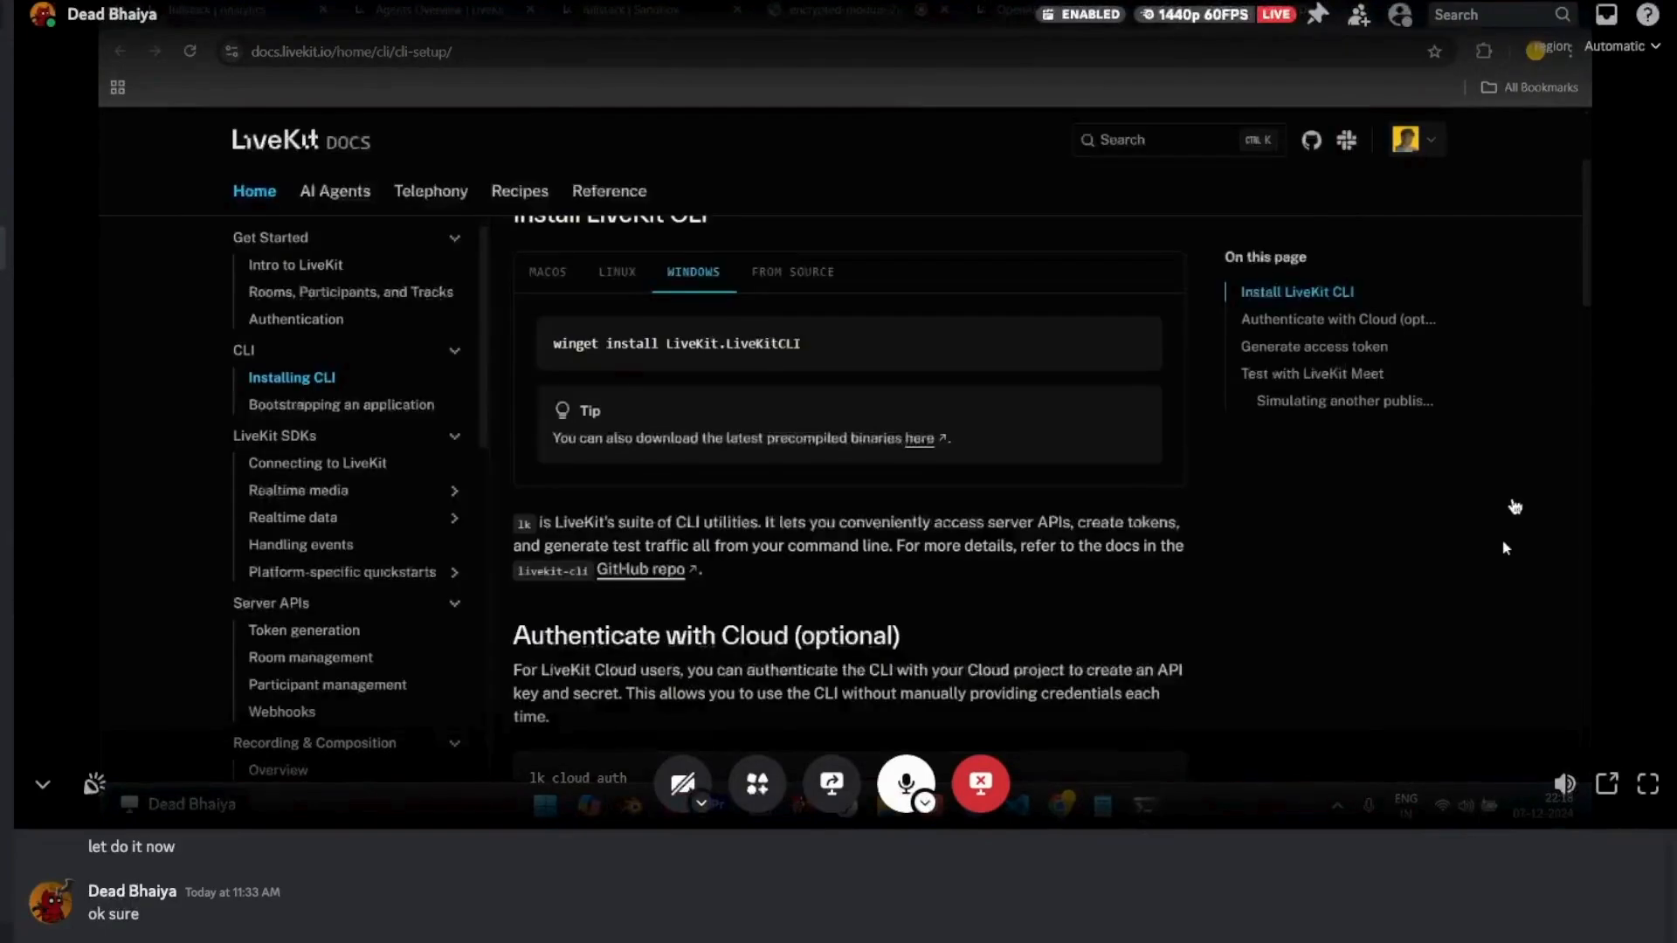
Scroll to Generate access token and compare the localhost and cloud lk token create commands.
scroll("down", 3)
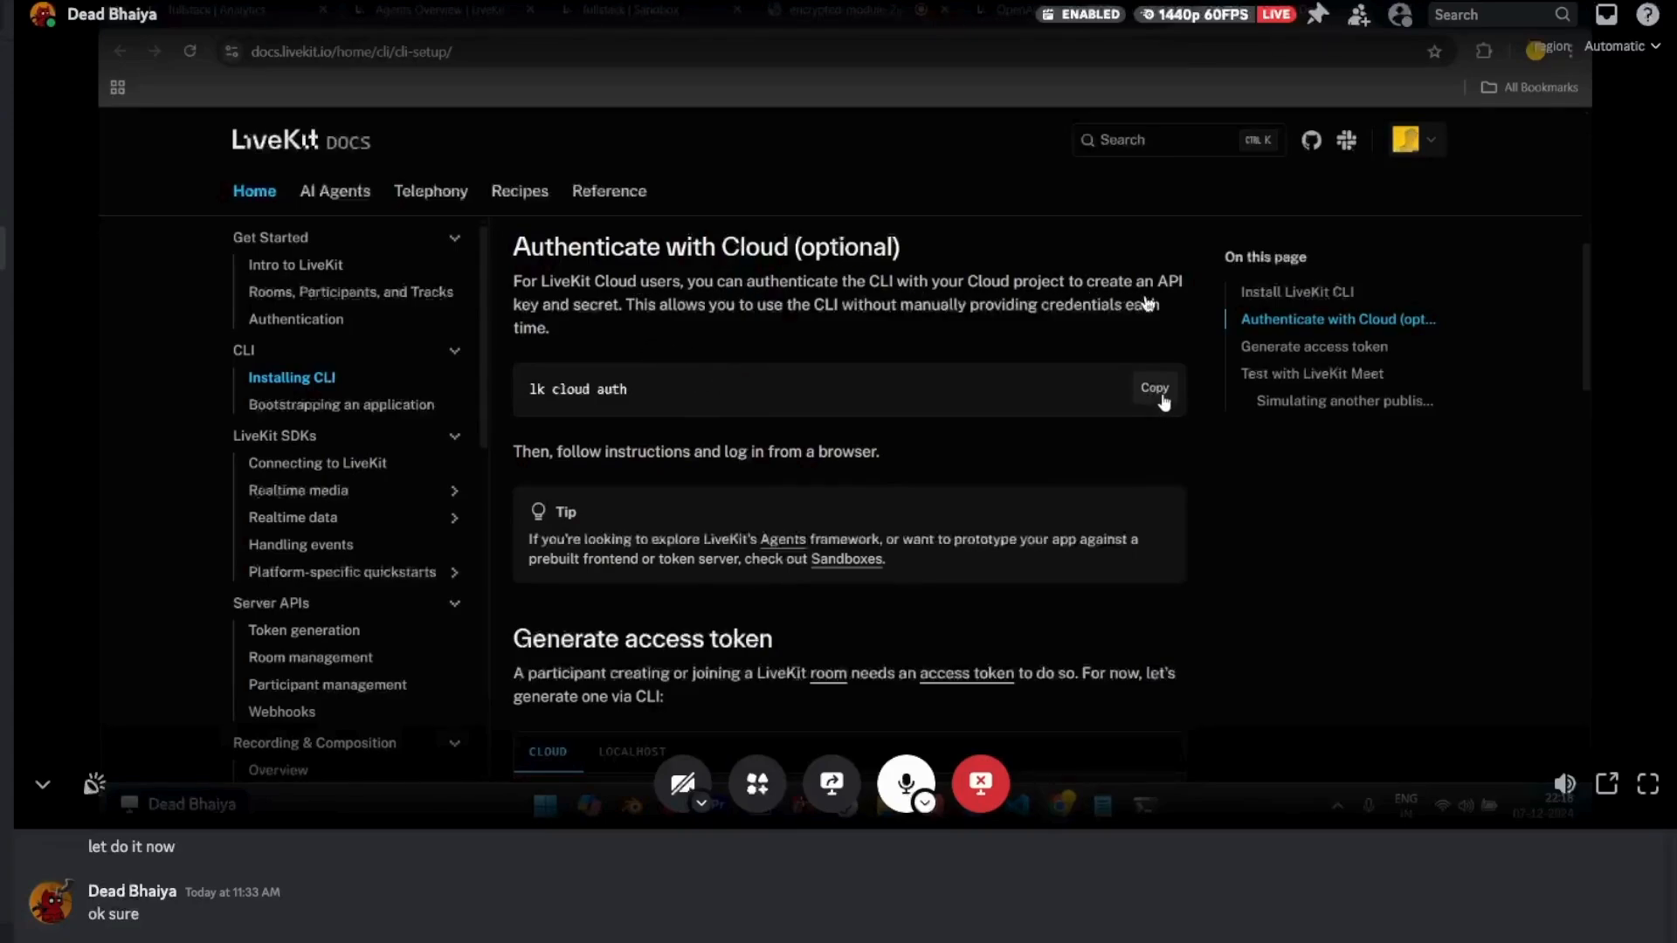
mouse_move(668, 500)
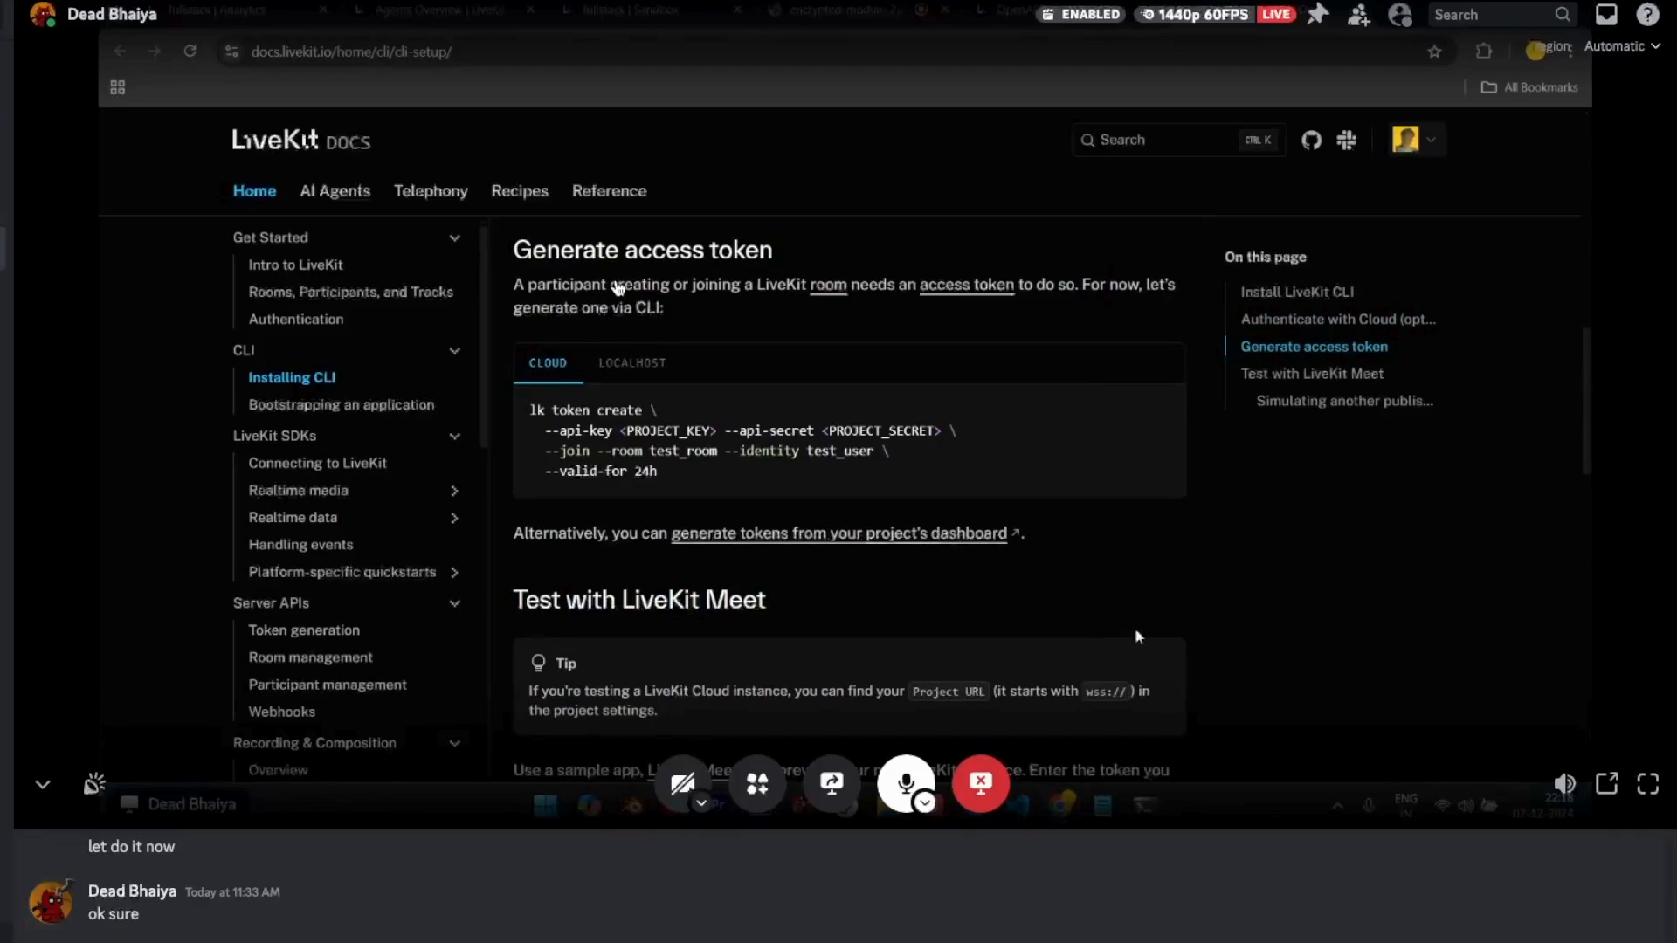
mouse_move(652, 278)
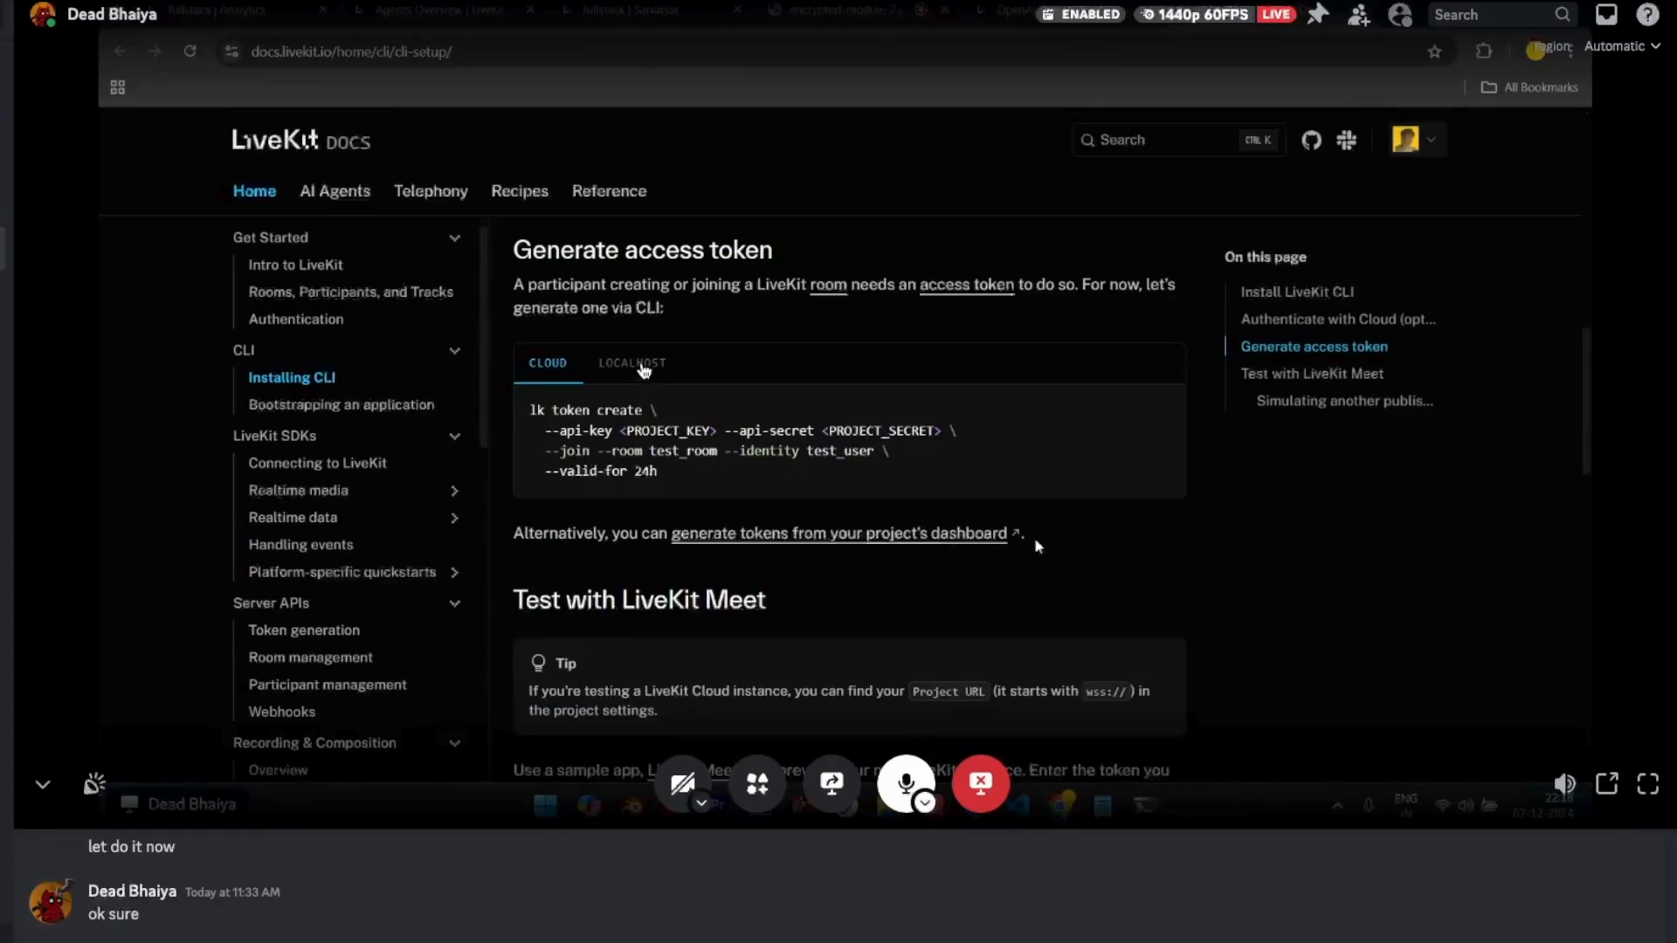
mouse_move(1043, 437)
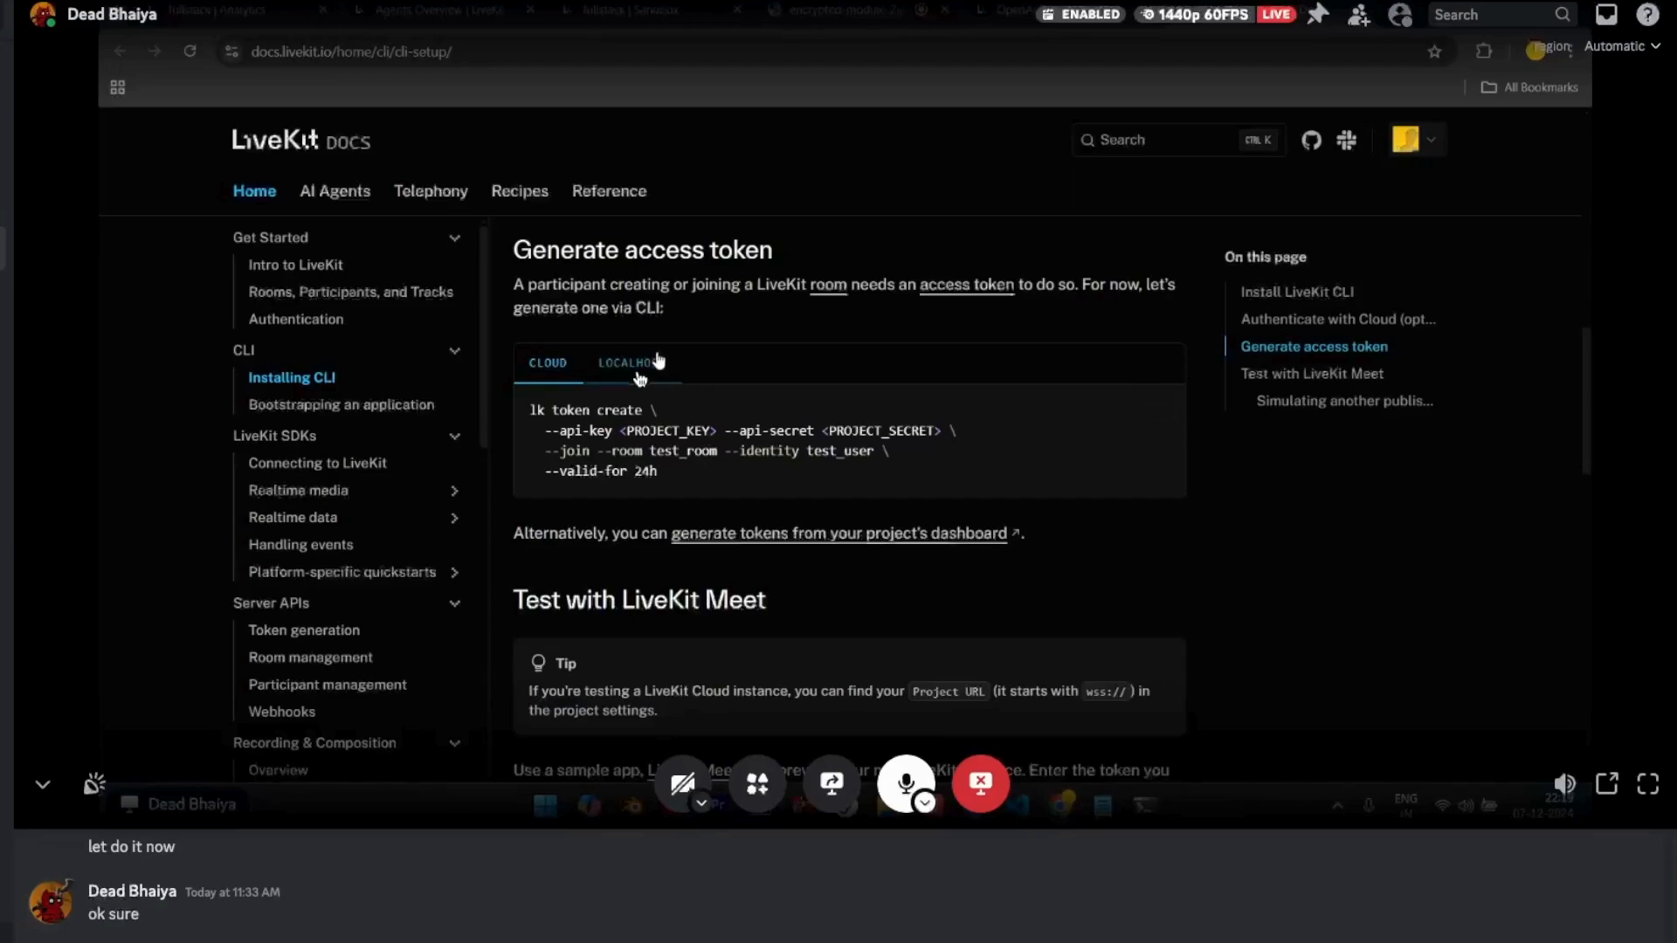
left_click(629, 362)
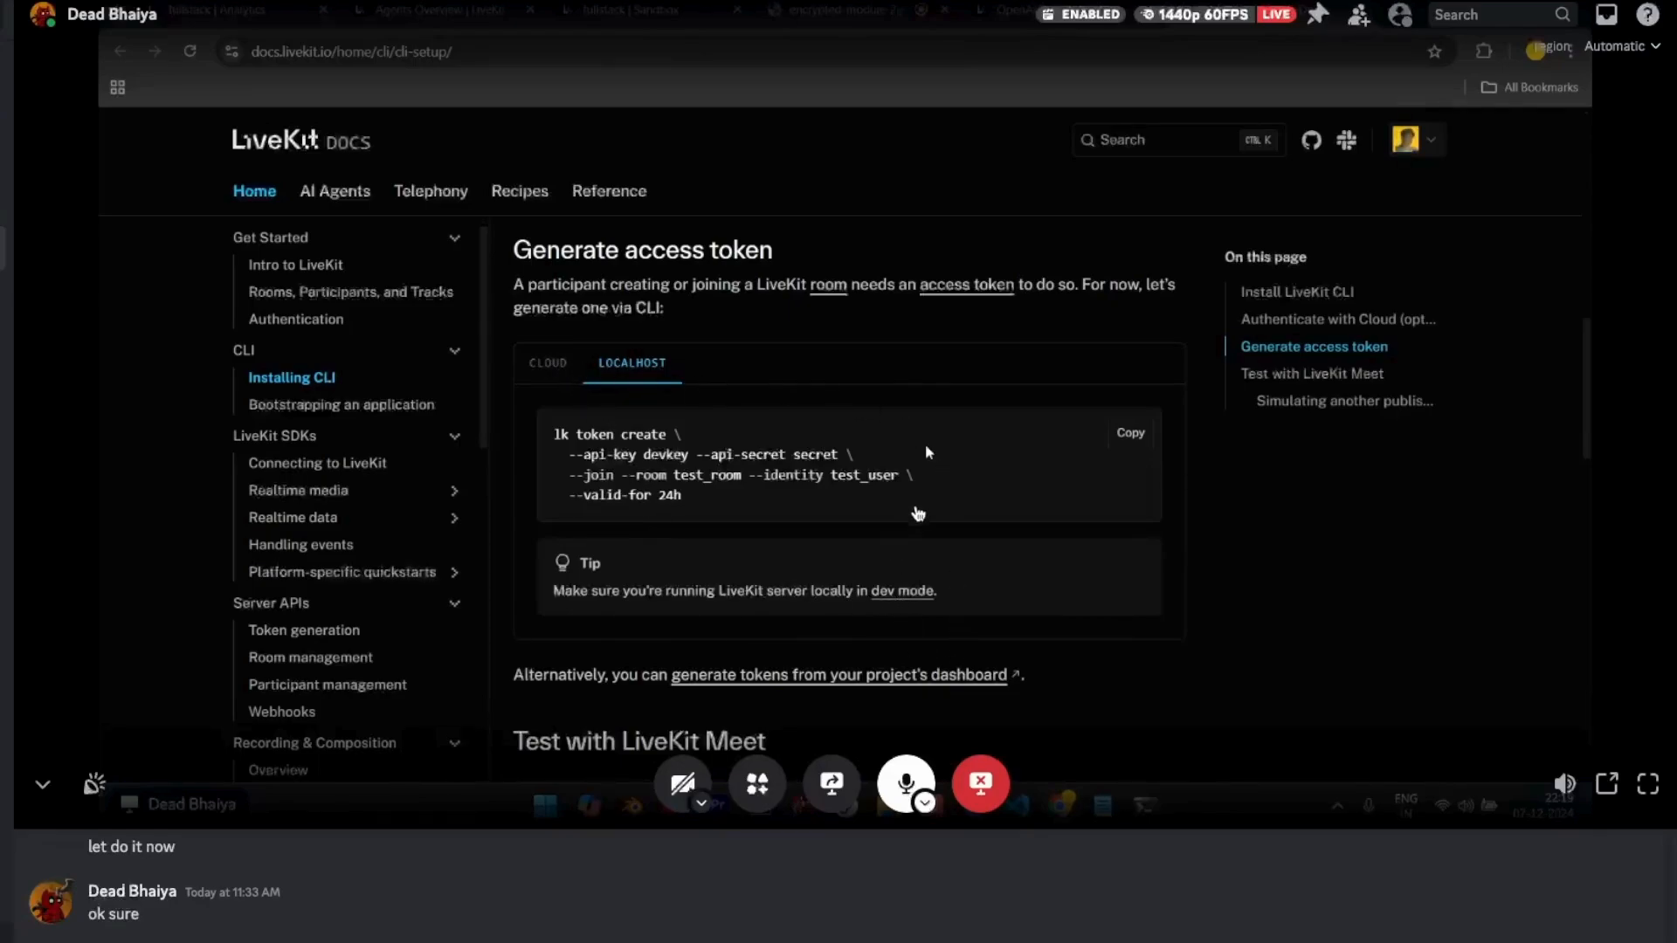
mouse_move(586, 410)
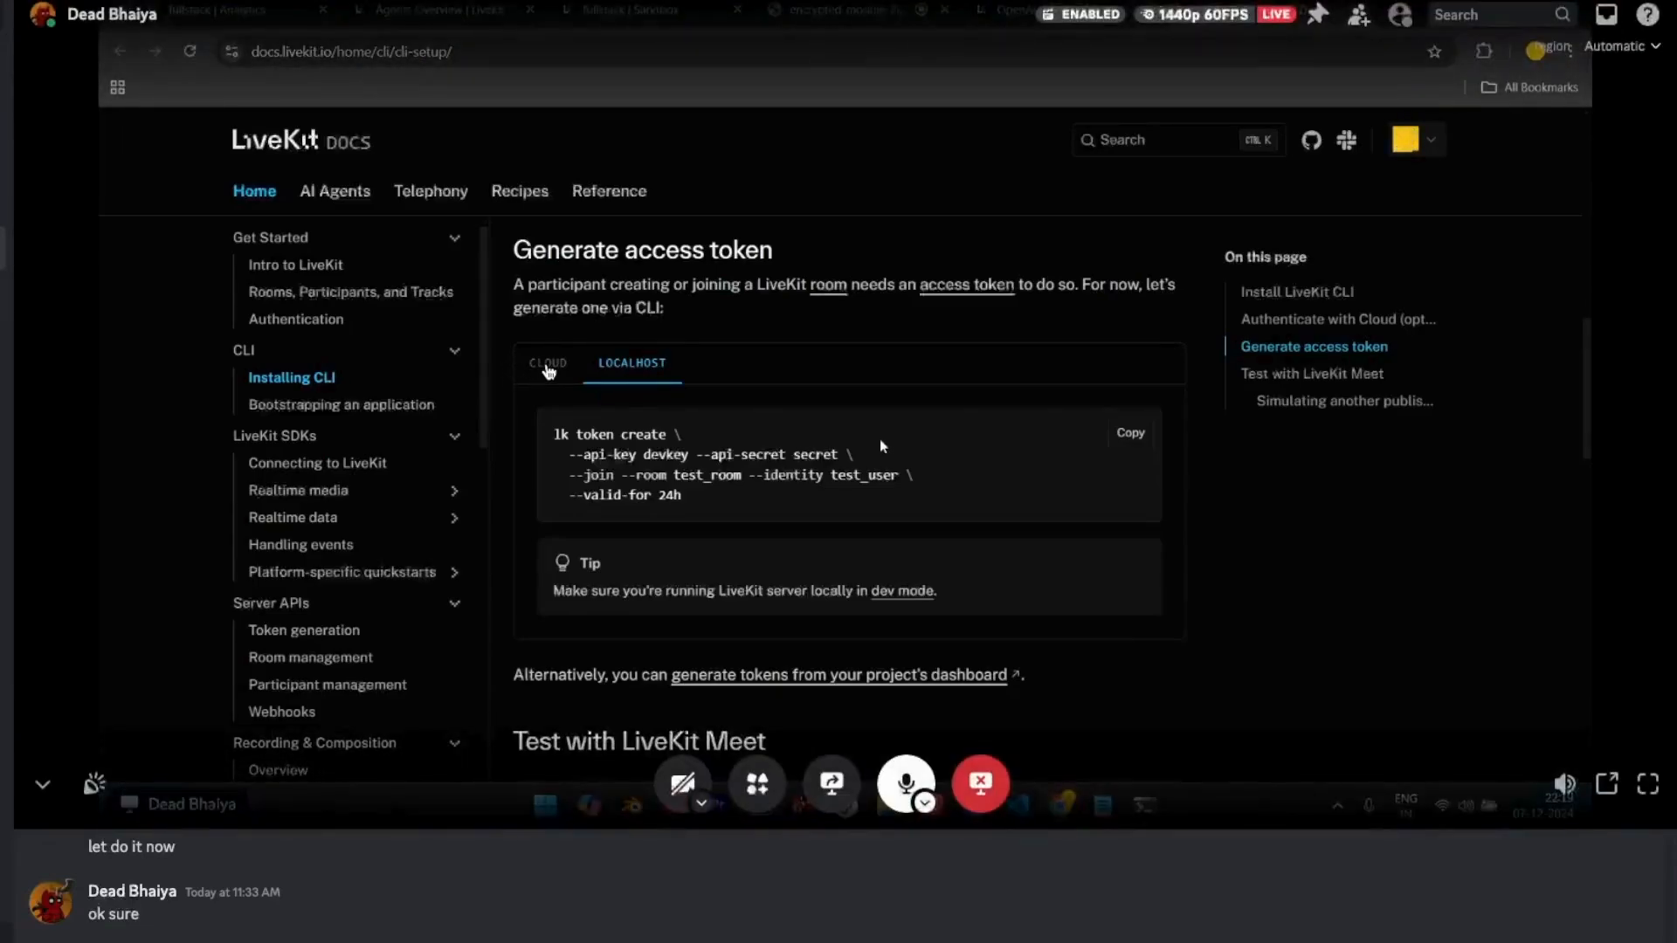
left_click(547, 362)
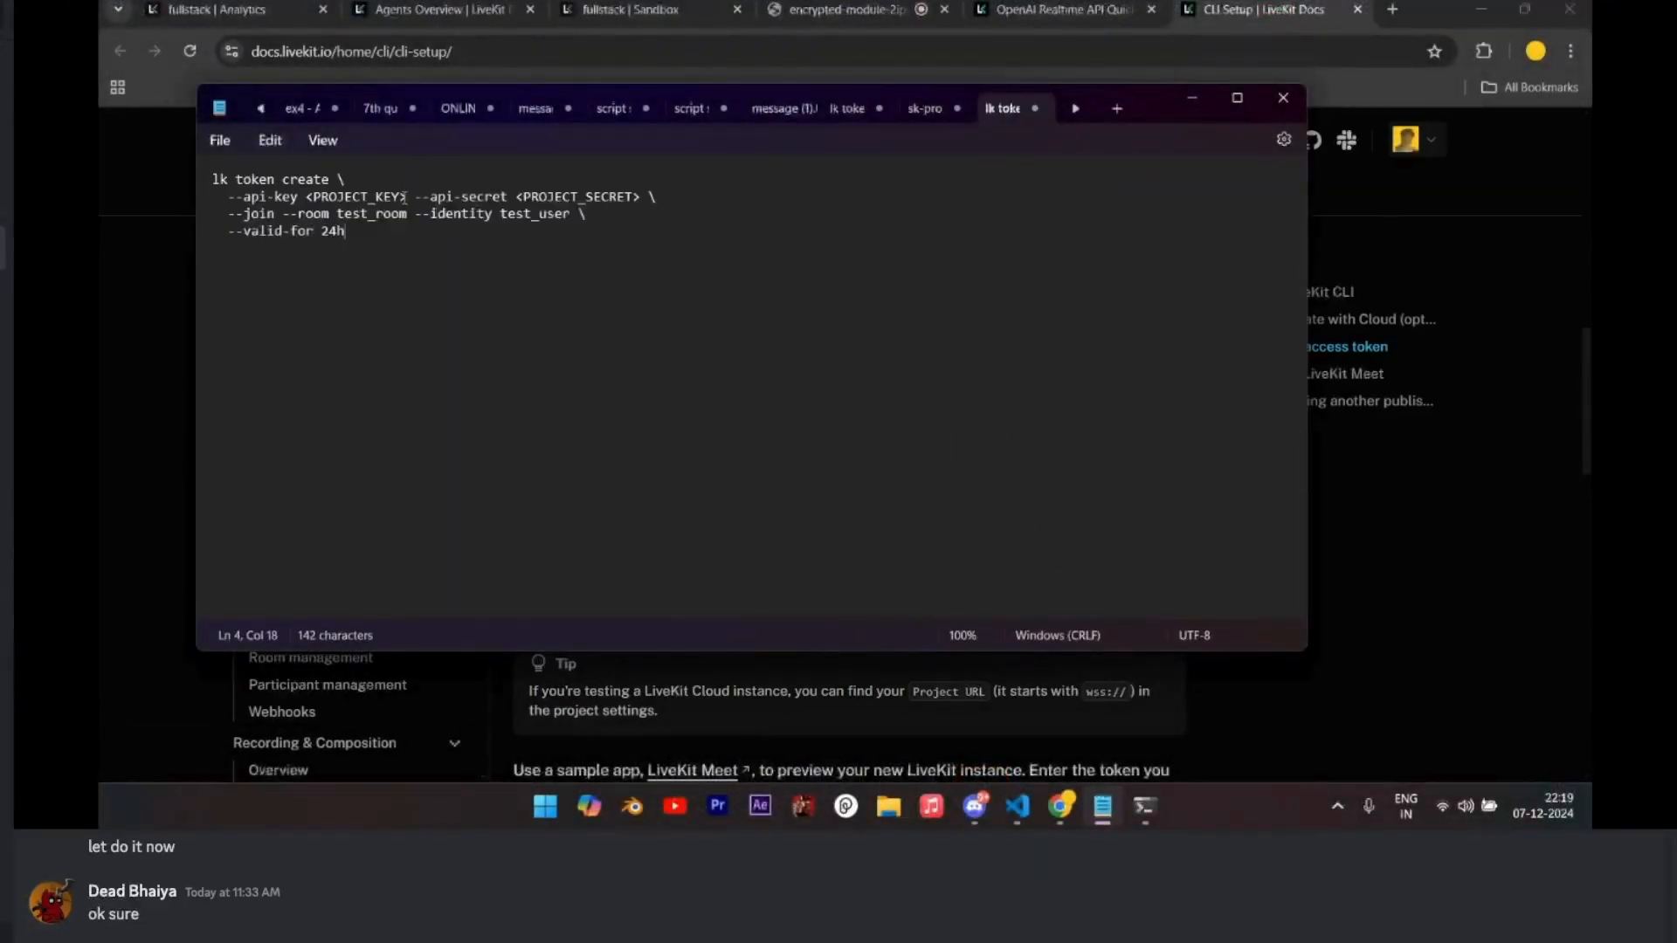
Create a new API key pair in the fullstack project's Settings > Keys and copy it.
left_click(438, 9)
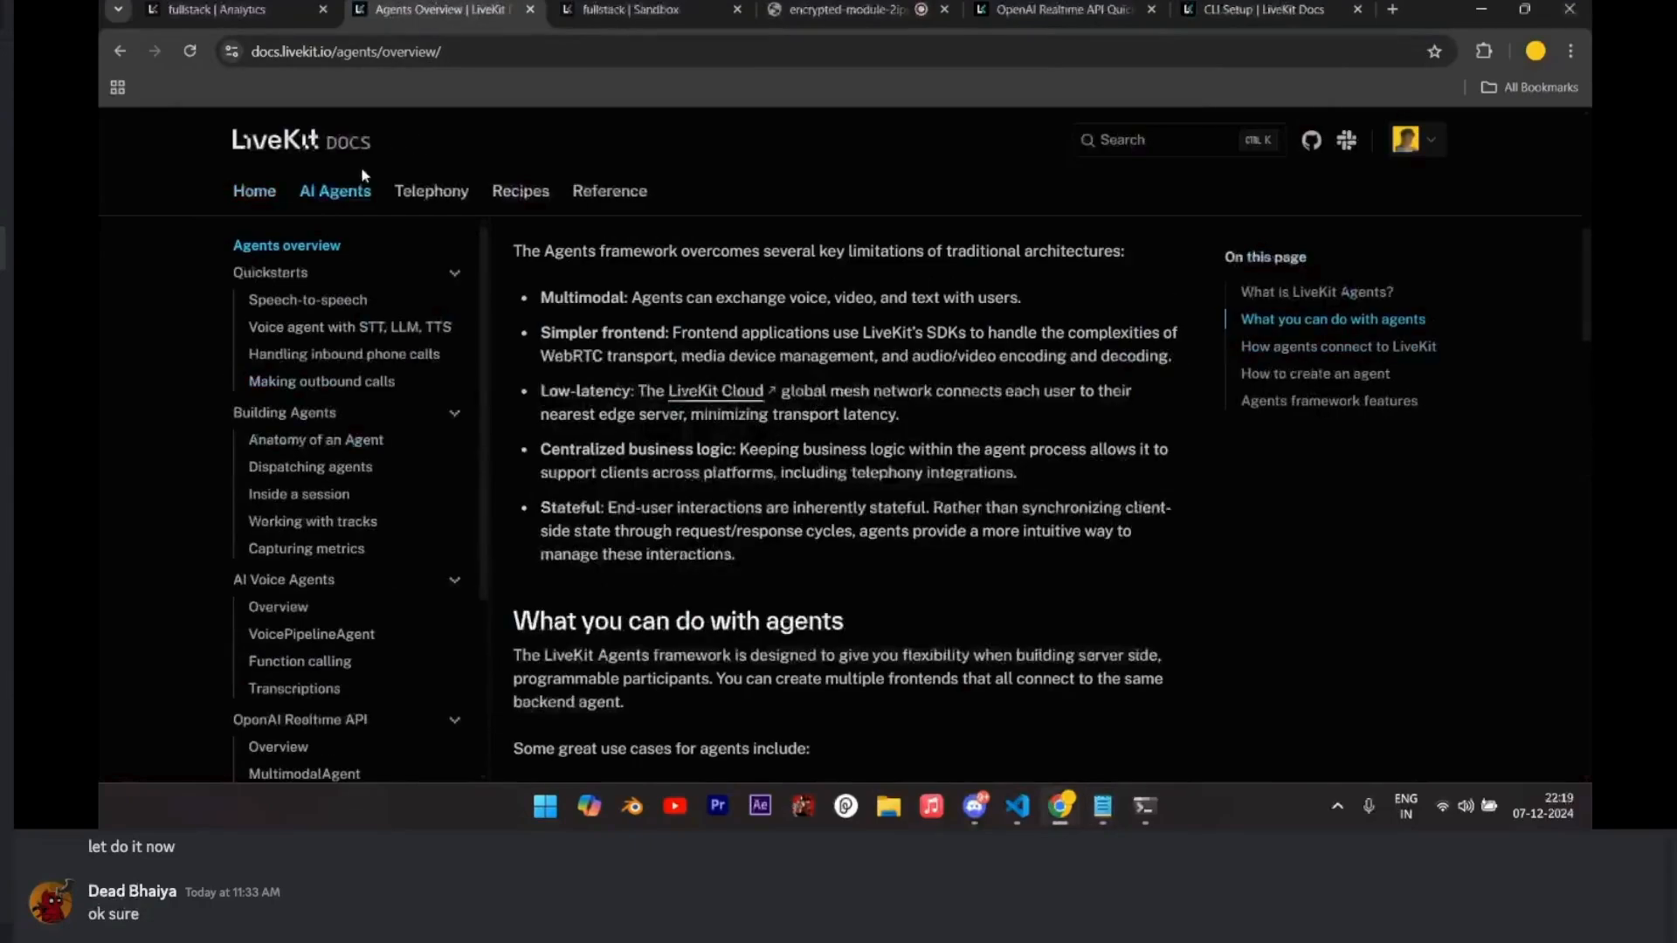
left_click(224, 10)
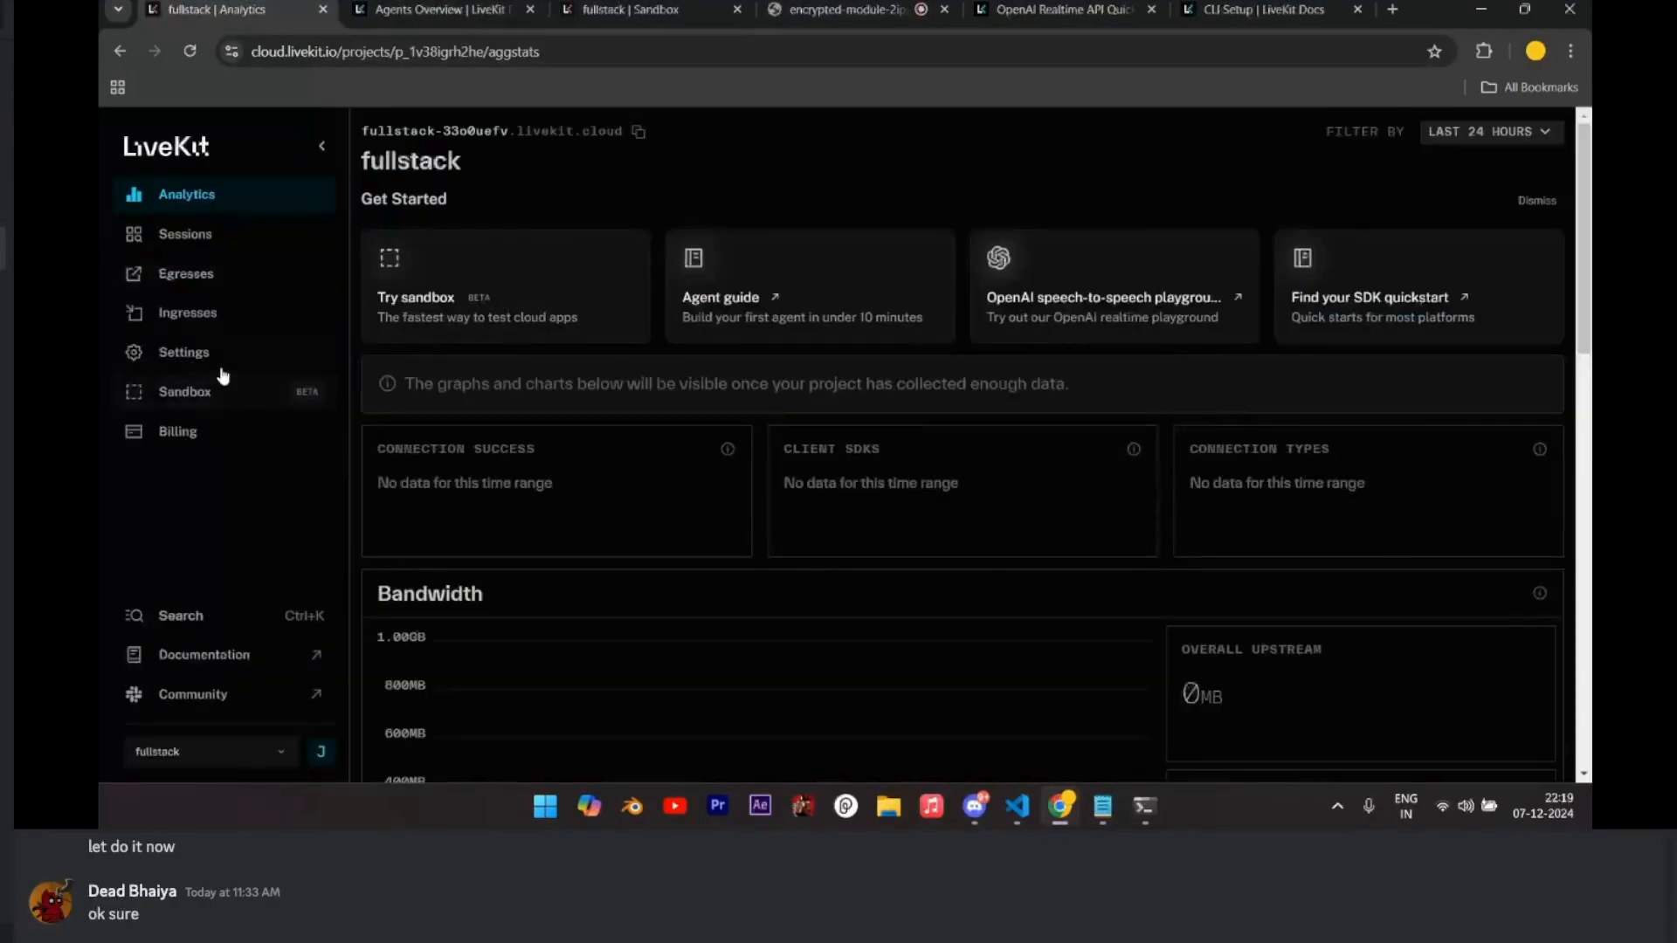
left_click(183, 352)
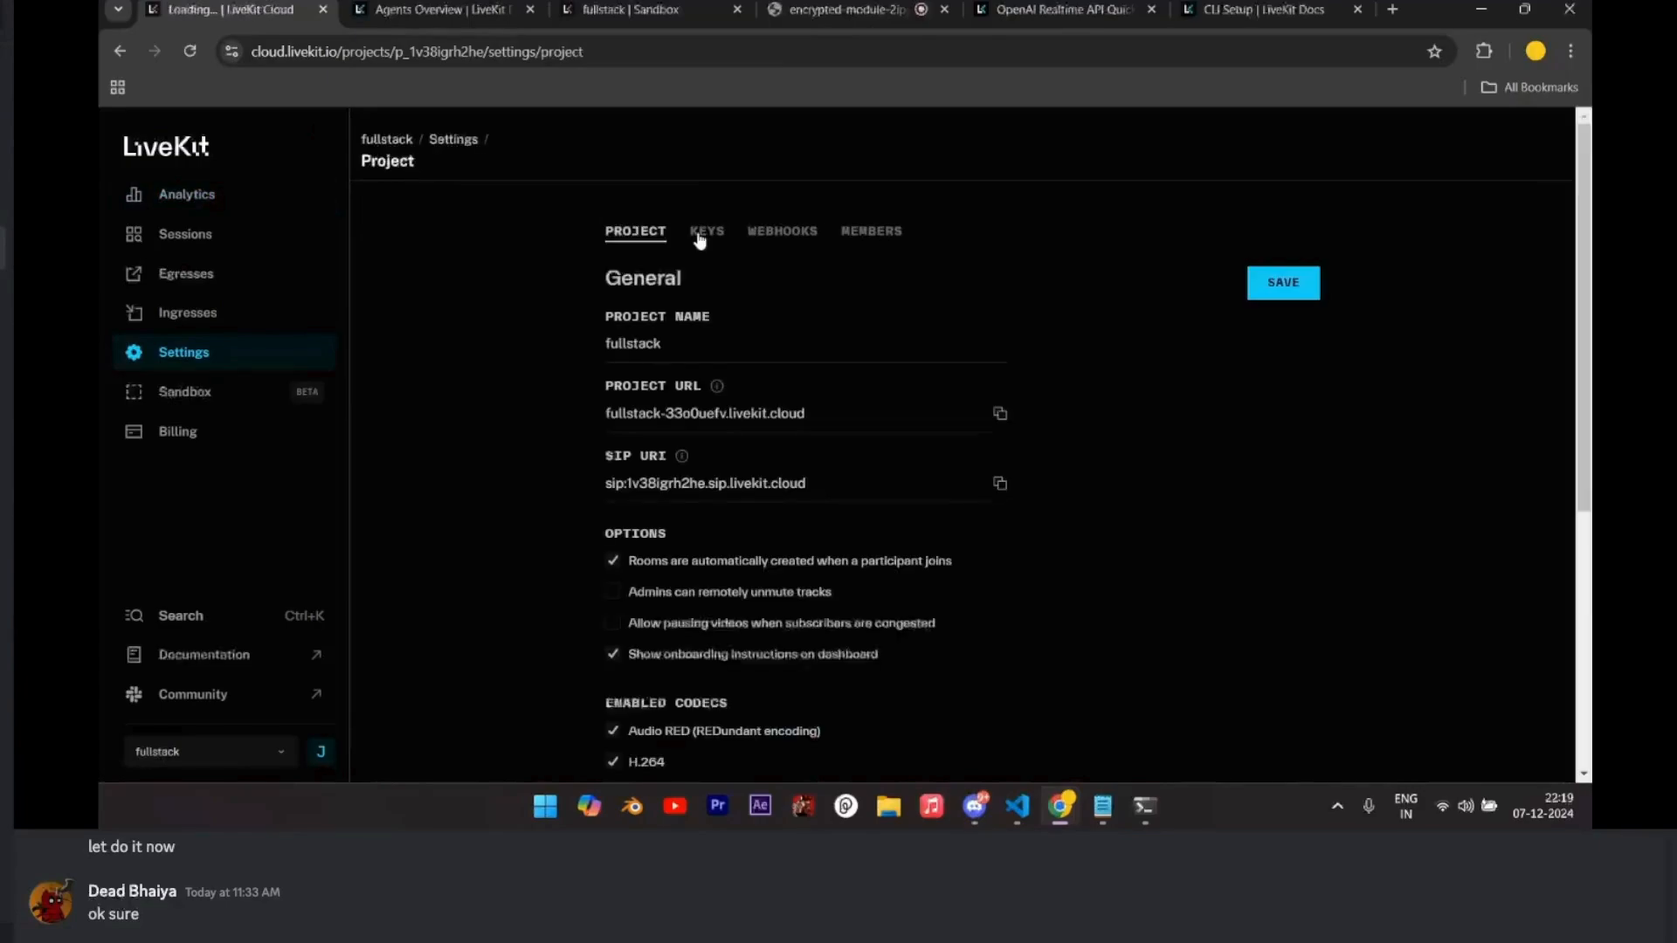
left_click(707, 230)
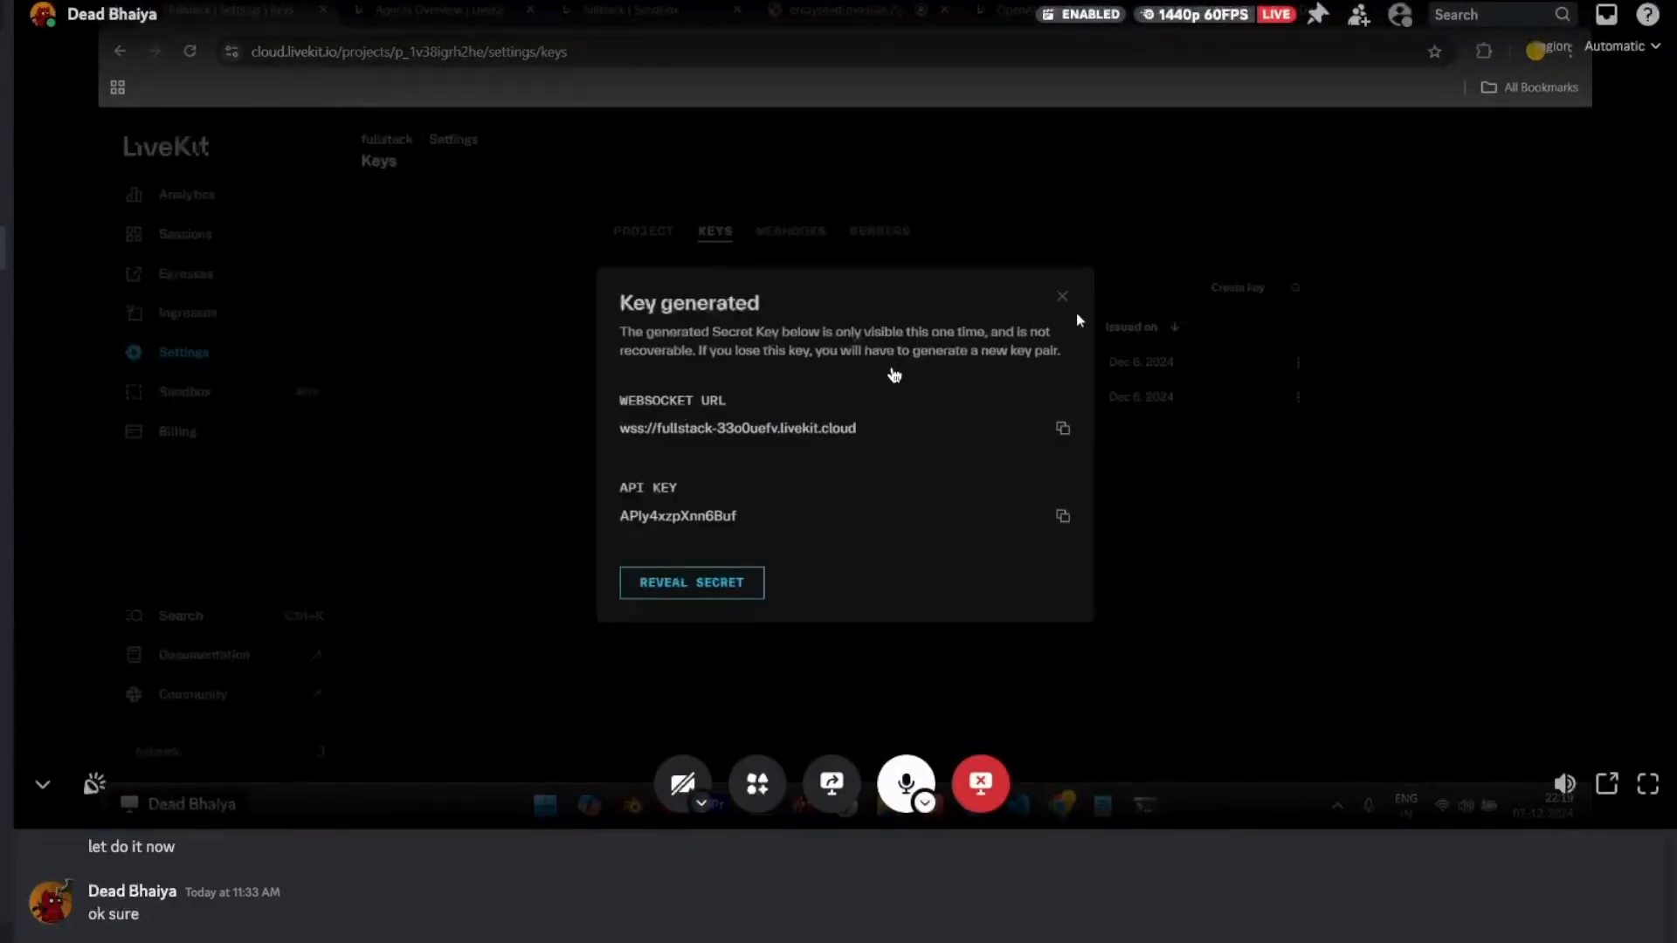
left_click(1061, 296)
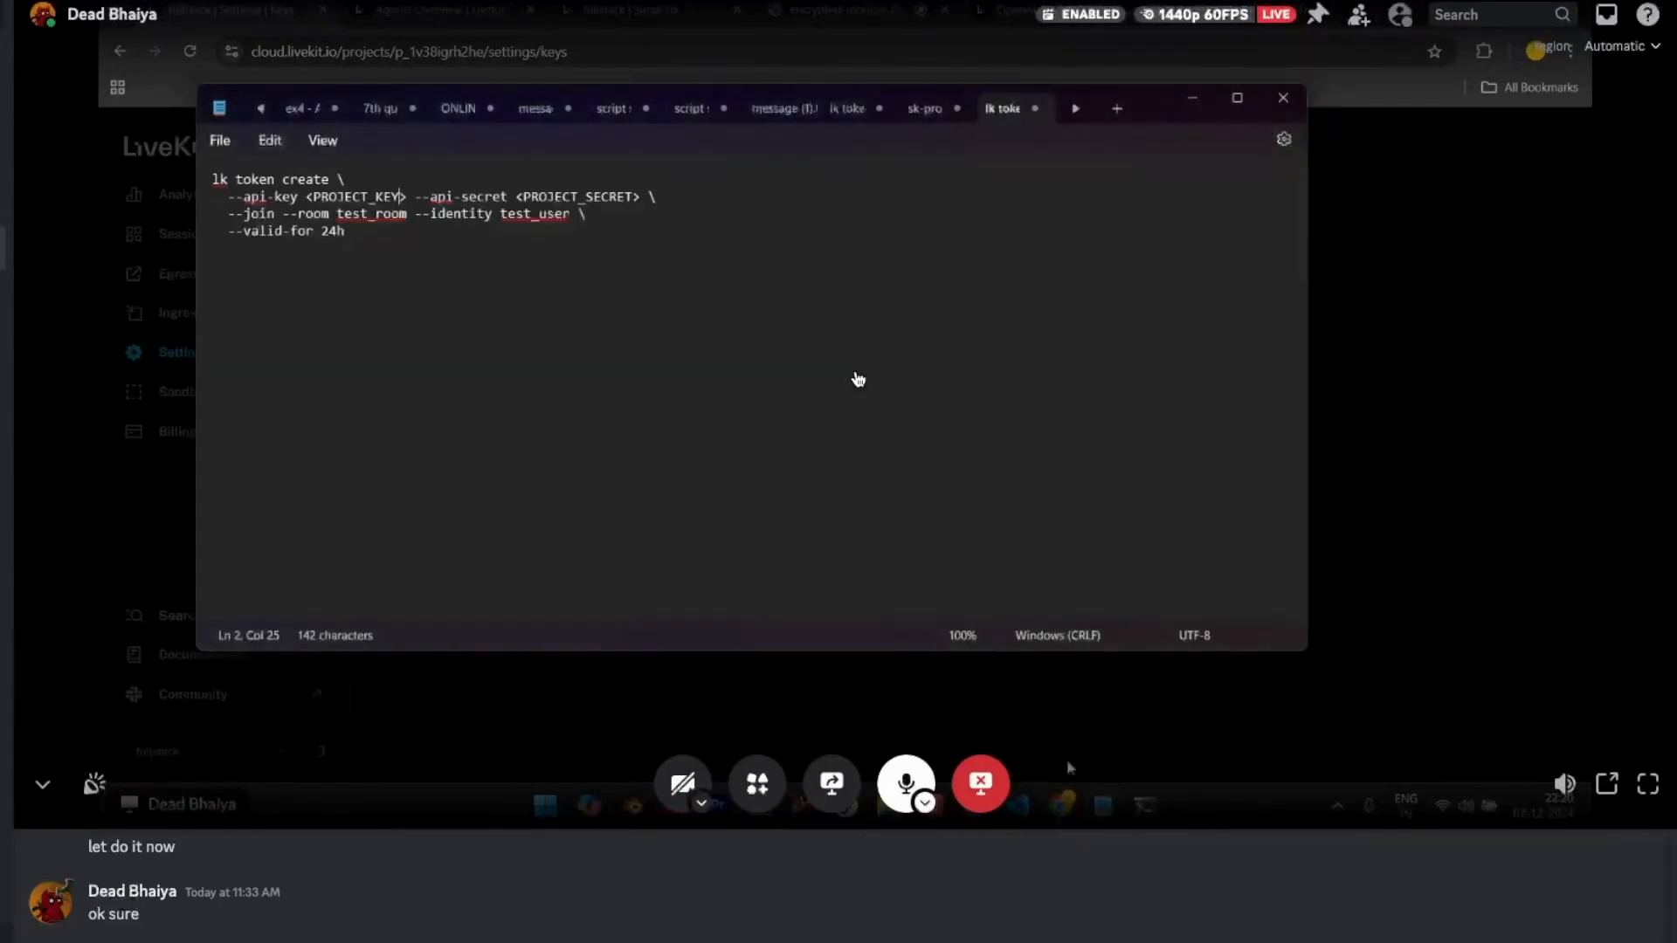
left_click_drag(405, 195, 324, 213)
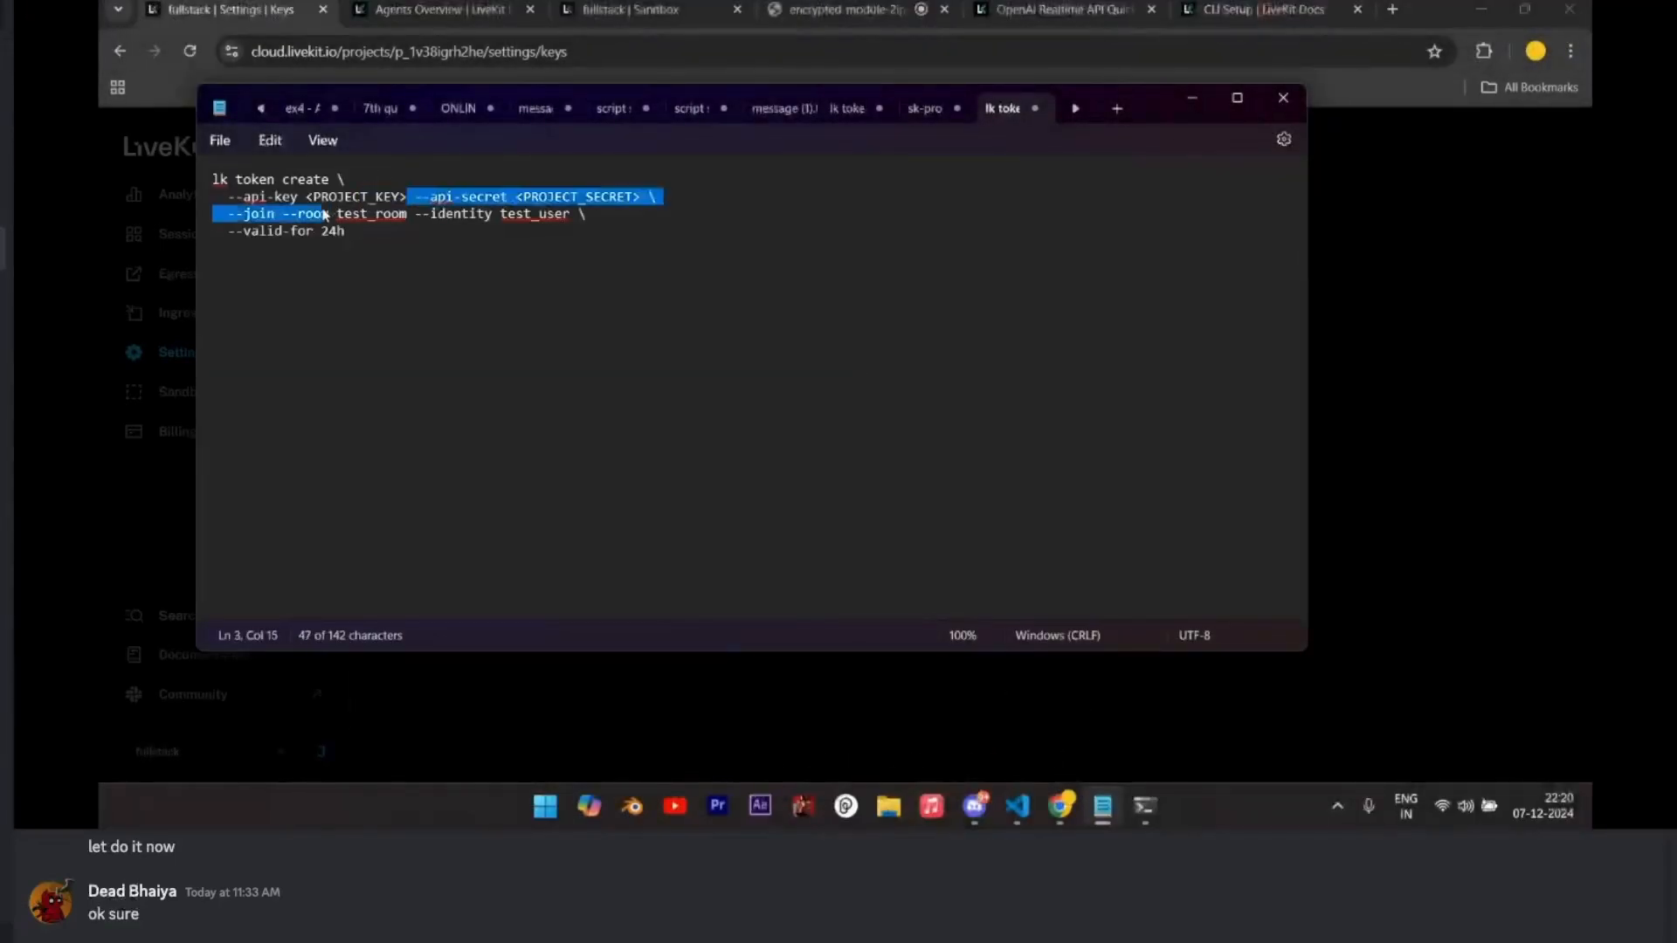
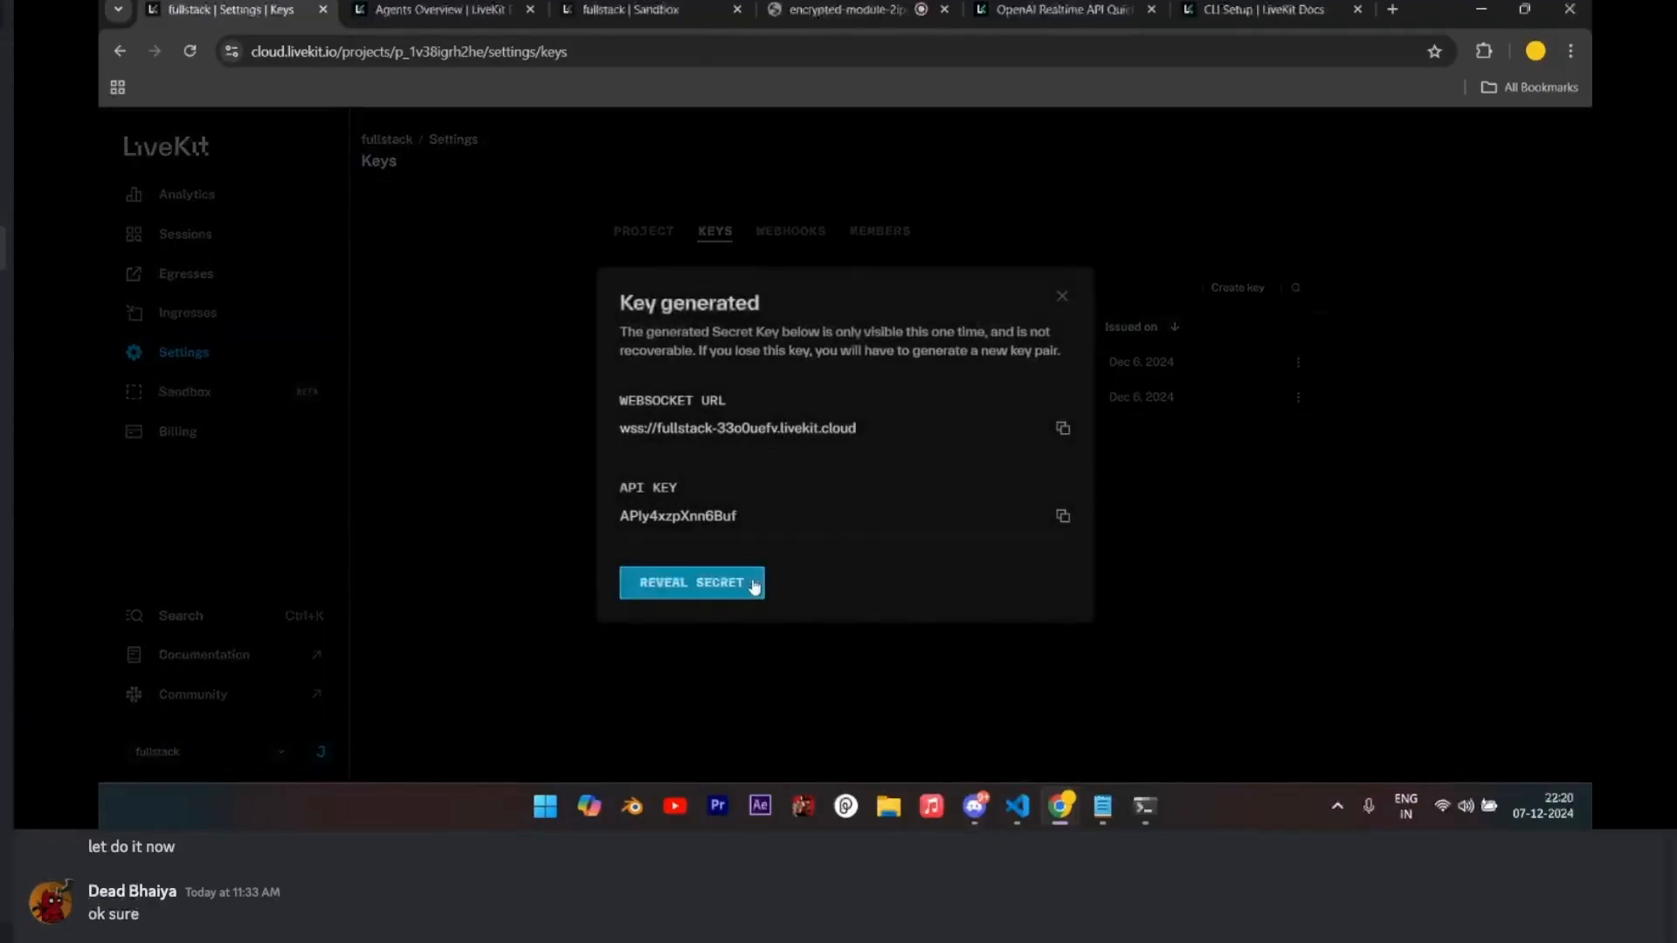
left_click(691, 581)
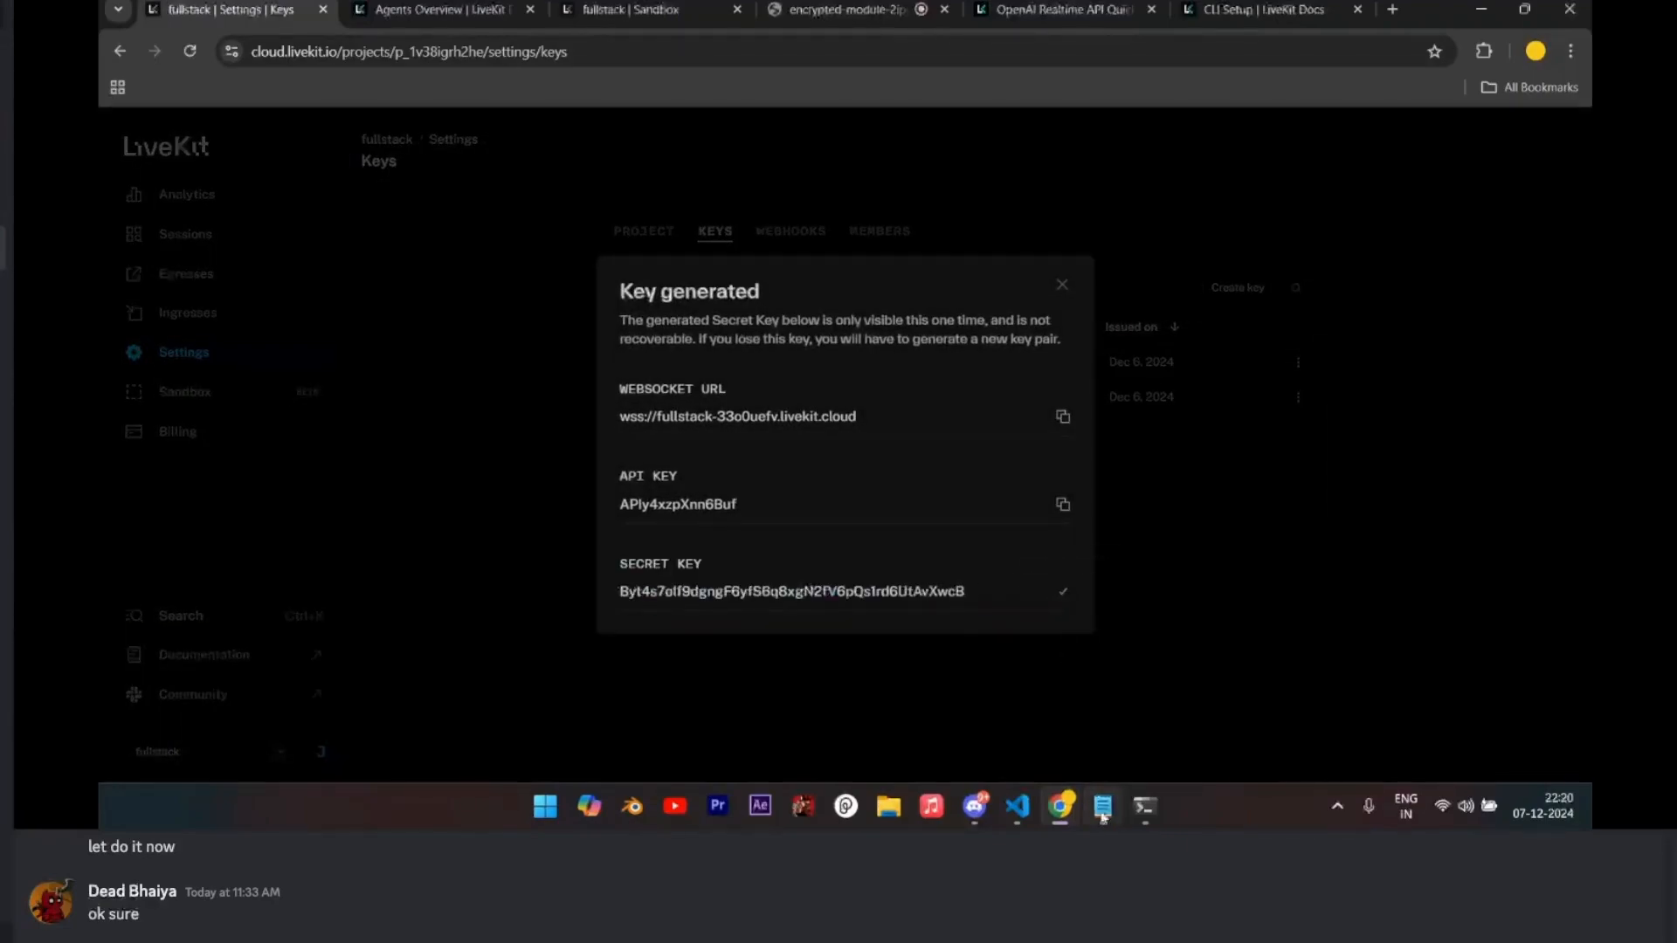
left_click(1101, 807)
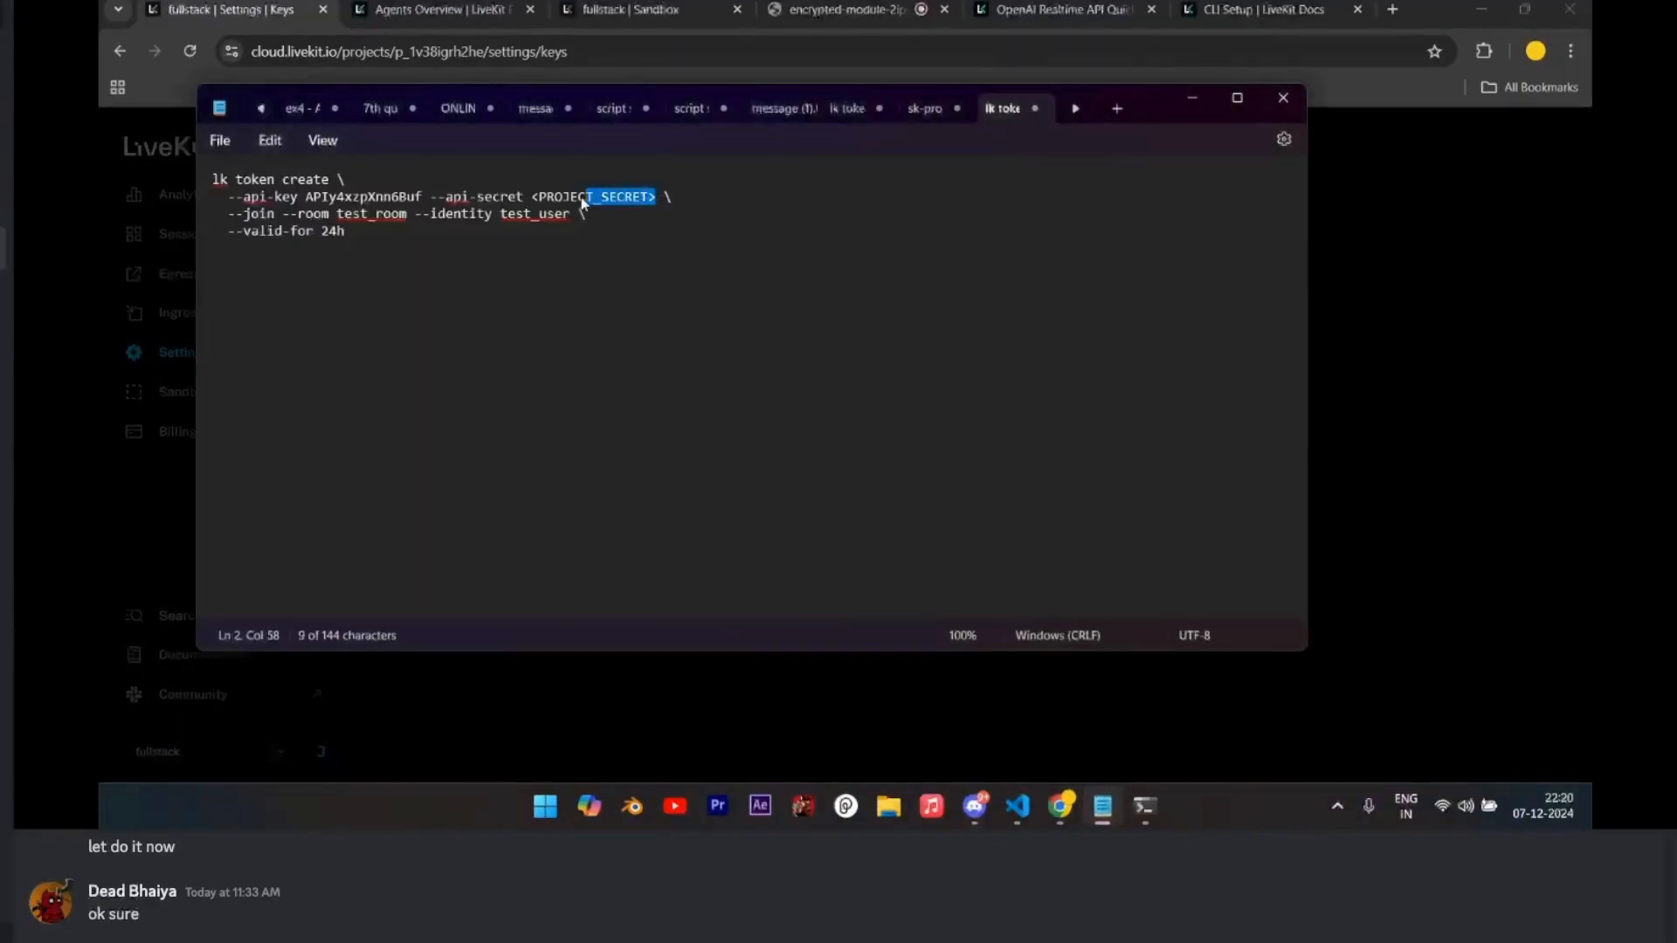
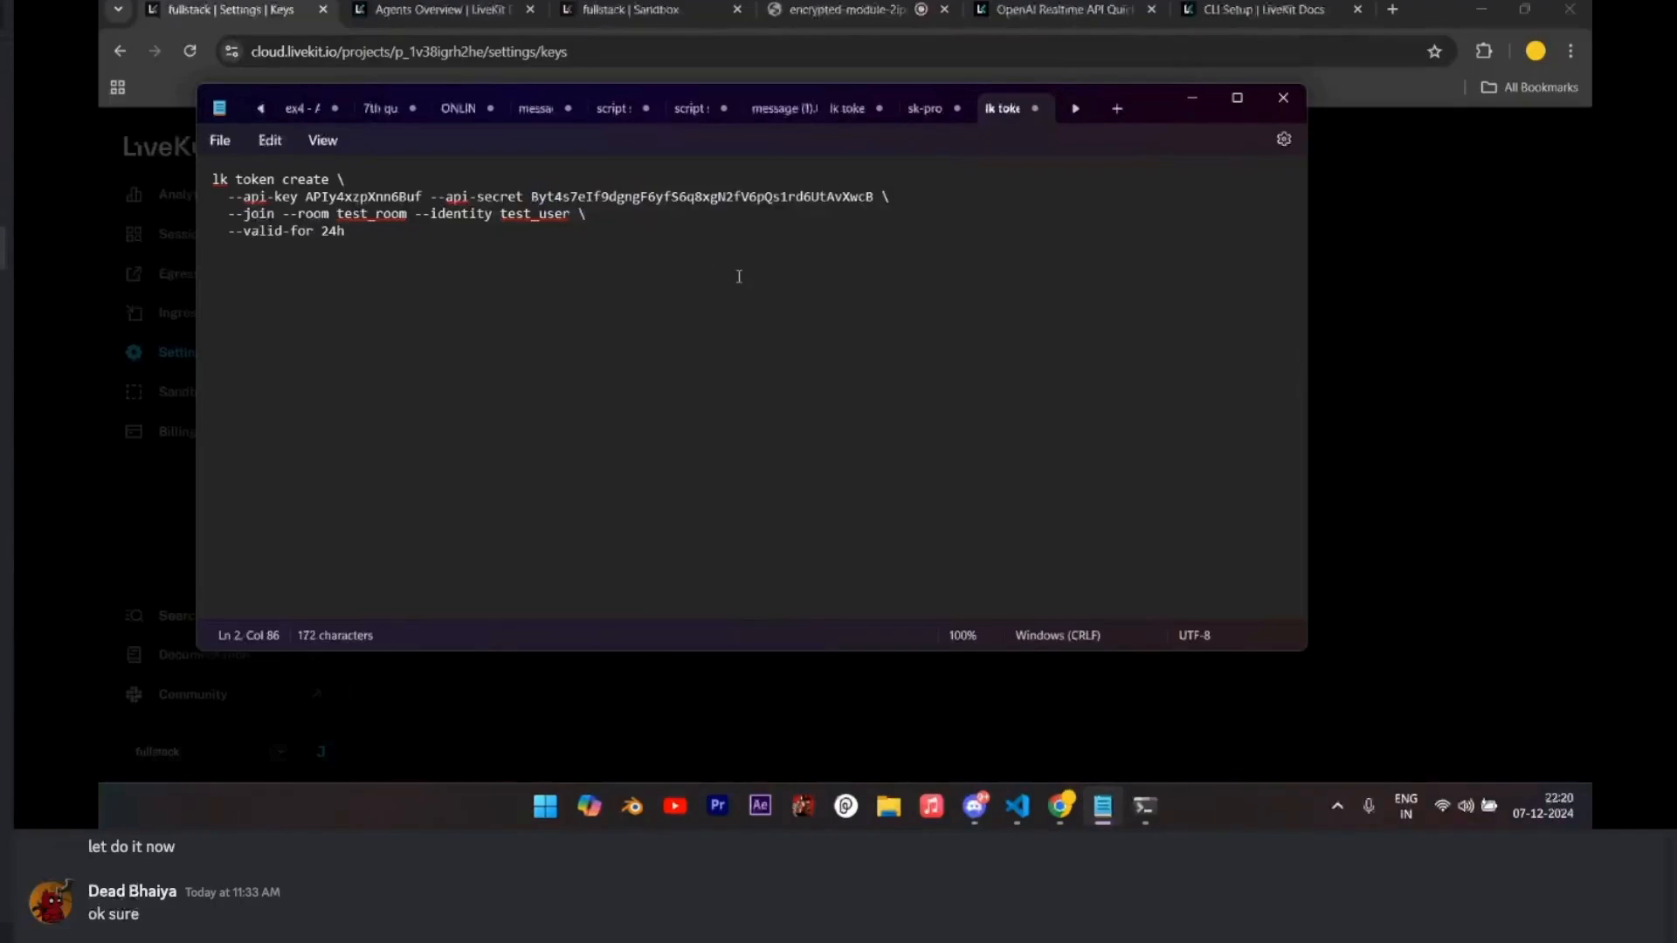
key("ctrl+a")
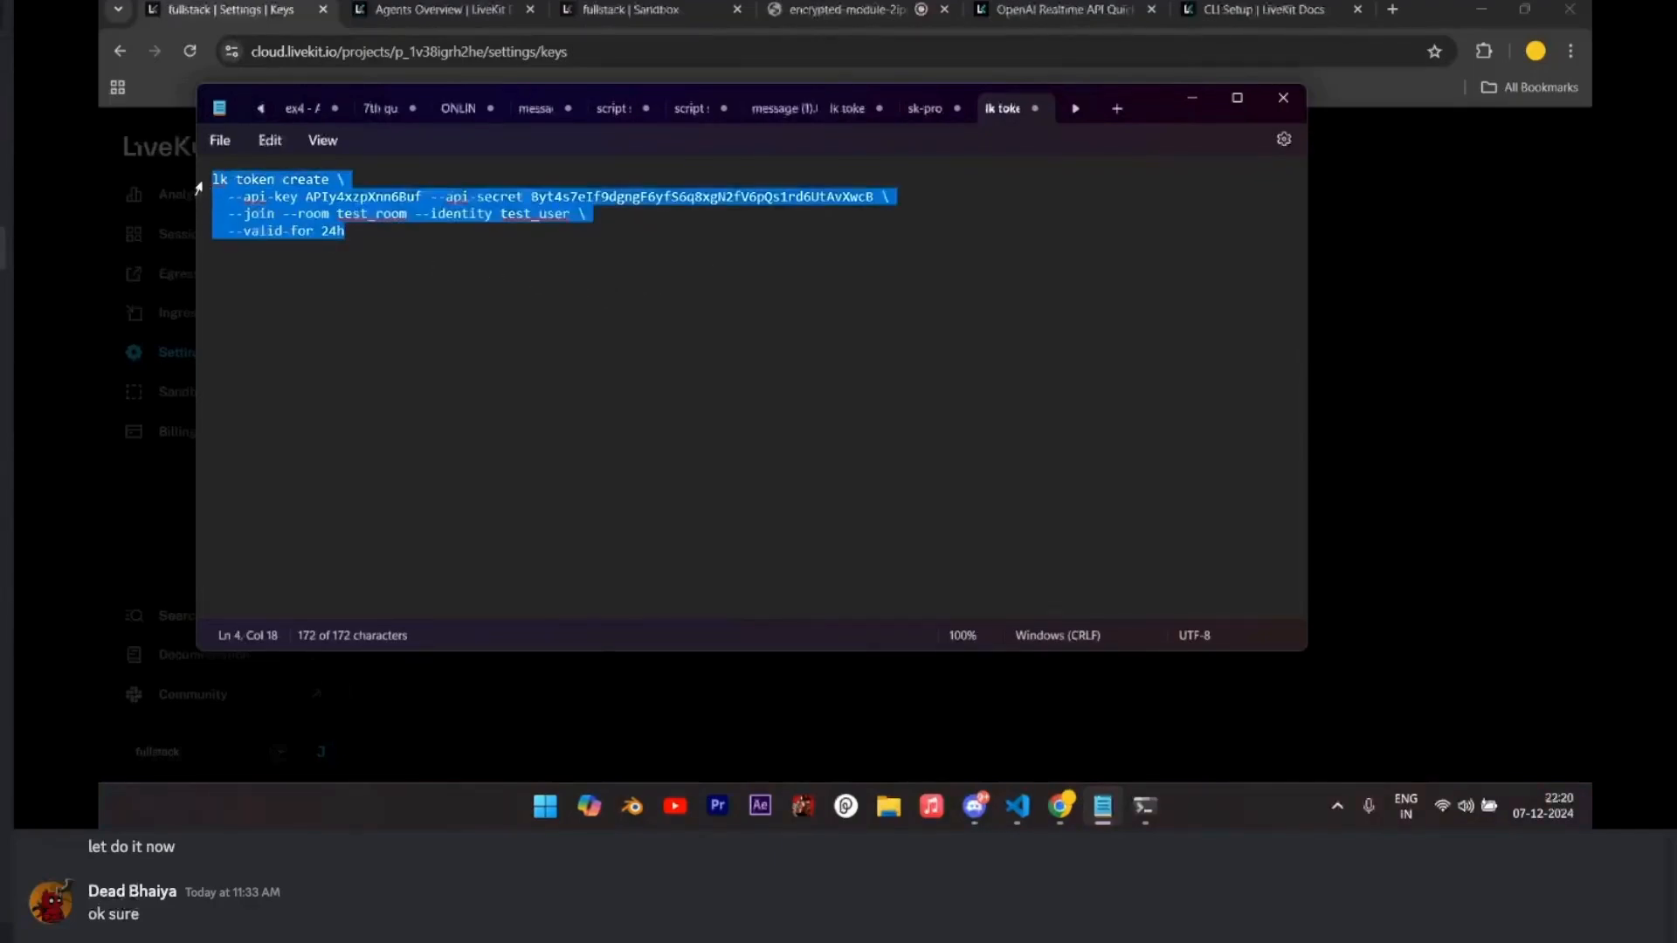
mouse_move(1182, 152)
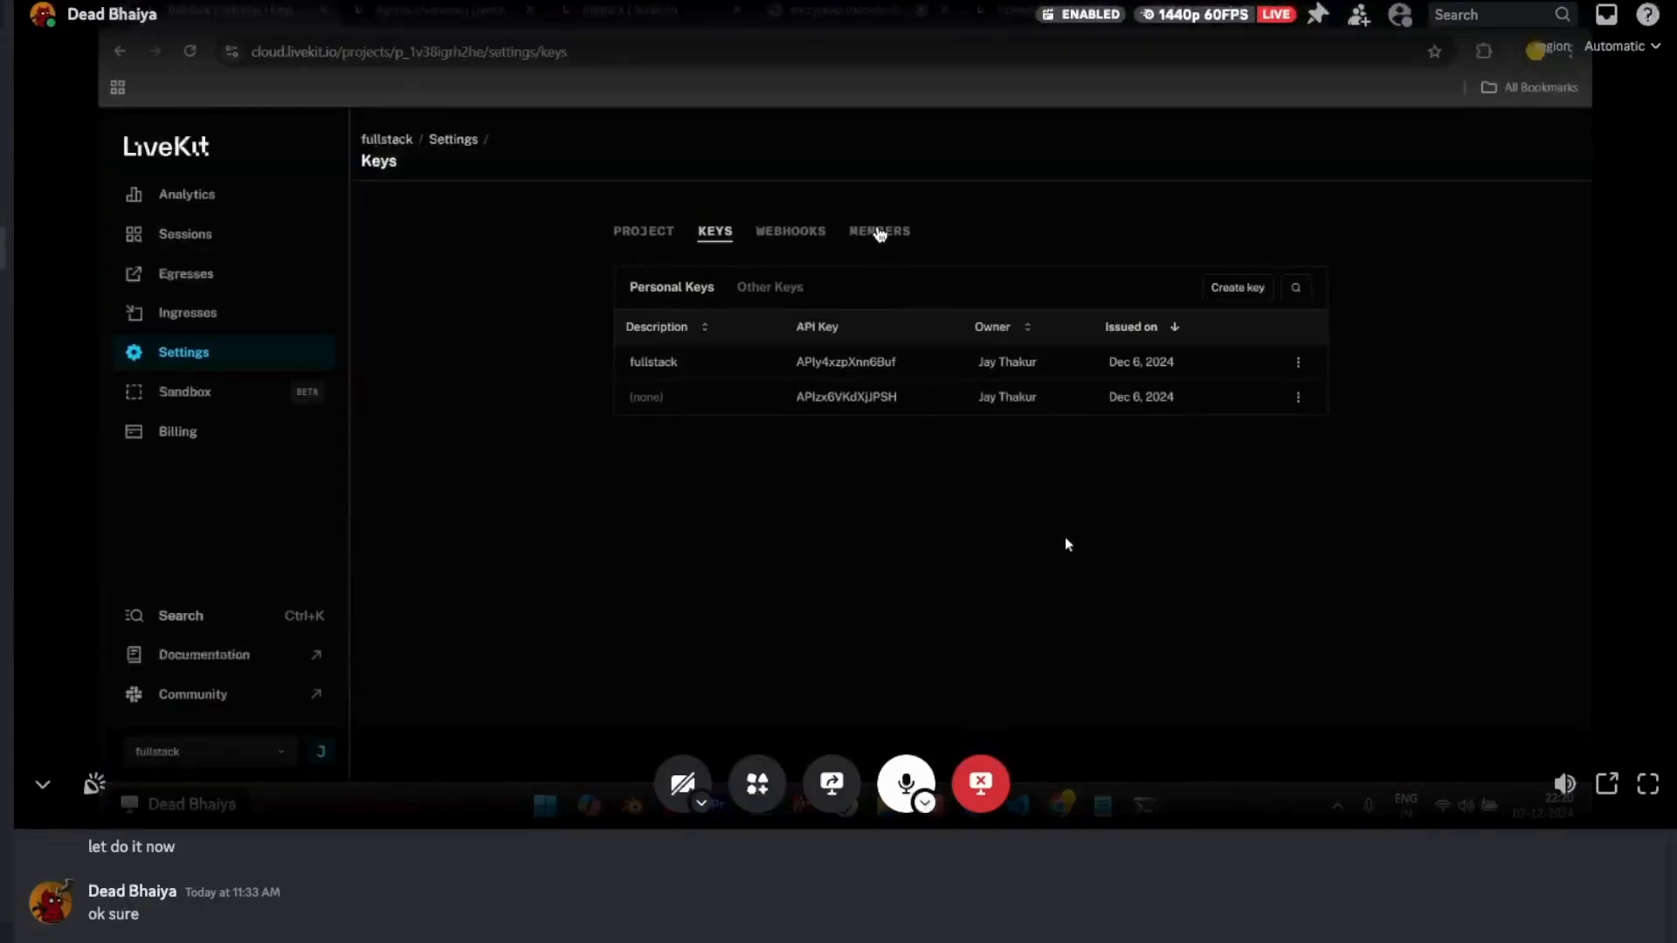
View the project's members, return to General settings and copy the project URL.
left_click(877, 230)
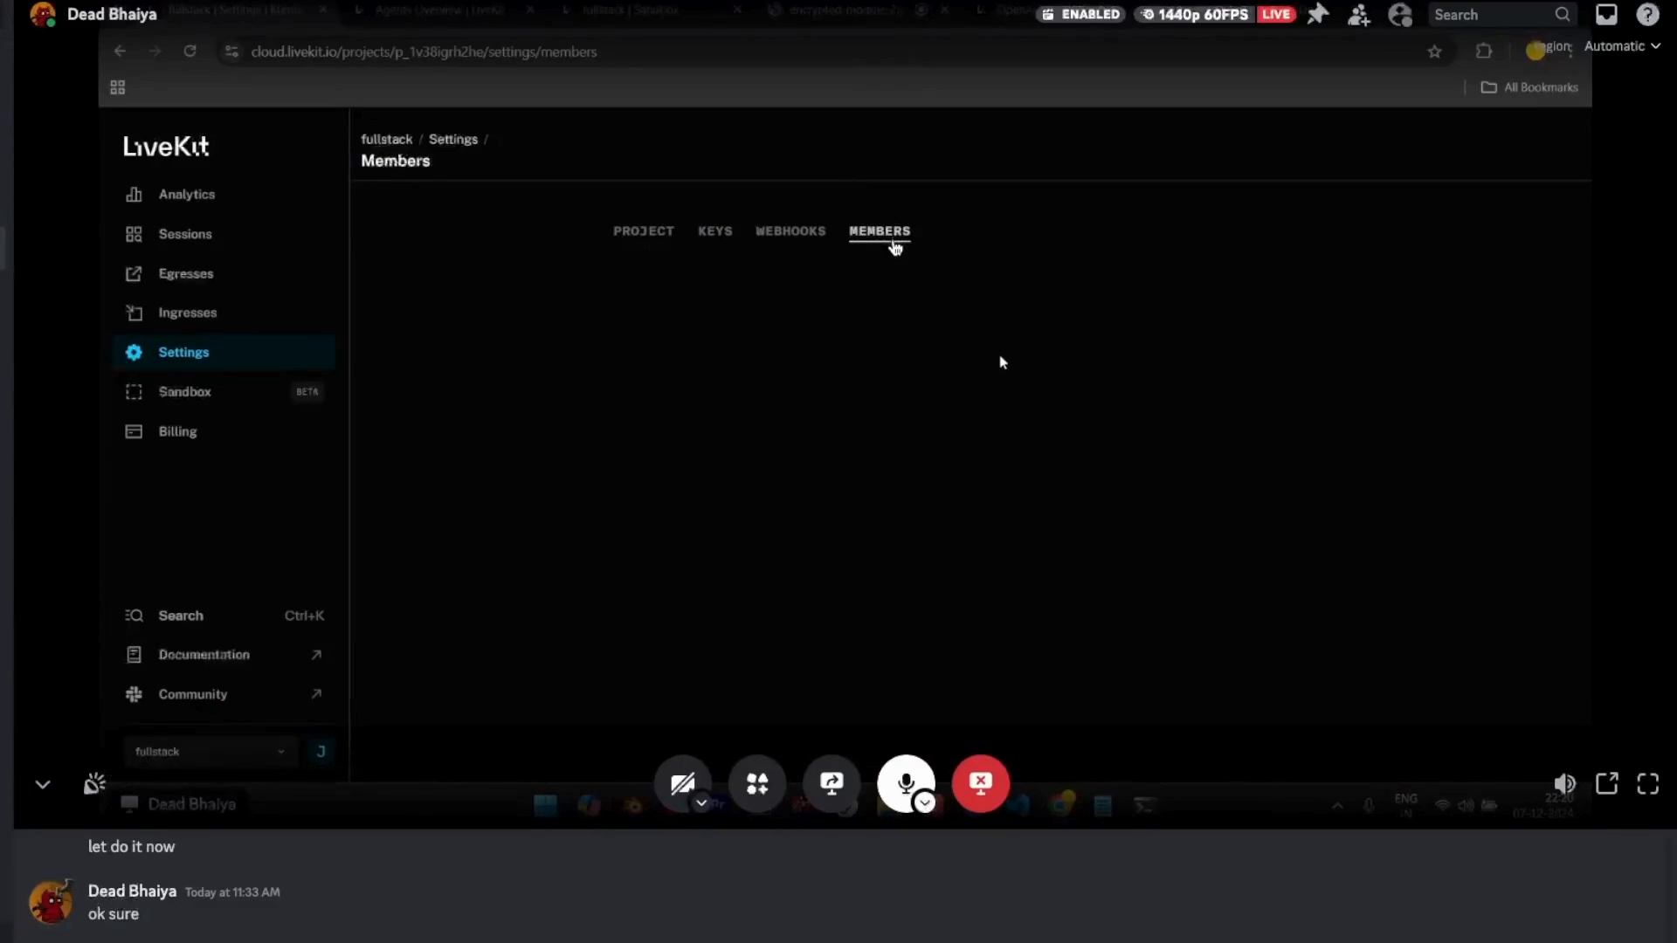
left_click(879, 230)
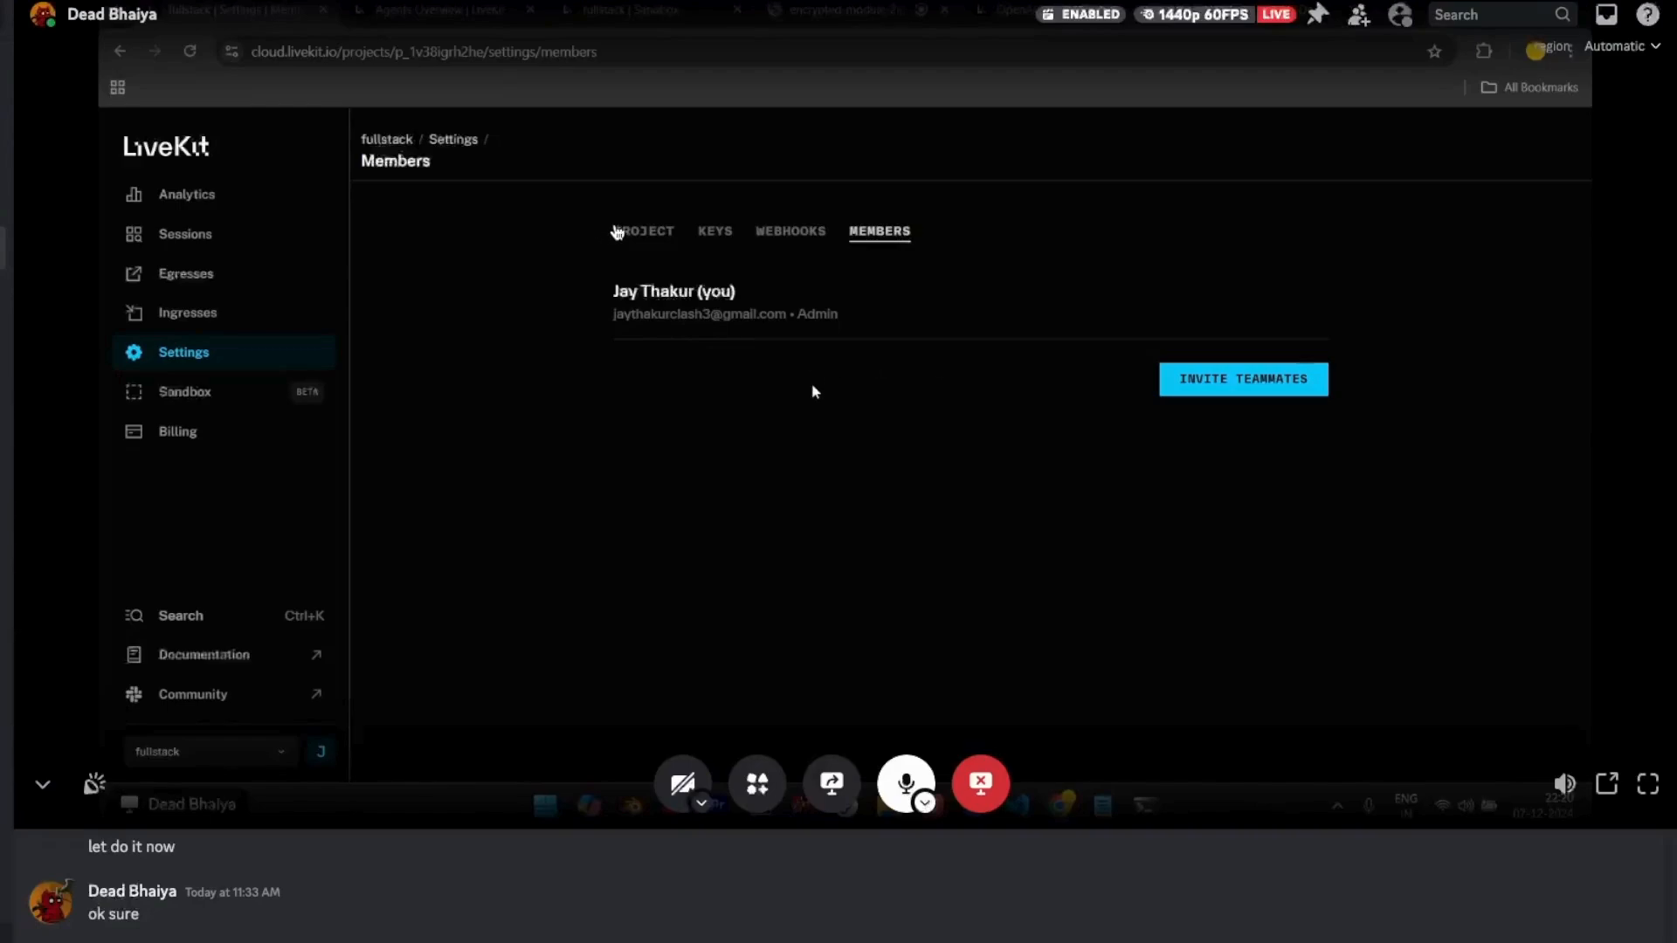
mouse_move(1061, 390)
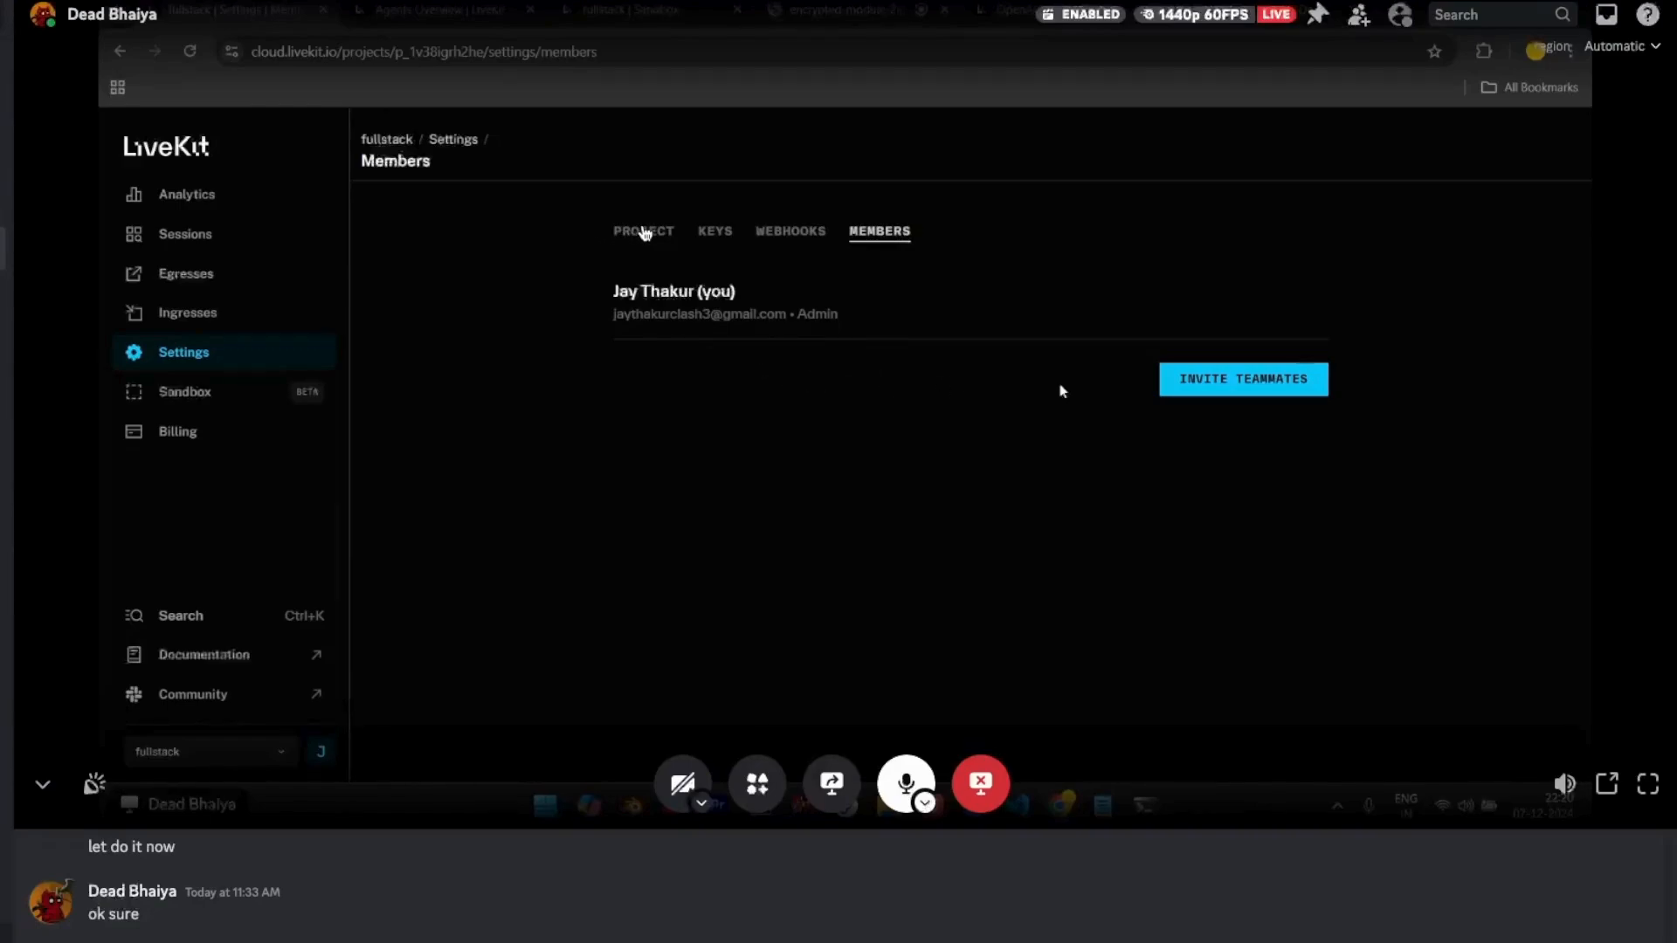
left_click(643, 231)
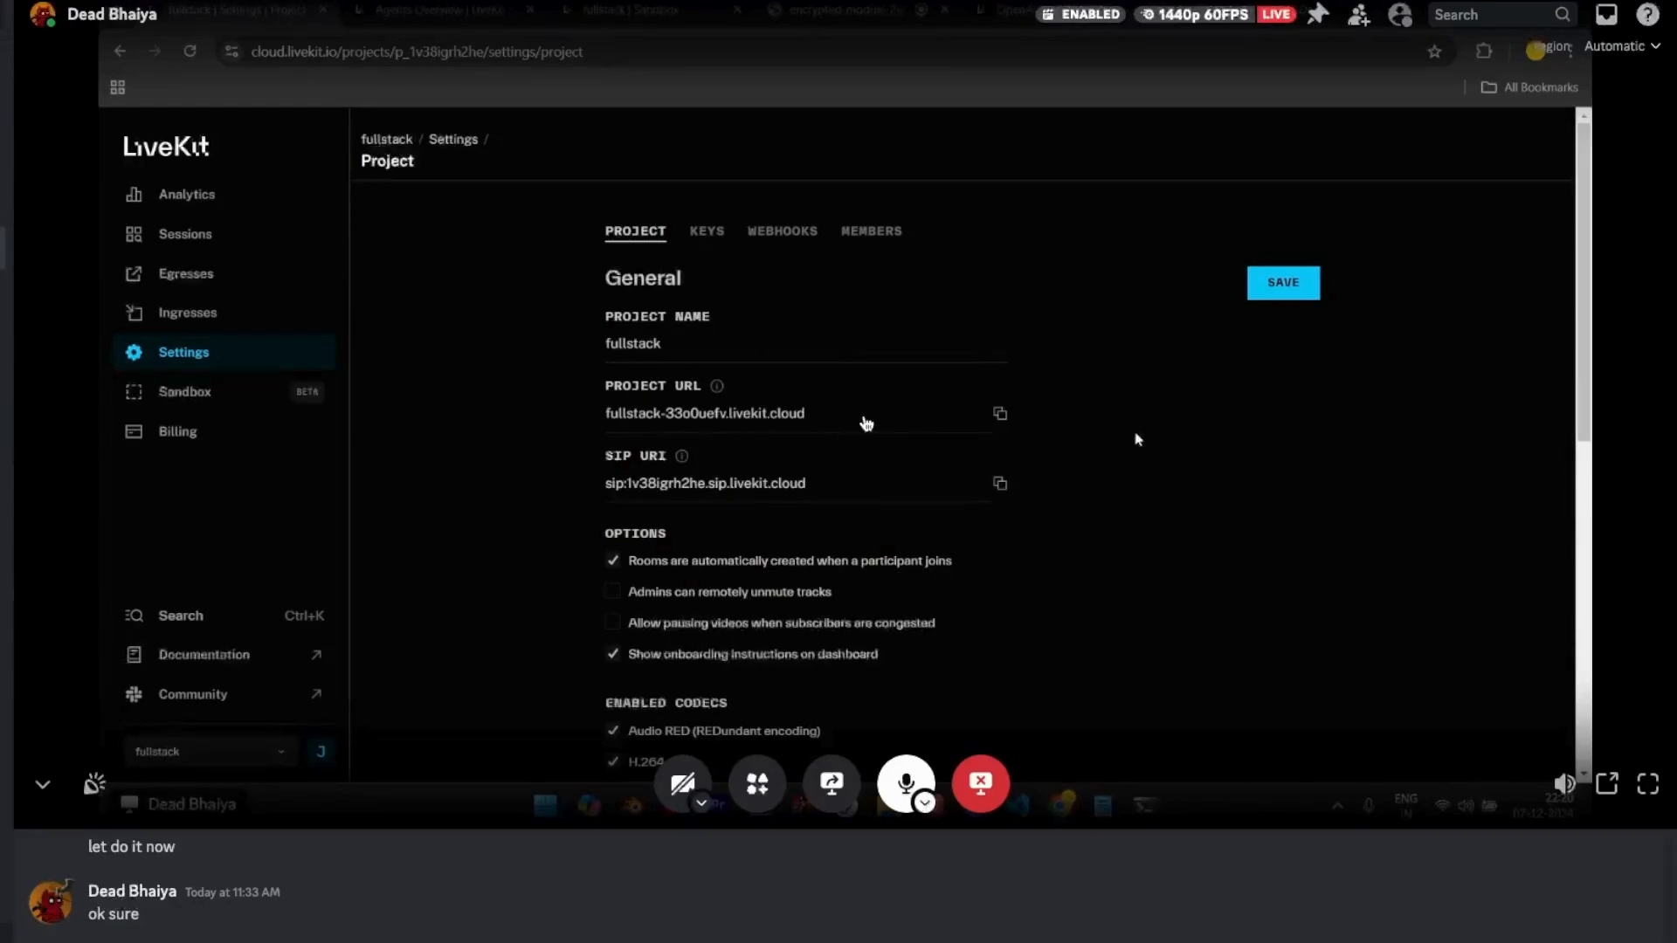
mouse_move(1013, 435)
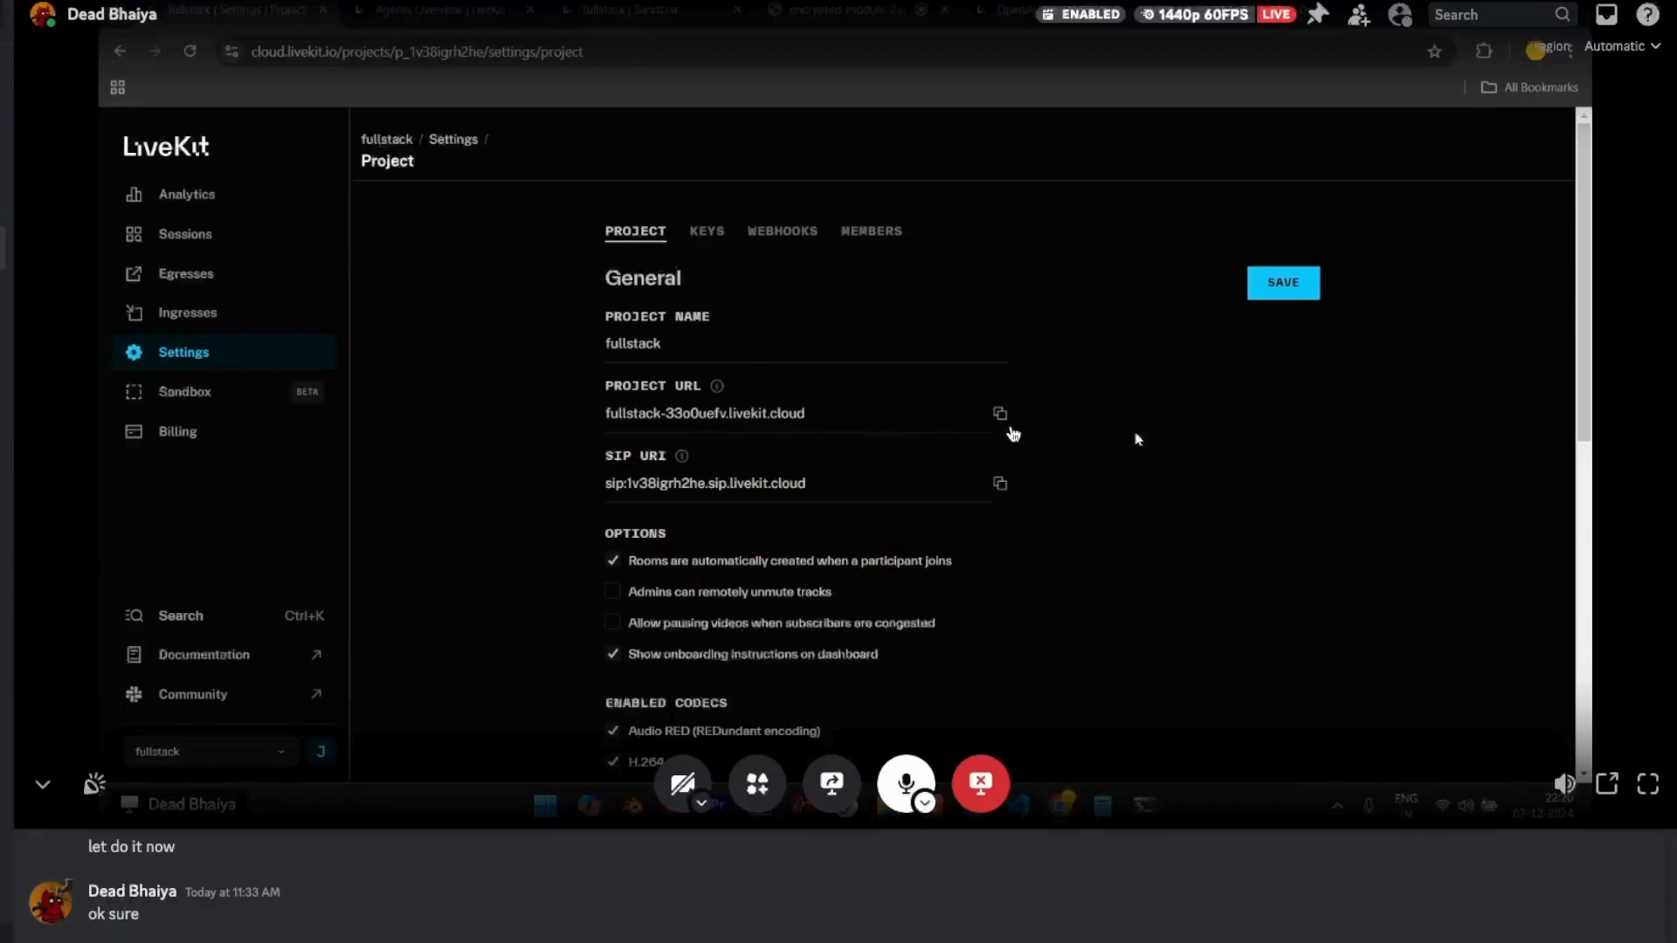
left_click(999, 413)
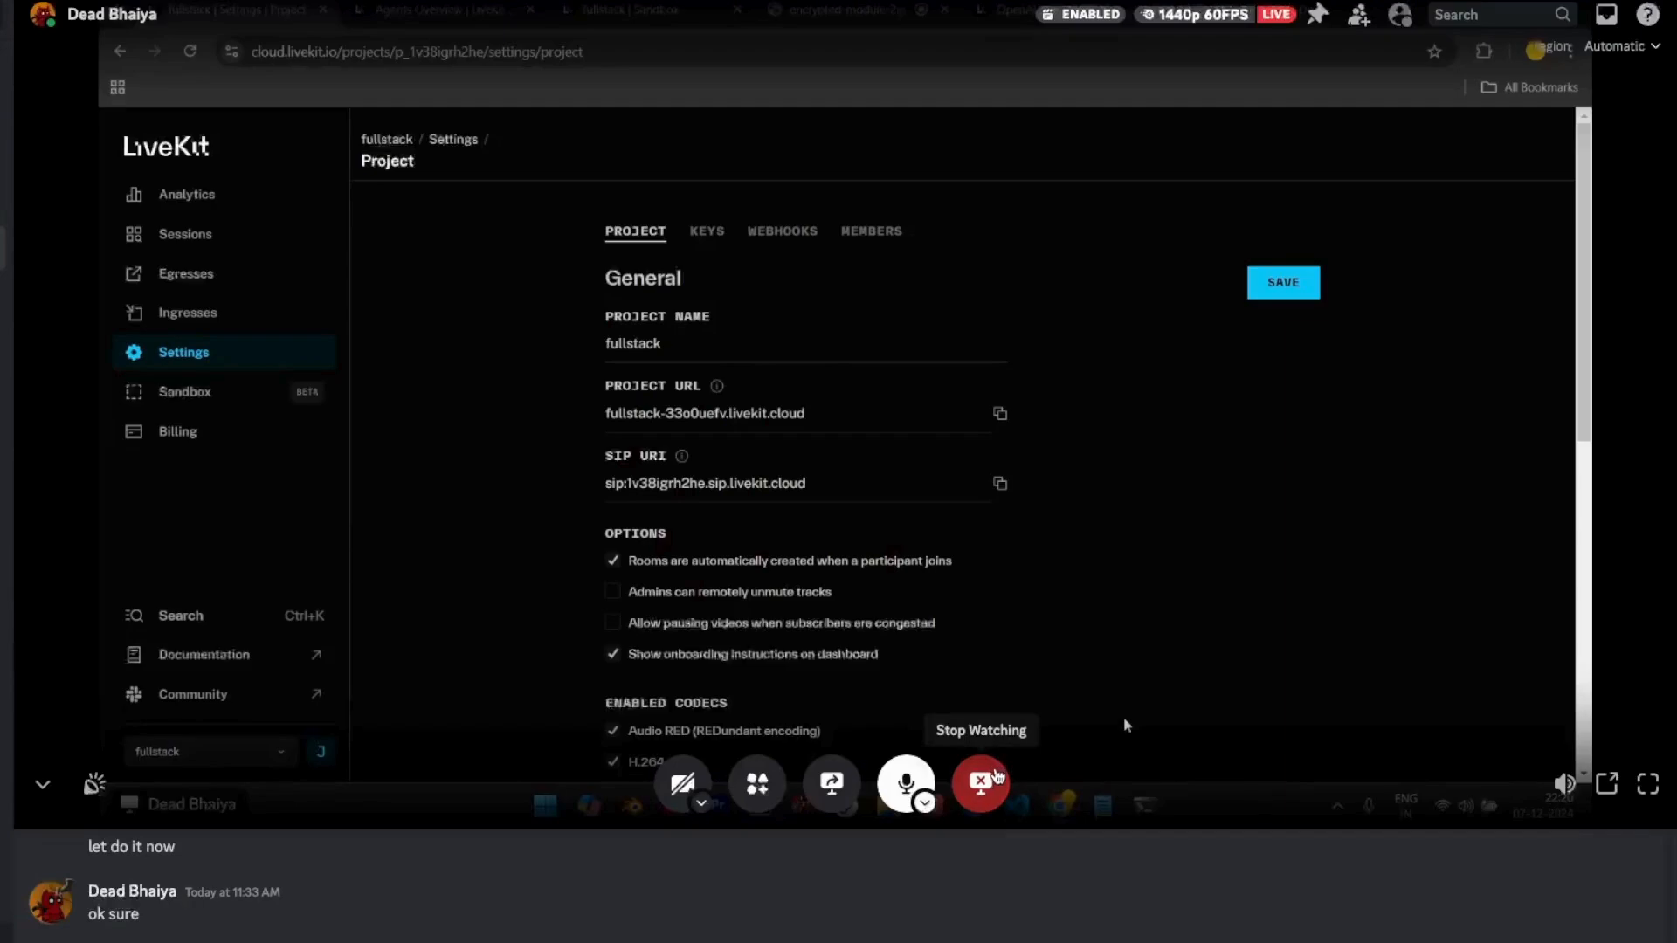
mouse_move(1120, 745)
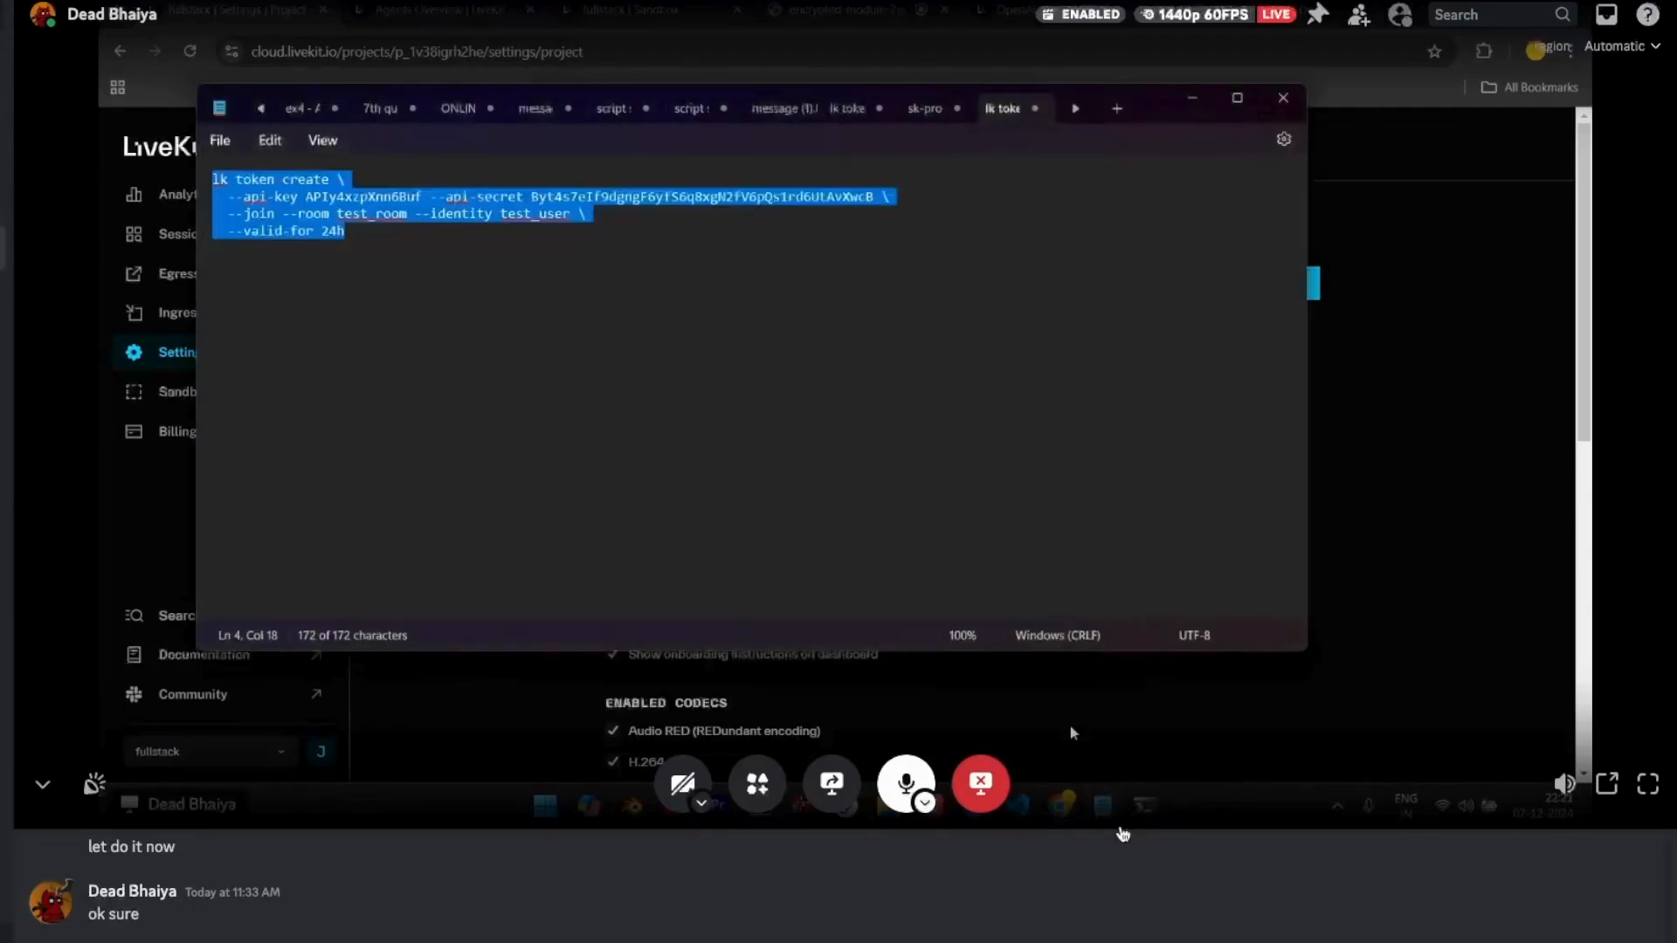
Paste wss://fullstack-33o0uefv.livekit.cloud on a new line below the token command.
left_click(584, 304)
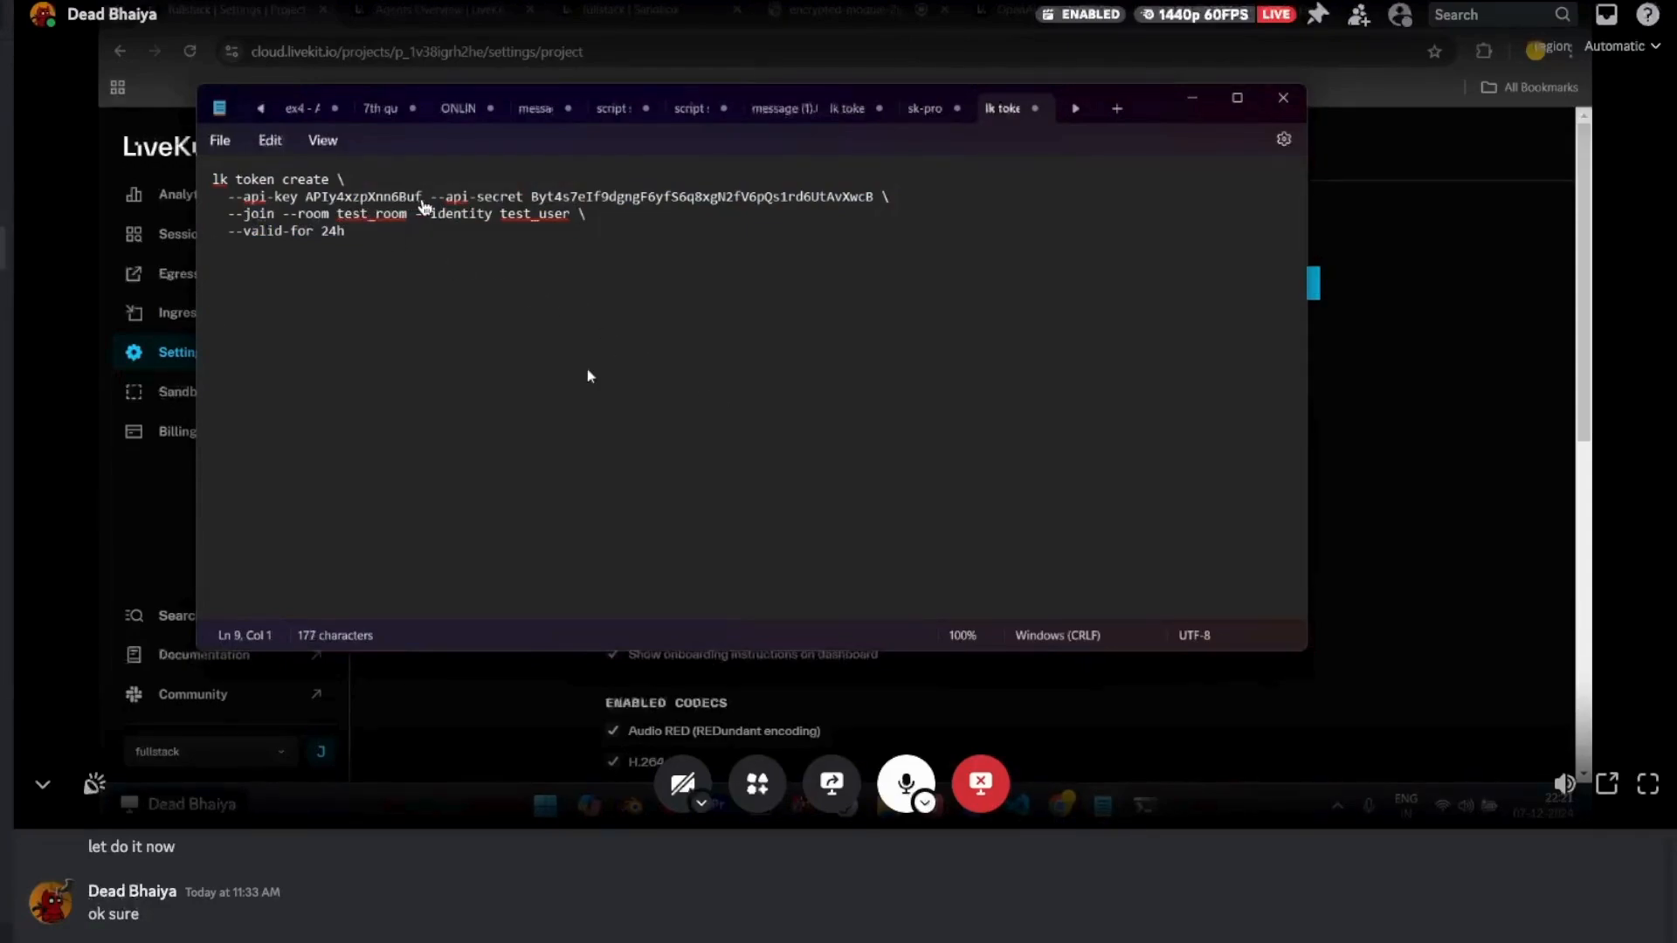
type("wss://fullstack-33o0uefv.livekit.cloud")
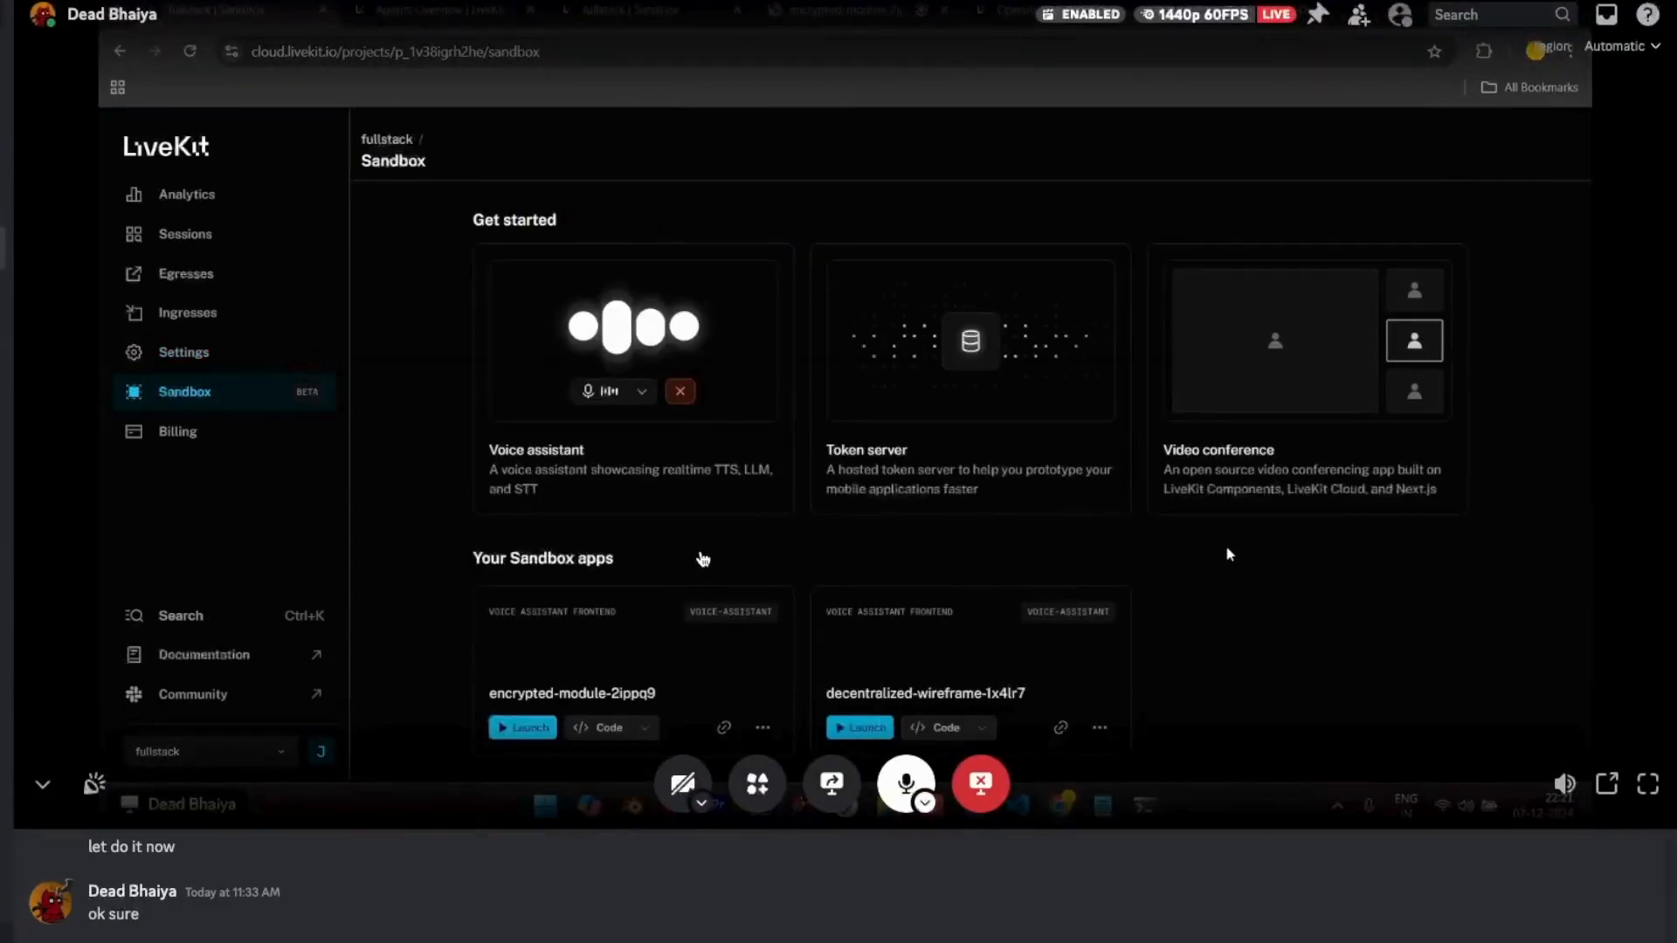
Show the Sandbox page listing encrypted-module-2ippq9 and decentralized-wireframe-1x4lr7.
double_click(608, 693)
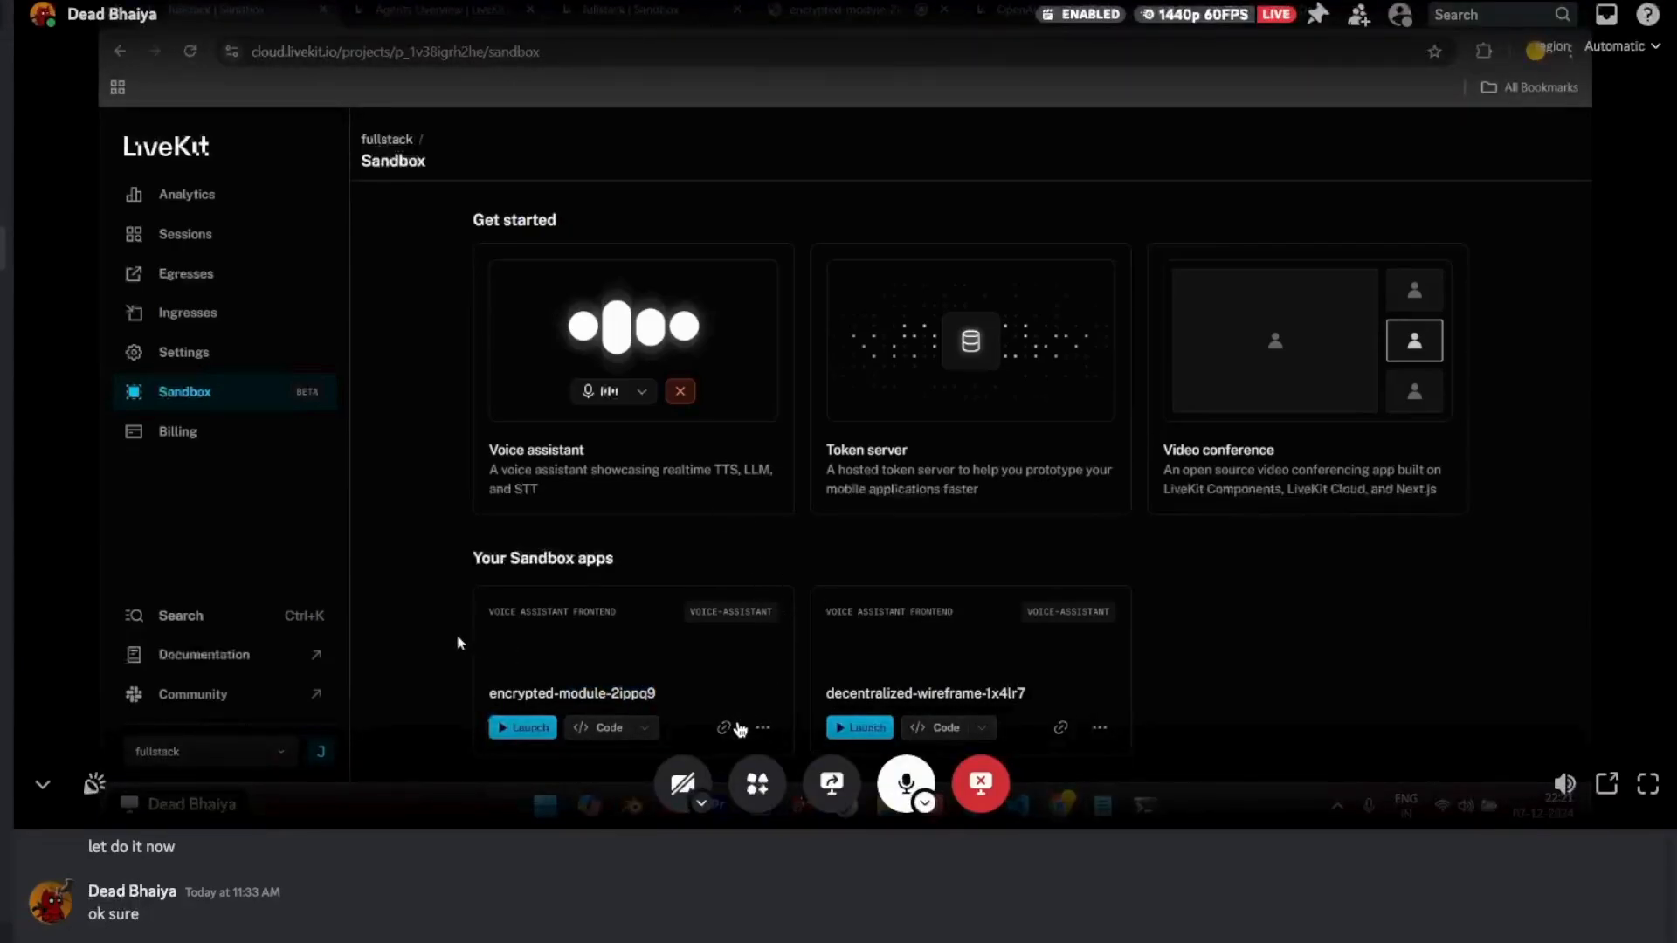
mouse_move(778, 585)
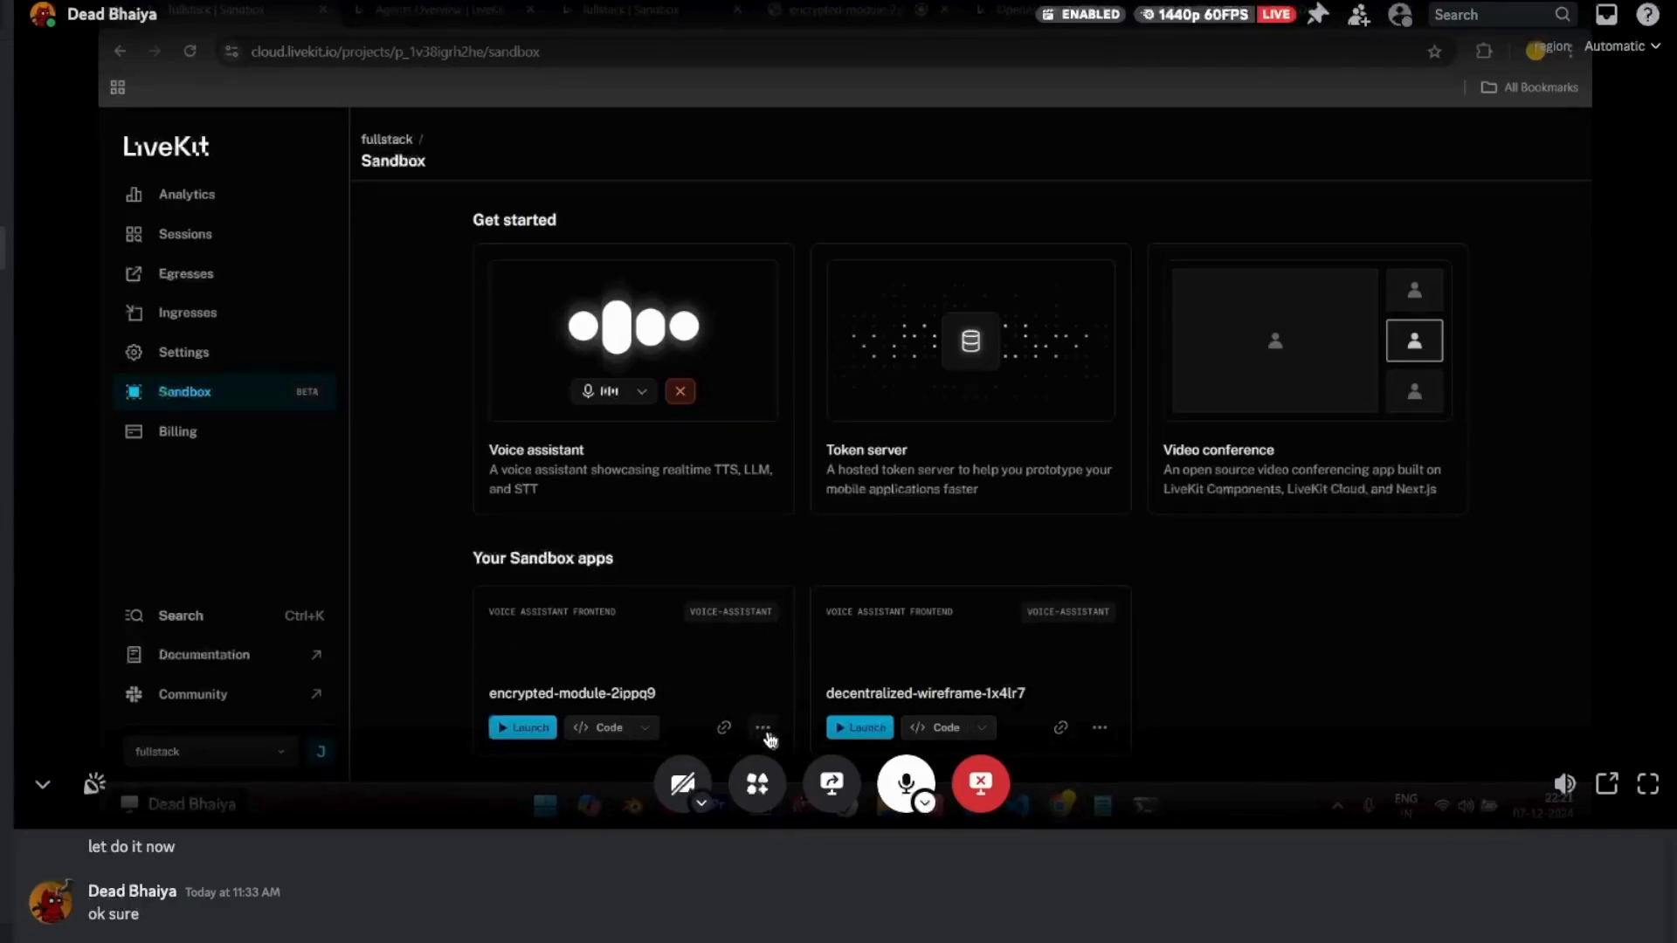
left_click(762, 728)
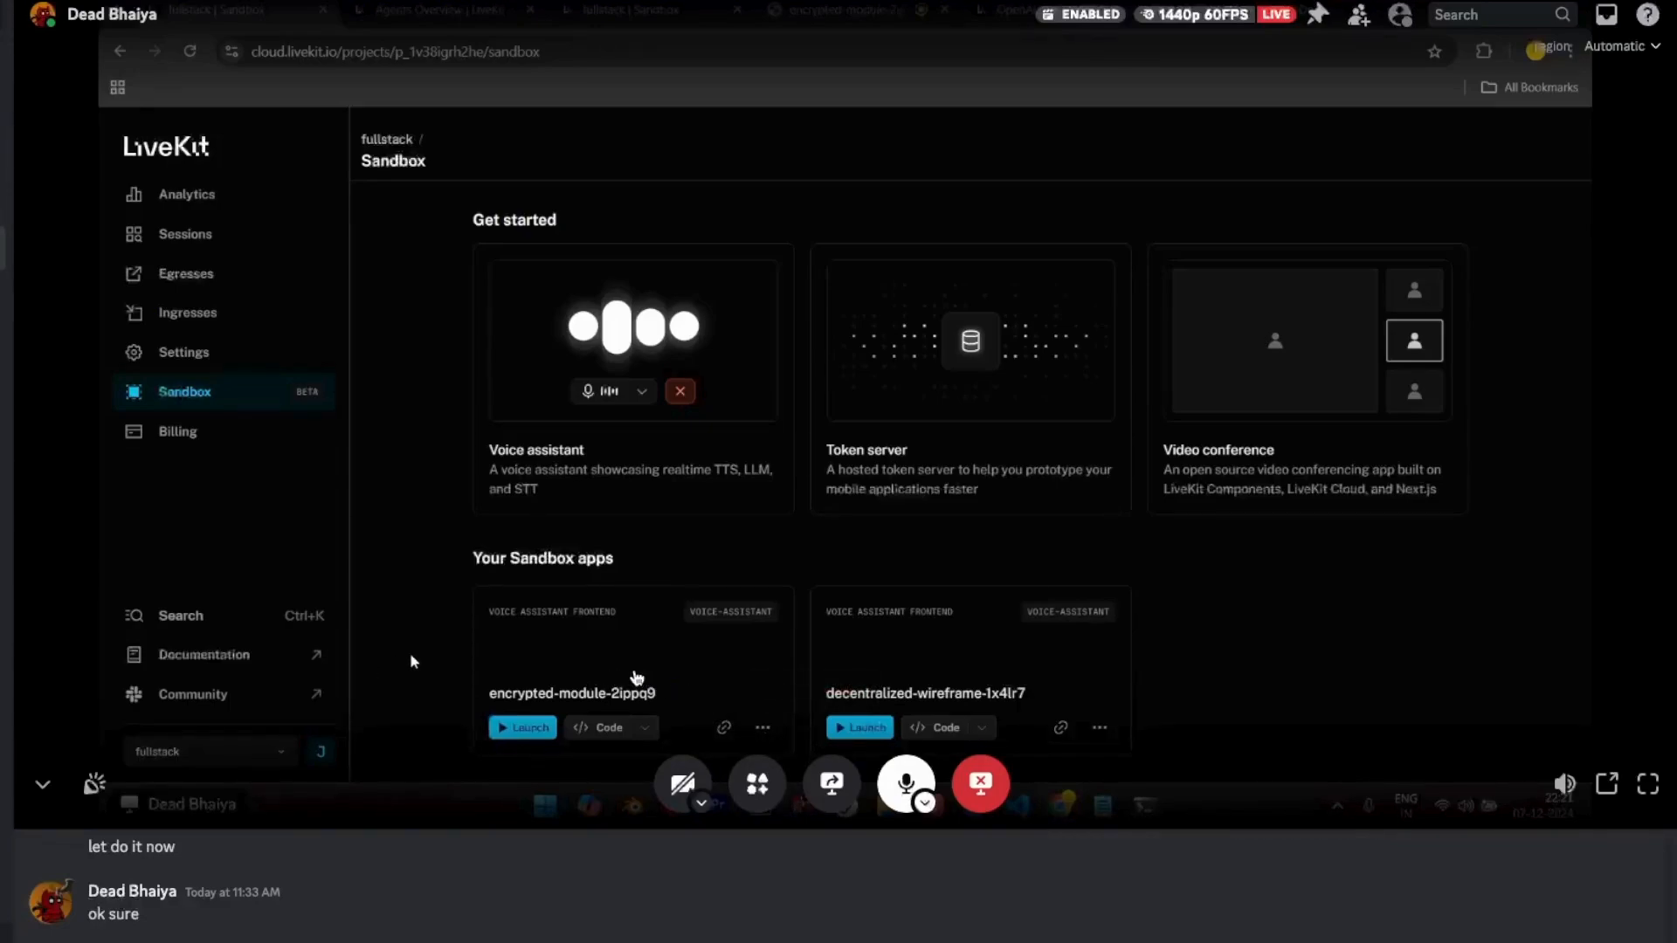
mouse_move(577, 717)
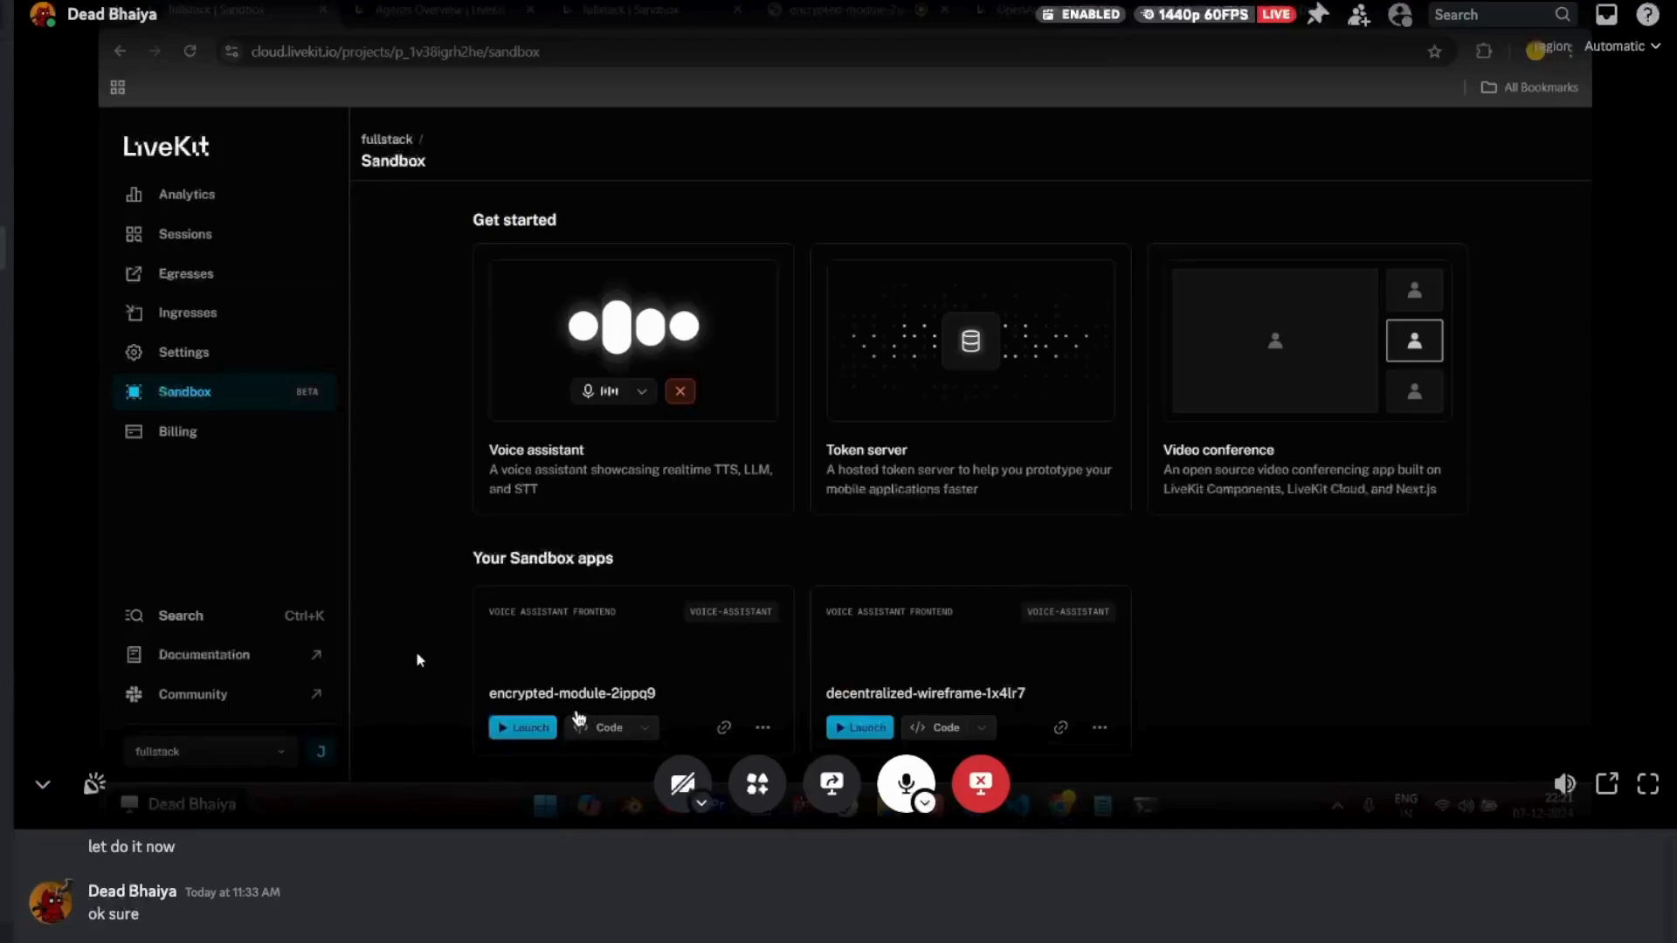
Launch the encrypted-module-2ippq9 voice assistant sandbox app.
left_click(523, 727)
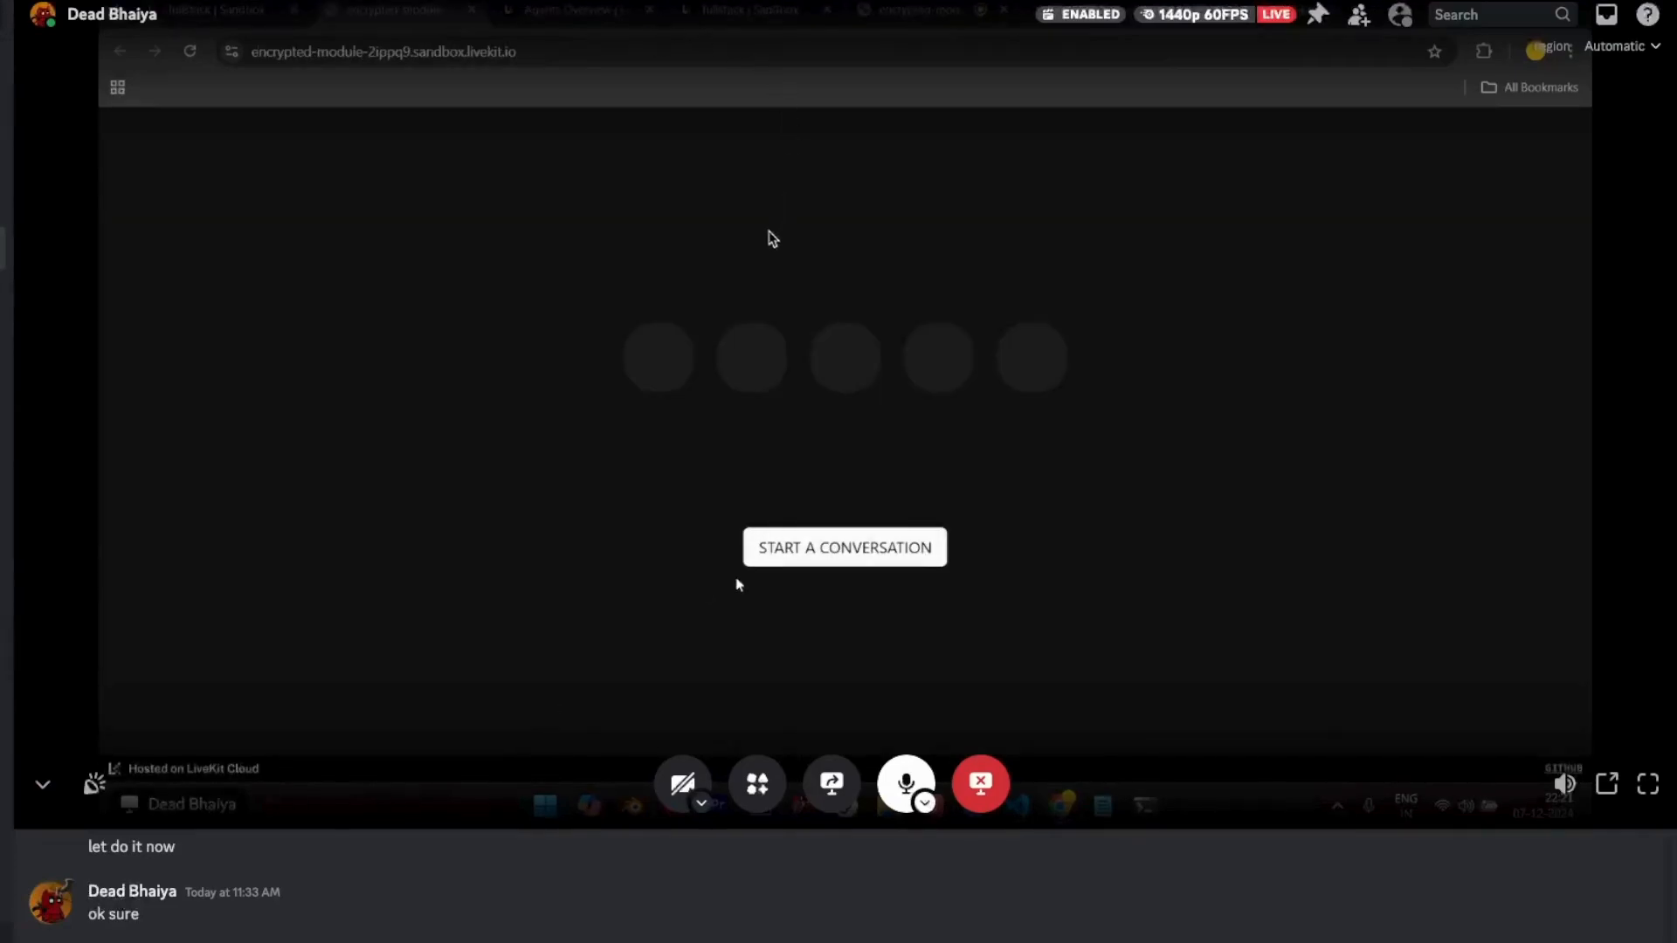
mouse_move(1142, 449)
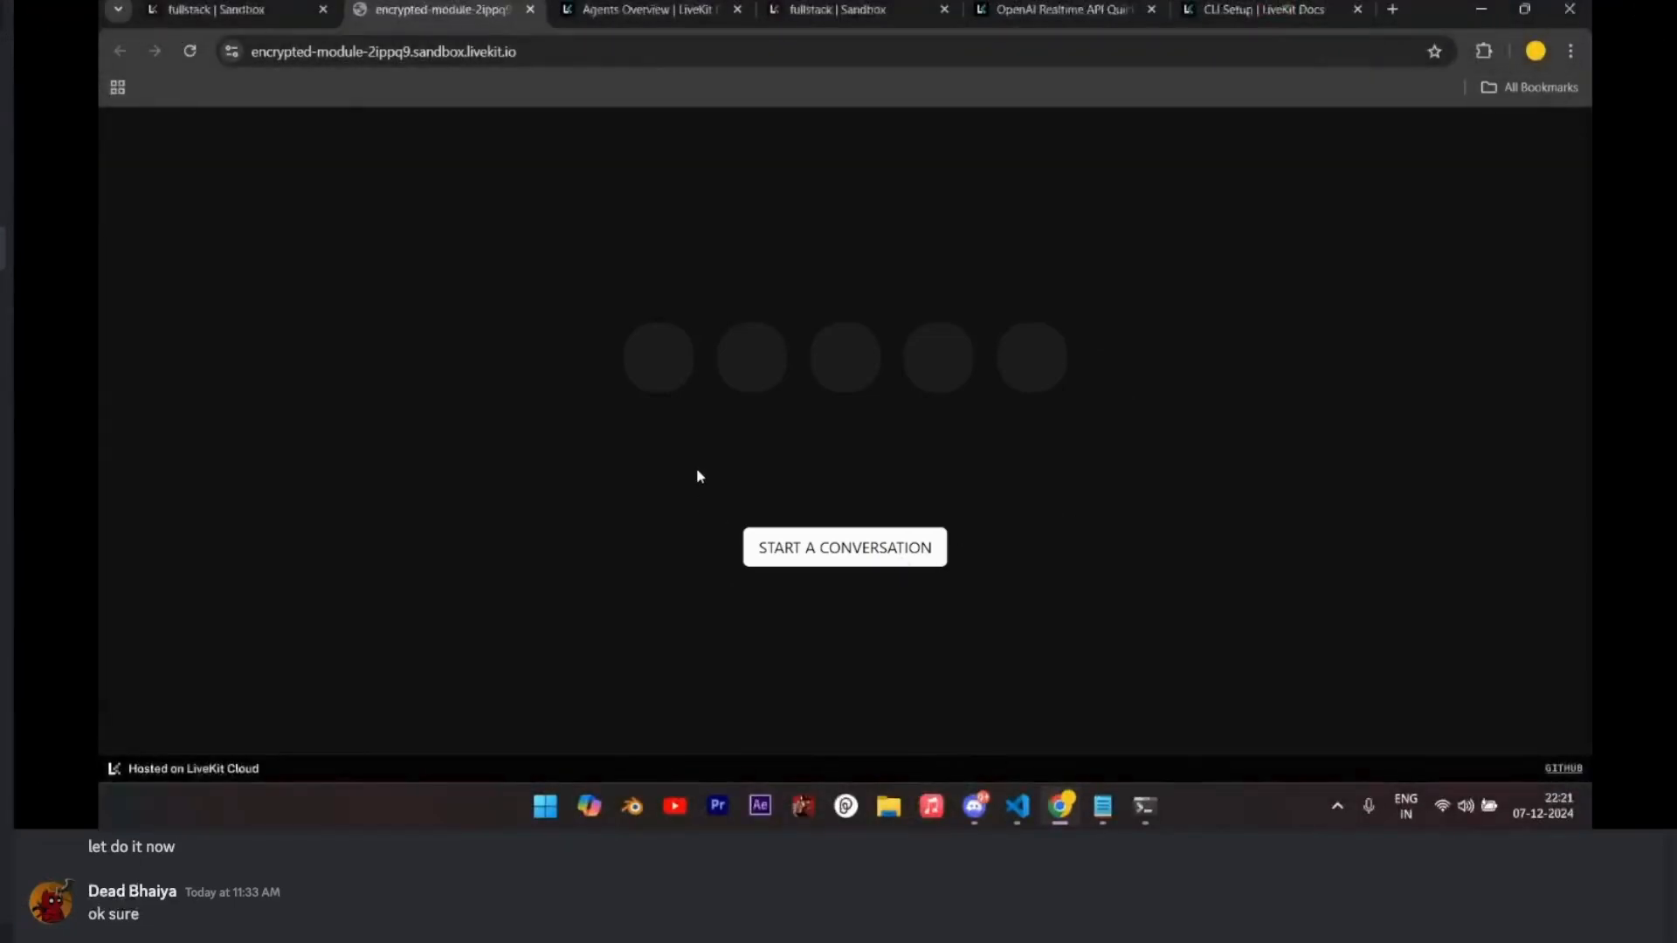
mouse_move(991, 494)
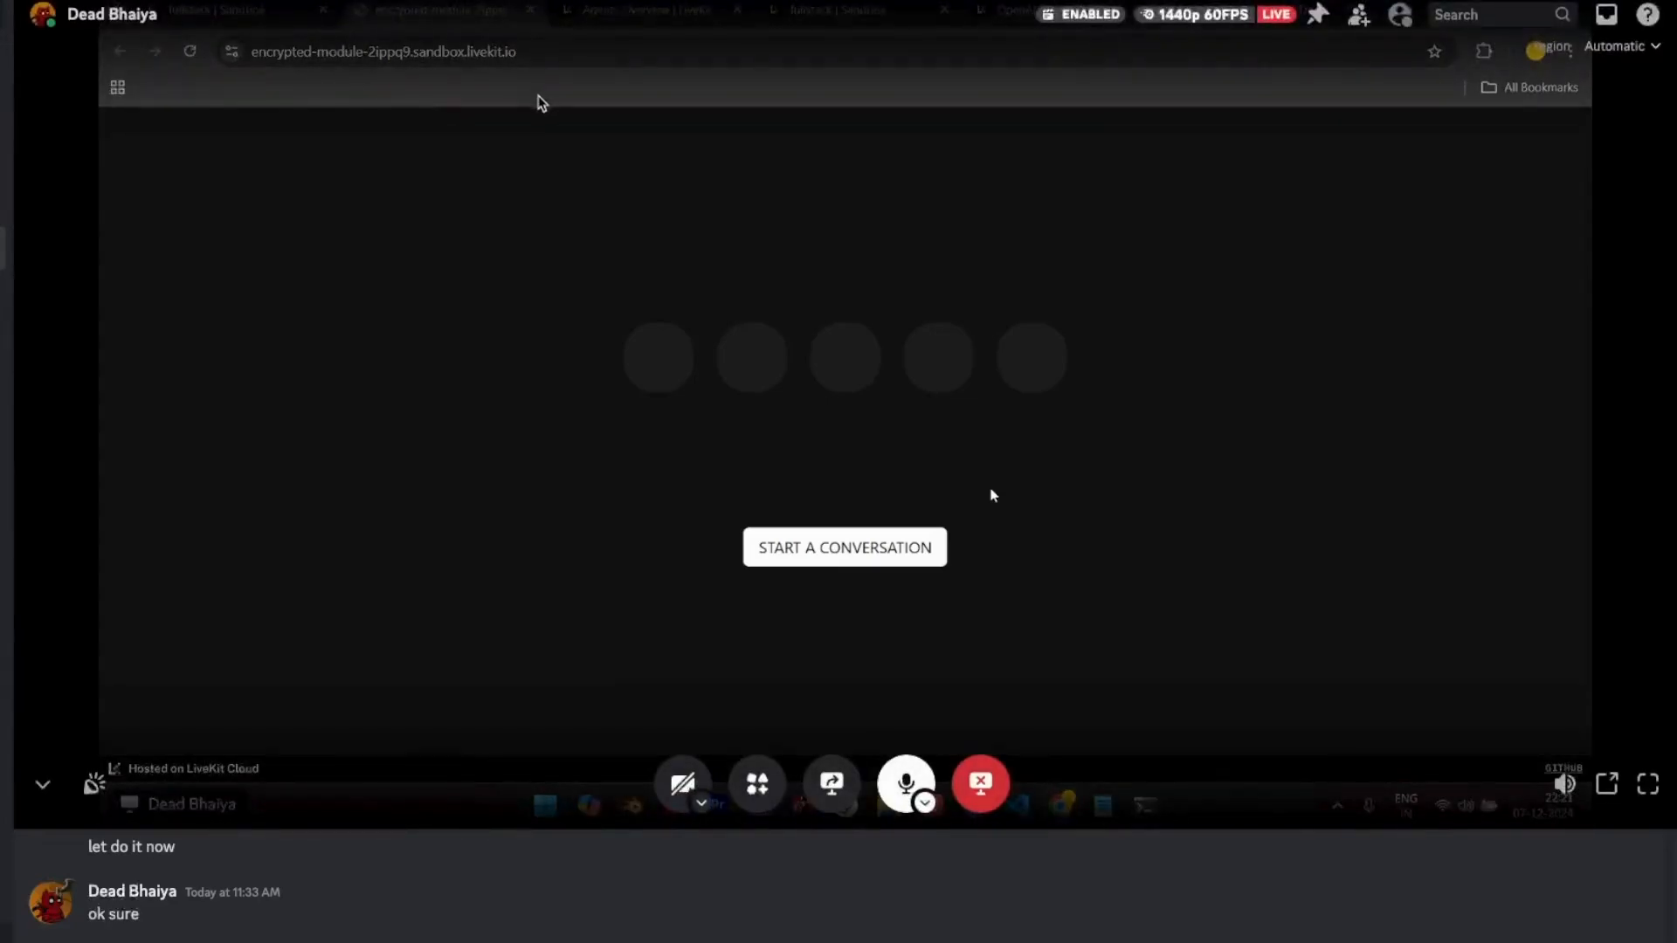
mouse_move(1069, 14)
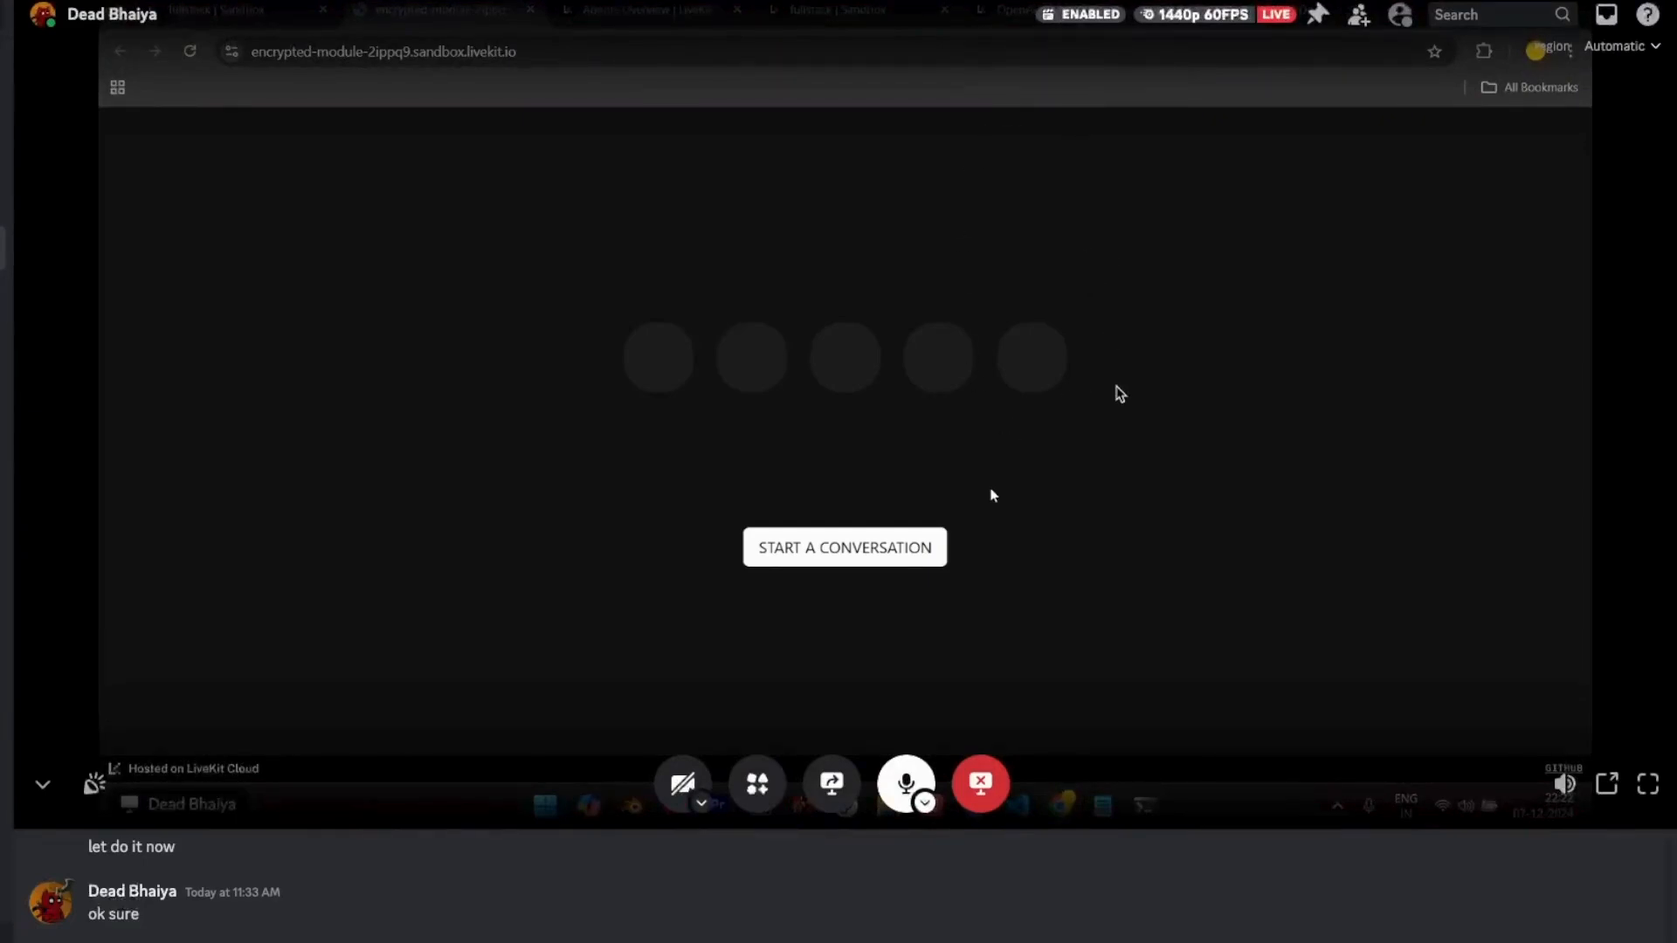
mouse_move(856, 45)
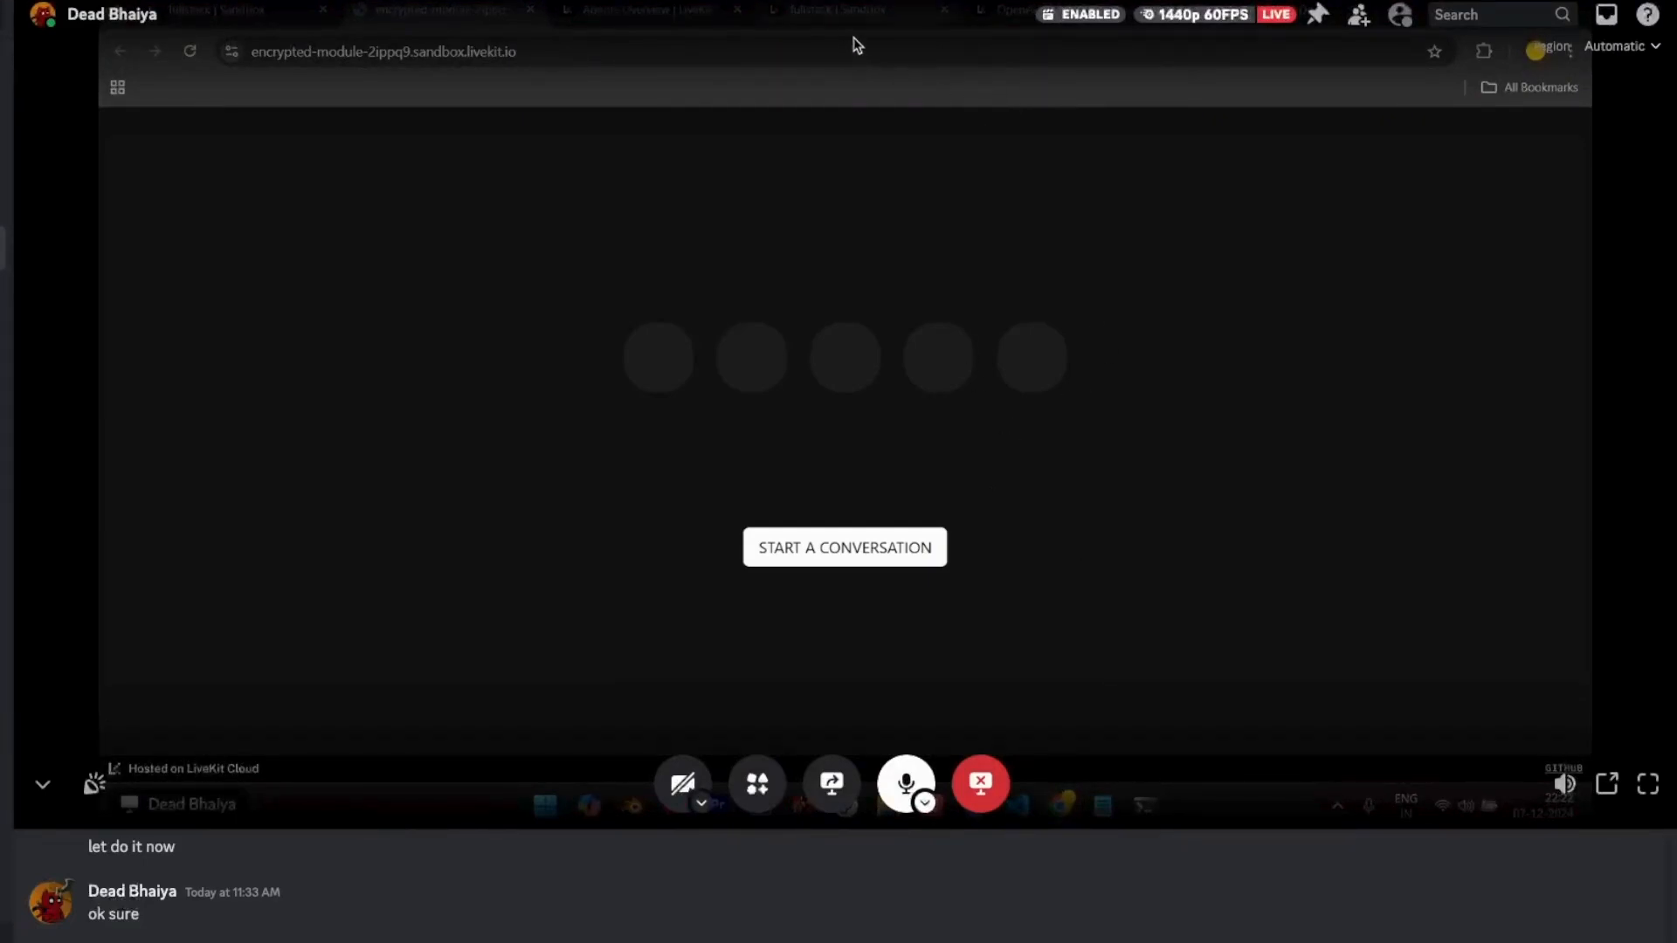
Browse the Agents overview and speech-to-speech quickstart, then scroll to Generate access token.
left_click(642, 10)
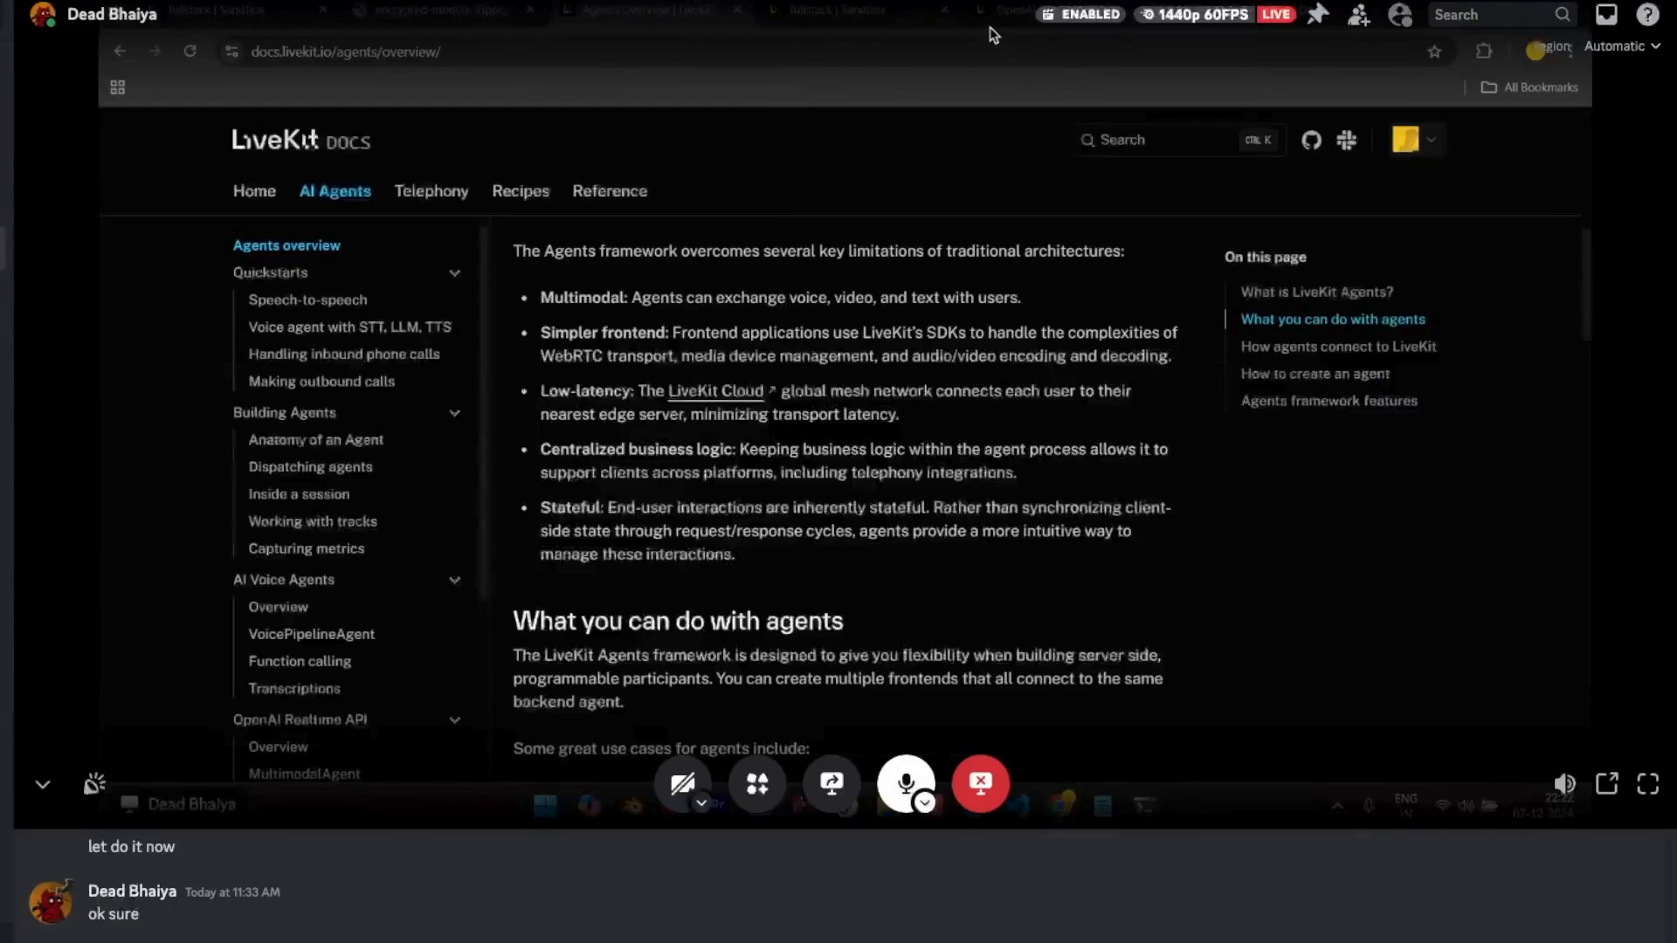
mouse_move(974, 8)
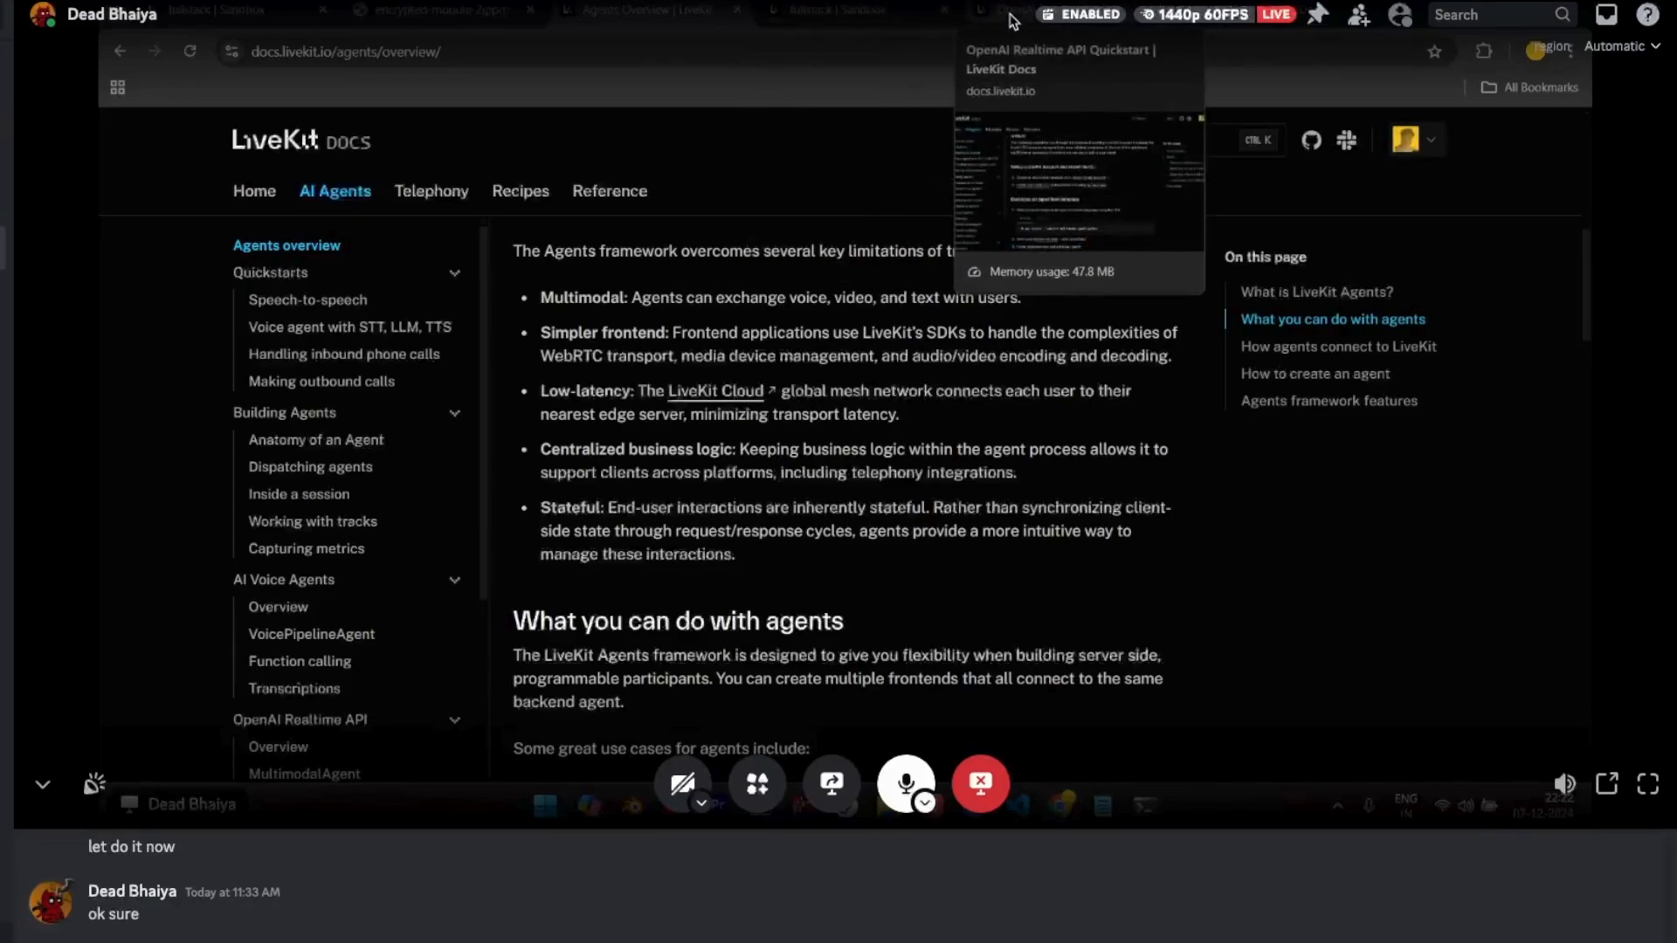
left_click(309, 300)
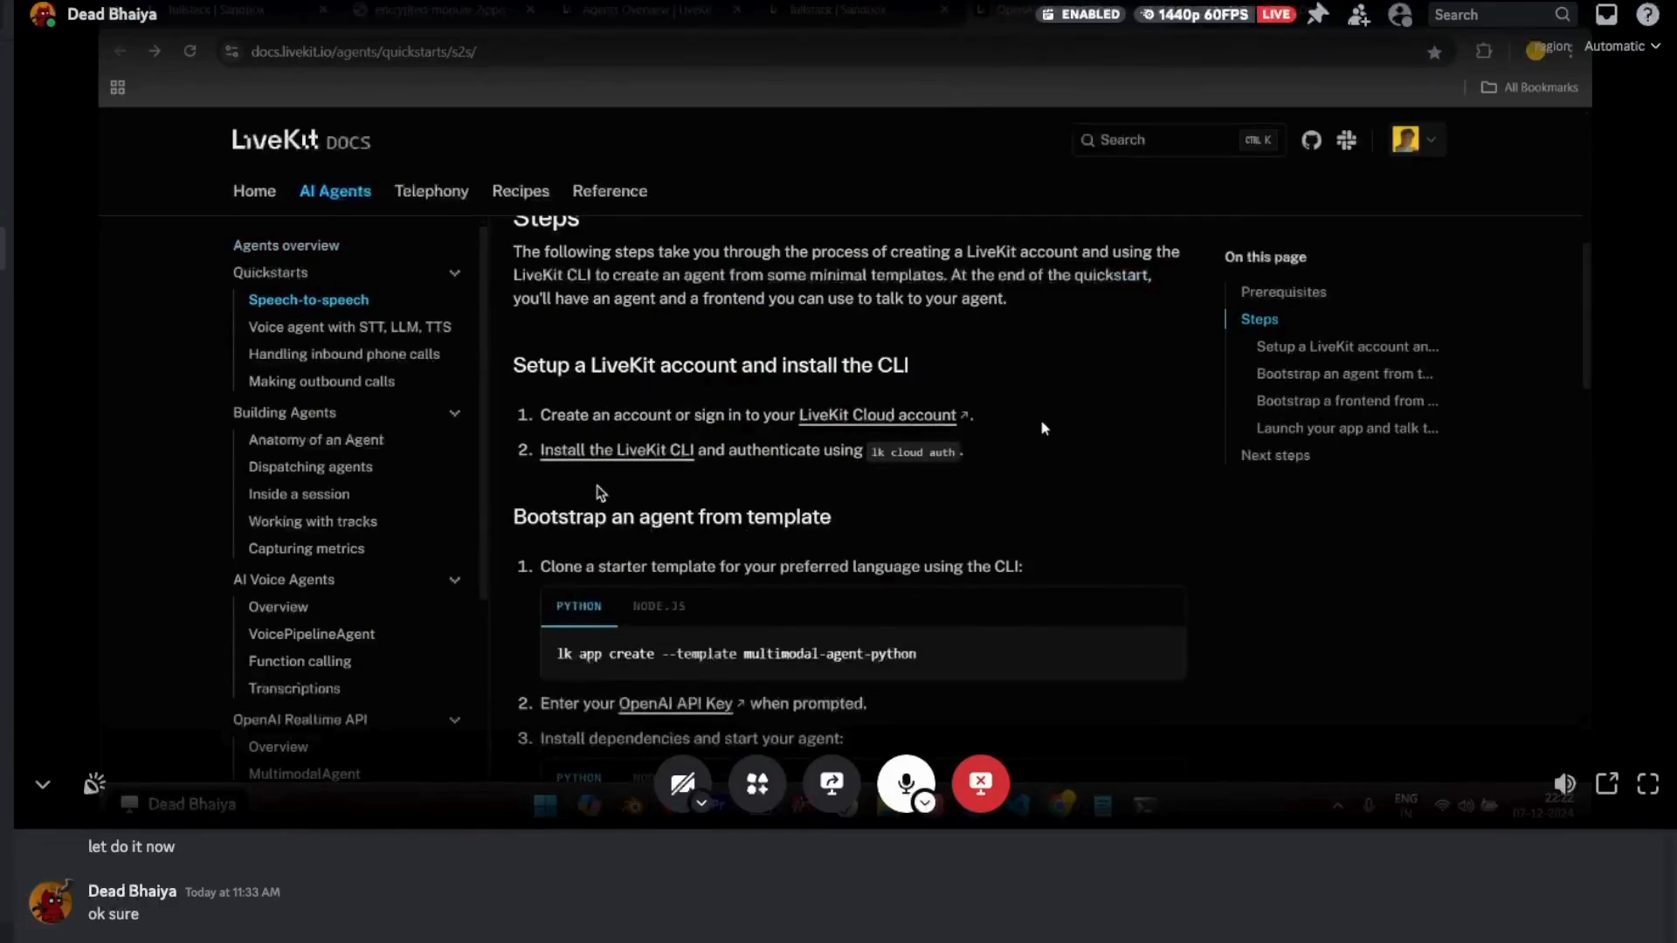
mouse_move(733, 462)
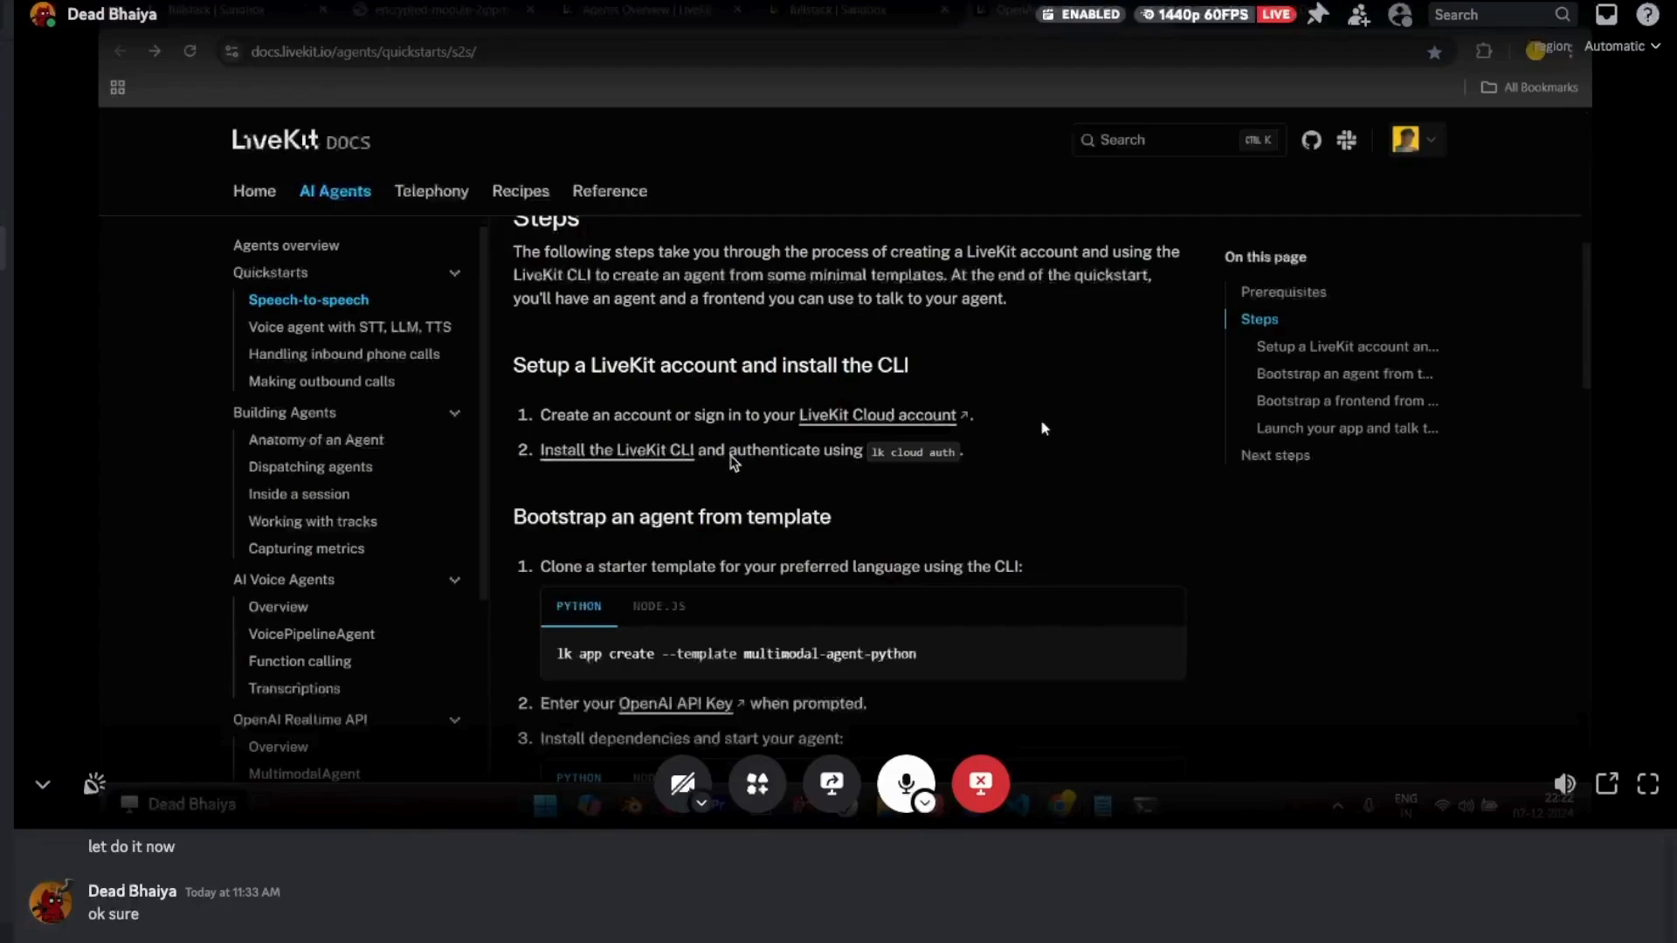
scroll("down", 3)
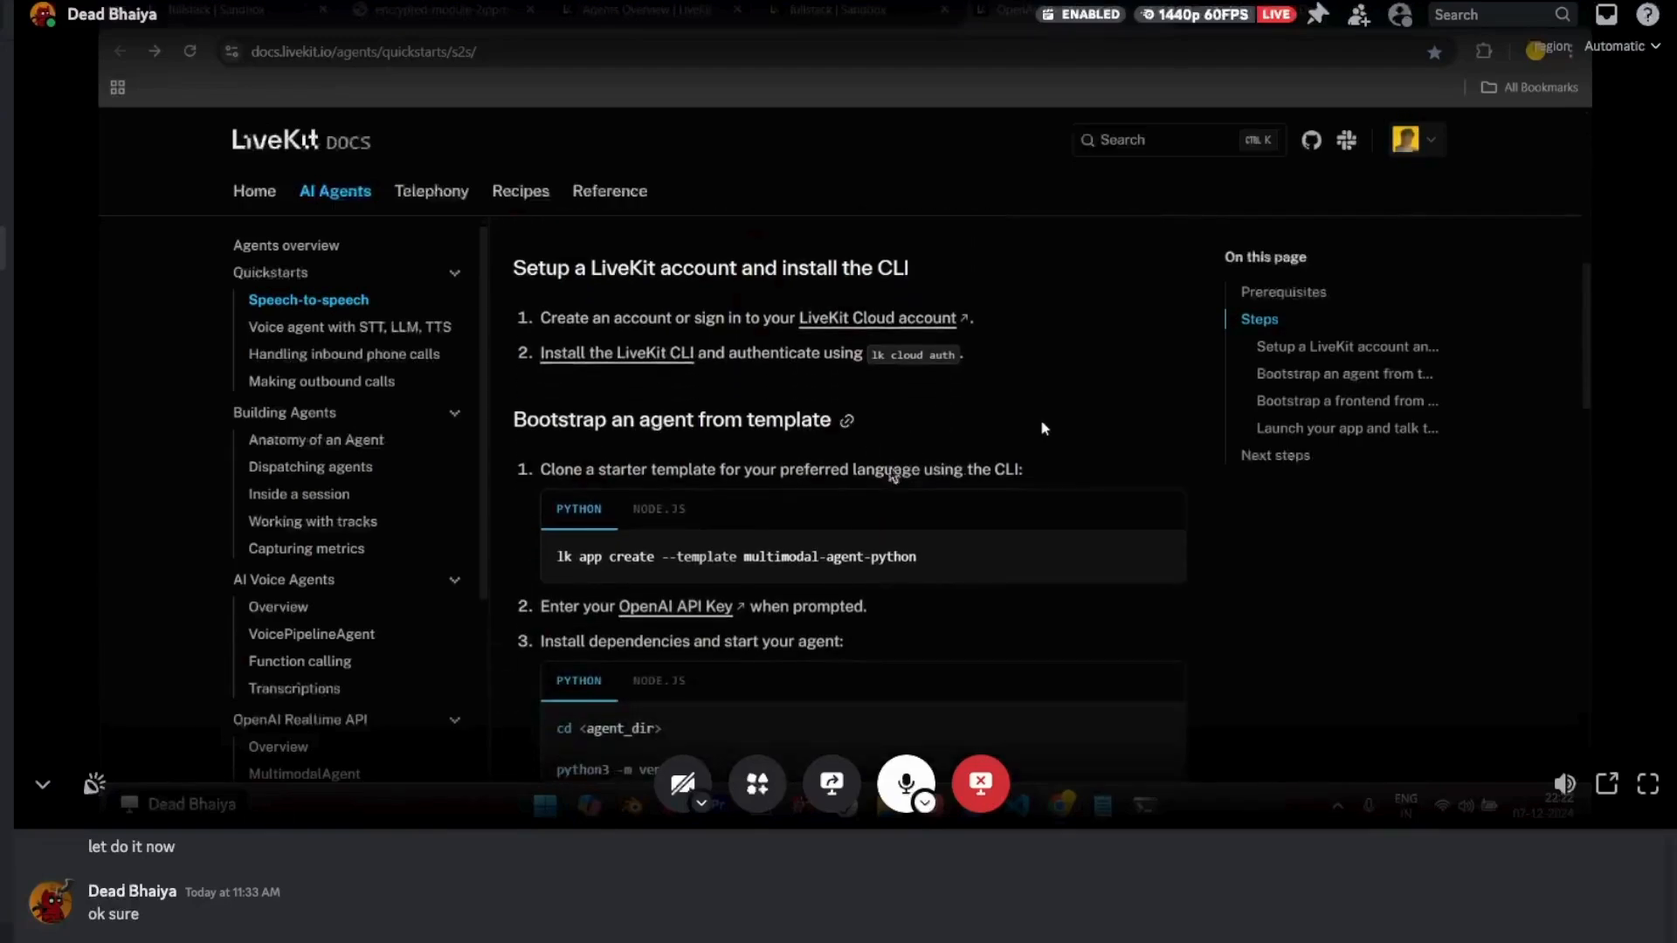
scroll("down", 3)
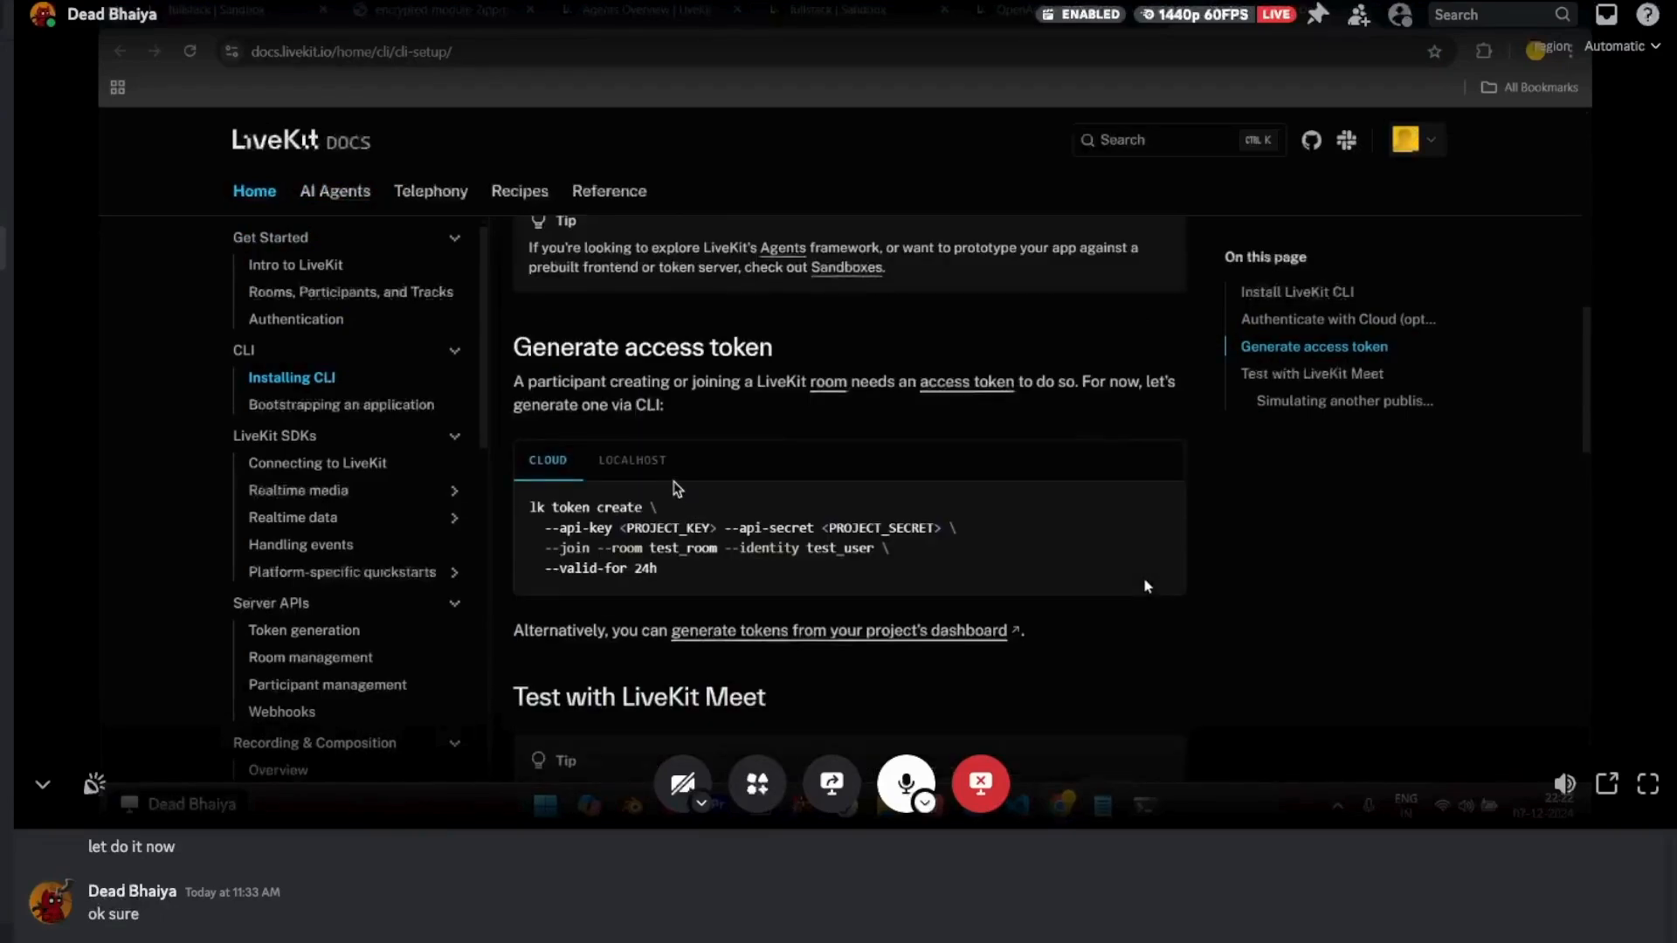
scroll("down", 3)
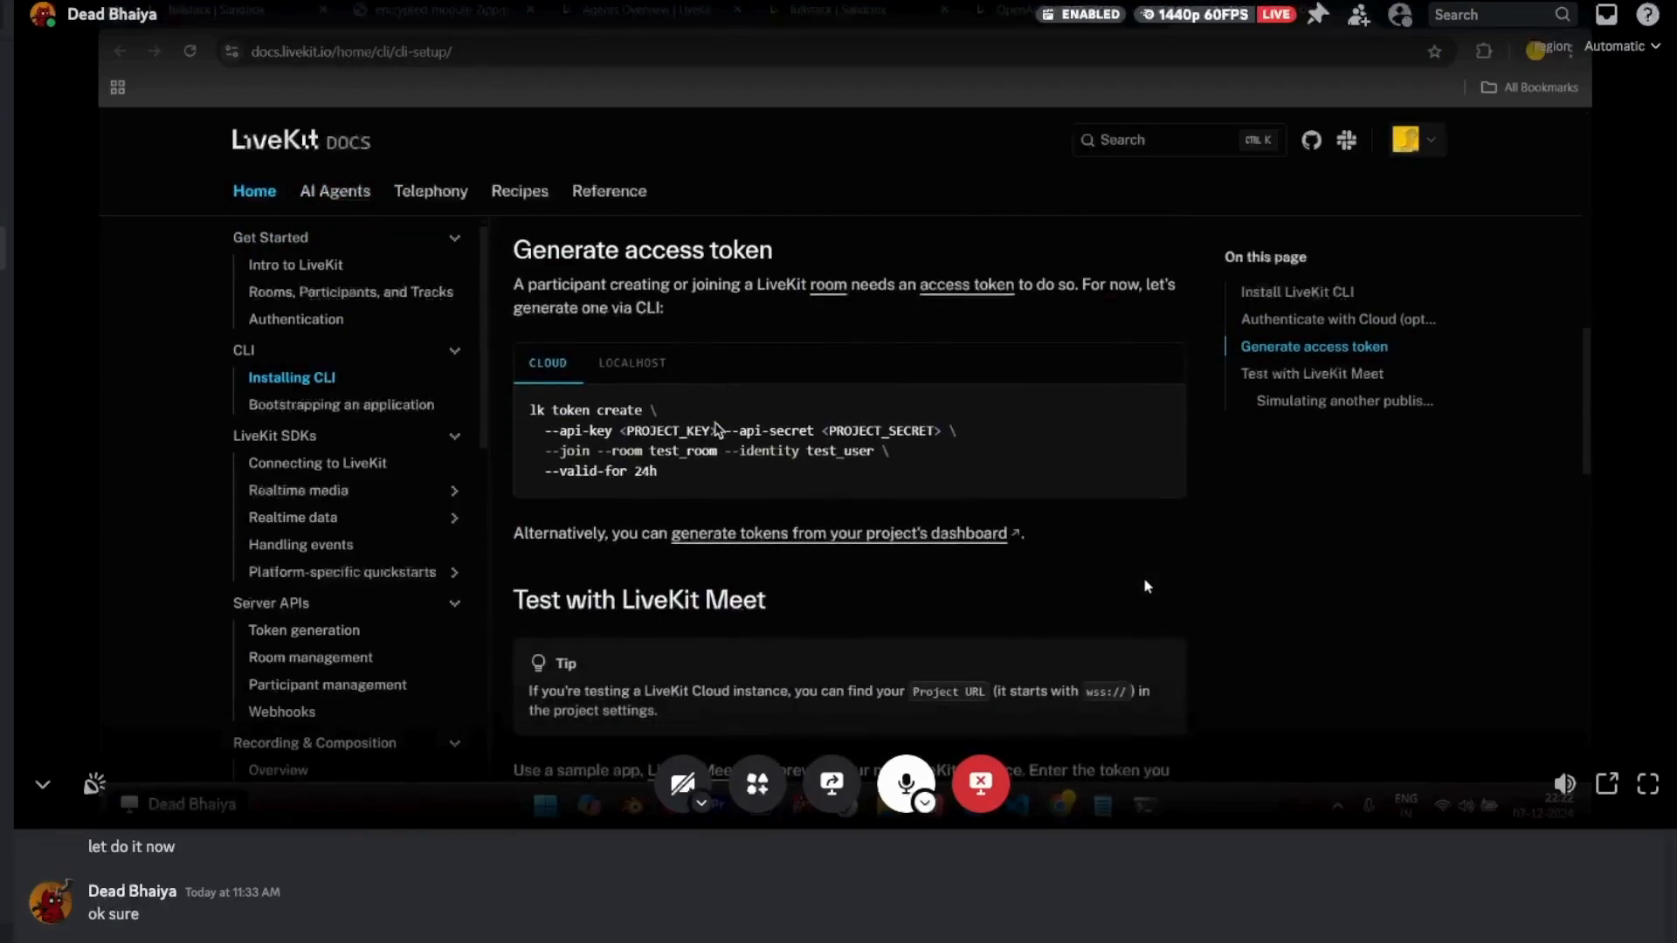
mouse_move(829, 608)
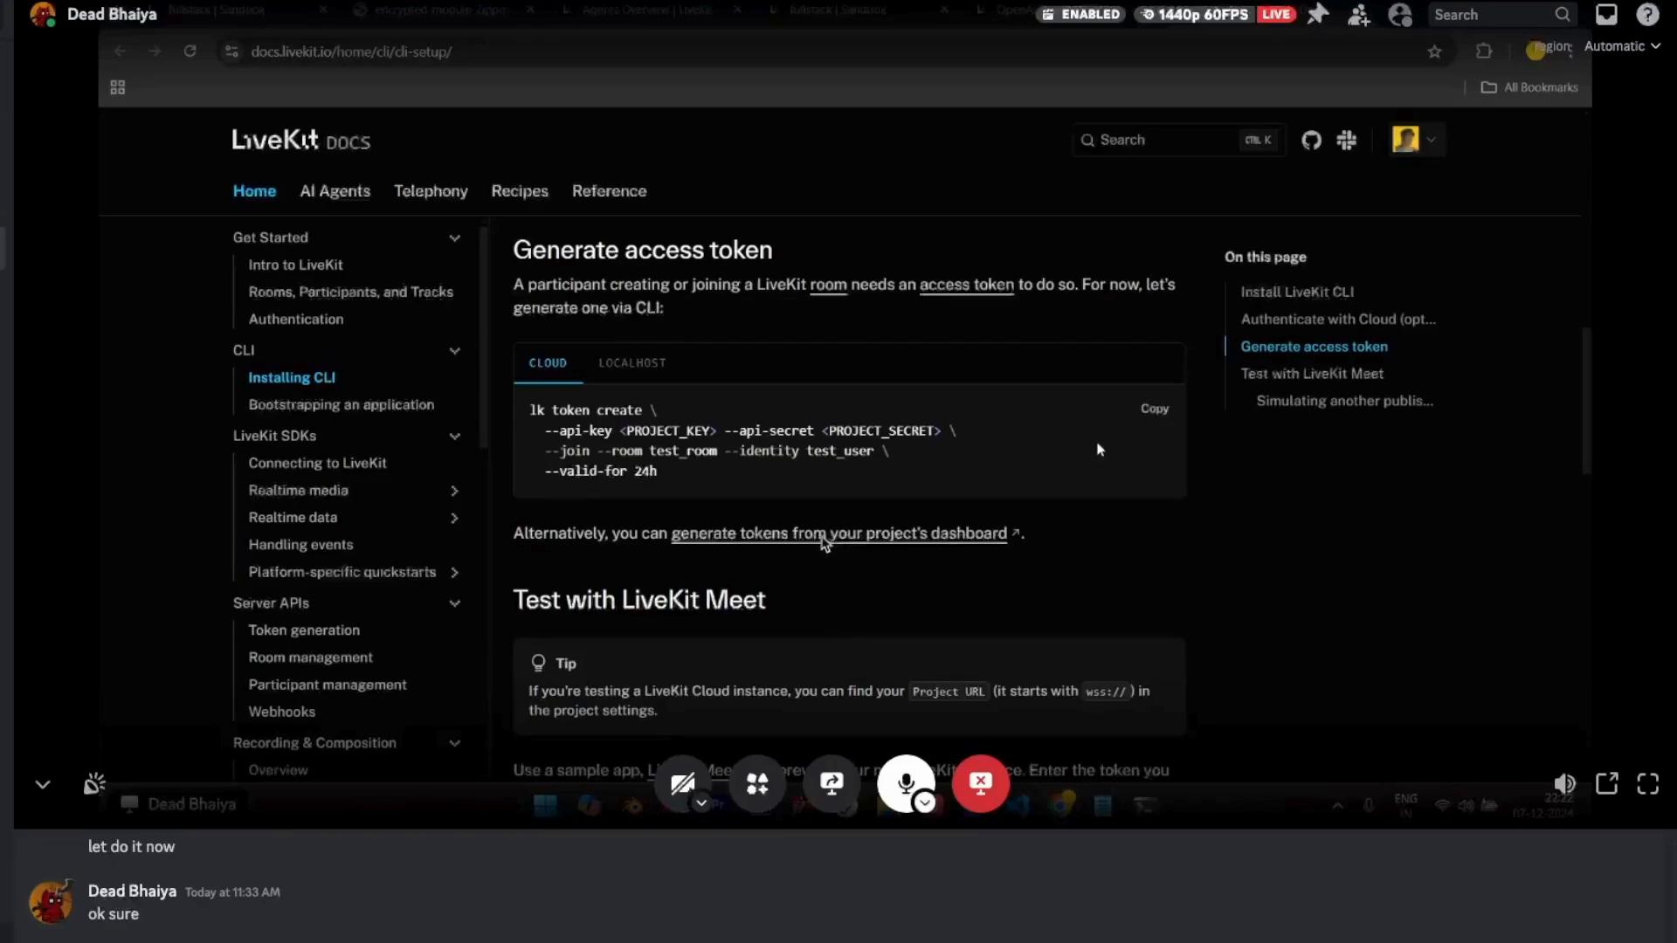
mouse_move(1168, 540)
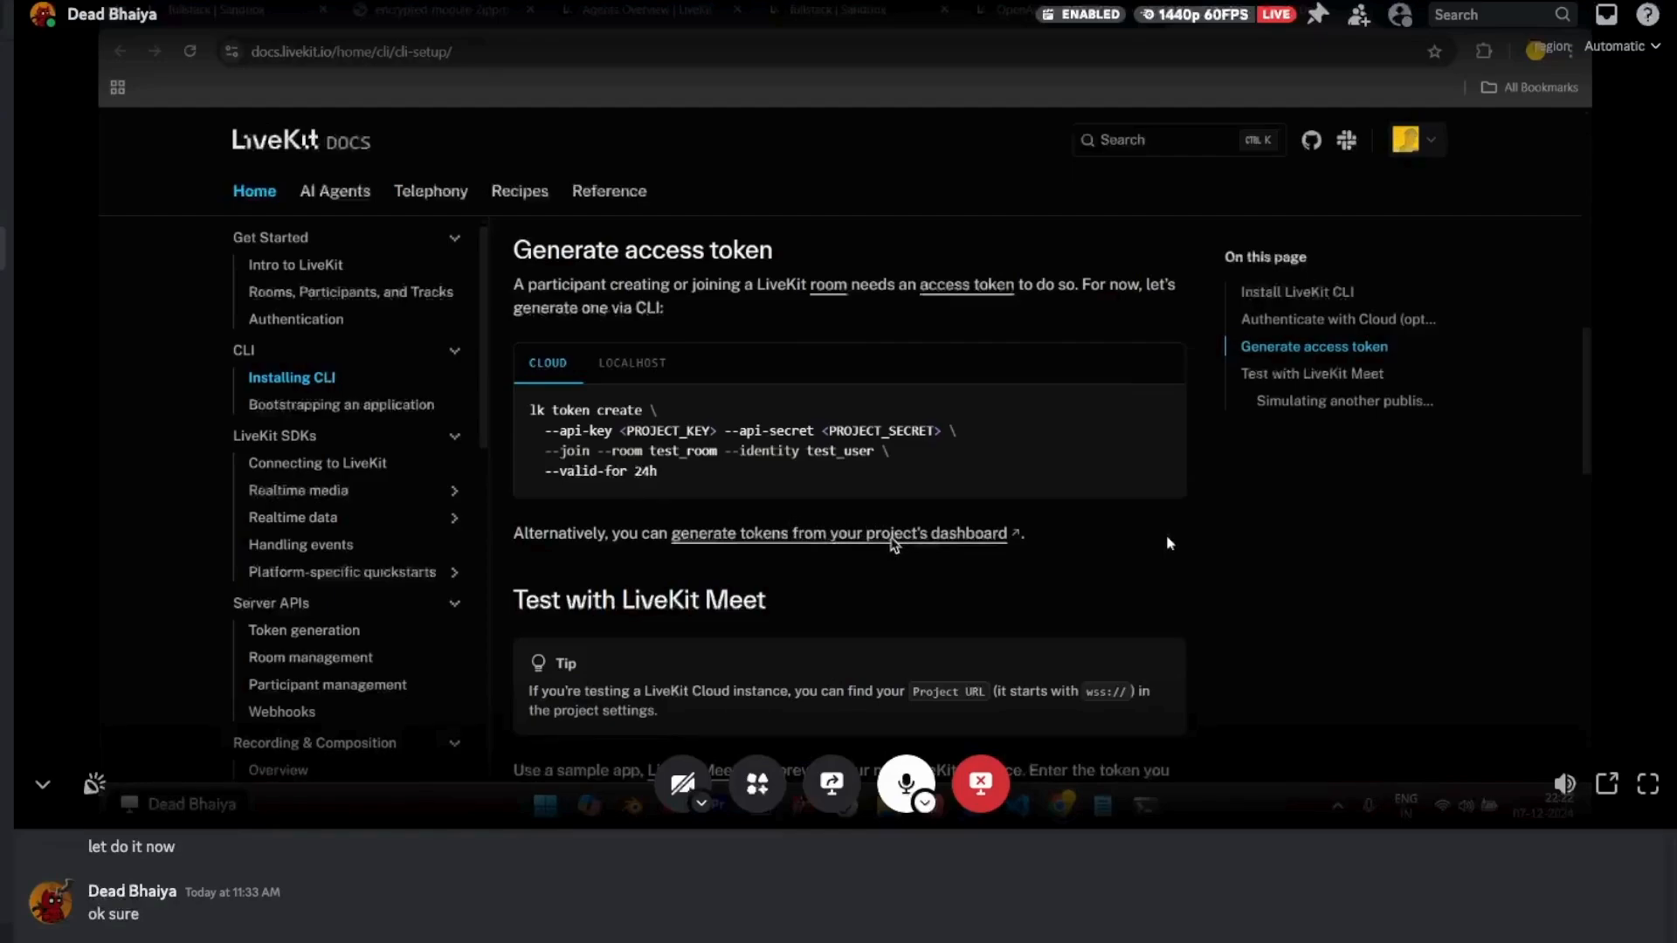
right_click(837, 533)
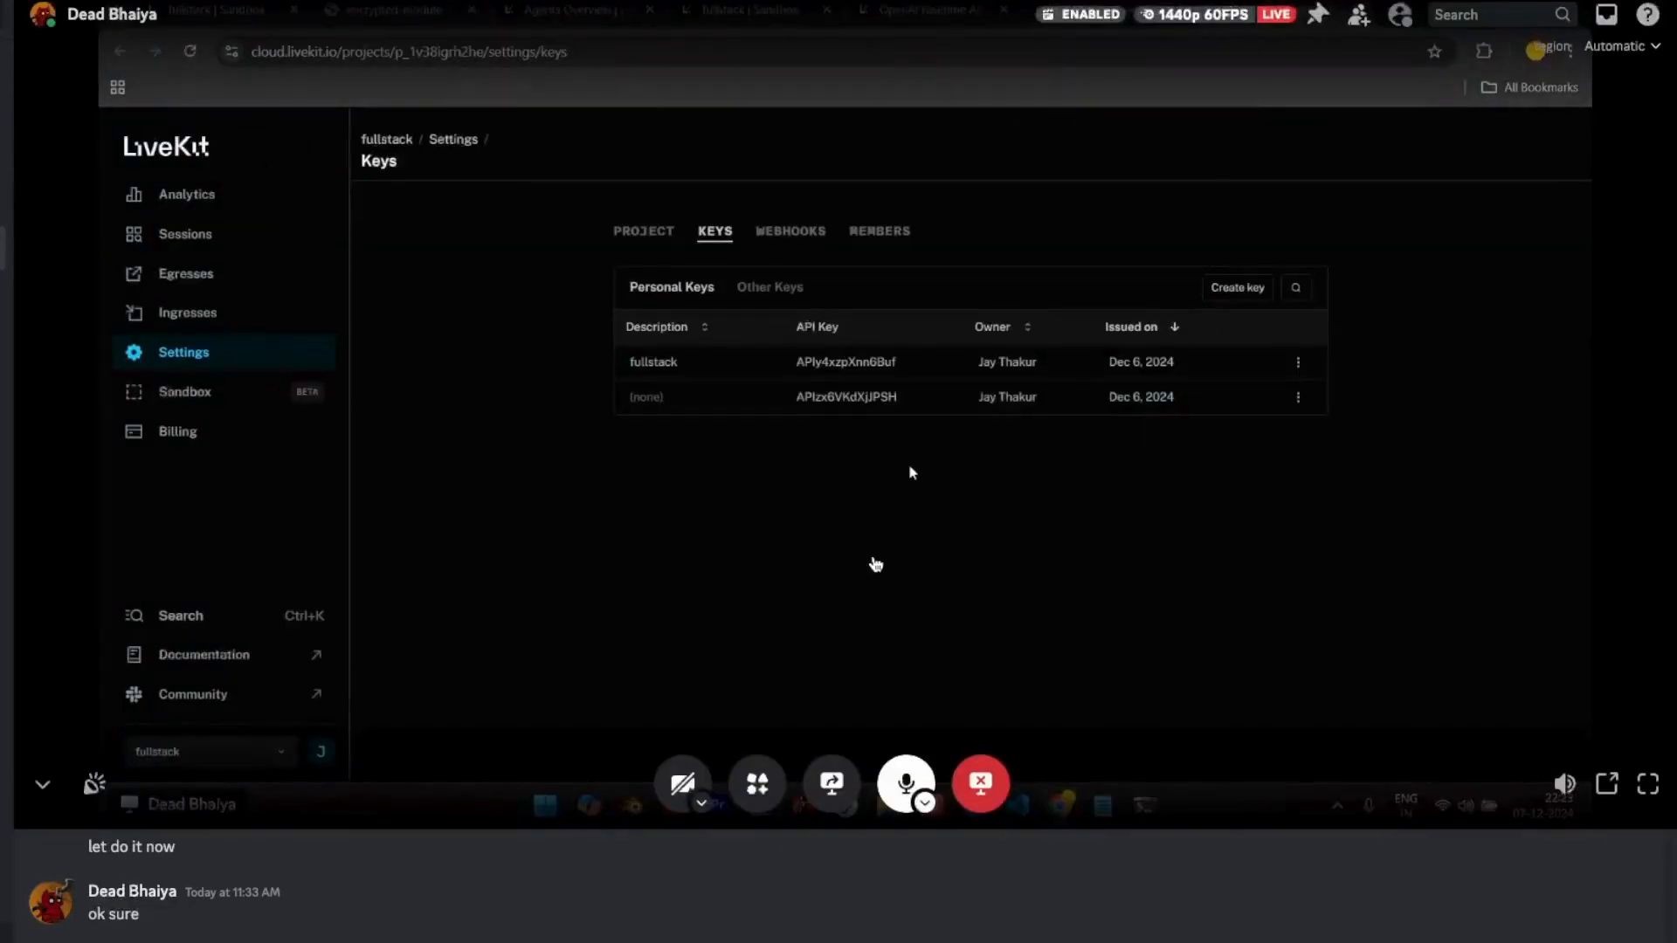
mouse_move(748, 418)
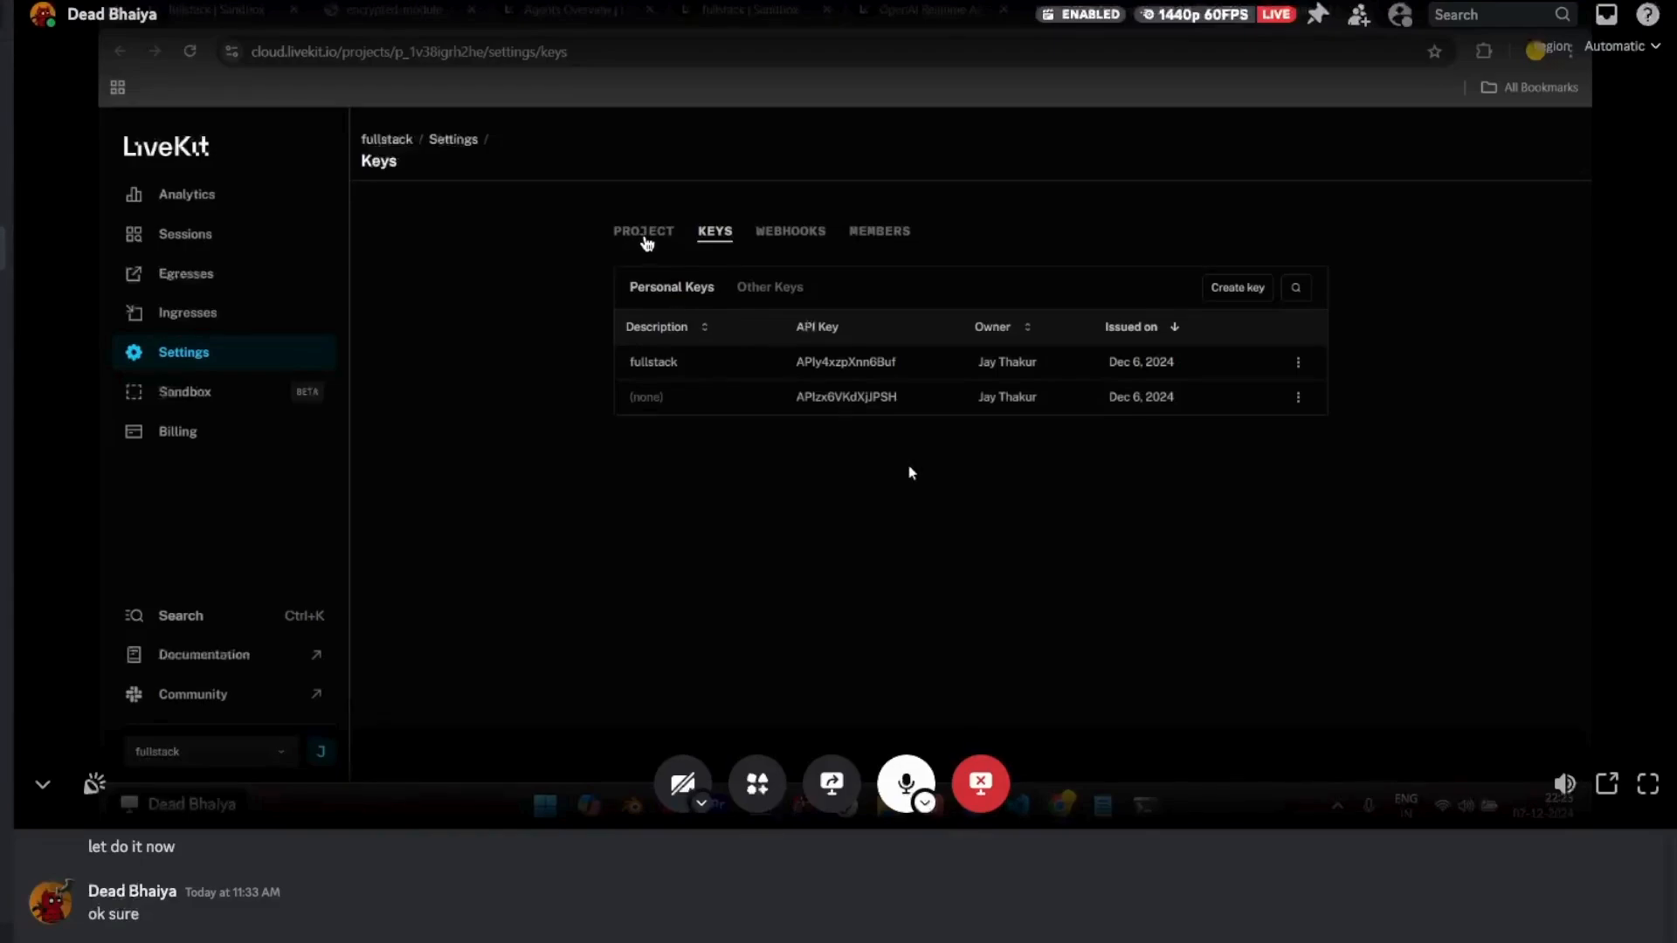
mouse_move(905, 460)
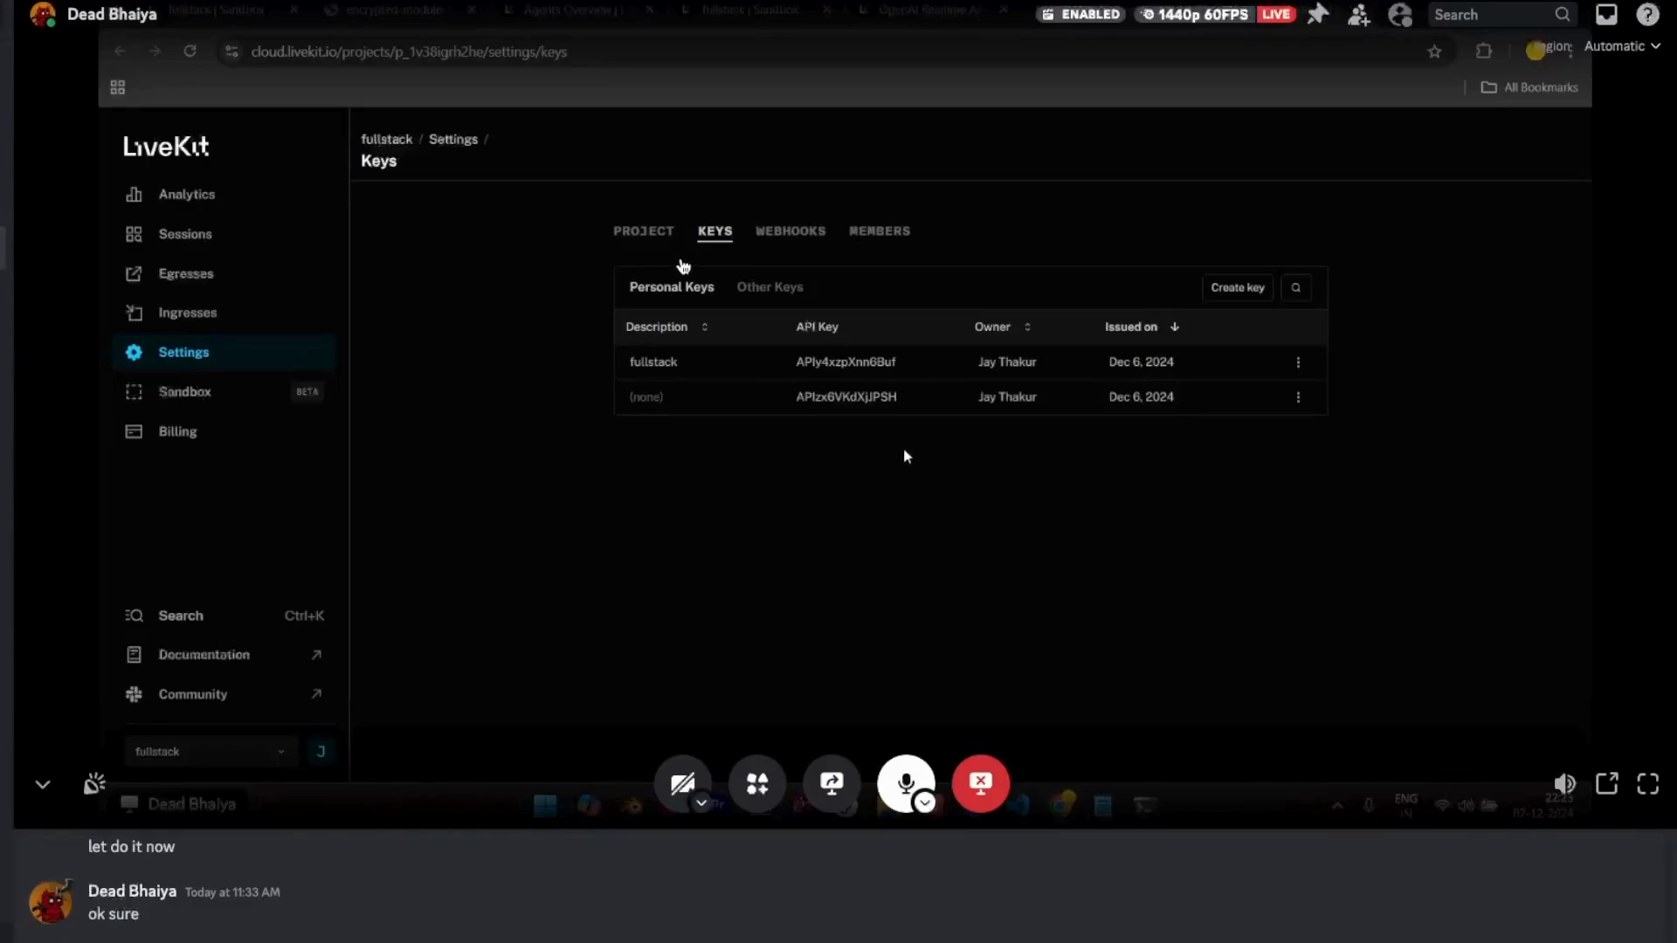
Scroll through the fullstack project's General settings, including connection limits, then return to the docs.
left_click(642, 231)
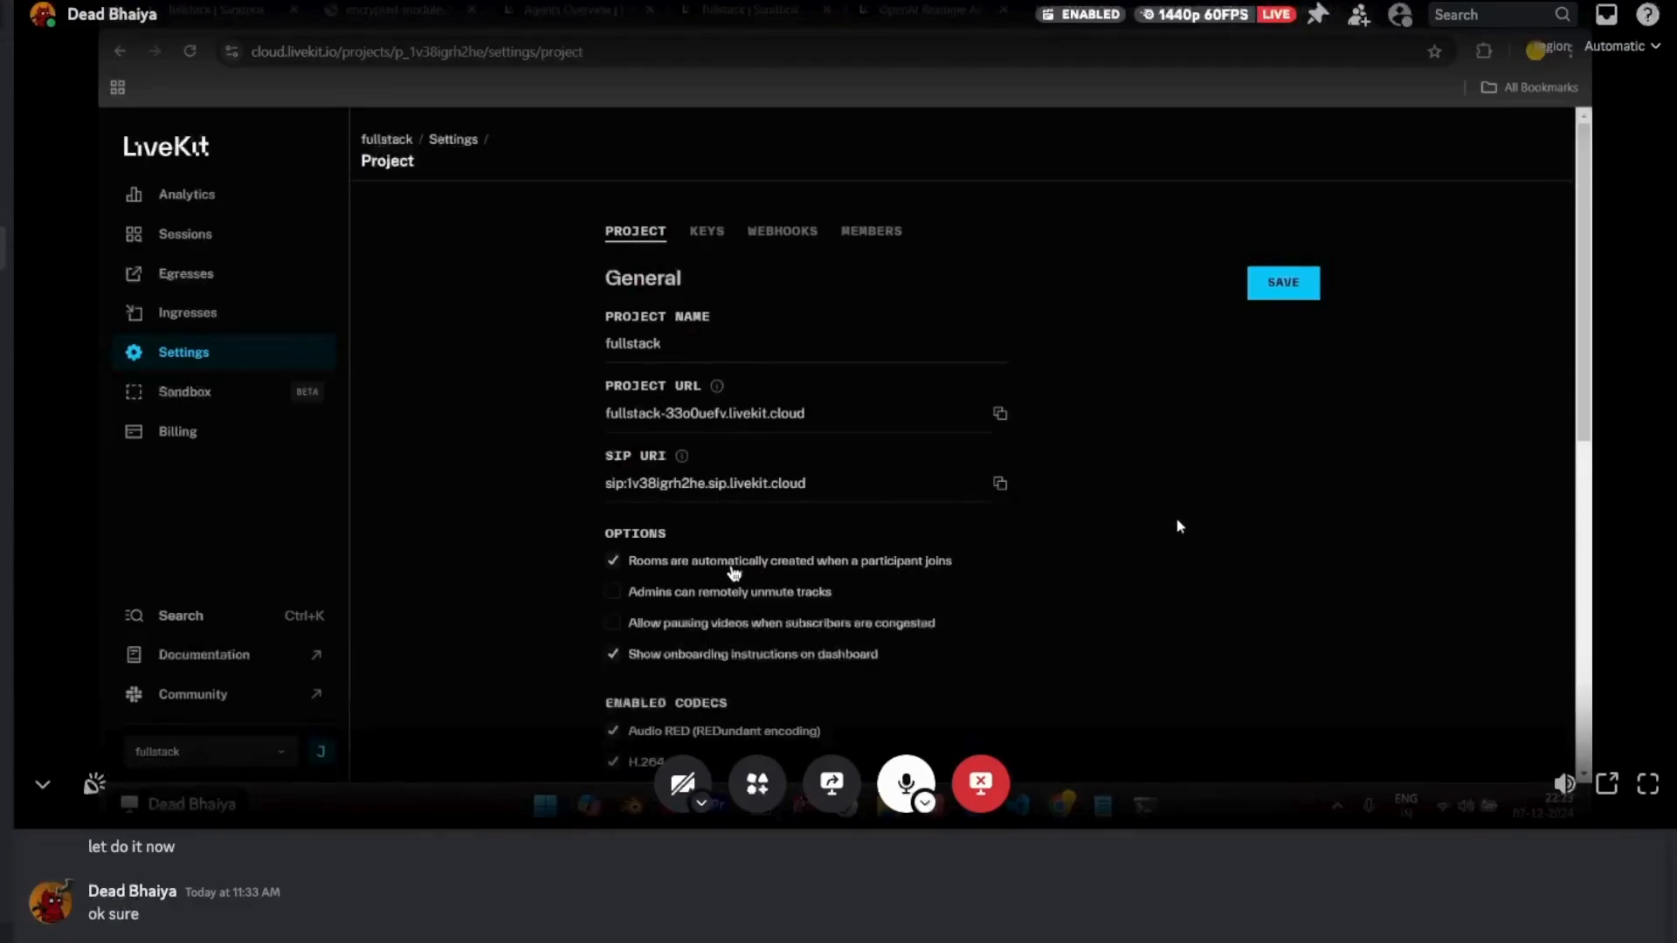
scroll("down", 3)
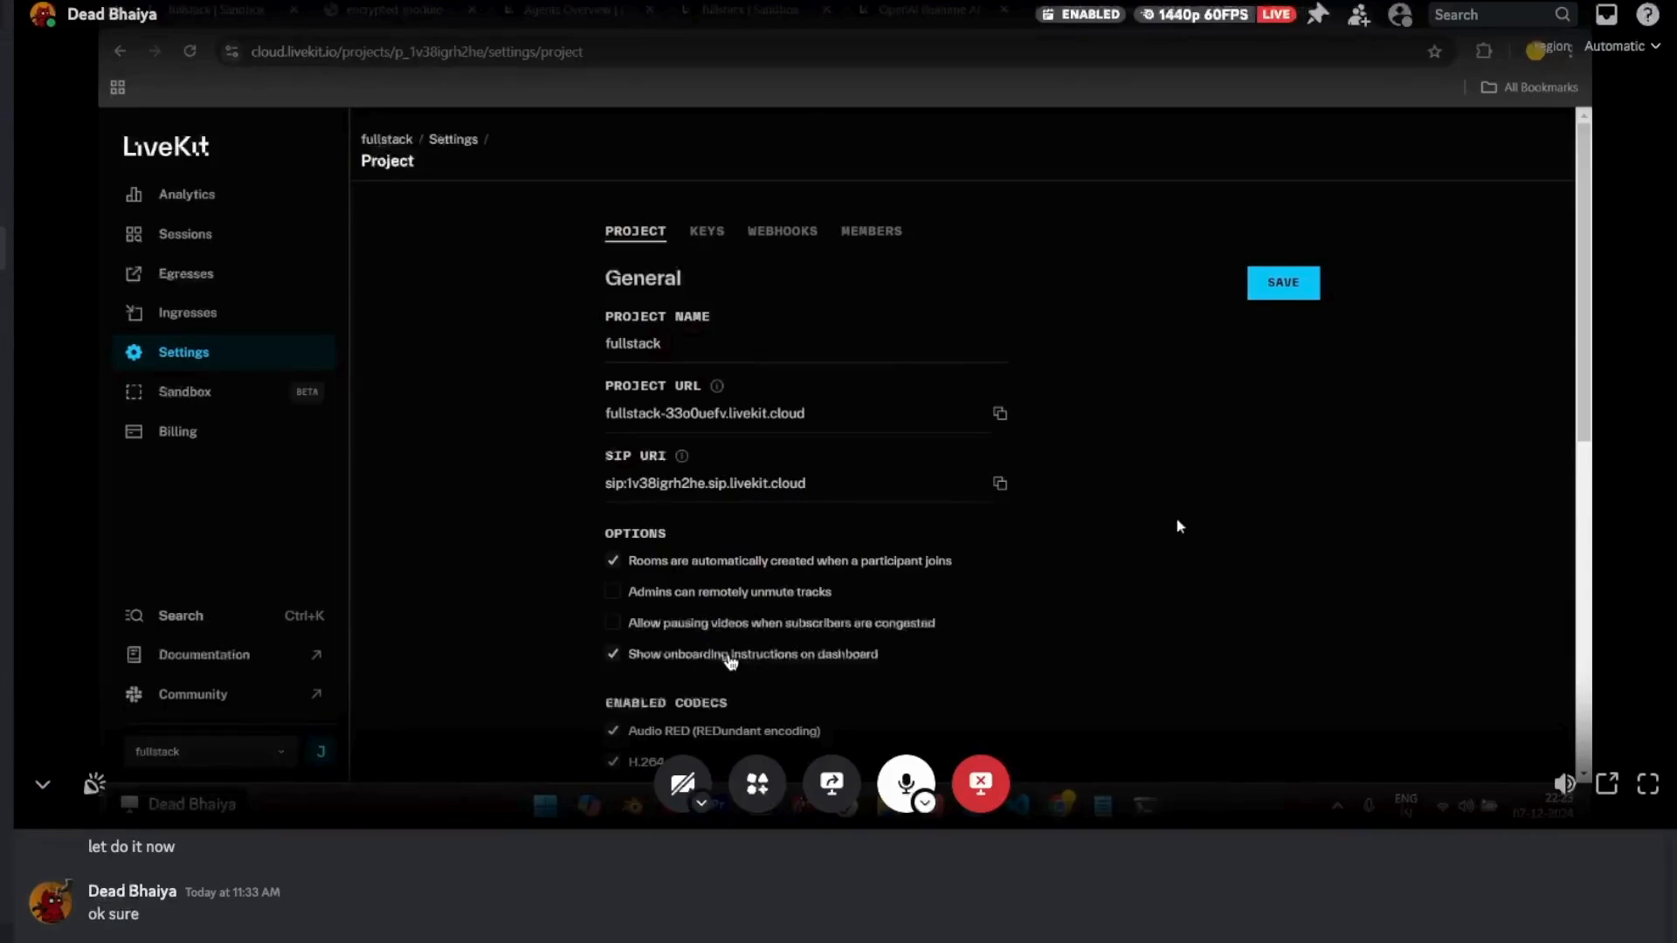
scroll("down", 3)
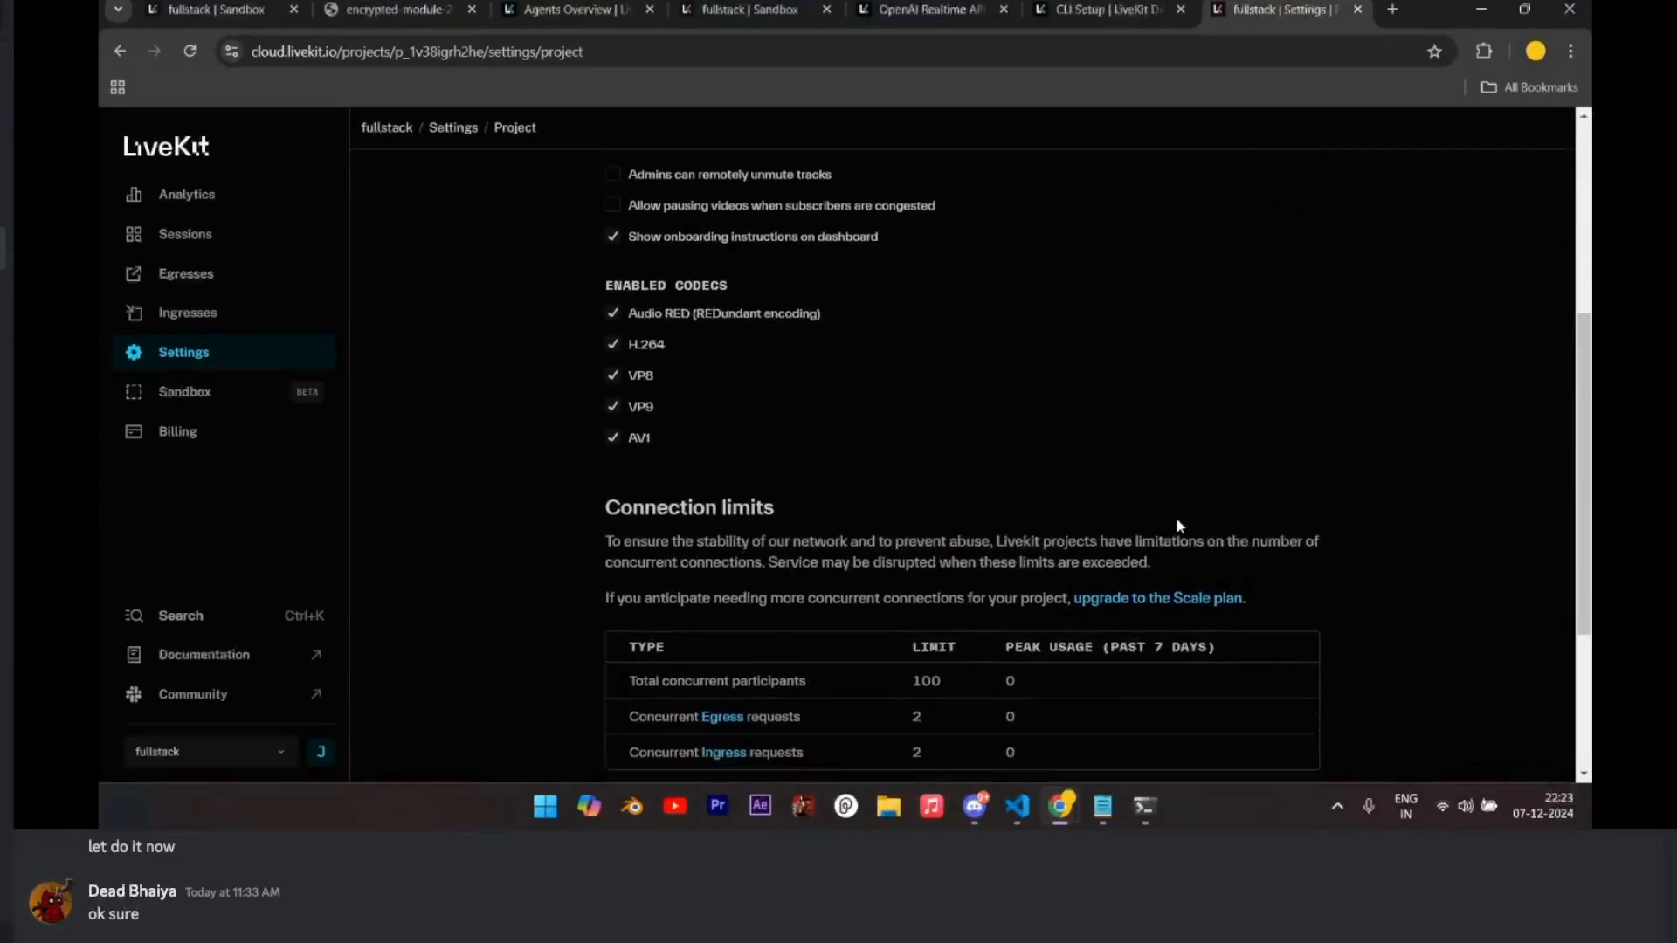
scroll("down", 3)
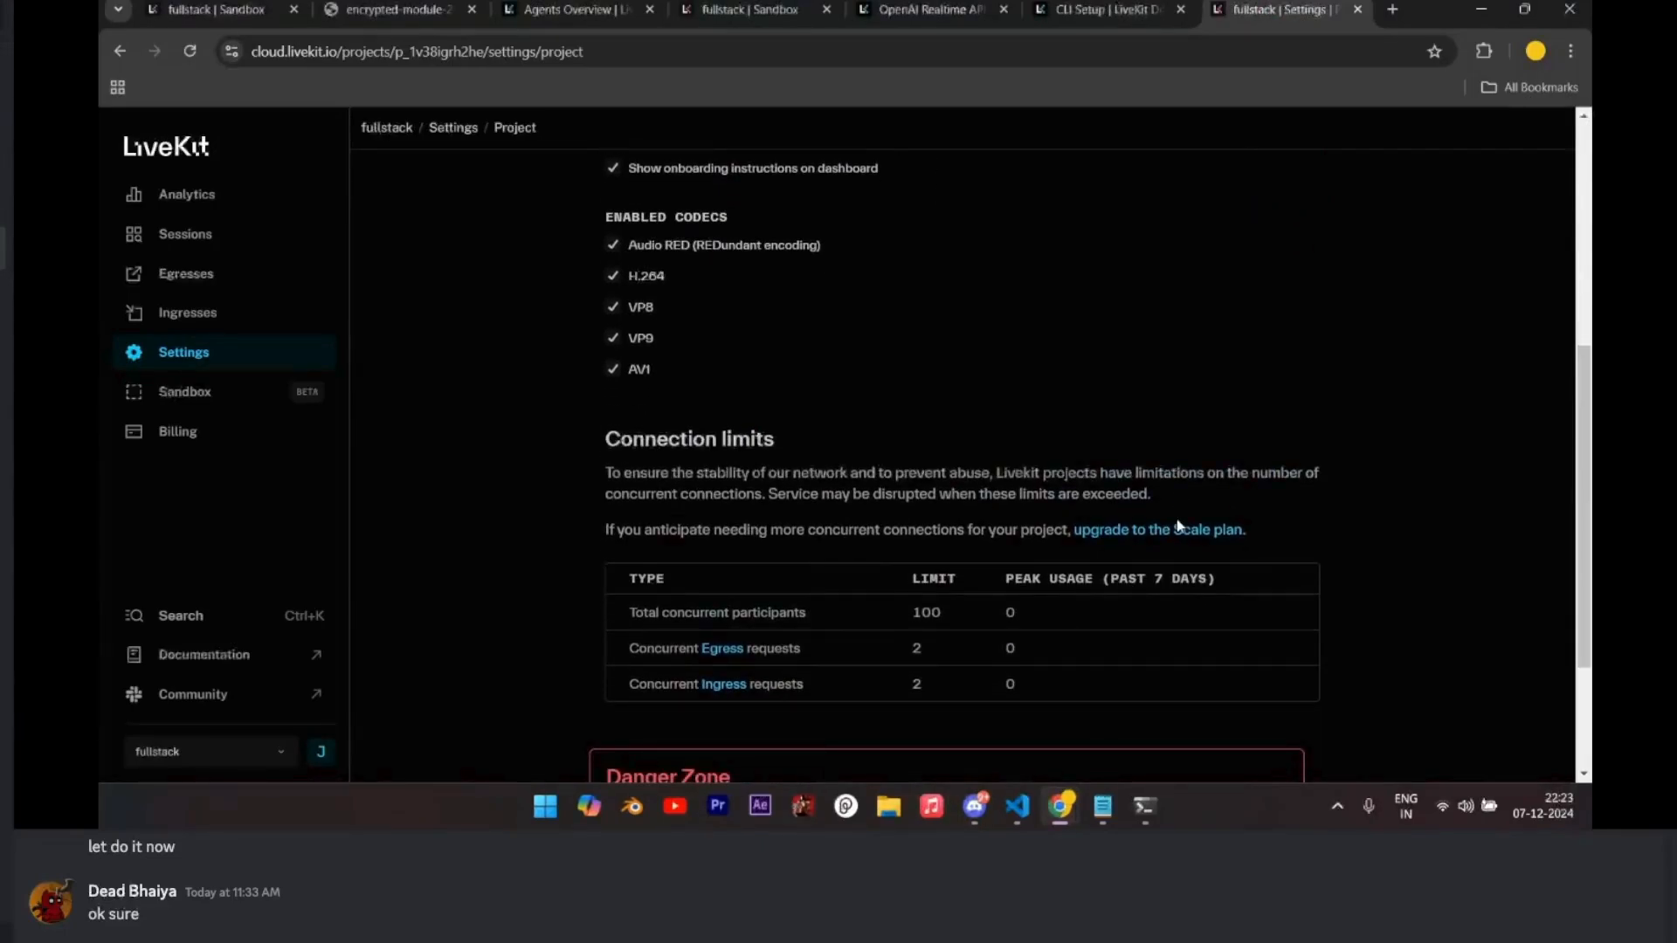
scroll("down", 3)
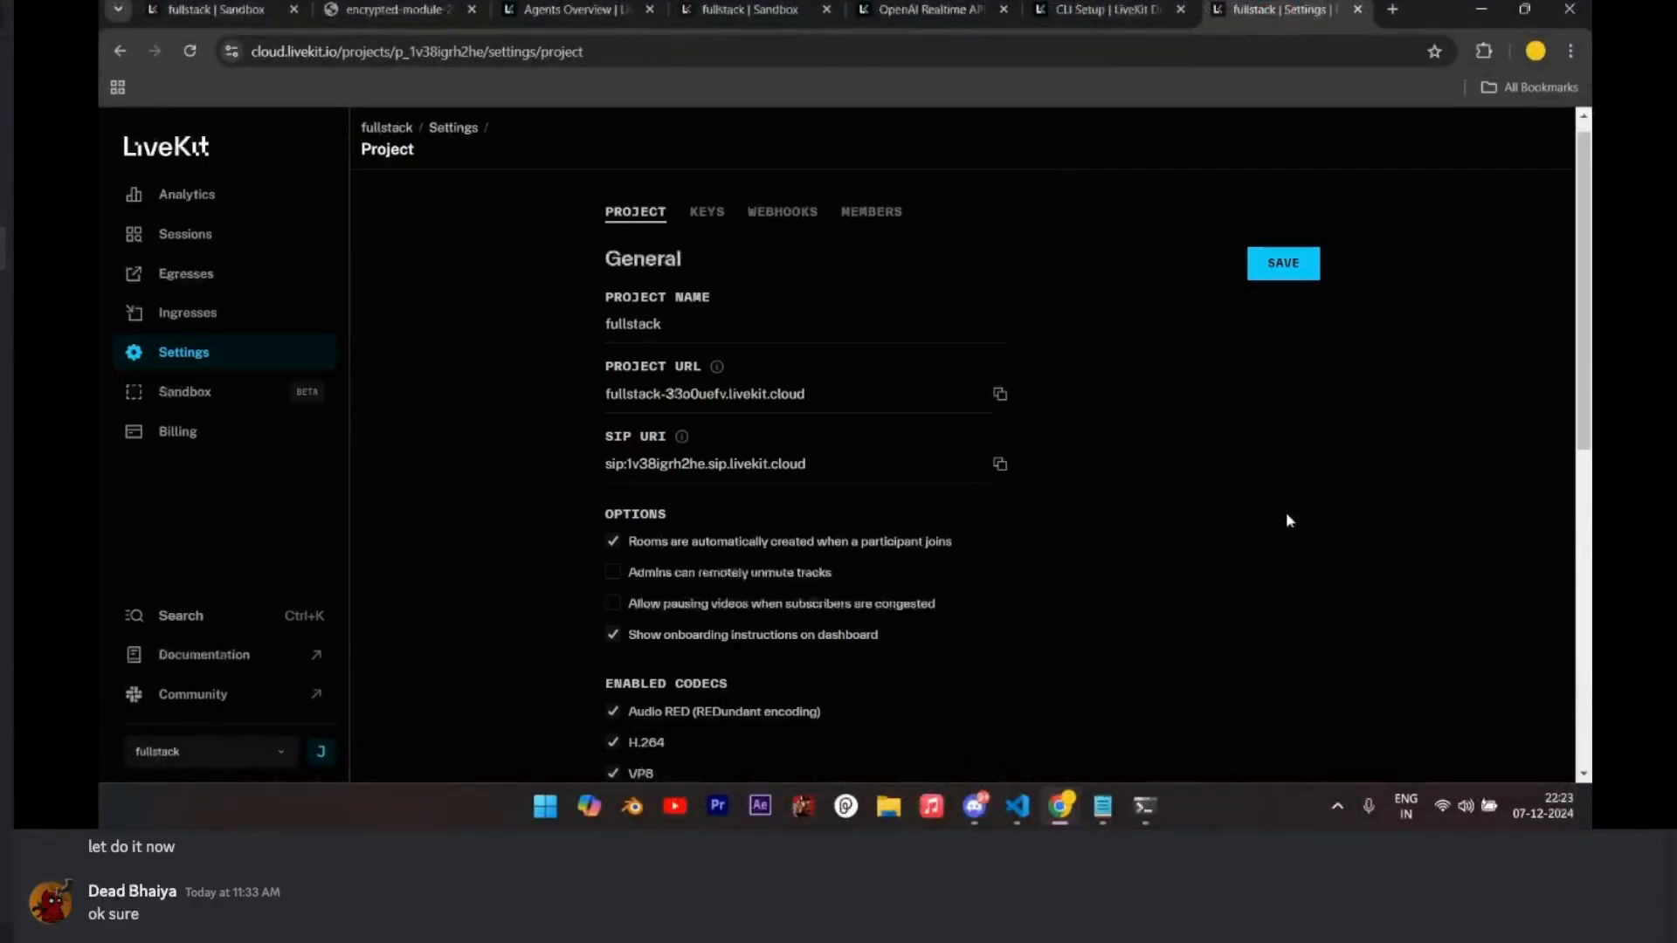
left_click(930, 10)
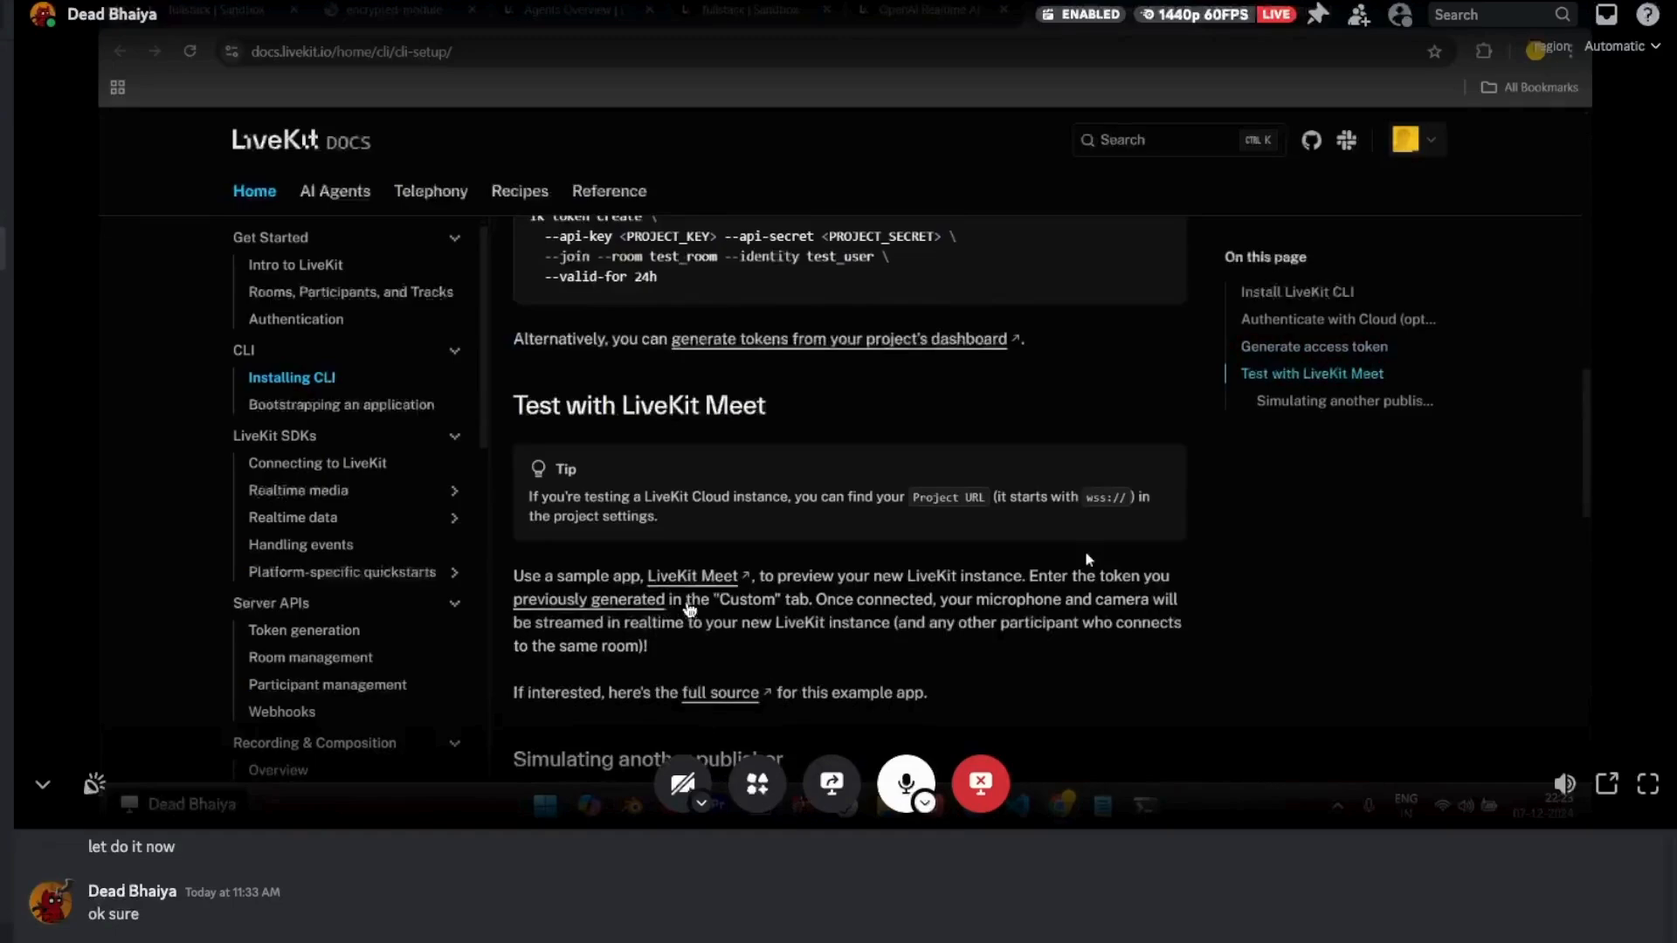
Scroll the CLI setup docs down past Test with LiveKit Meet.
scroll("down", 3)
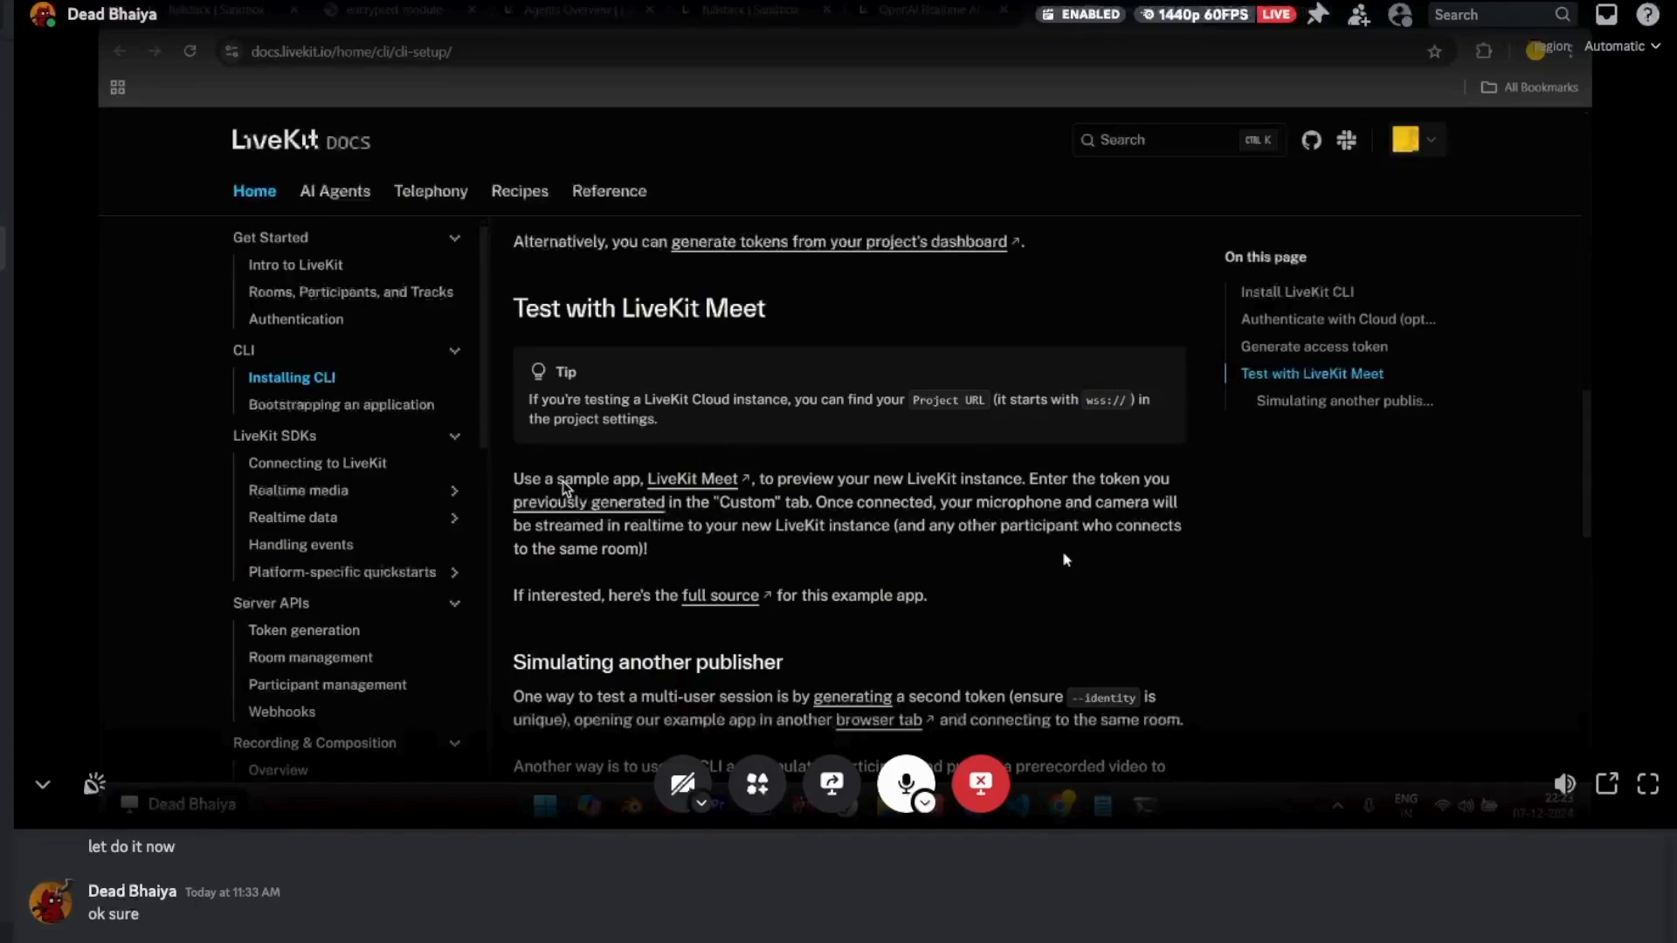
mouse_move(807, 490)
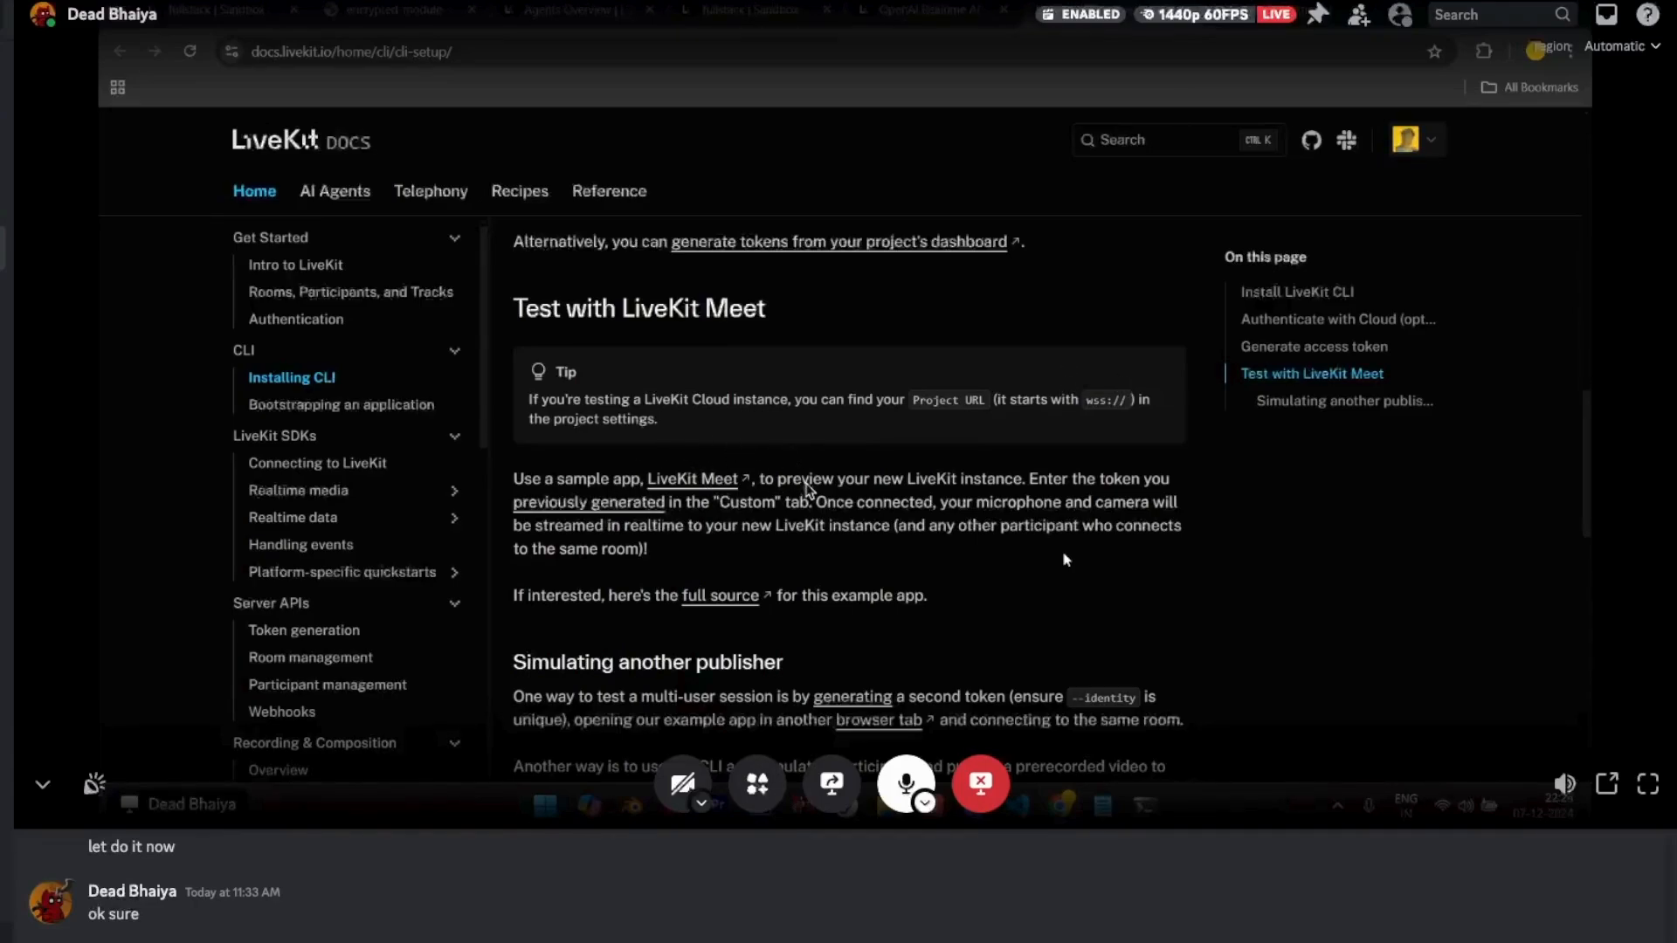
mouse_move(1048, 491)
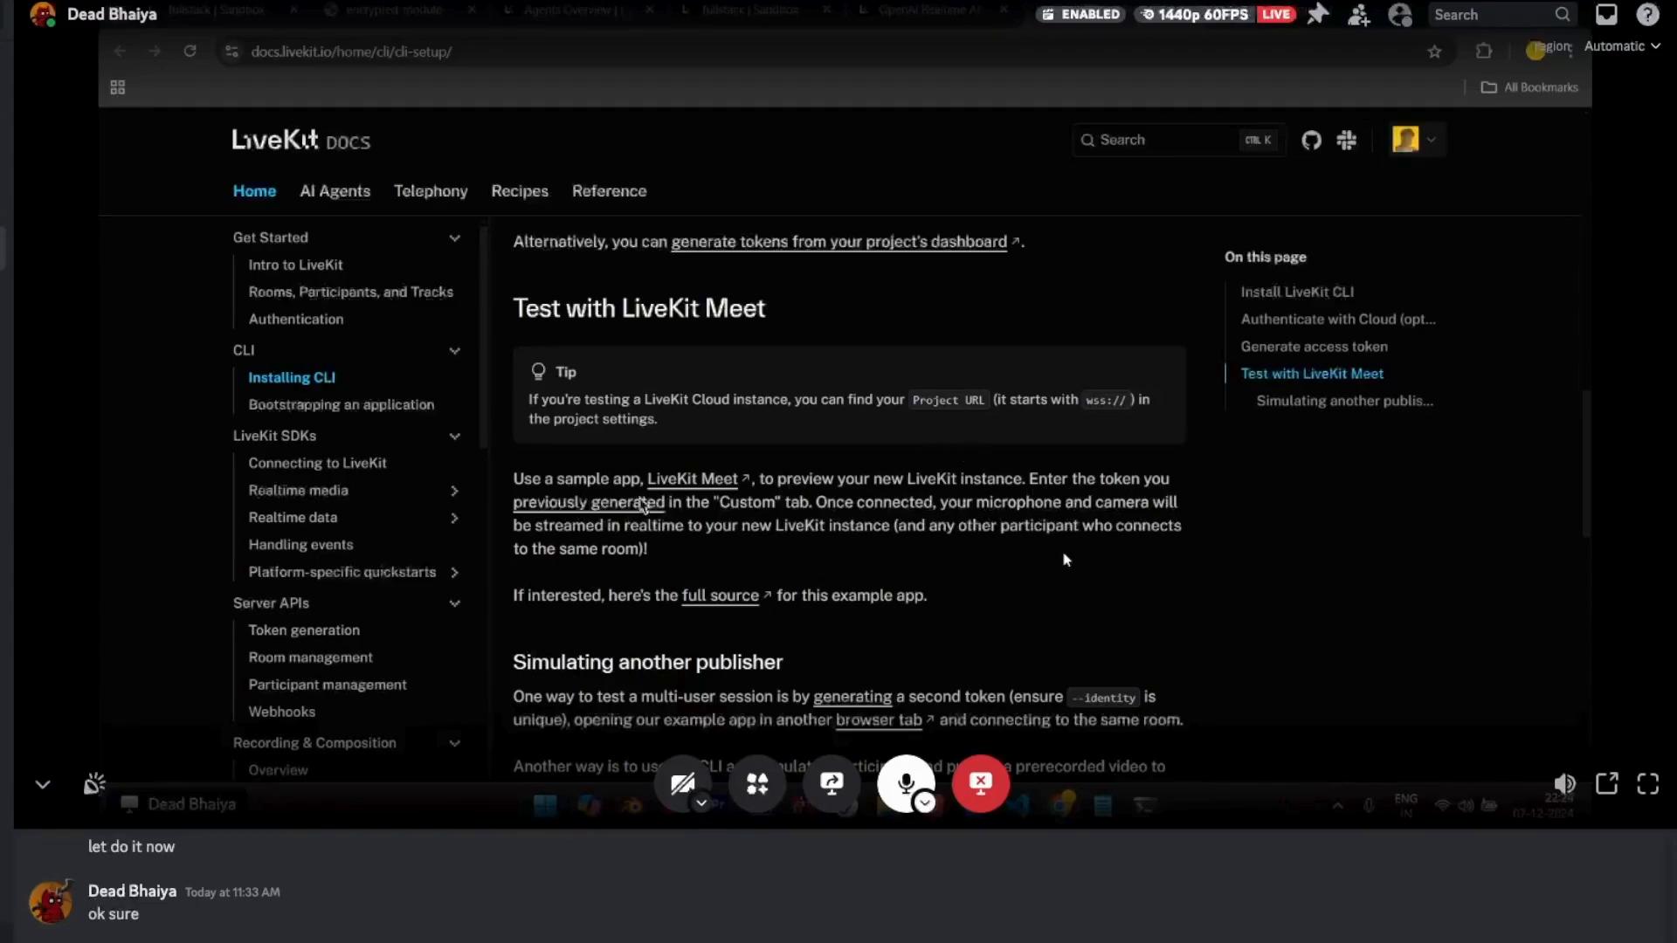
mouse_move(1044, 491)
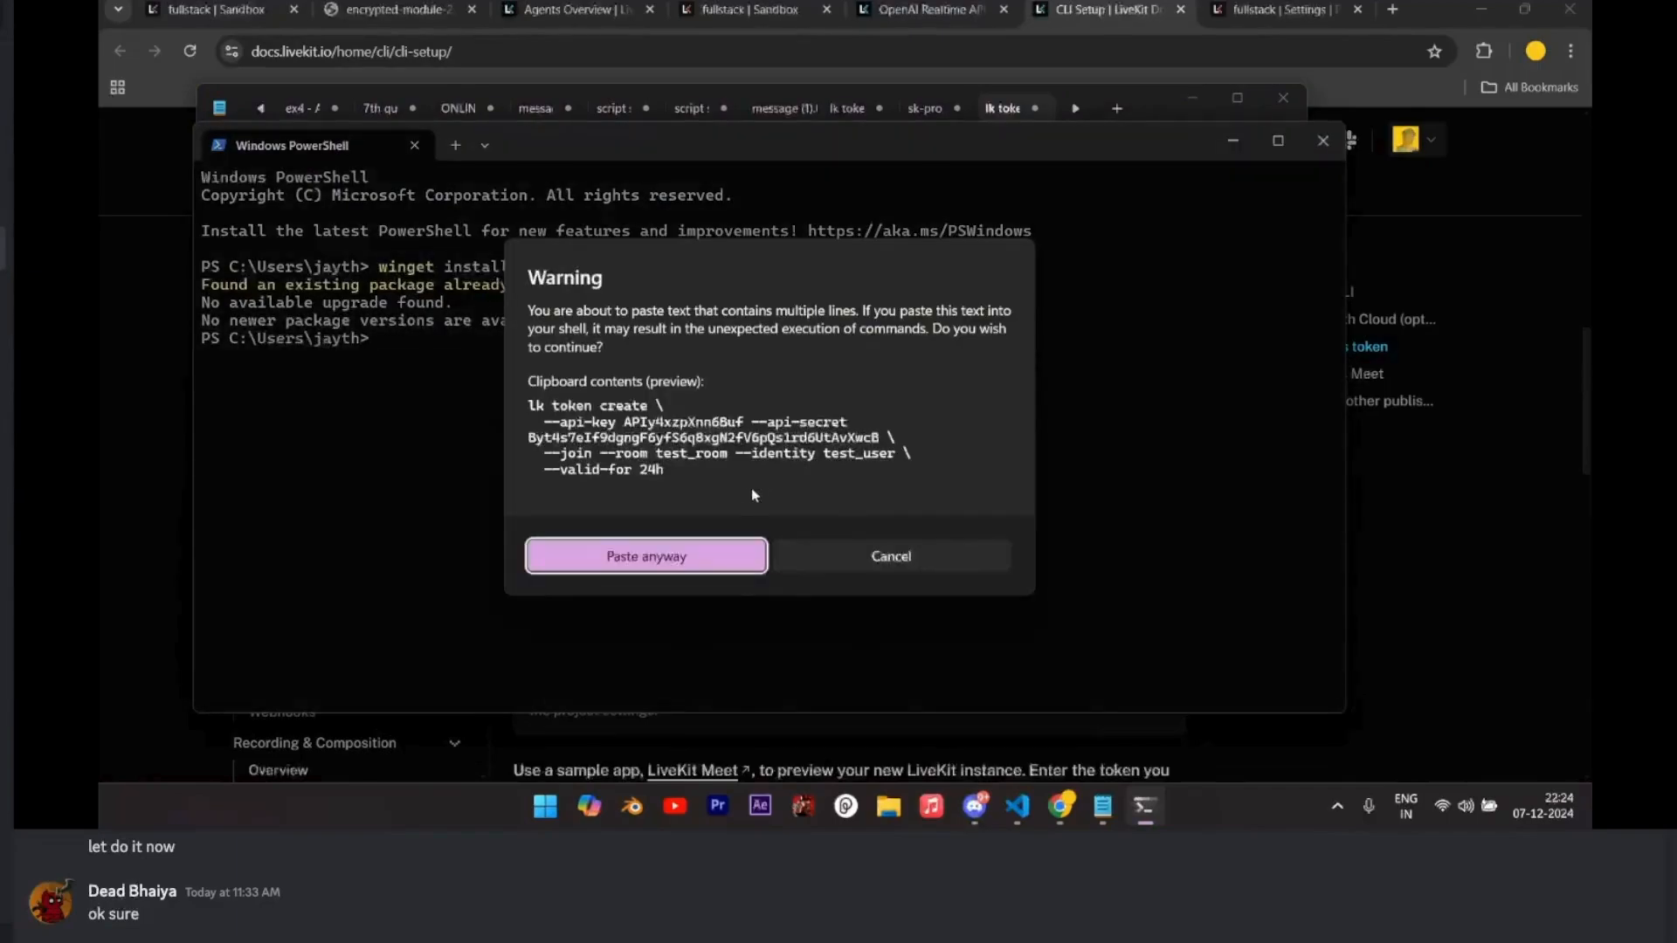
Confirm the multi-line paste so lk token create shows the Token Permissions prompt.
left_click(645, 556)
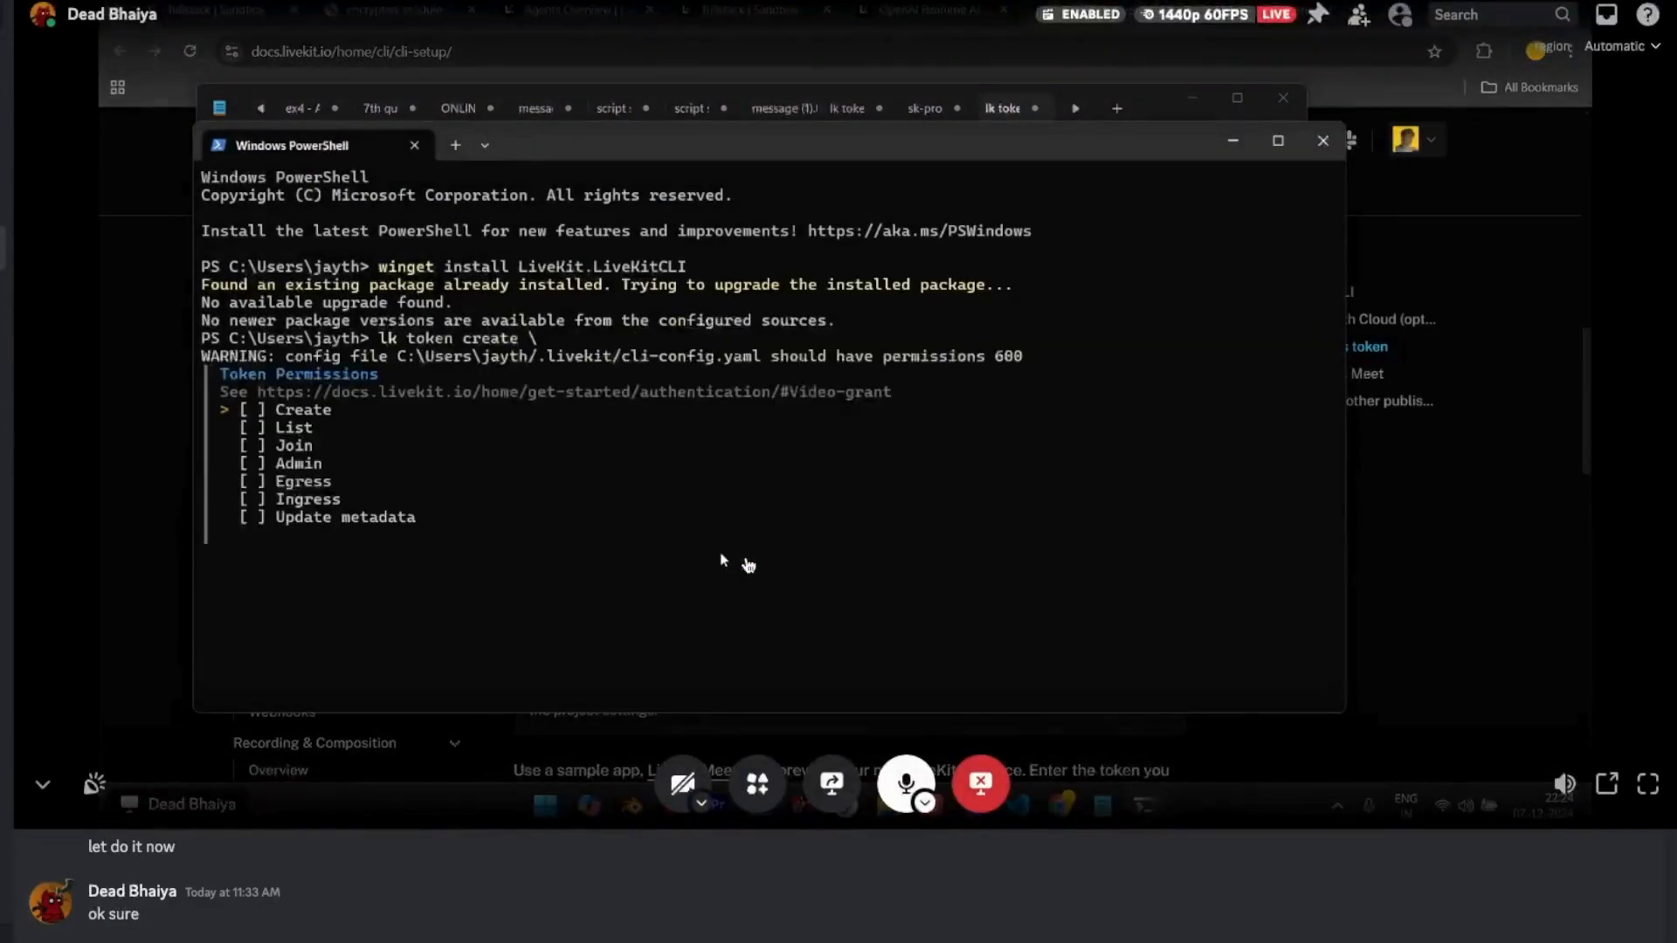
mouse_move(484, 451)
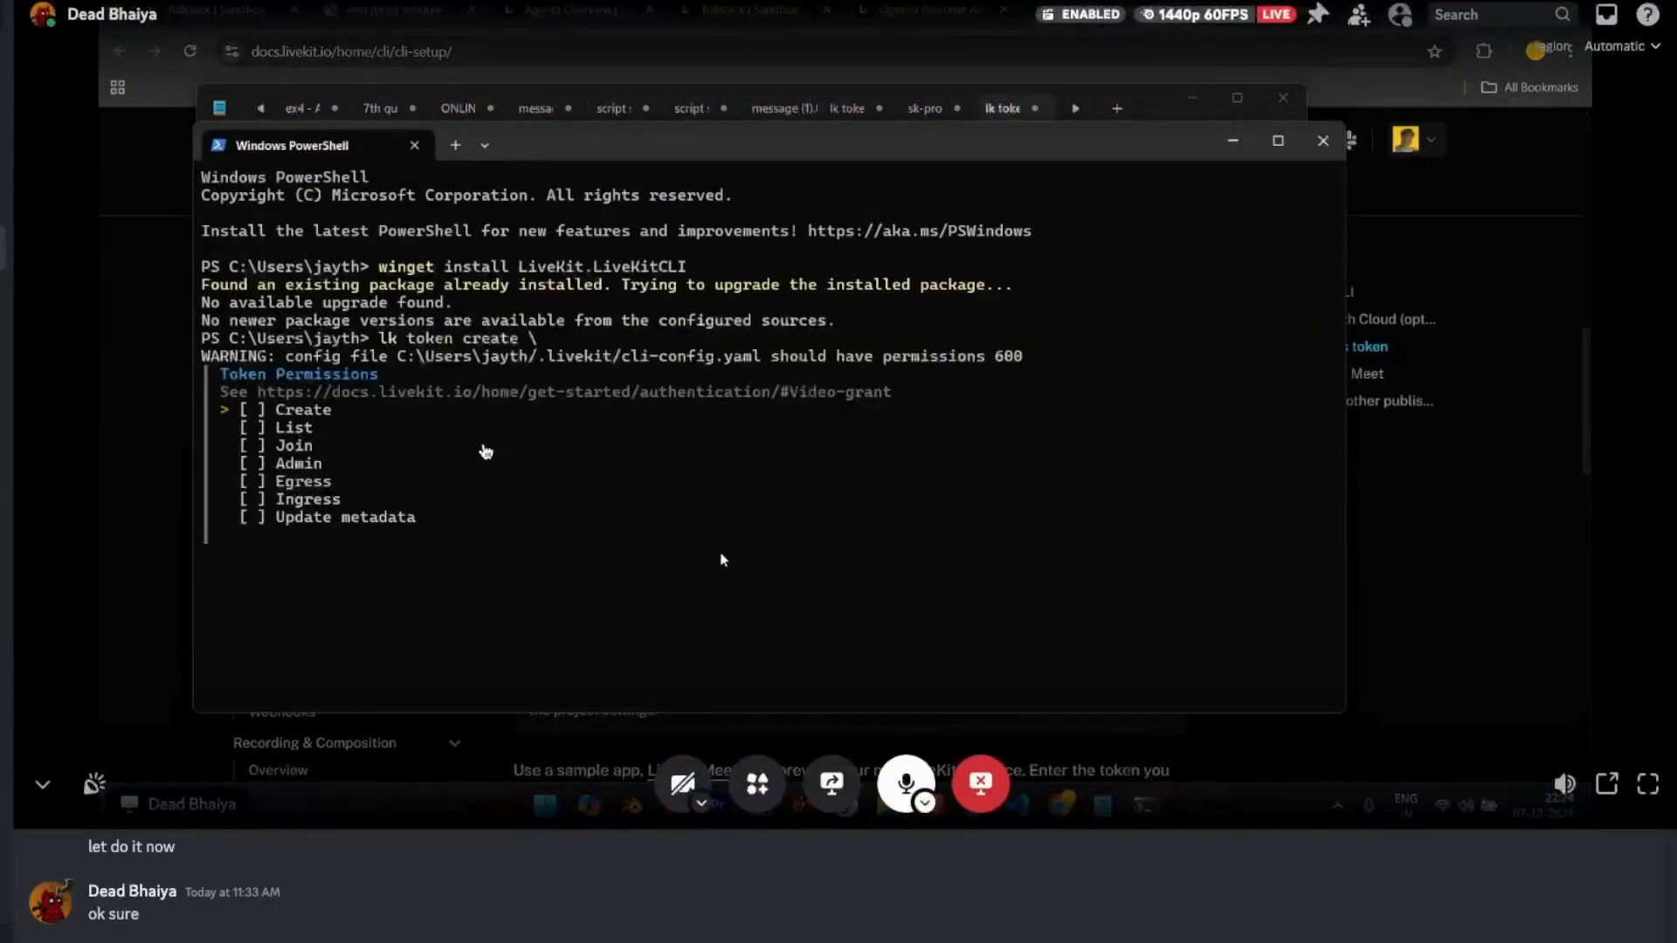